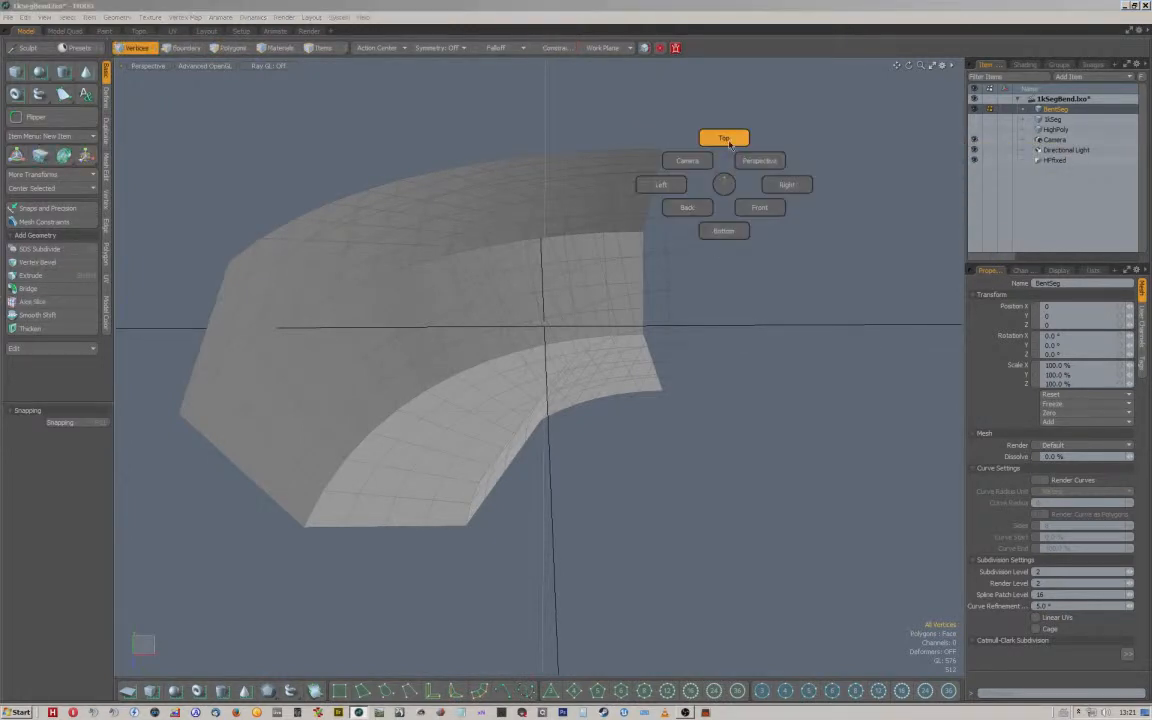
Switch the viewport to Top view over the curved tunnel bend
click(724, 136)
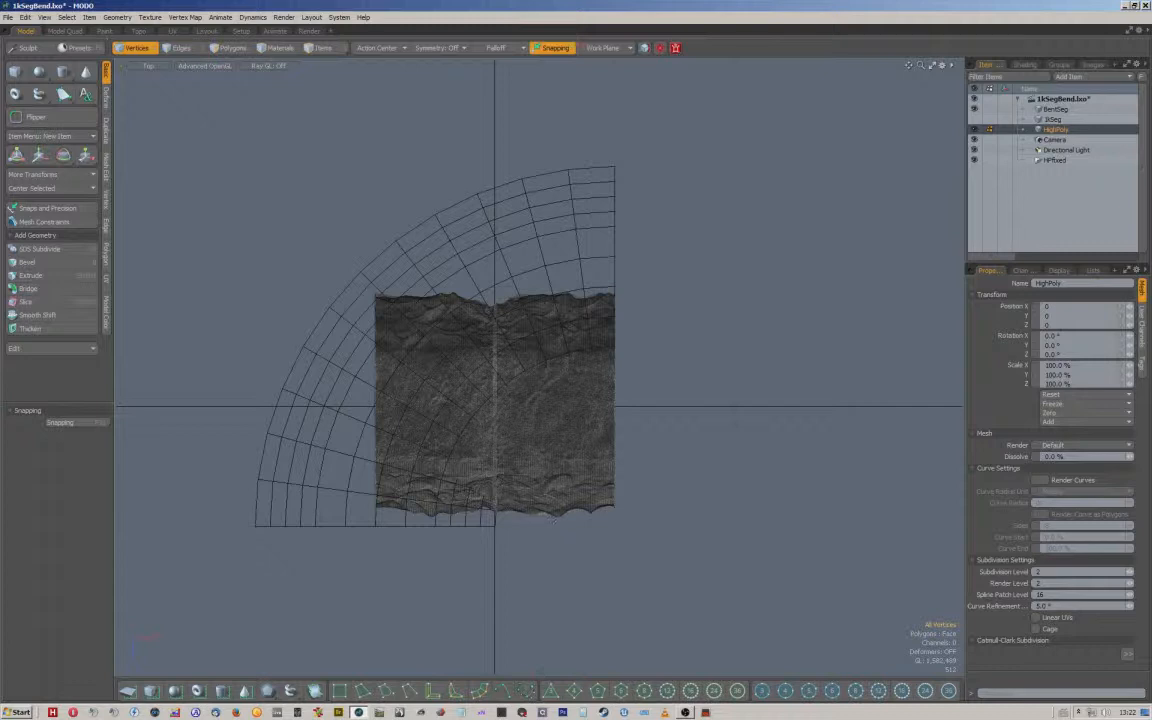
mouse_move(616, 168)
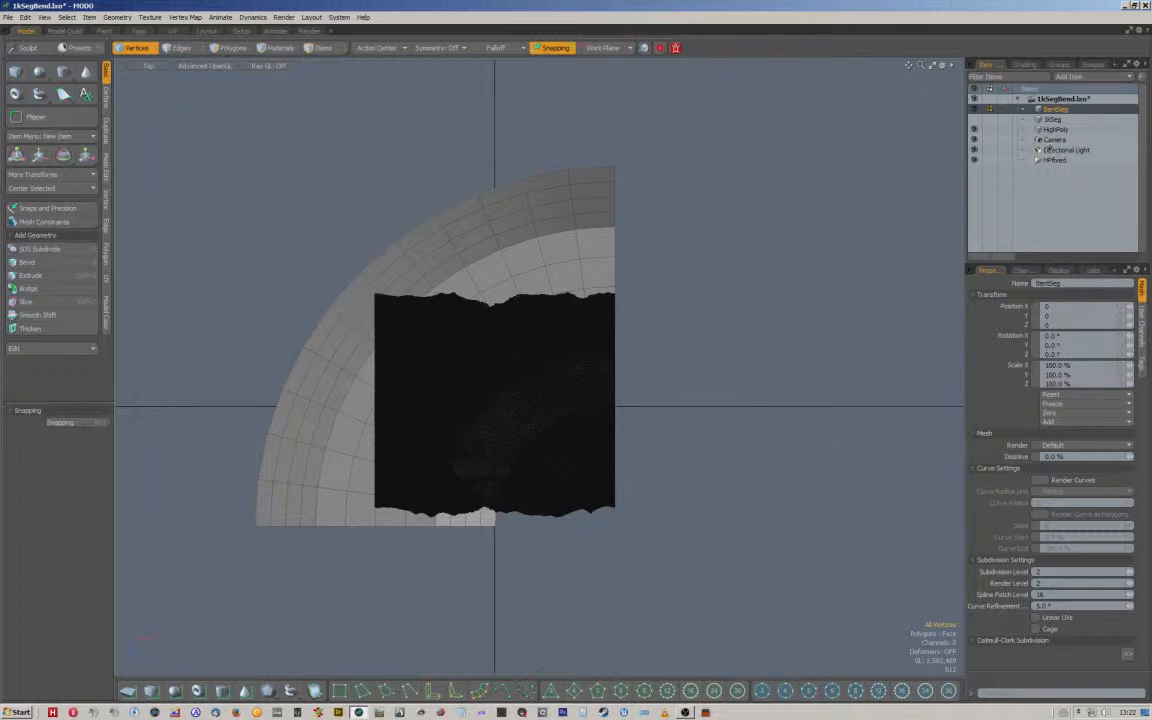
Hide the HighPoly rock sculpt layer in the Items list
click(1056, 128)
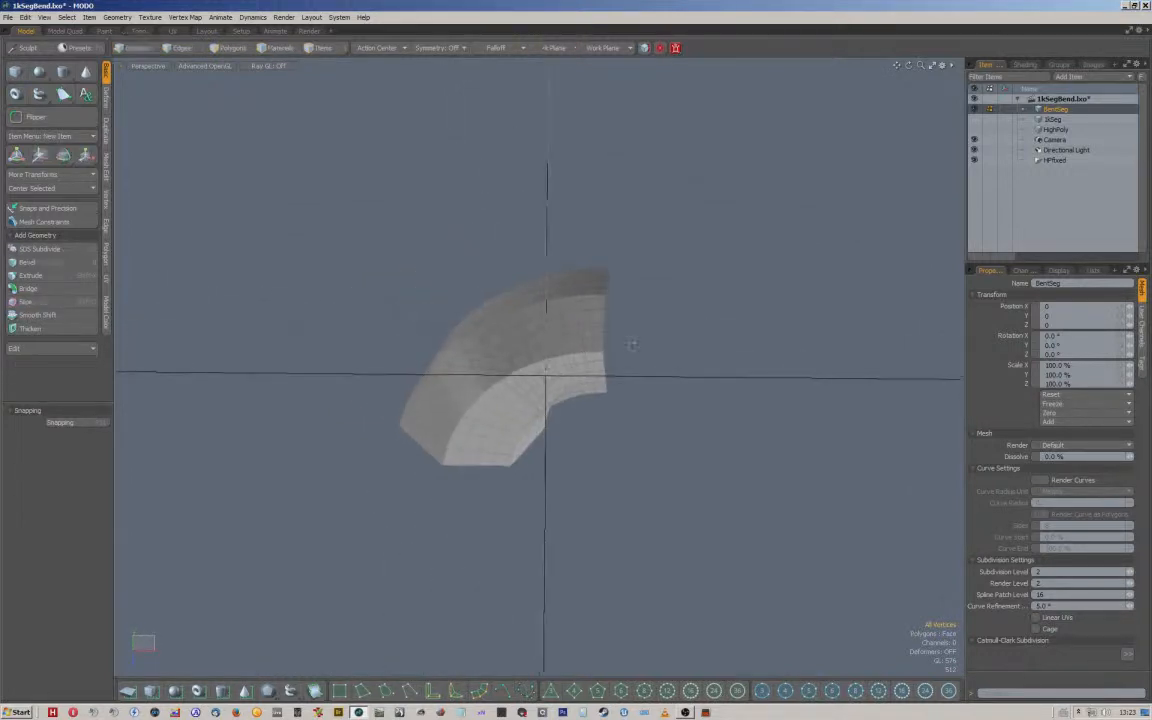
Show the HighPoly rock sculpt layer again
click(136, 48)
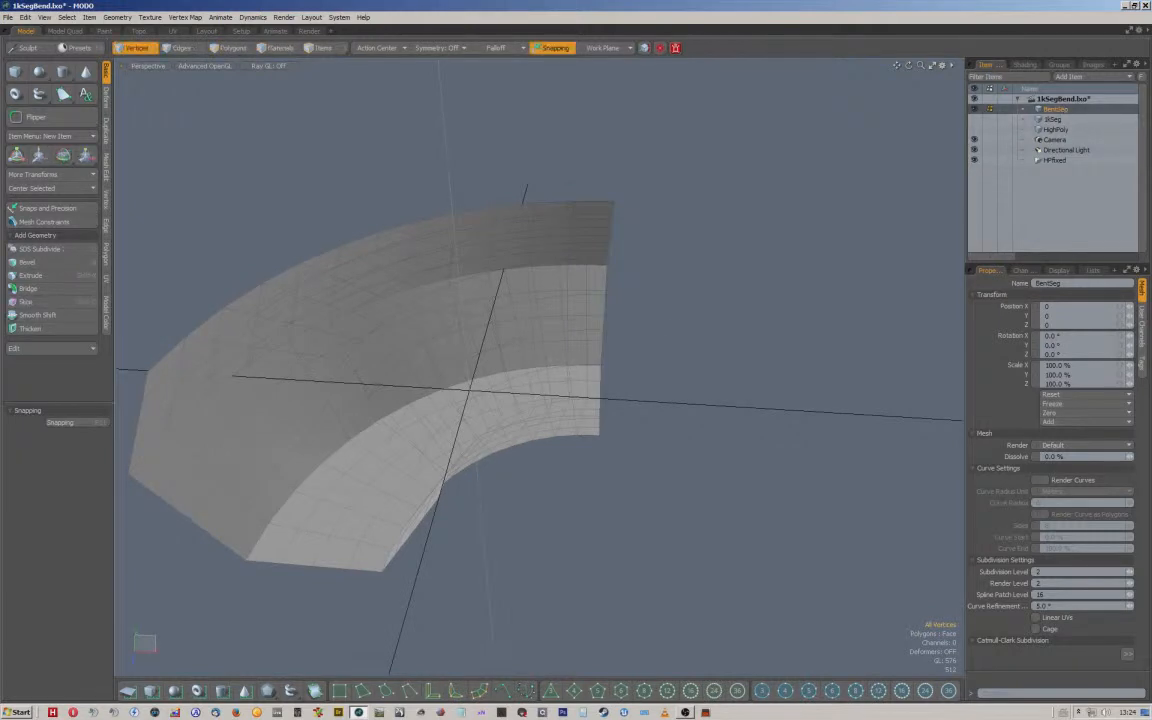
click(1056, 128)
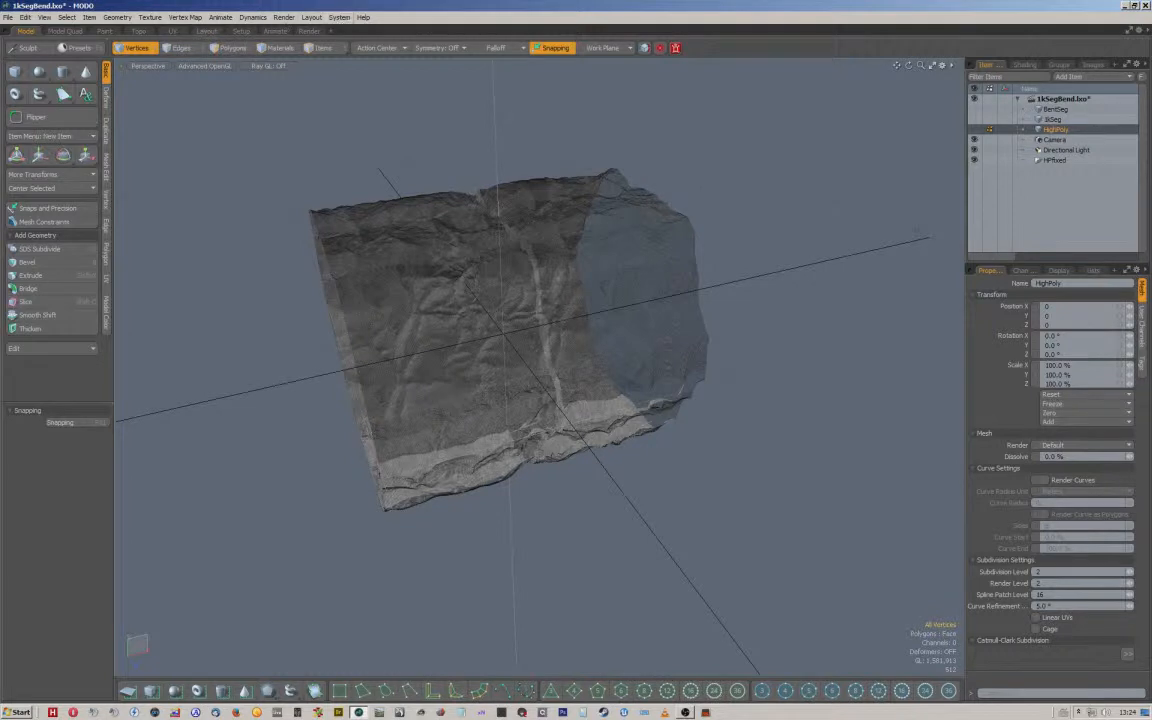
Import the tunnel segment OBJ from the sculpted meshes folder with default Wavefront load options
click(8, 16)
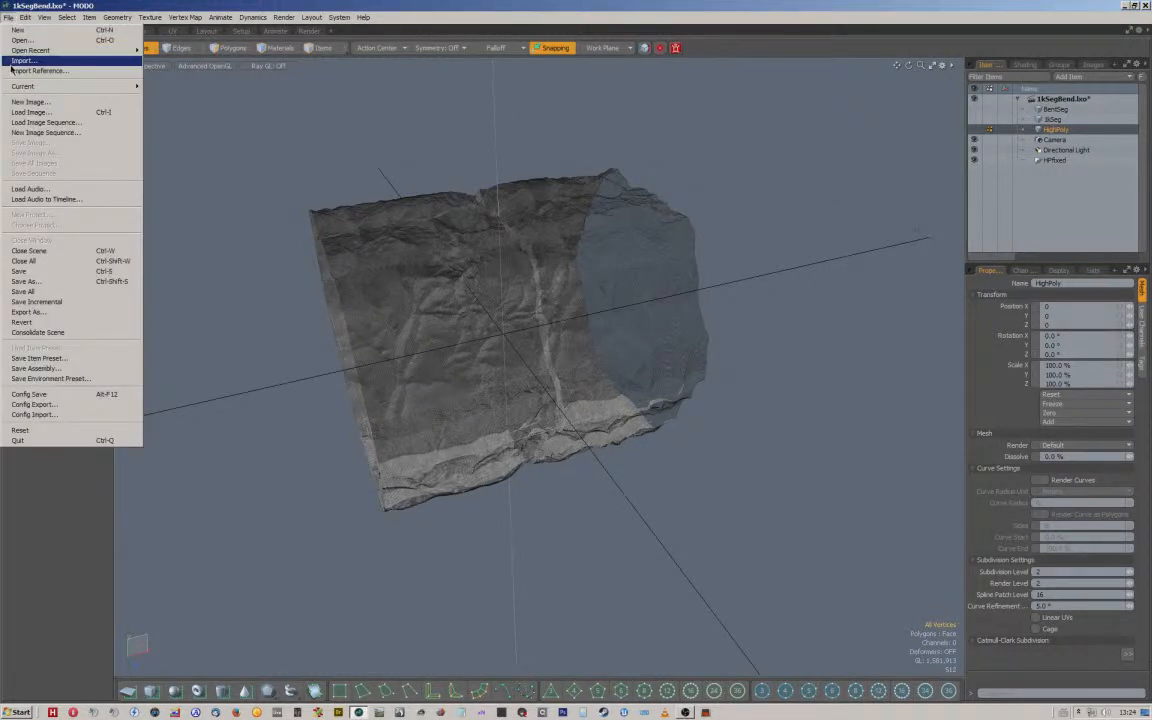
click(22, 60)
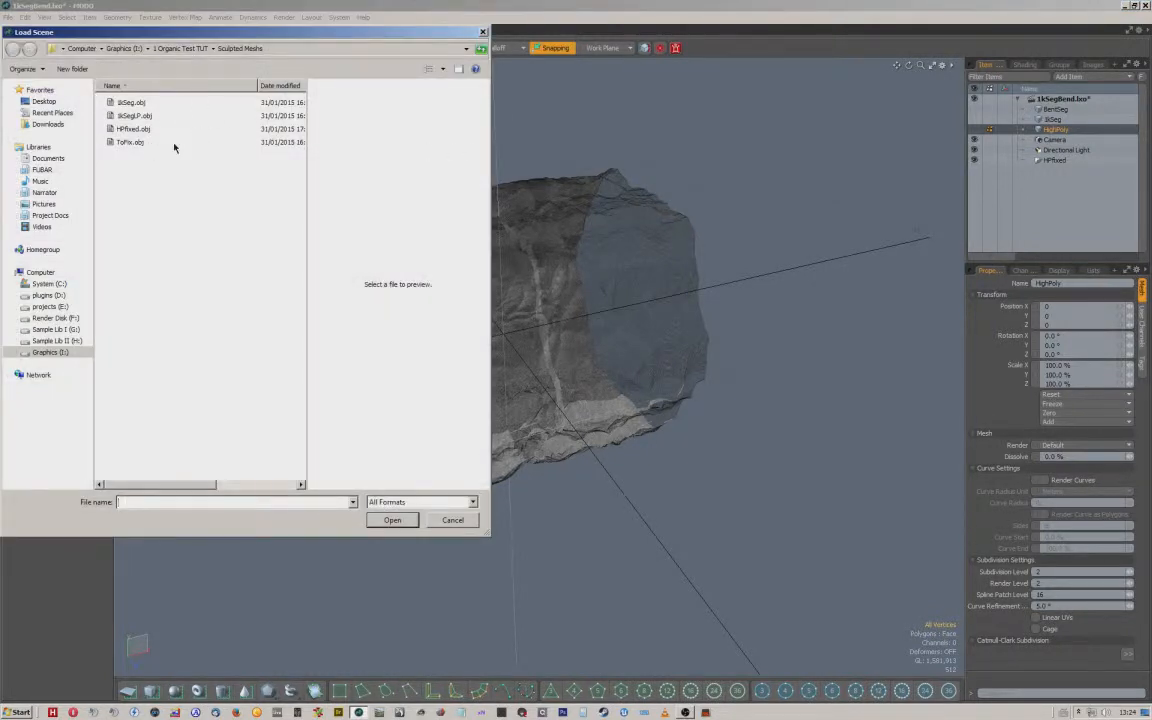
click(134, 114)
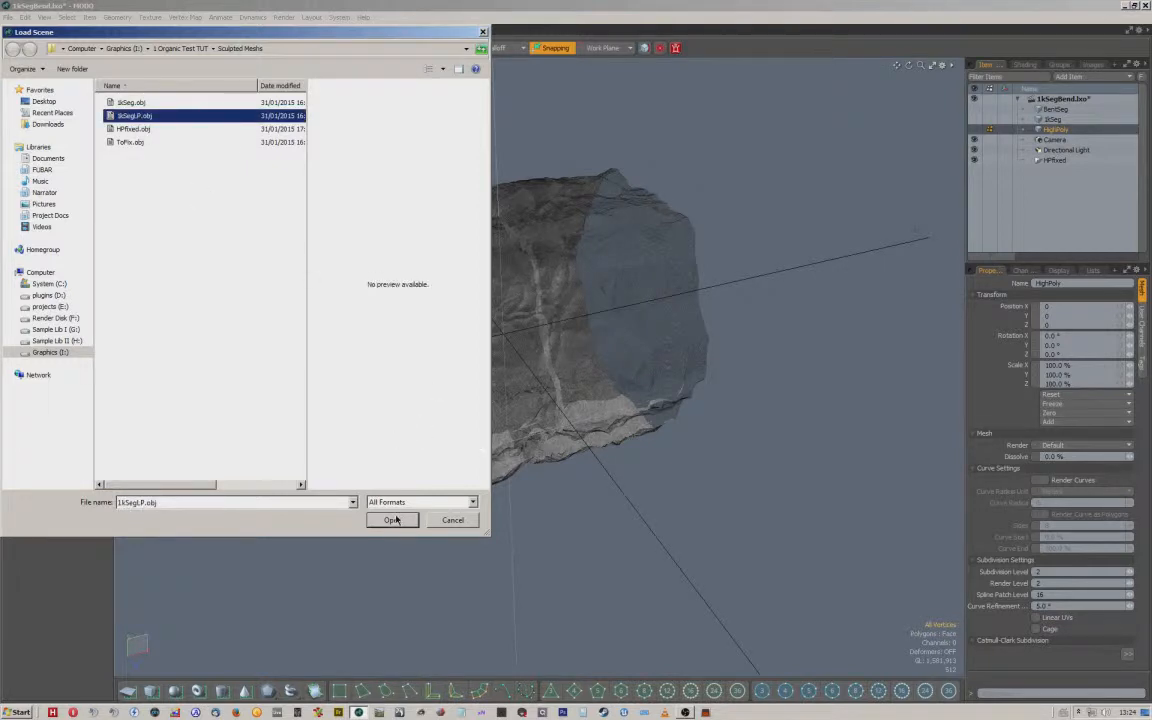
click(392, 520)
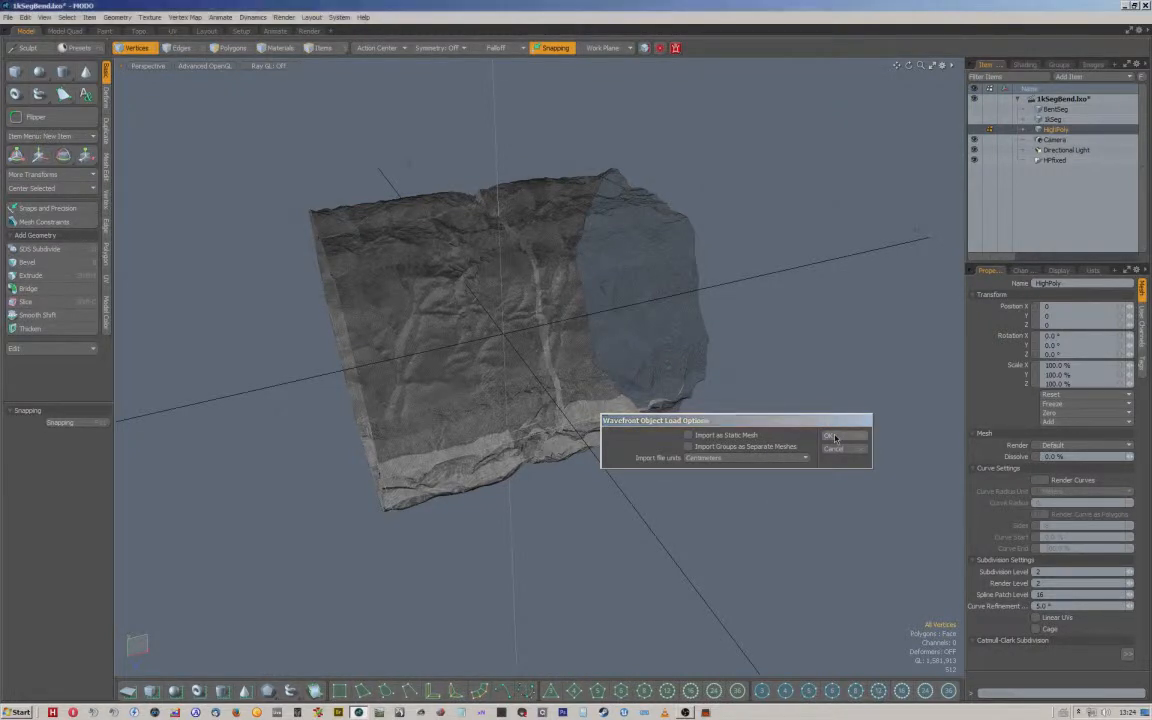
click(832, 436)
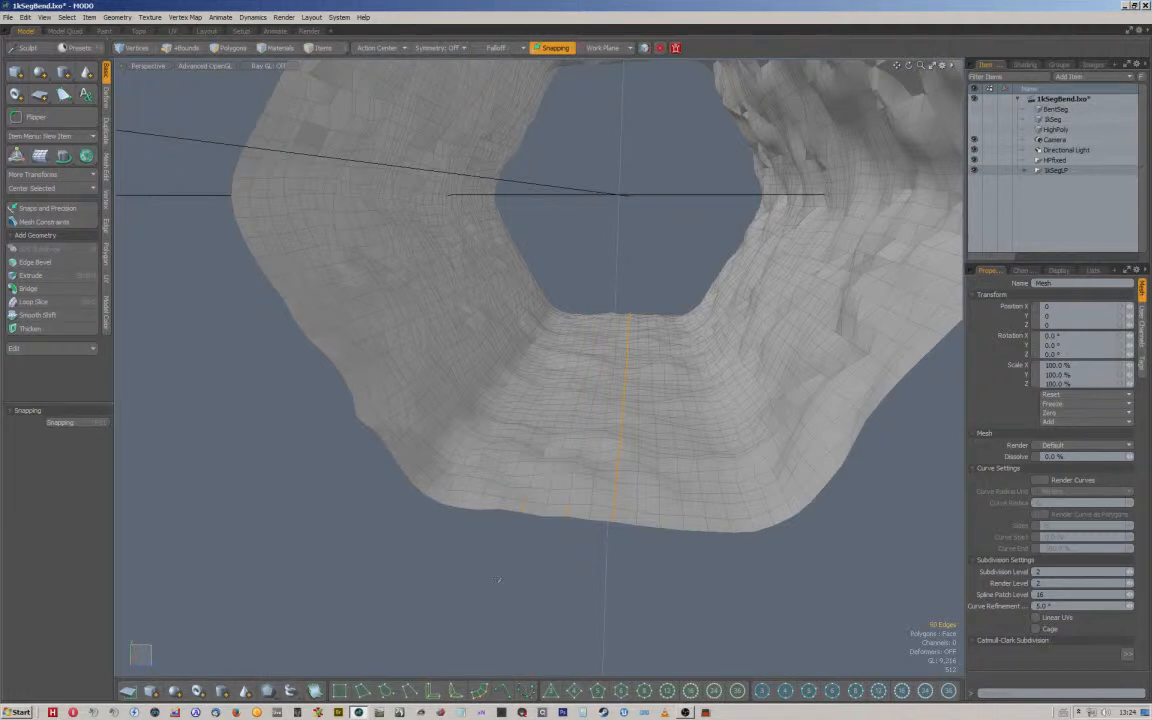
click(180, 48)
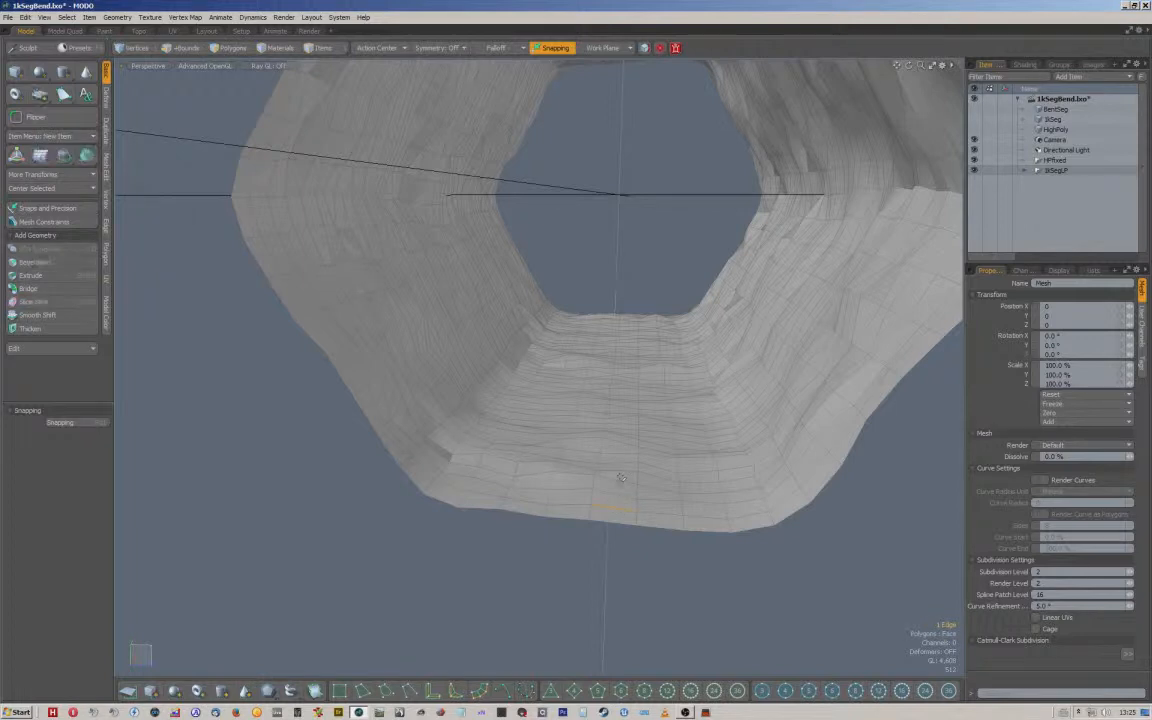
click(182, 48)
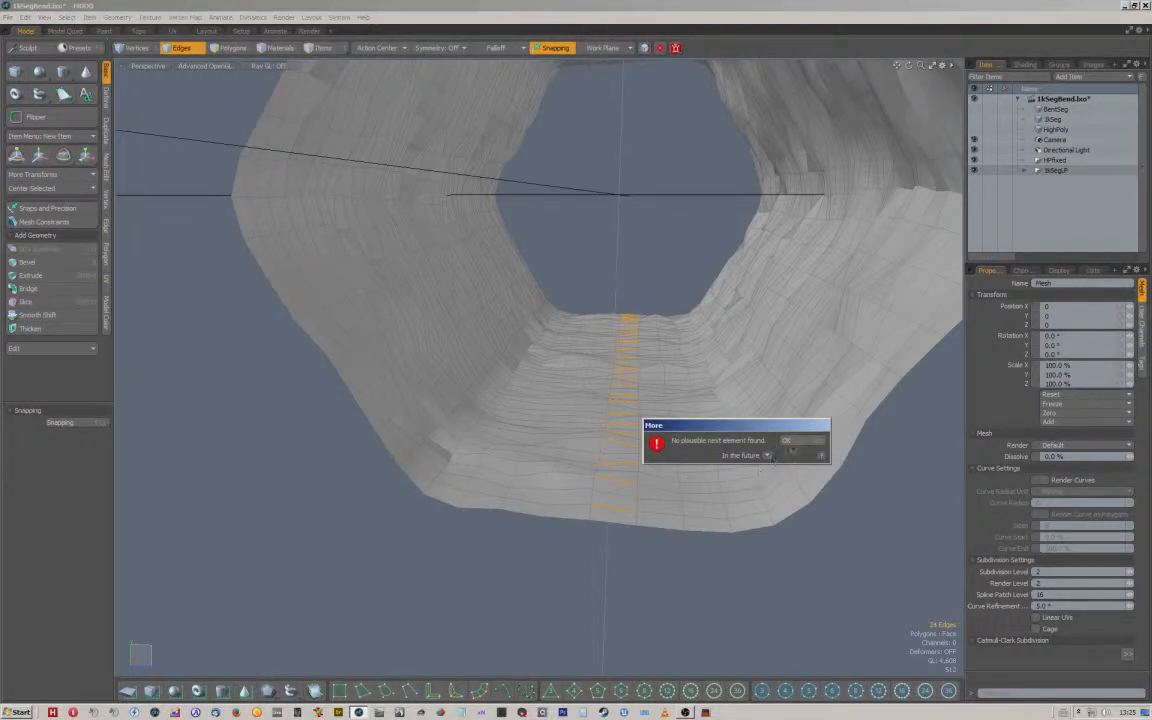
click(788, 440)
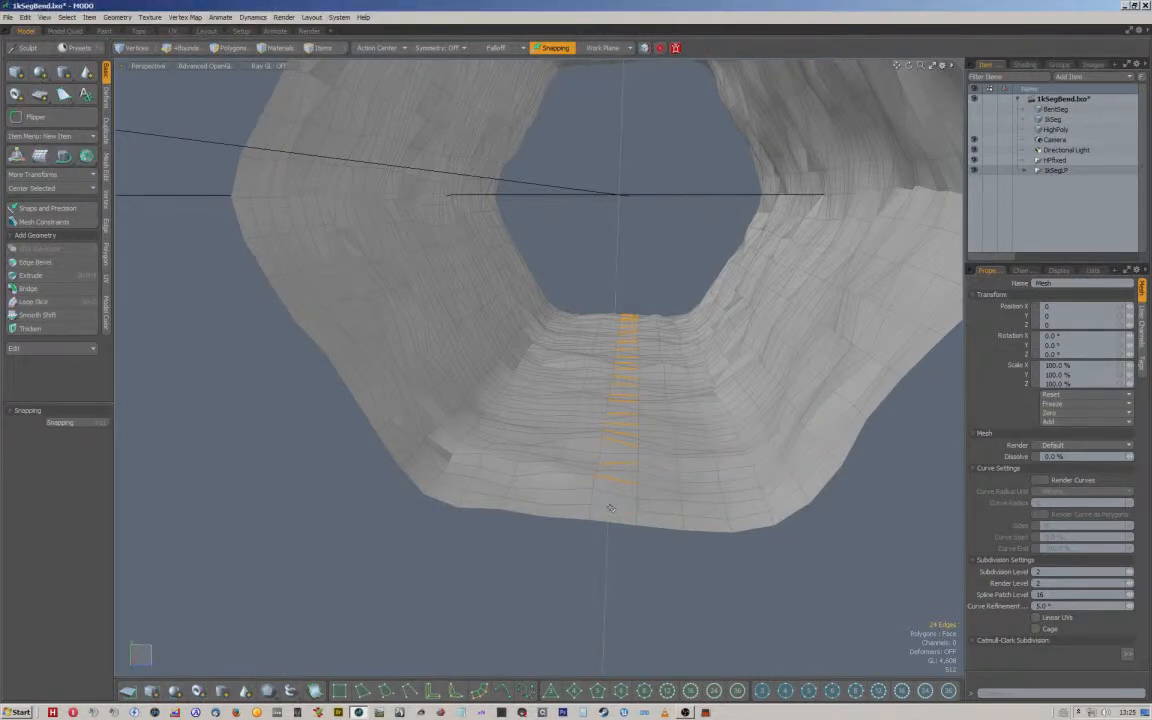
mouse_move(612, 512)
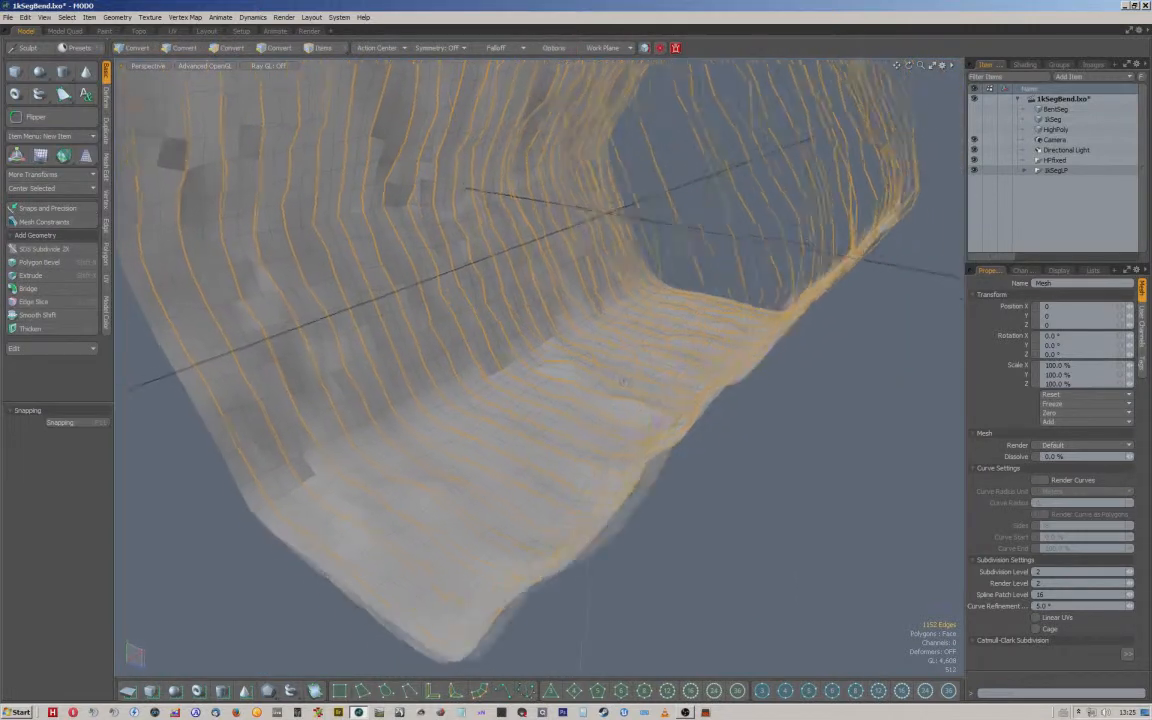
click(180, 48)
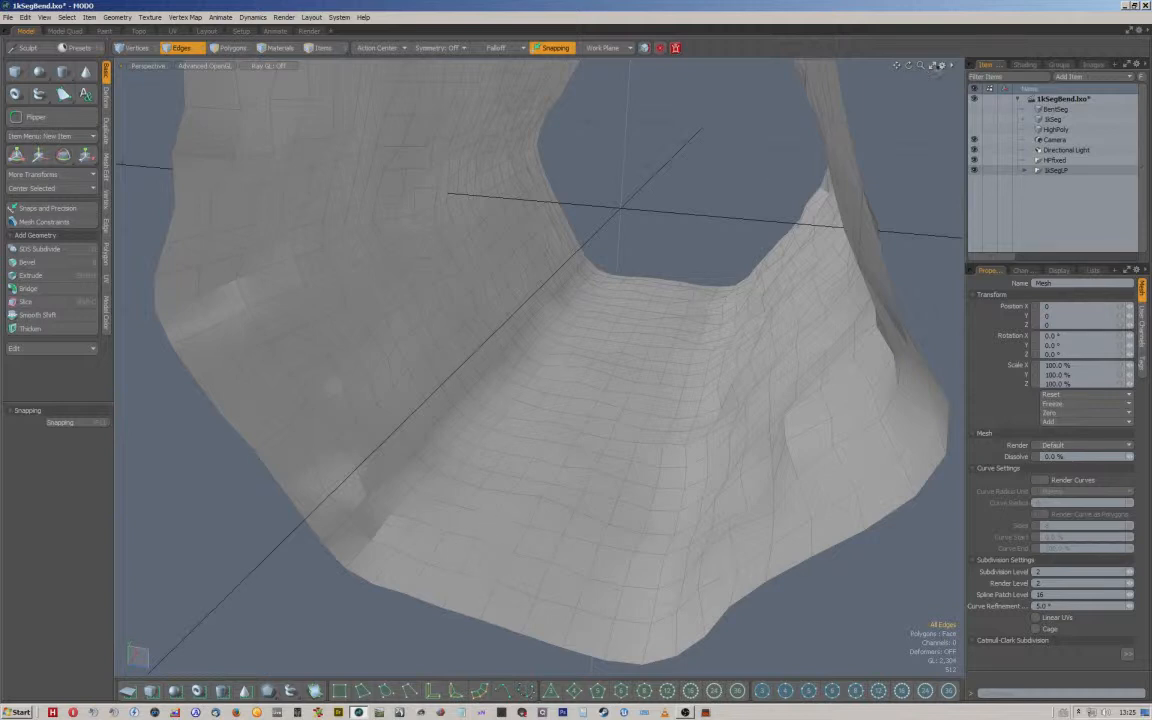
click(940, 64)
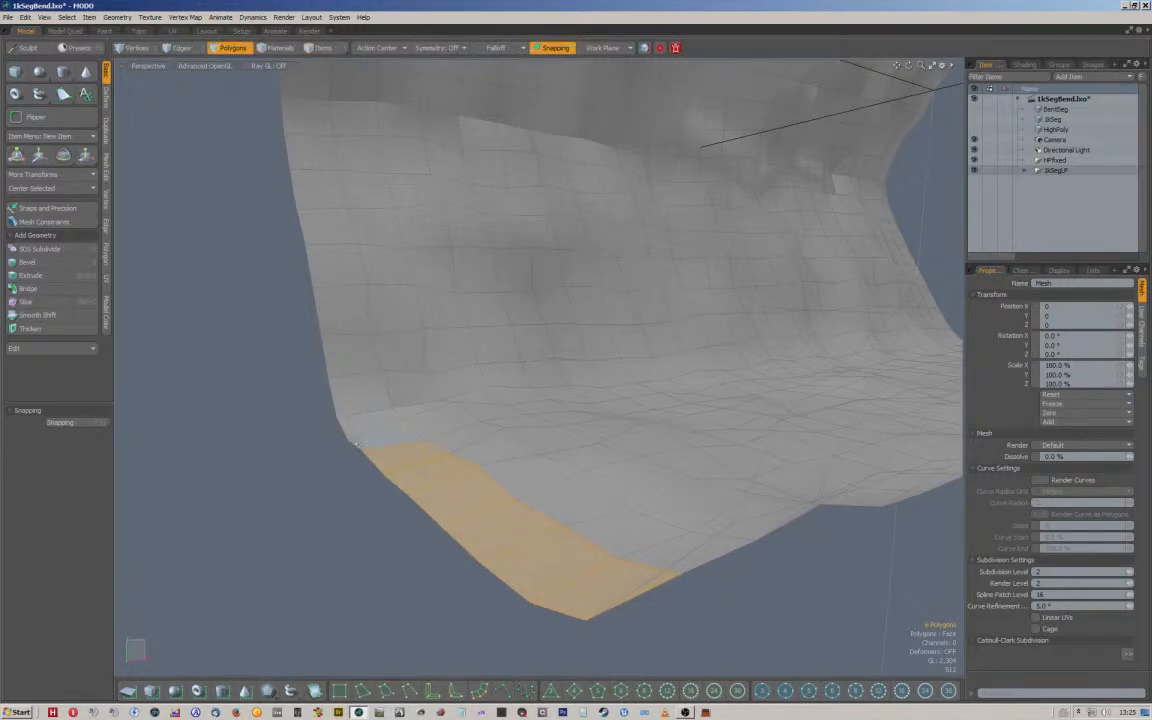
mouse_move(388, 476)
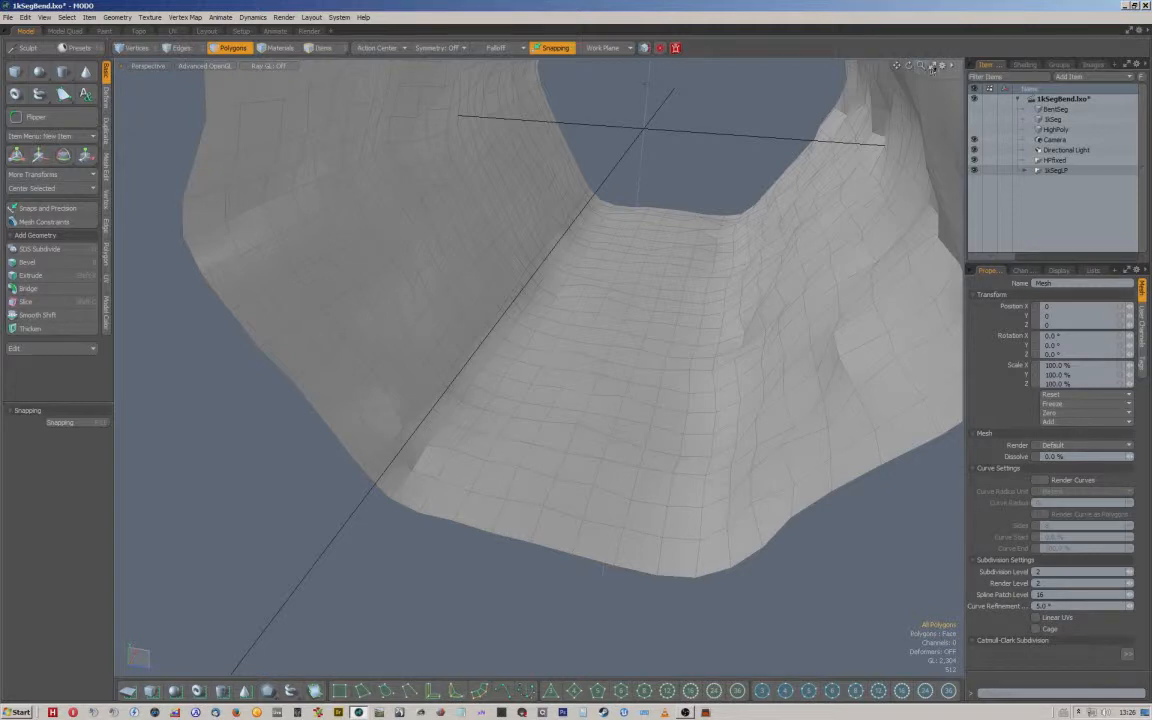
Frame the whole tunnel ring, then view it head-on from the front
click(940, 64)
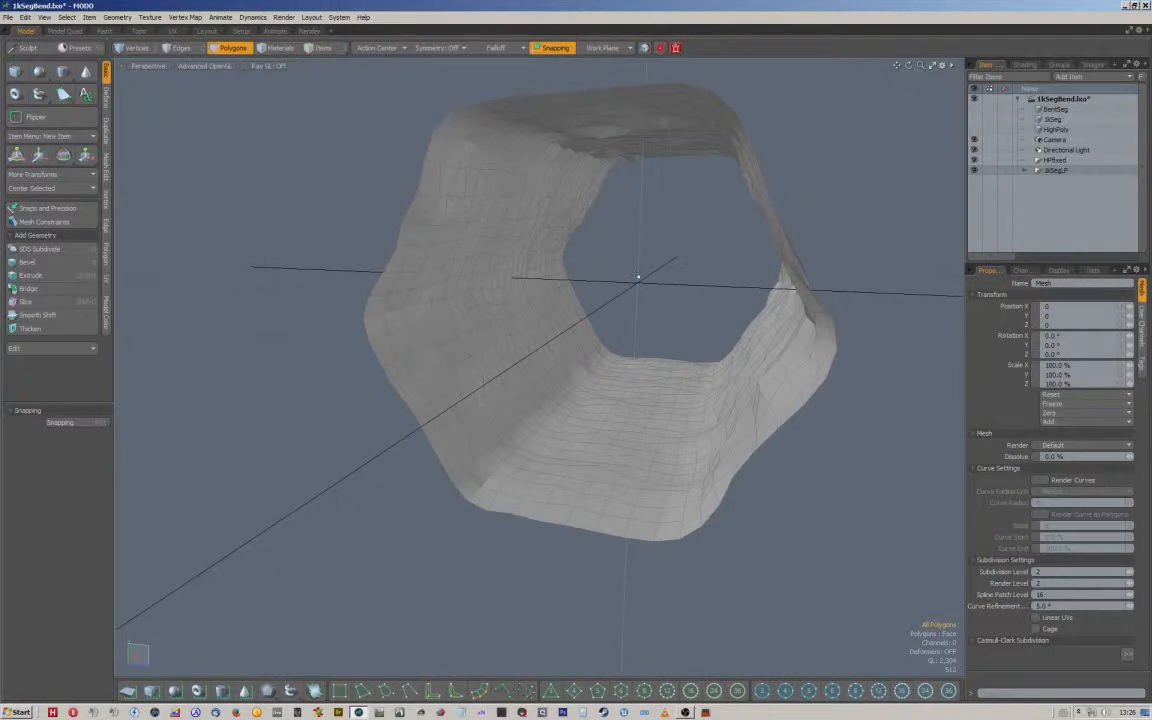
drag(636, 276, 632, 324)
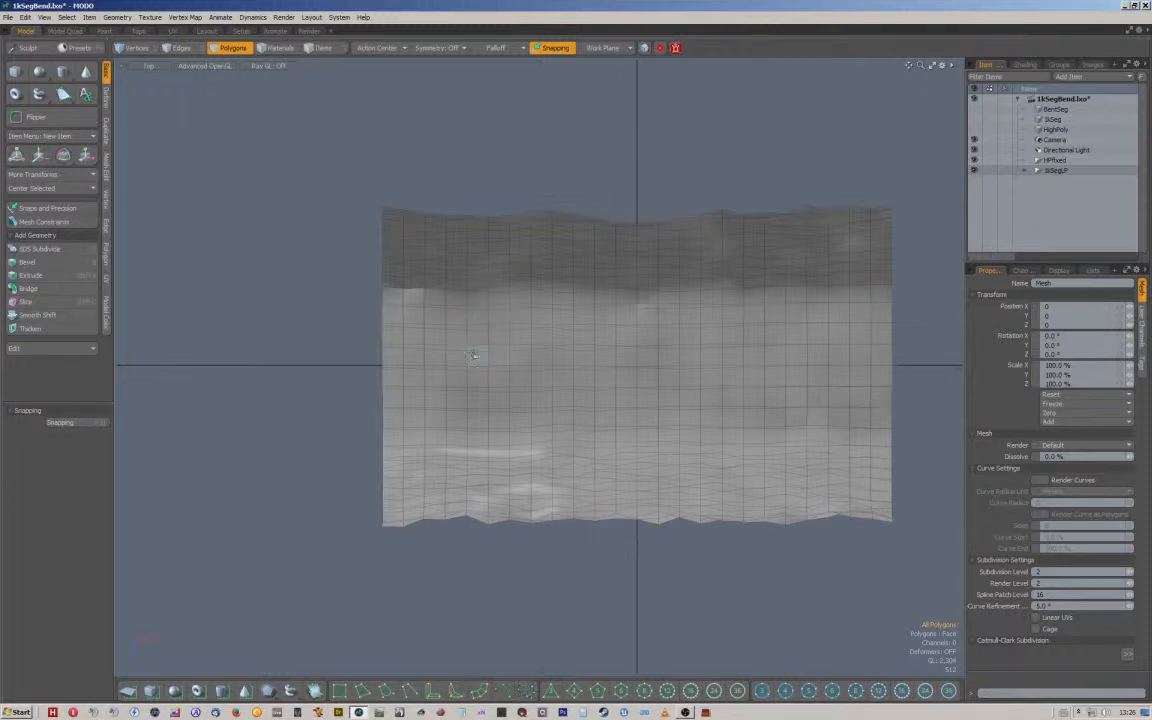
In Edges mode, trim the tunnel at a vertical edge loop and run Mesh Cleanup on the rest
click(180, 48)
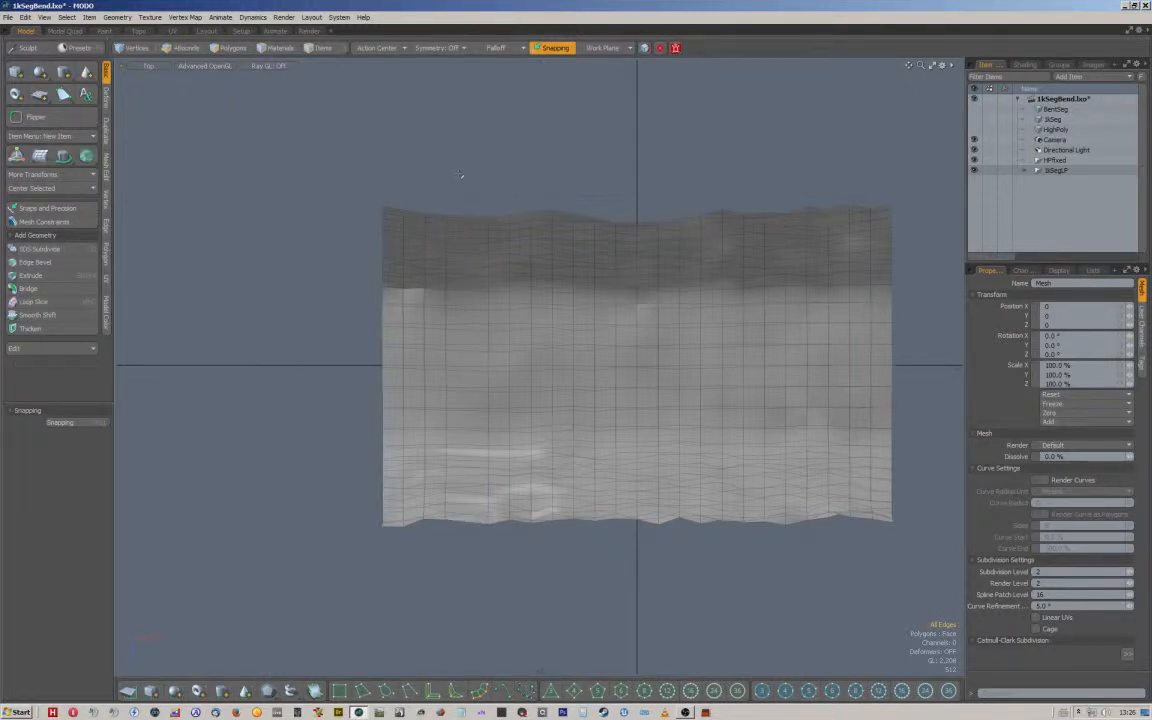
click(180, 48)
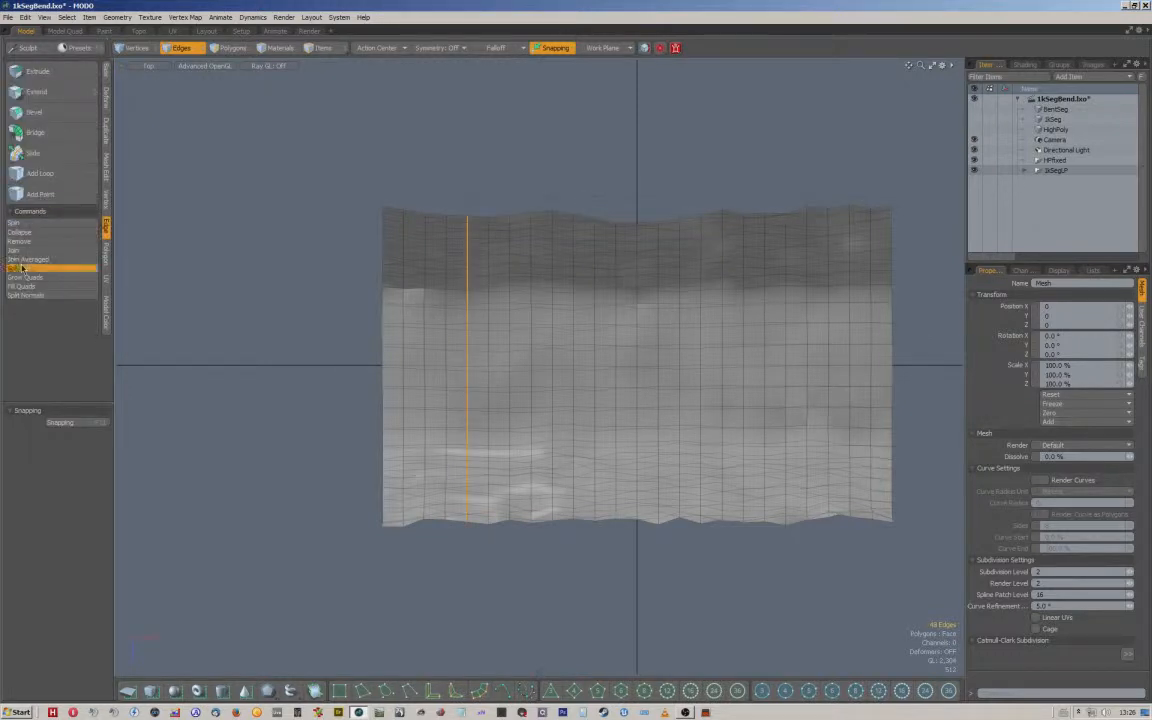
click(232, 48)
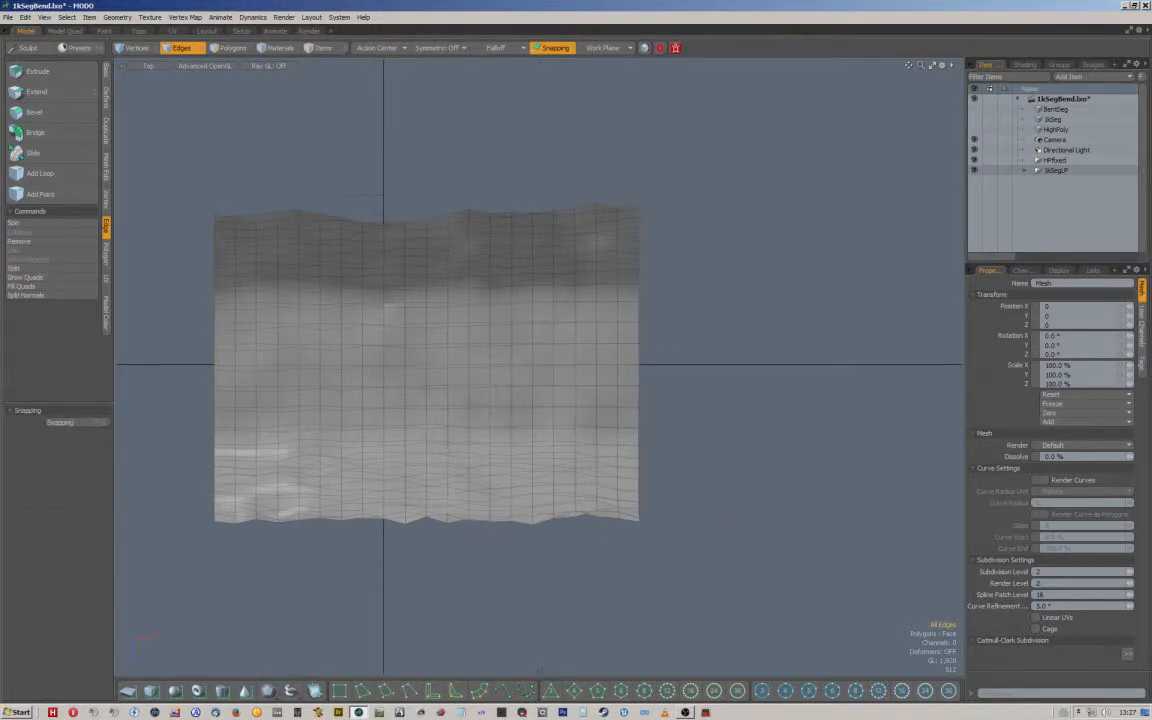
click(232, 48)
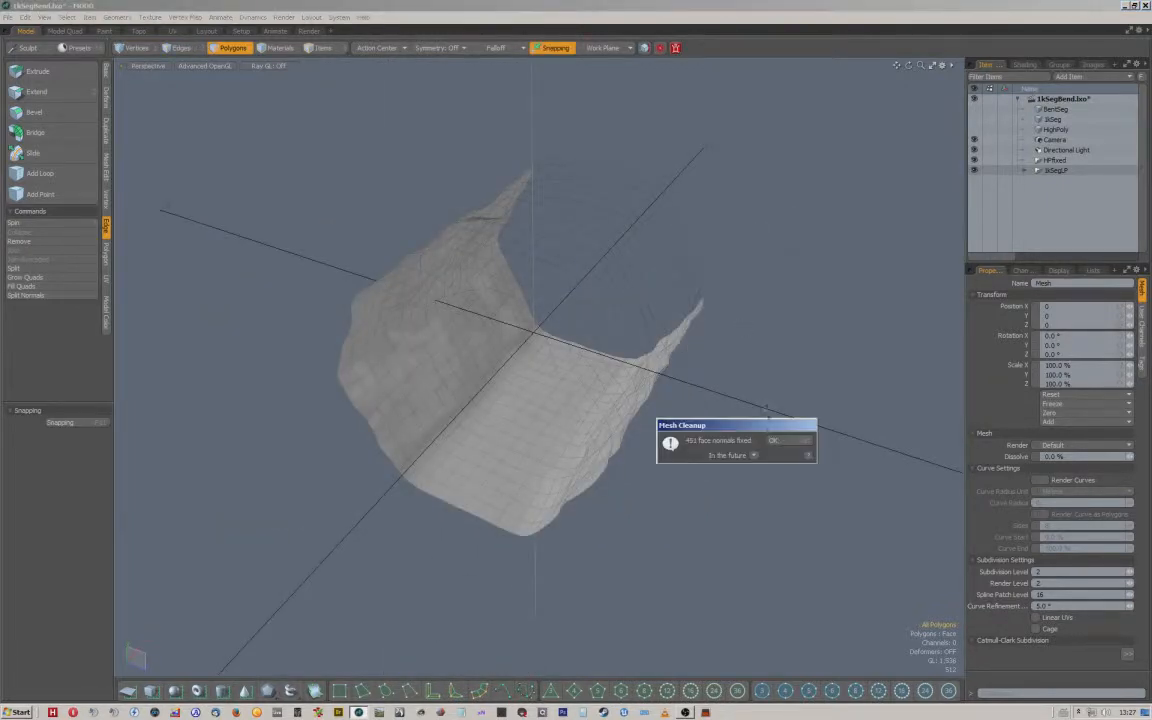
Dismiss the cleanup report and inspect a polygon on the tunnel wall up close
click(776, 440)
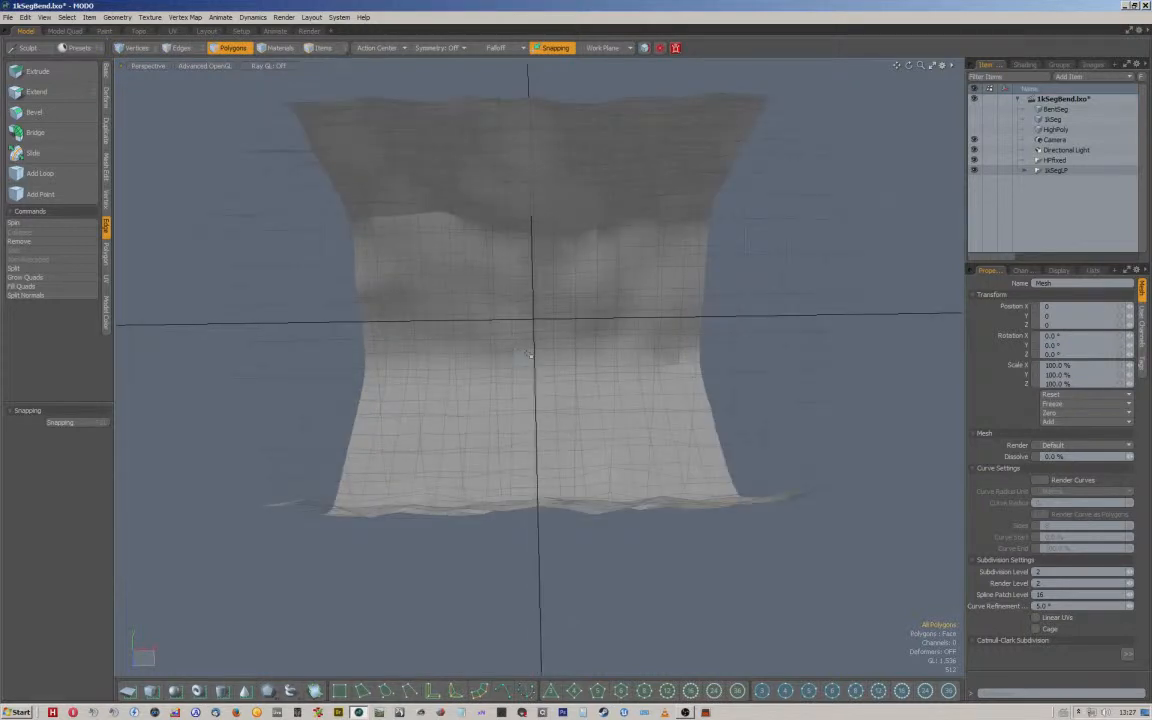
drag(530, 356, 518, 410)
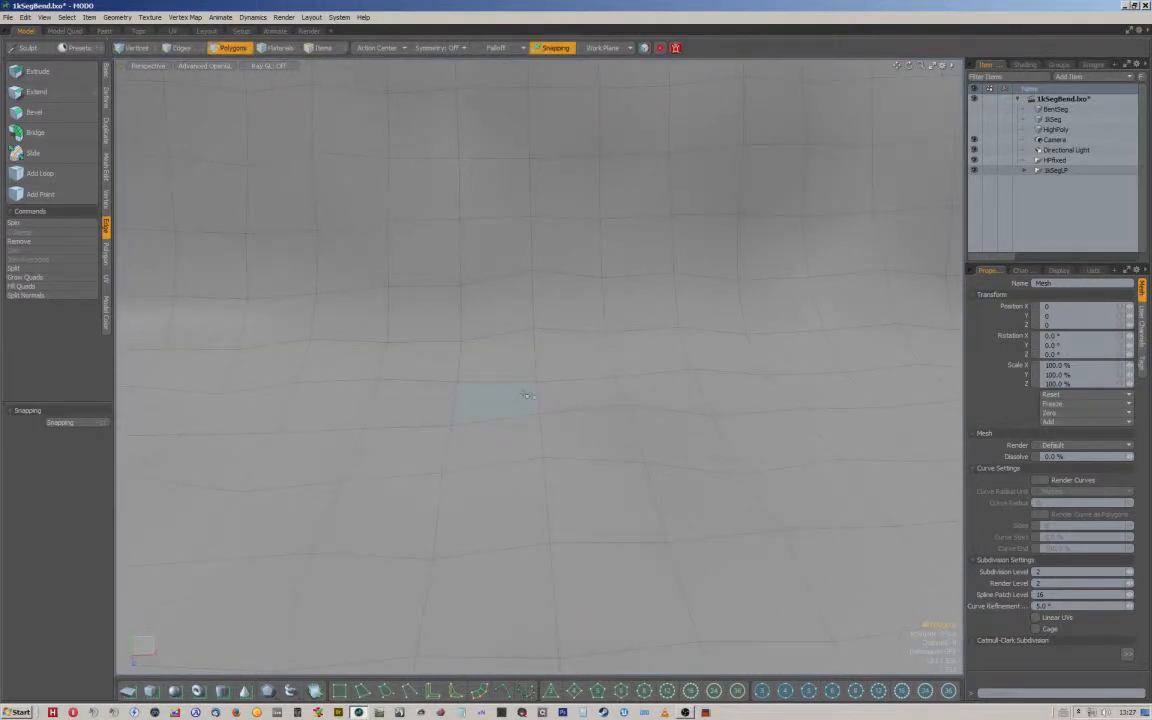
click(180, 48)
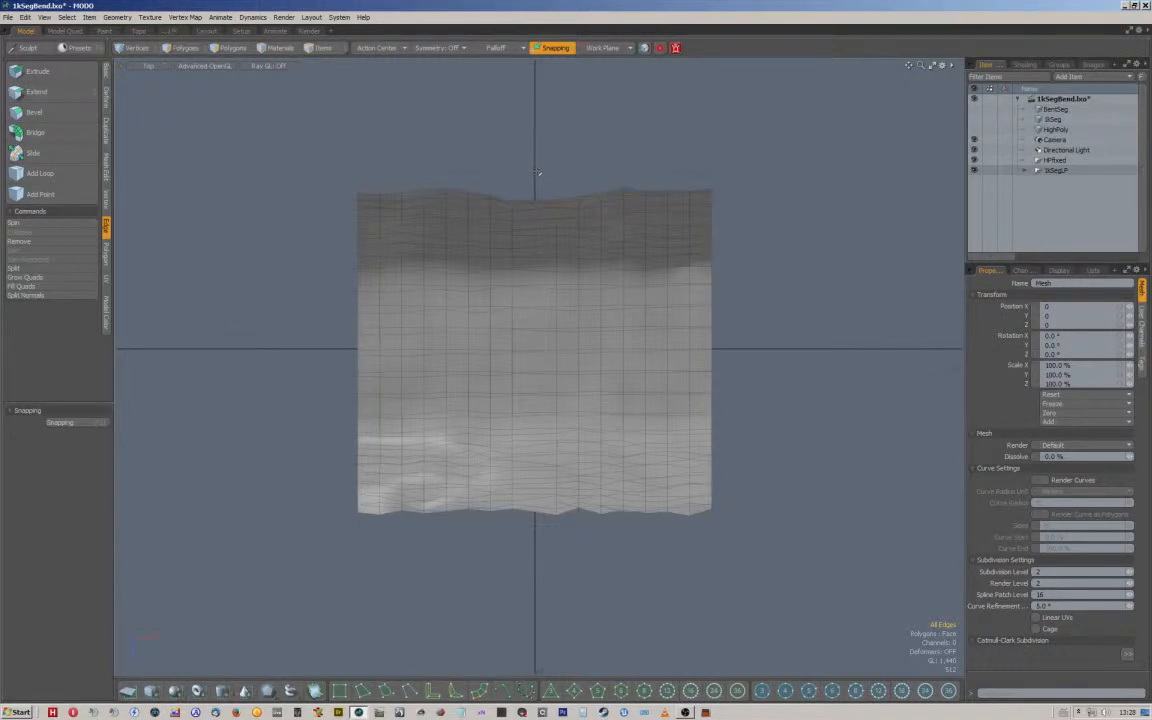
Switch to Edges selection mode on the rock wall mesh
click(180, 48)
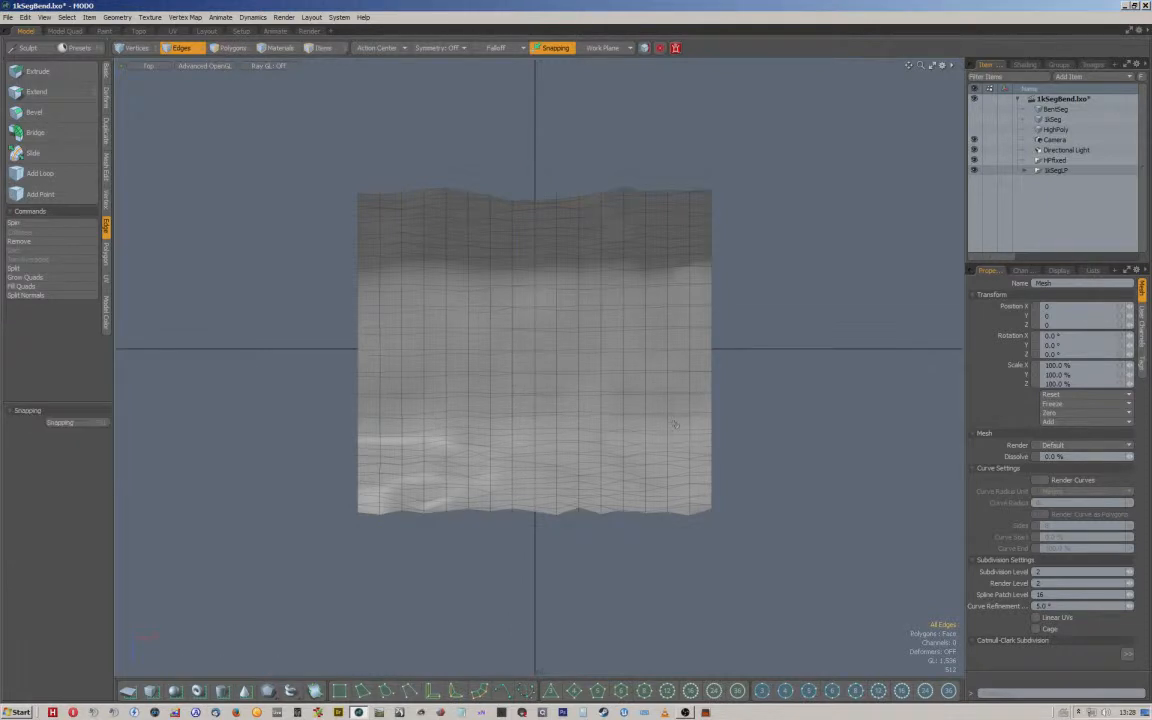
mouse_move(538, 340)
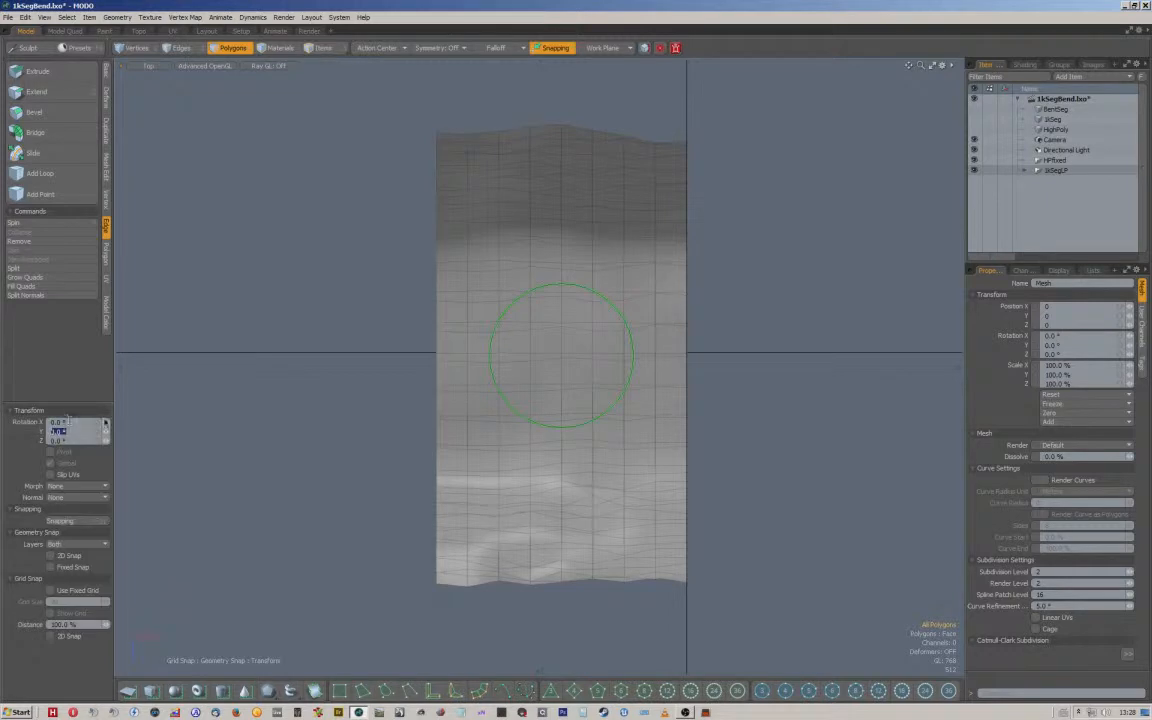
mouse_move(104, 420)
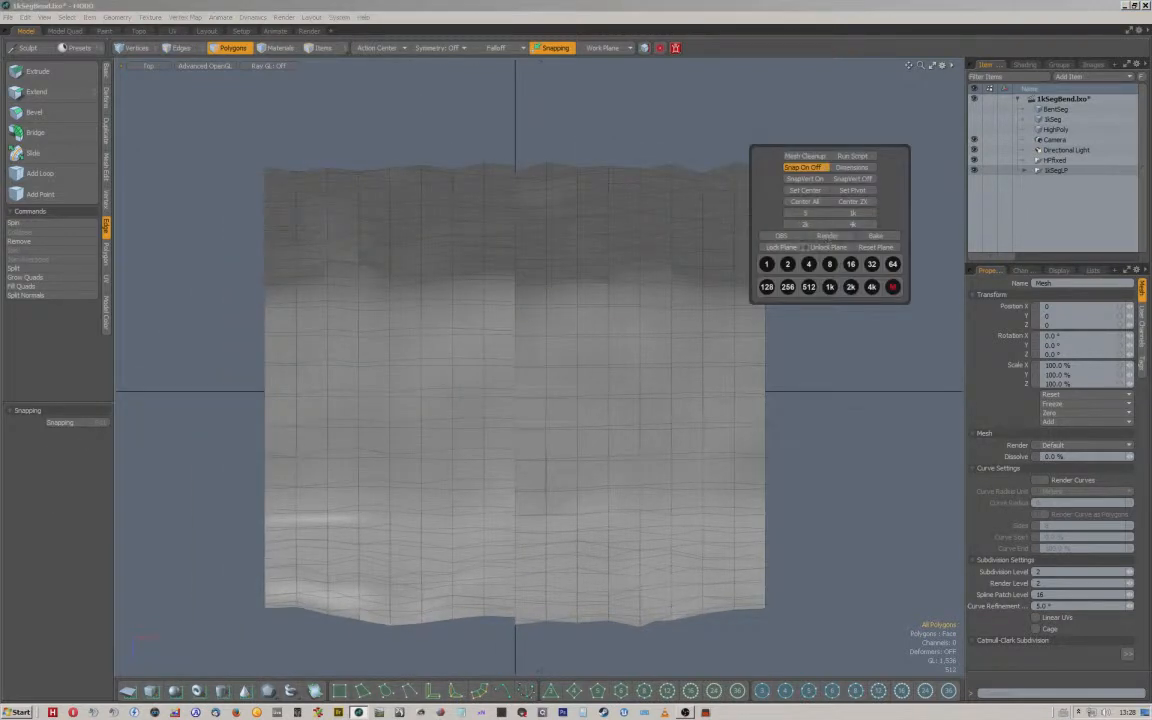
click(850, 264)
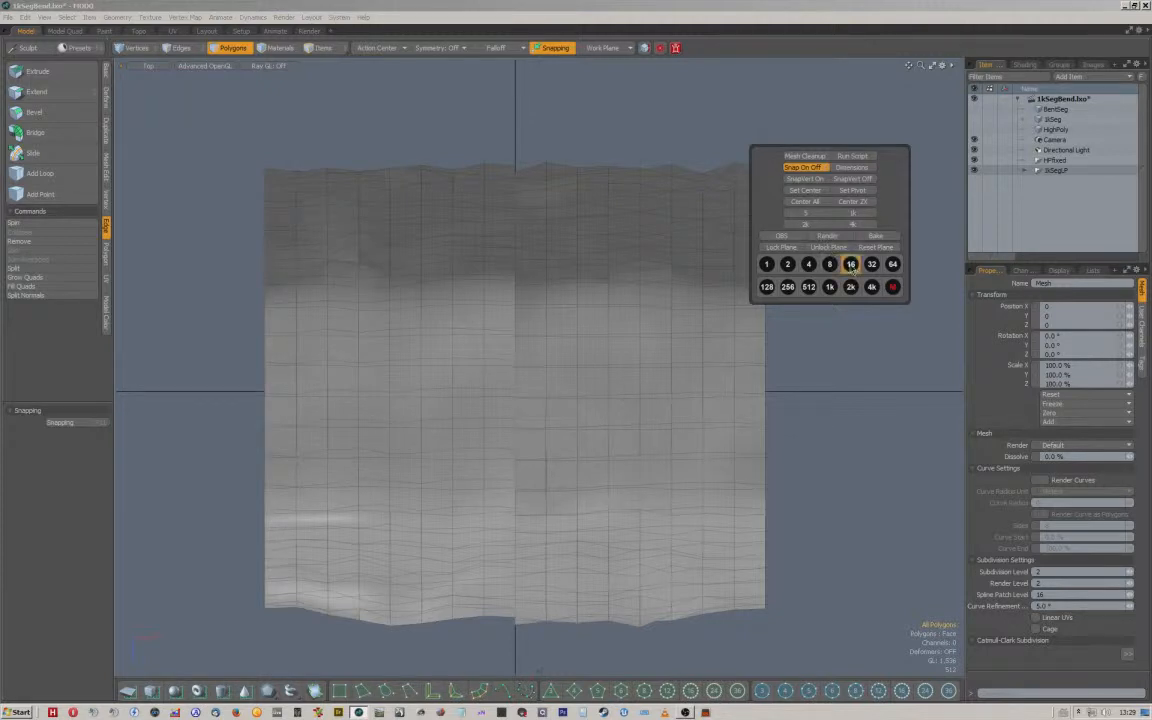
click(850, 264)
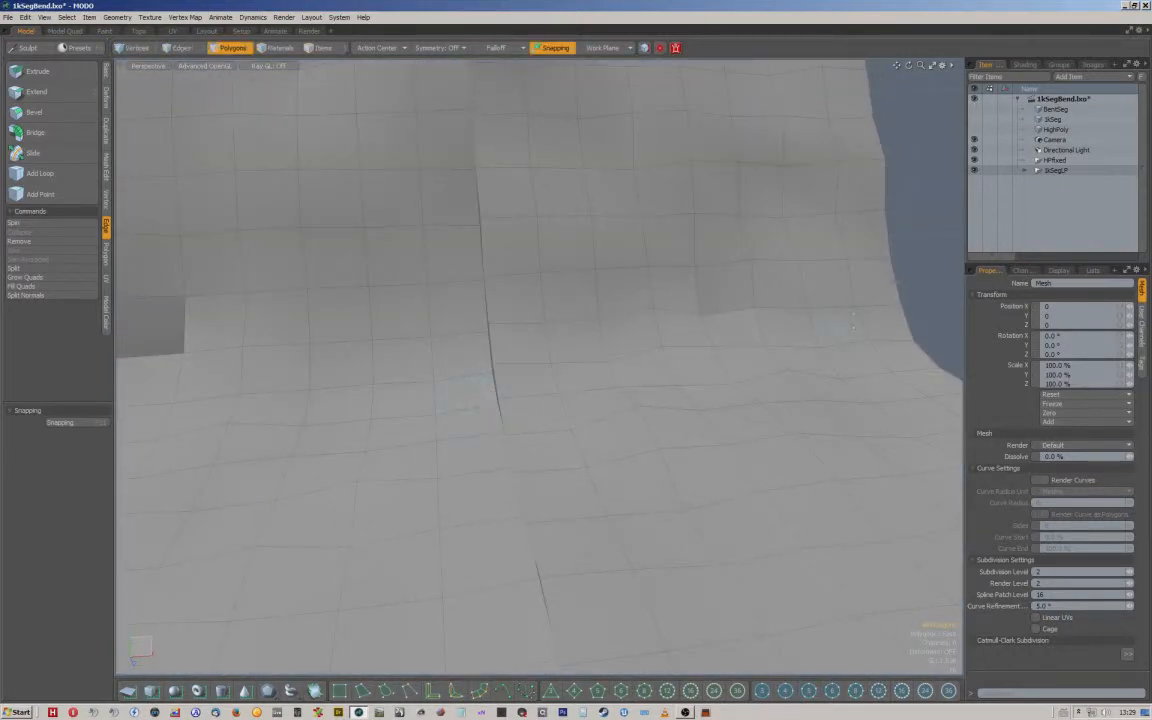
Select the vertical edge loop bordering a wall polygon strip as the unwrap seam and check it
click(468, 410)
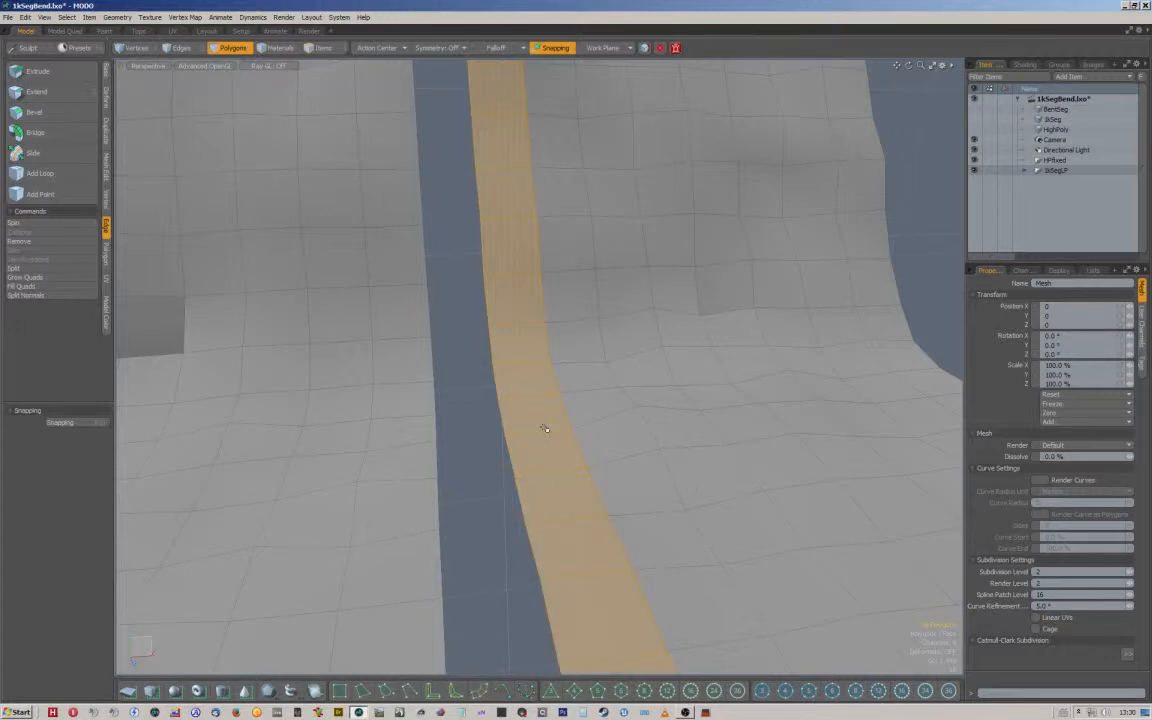
click(180, 48)
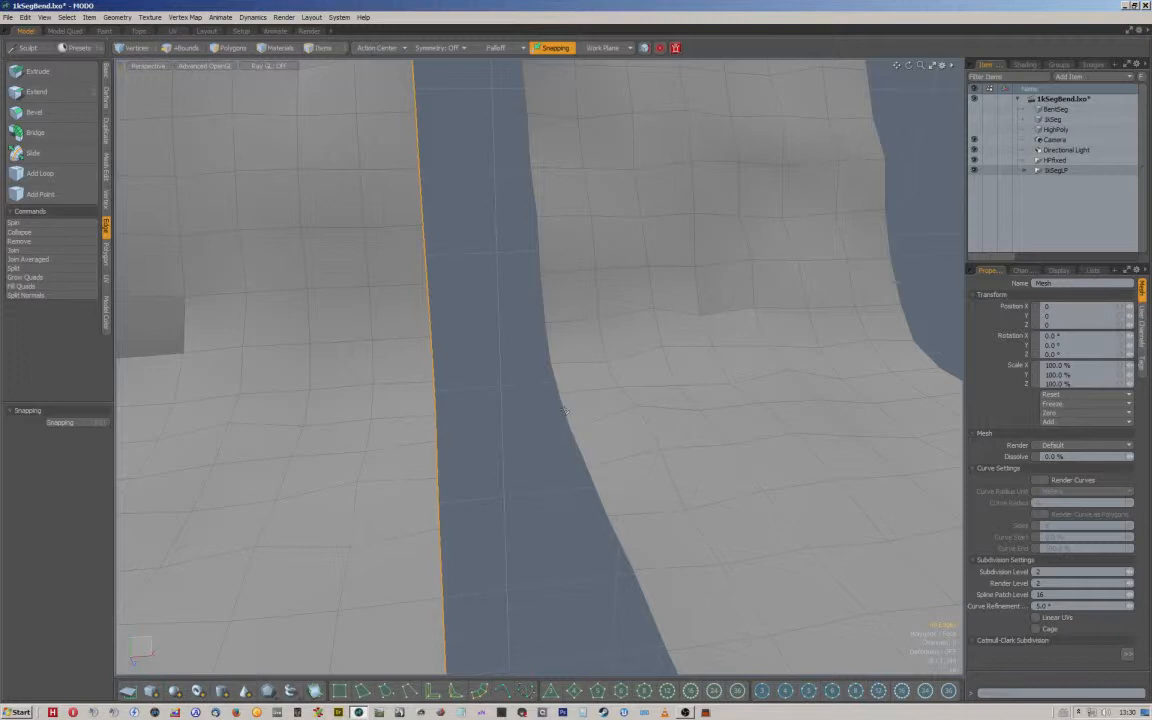
click(36, 132)
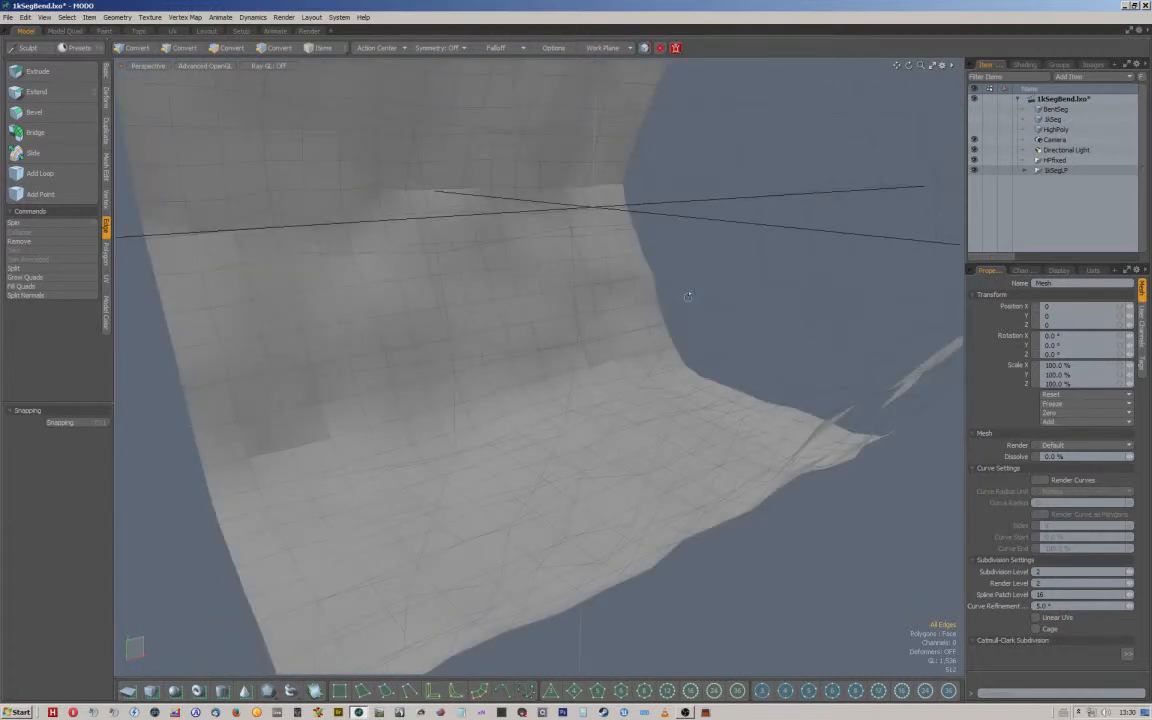
click(180, 48)
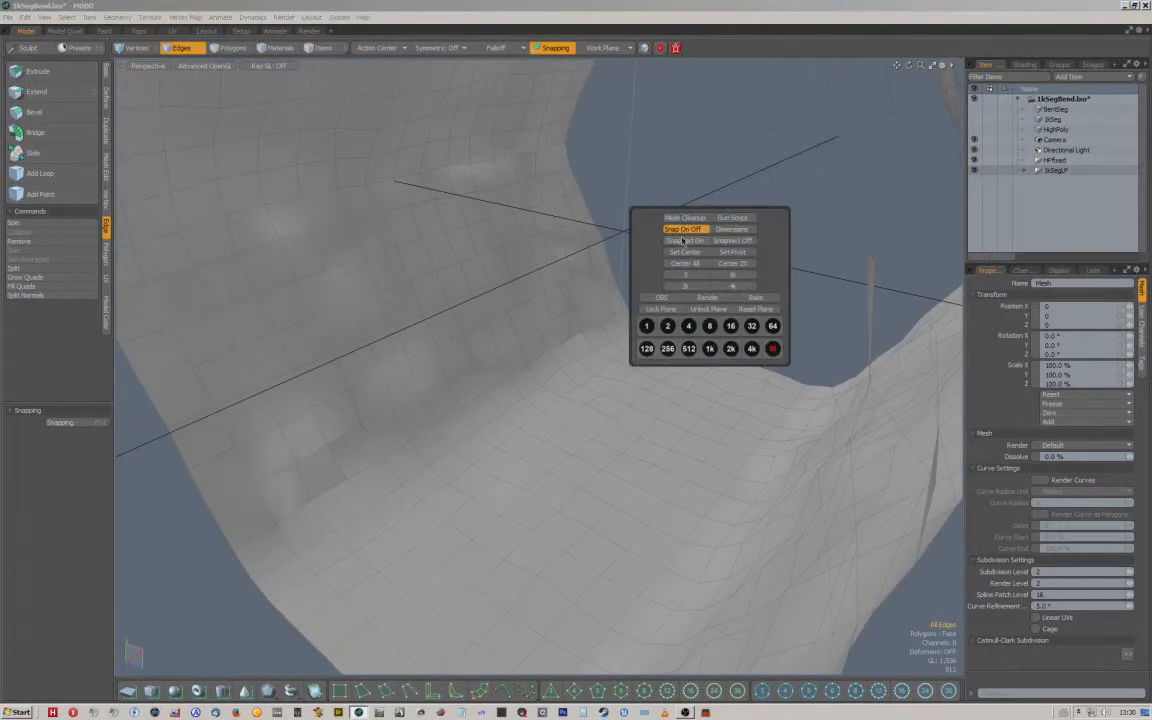
click(684, 218)
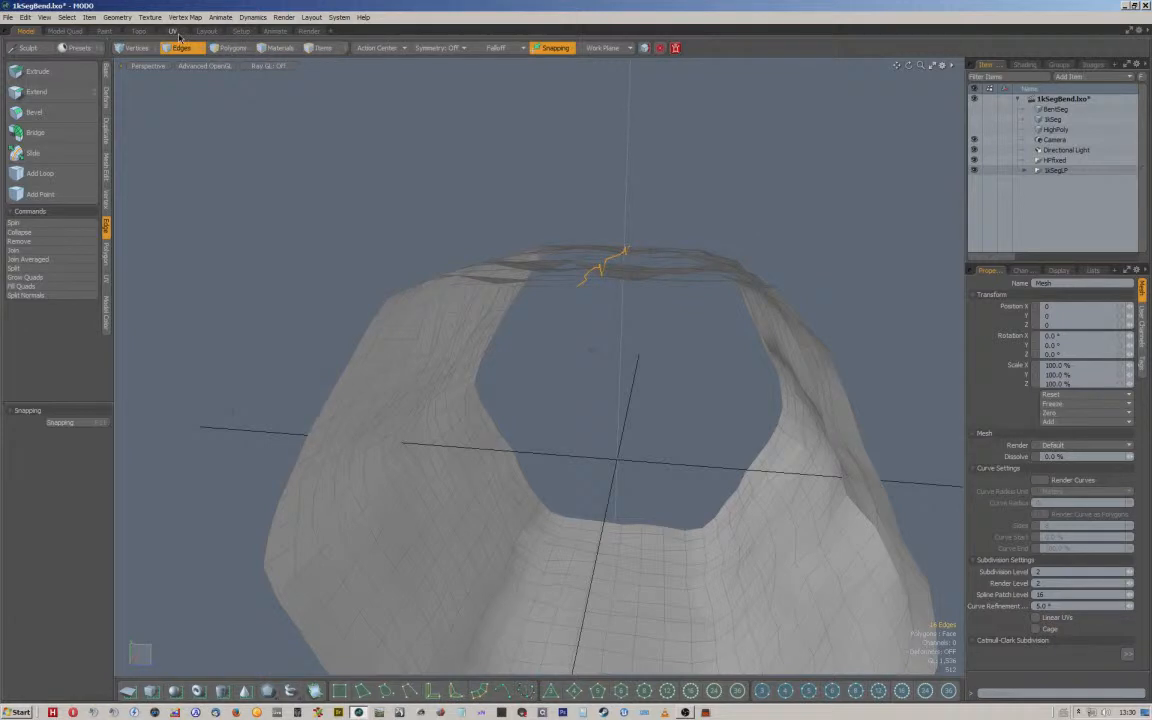
In the UV layout, unwrap the tunnel into a flat rectangular UV grid
click(172, 32)
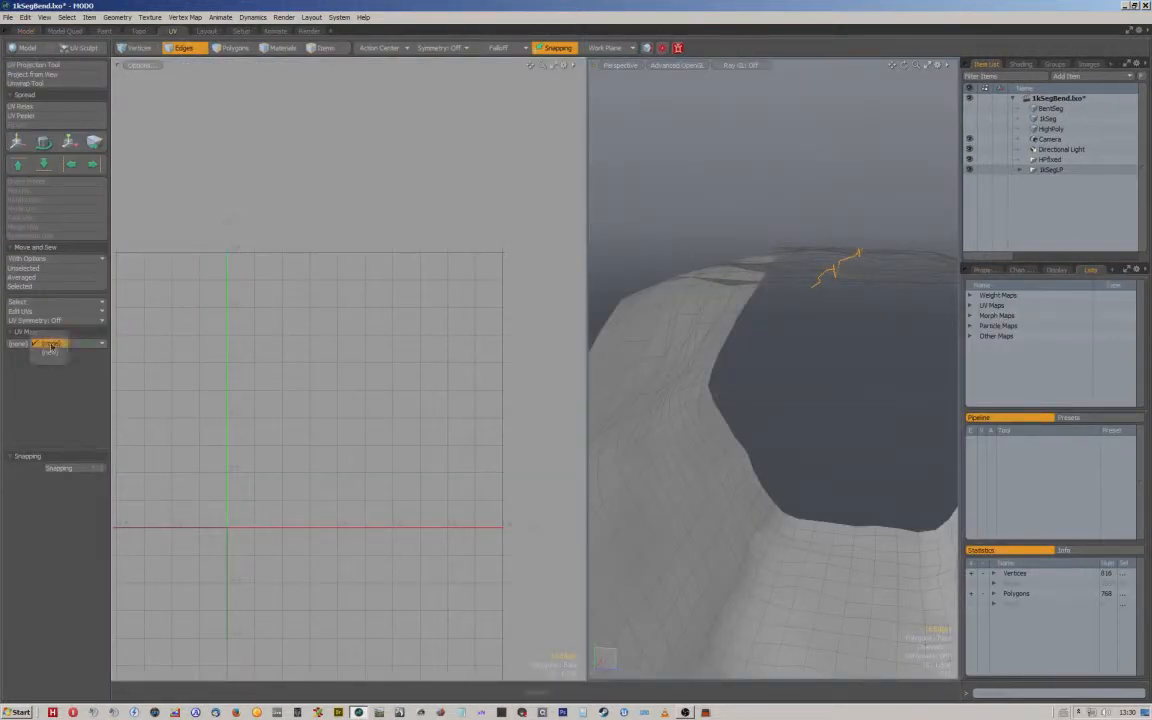
click(48, 344)
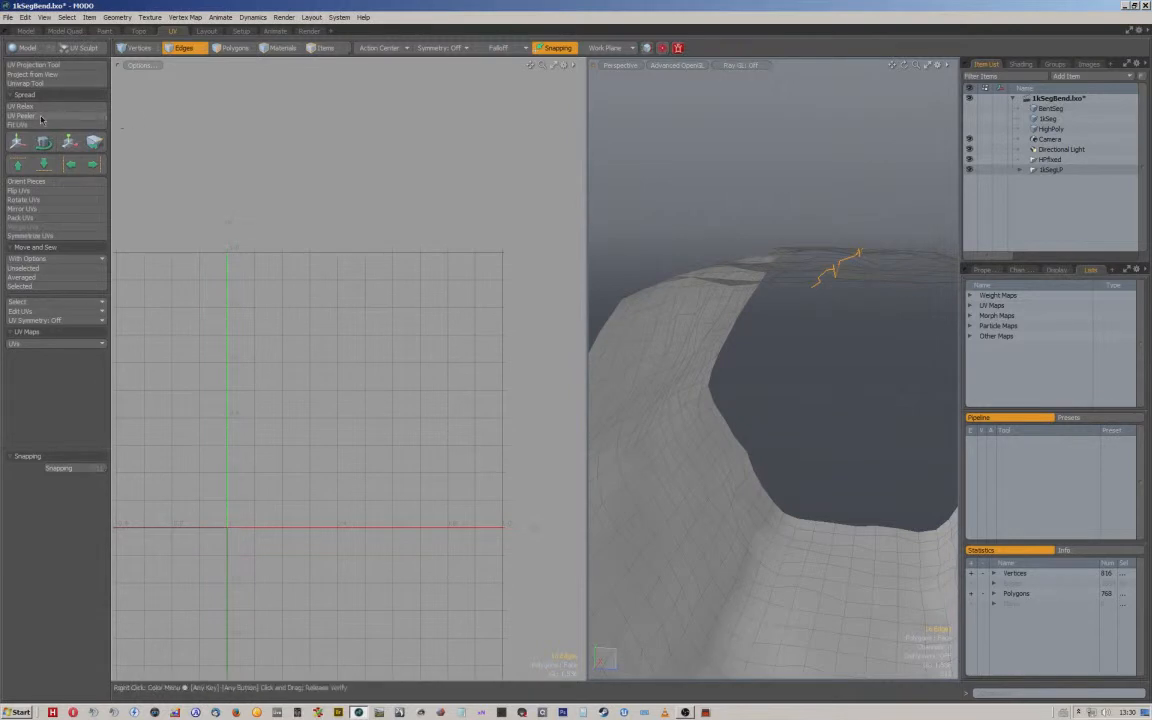
click(22, 114)
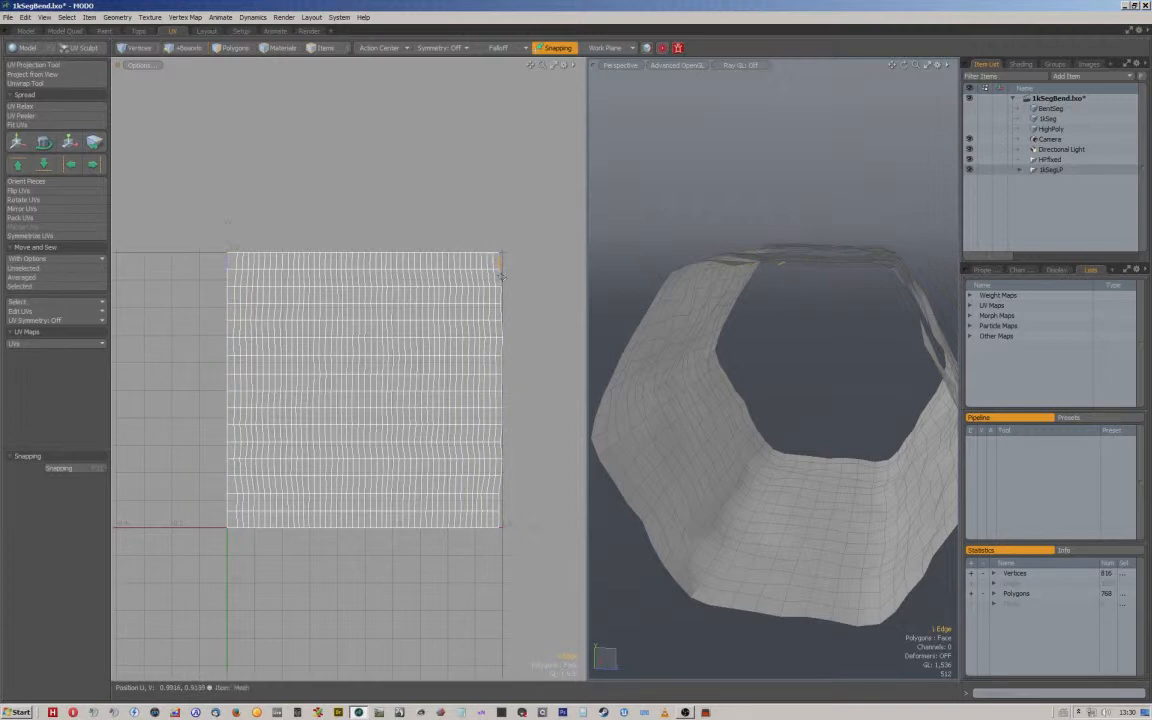
Straighten the left, right and middle UV edge columns with Align UVs
click(184, 48)
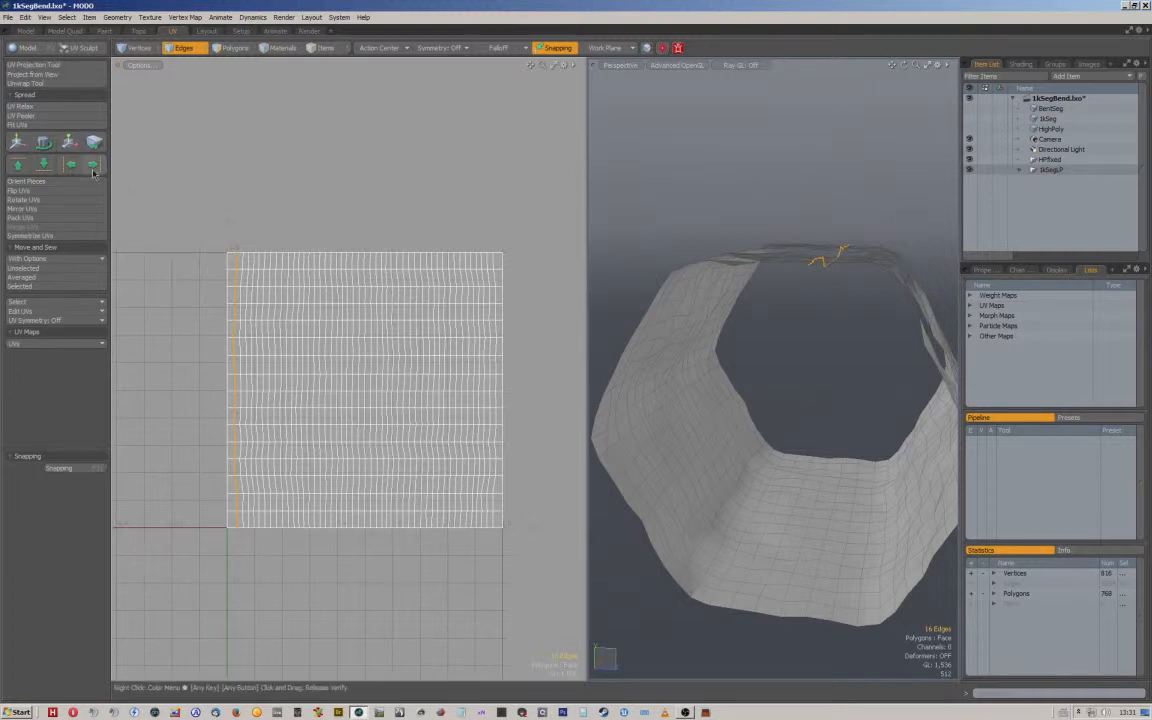
mouse_move(92, 164)
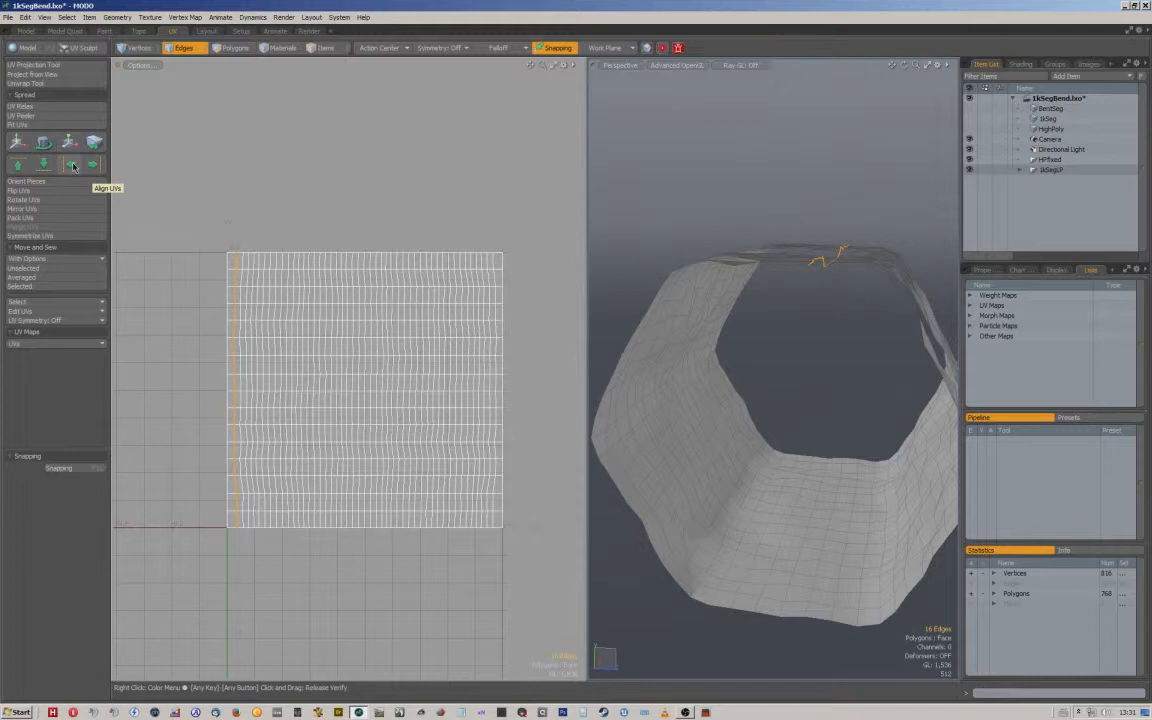
click(72, 164)
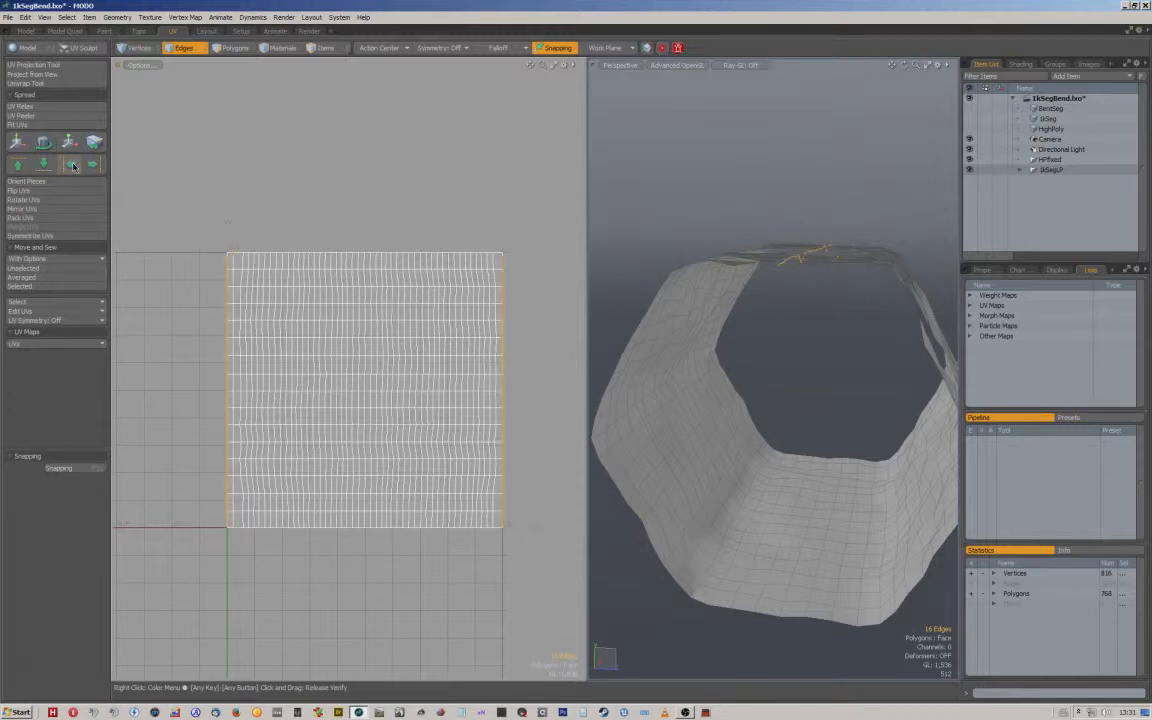
click(70, 164)
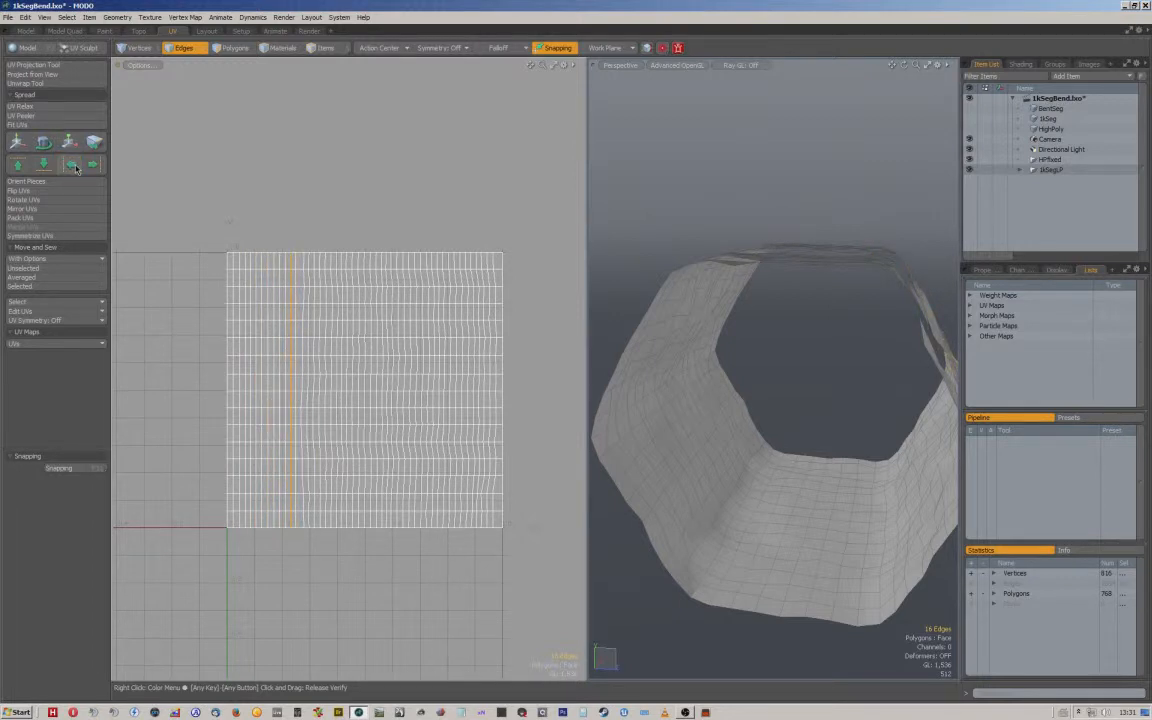
click(70, 164)
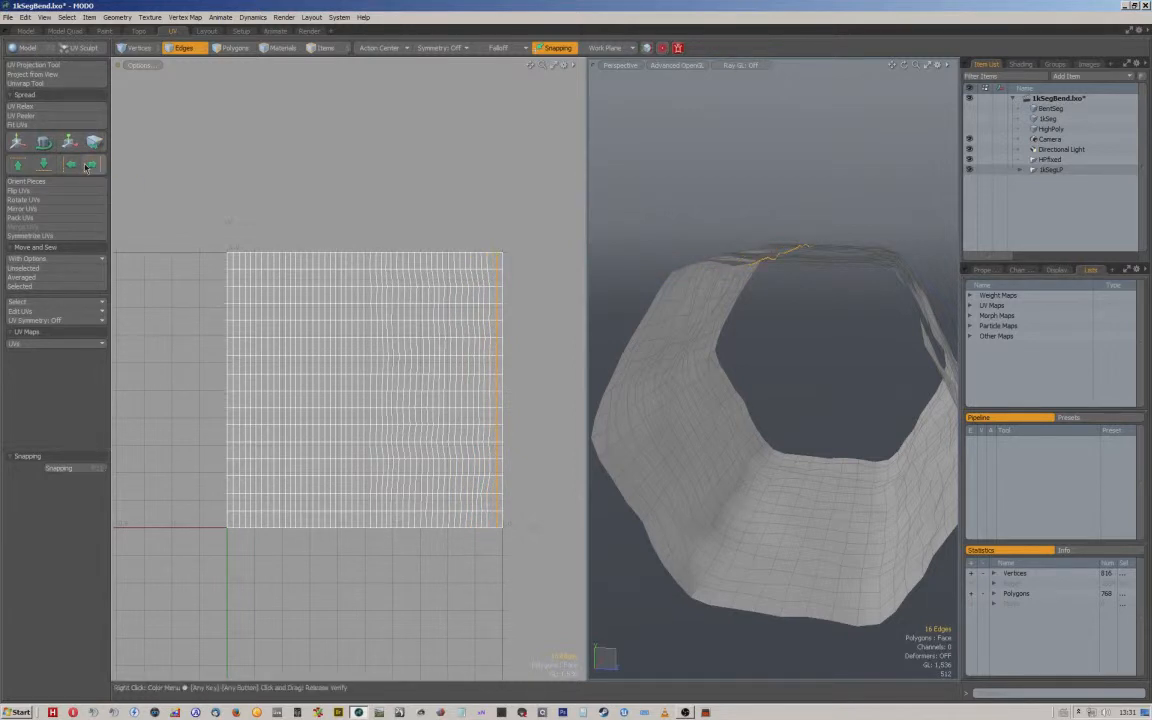
click(92, 164)
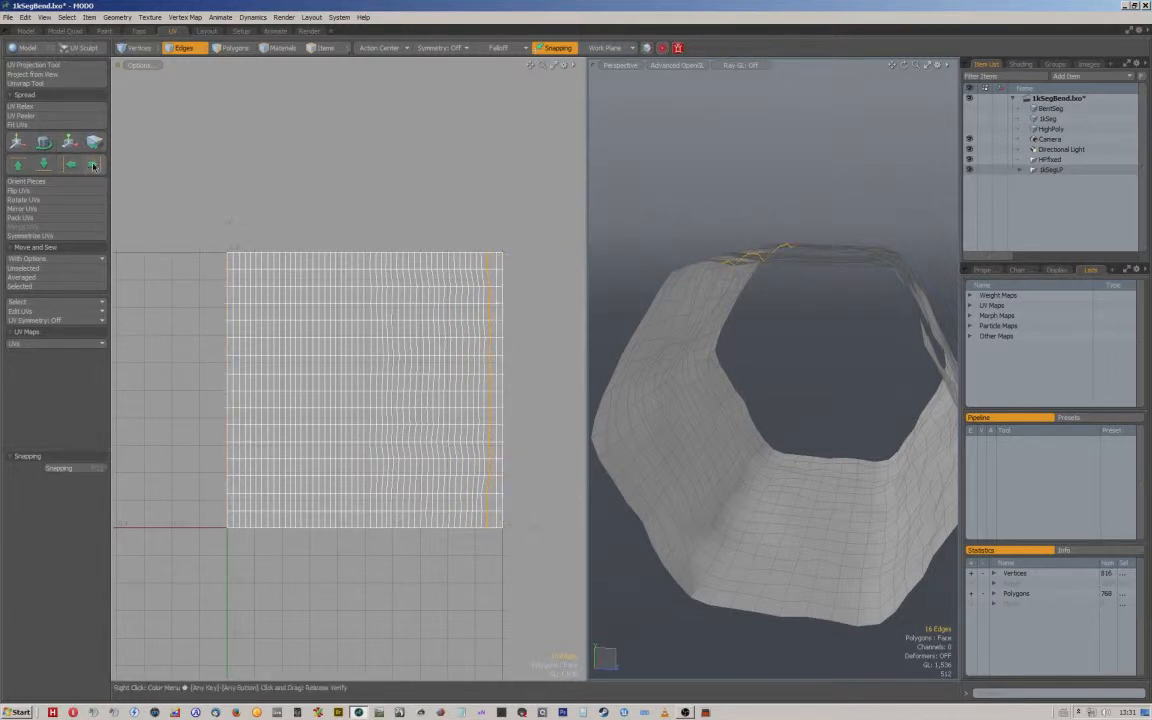
click(92, 164)
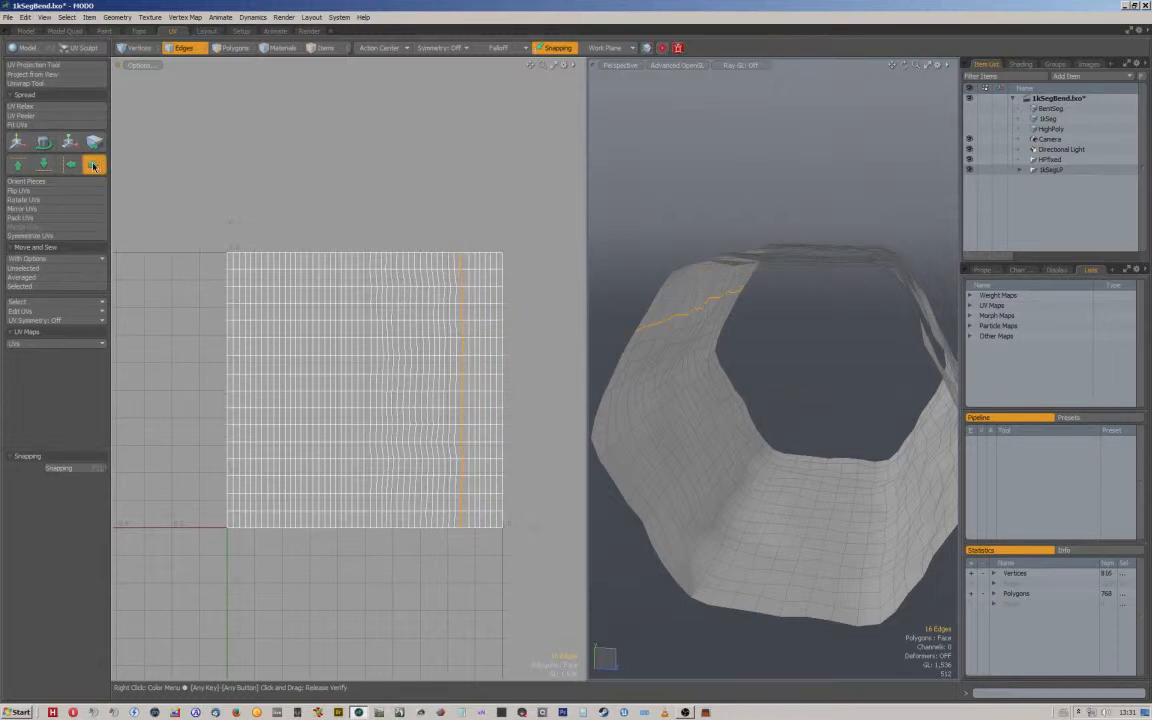
click(92, 164)
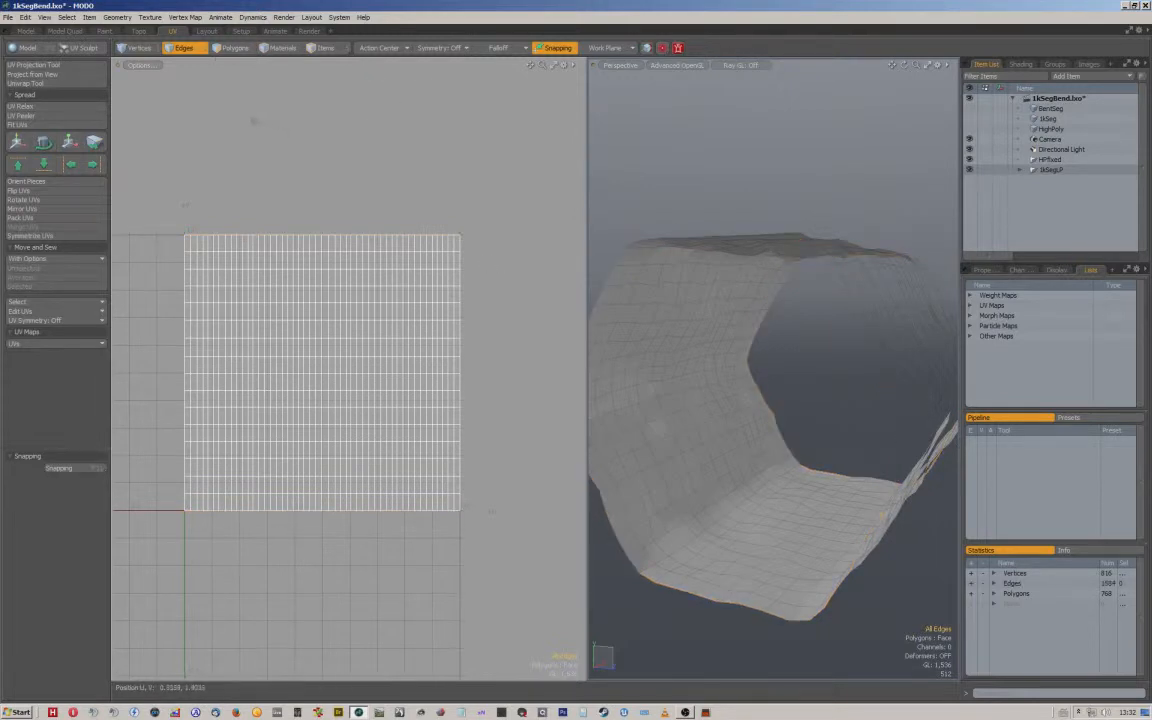
mouse_move(160, 168)
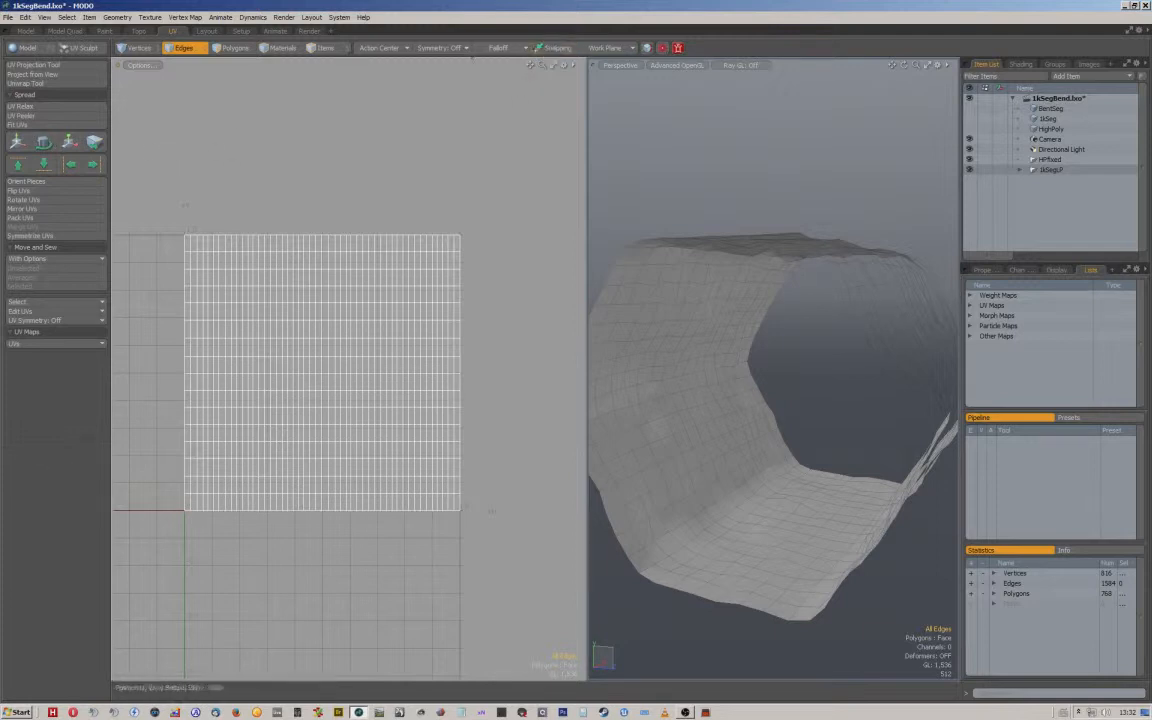
Fit all UVs to the full UV square with Keep Proportion turned off
click(44, 140)
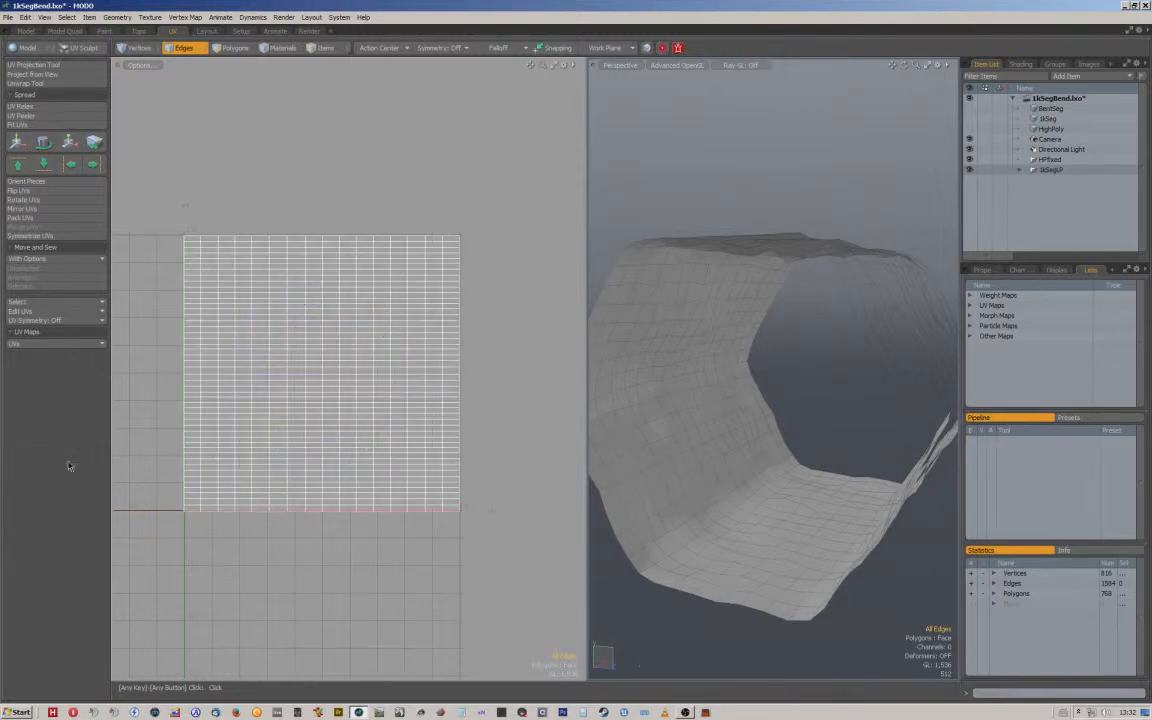
click(16, 124)
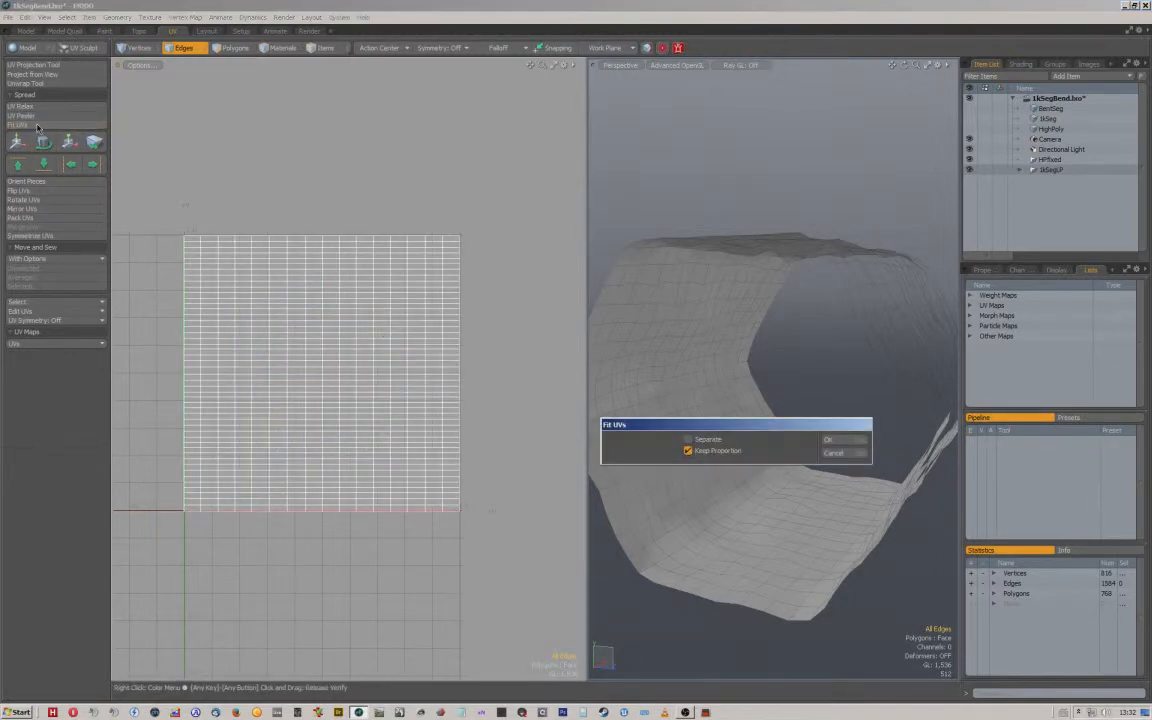
click(828, 440)
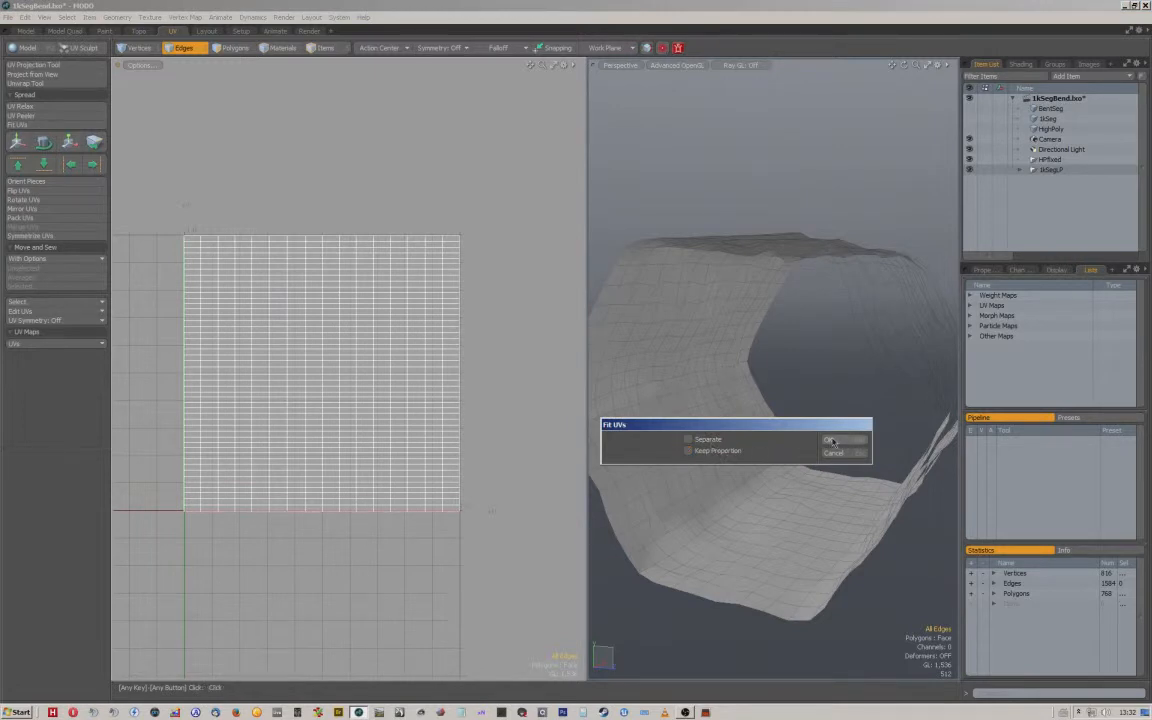
click(832, 440)
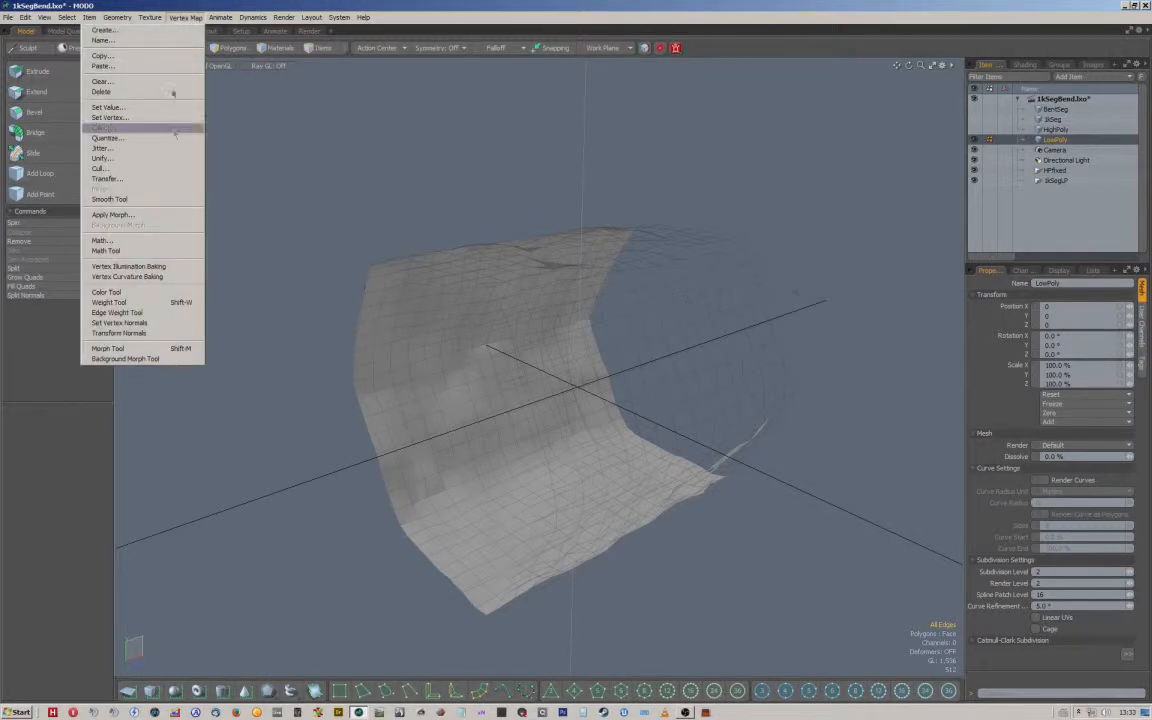
Recompute the tunnel mesh's vertex normals using the smoothing angle and confirm
click(120, 322)
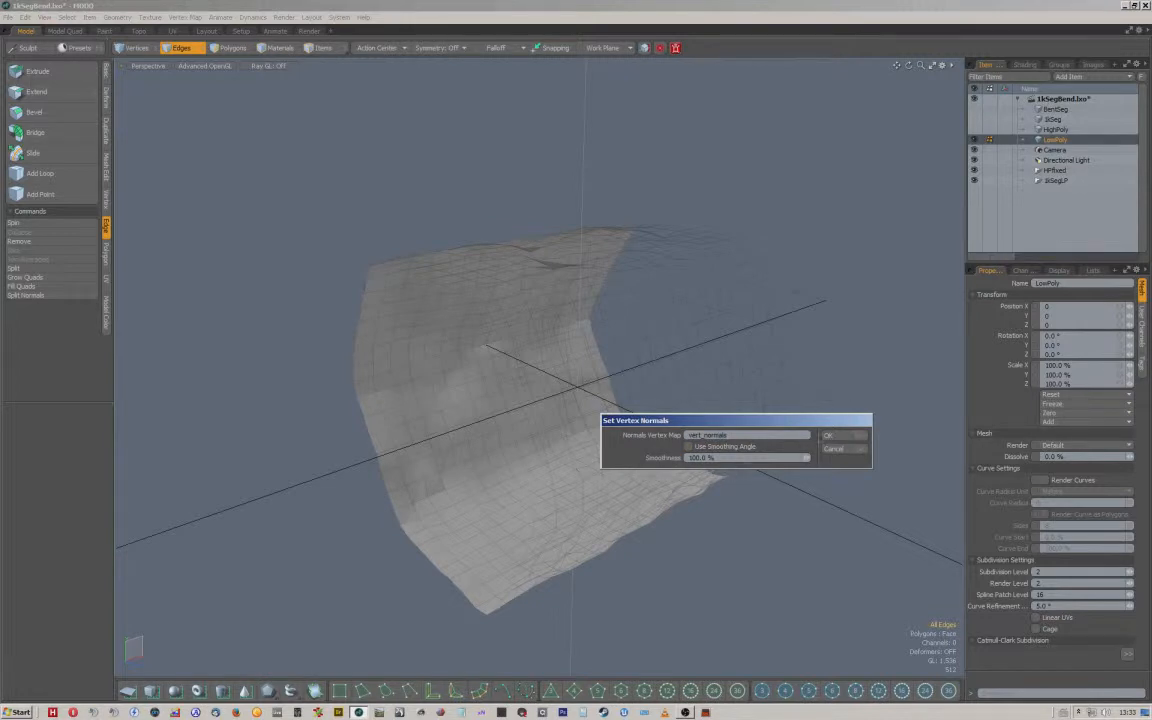
click(828, 436)
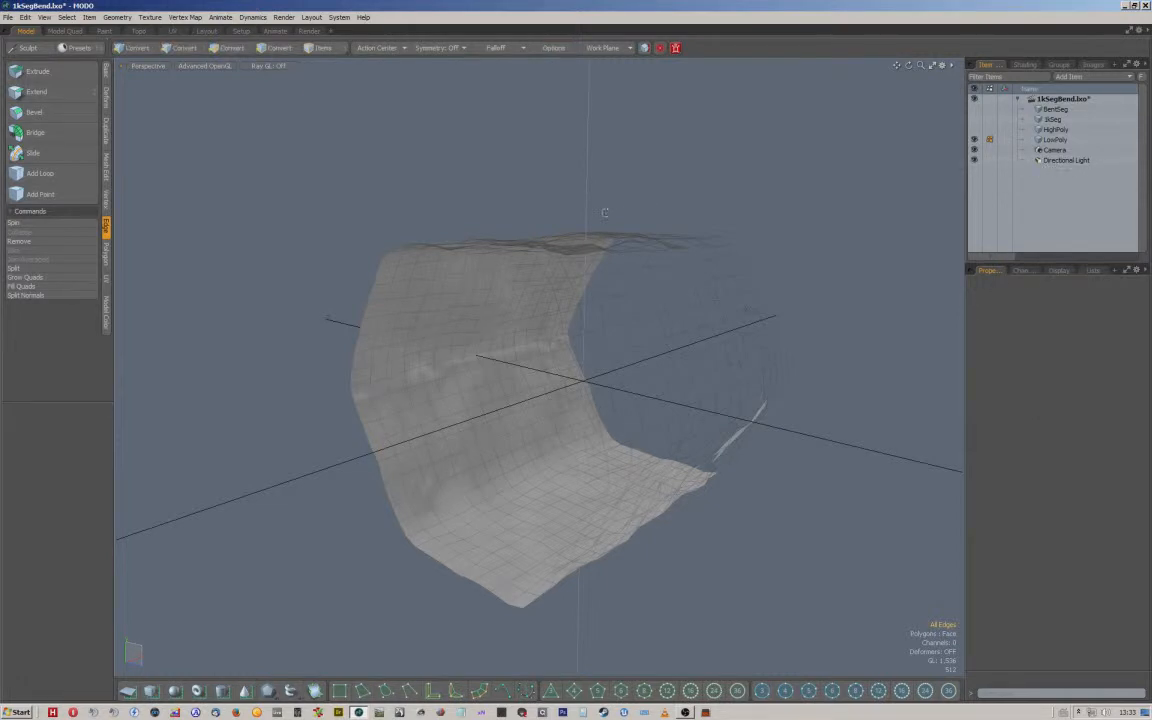
Select the tunnel mesh item and browse its options, leaving the script browser without running one
click(180, 48)
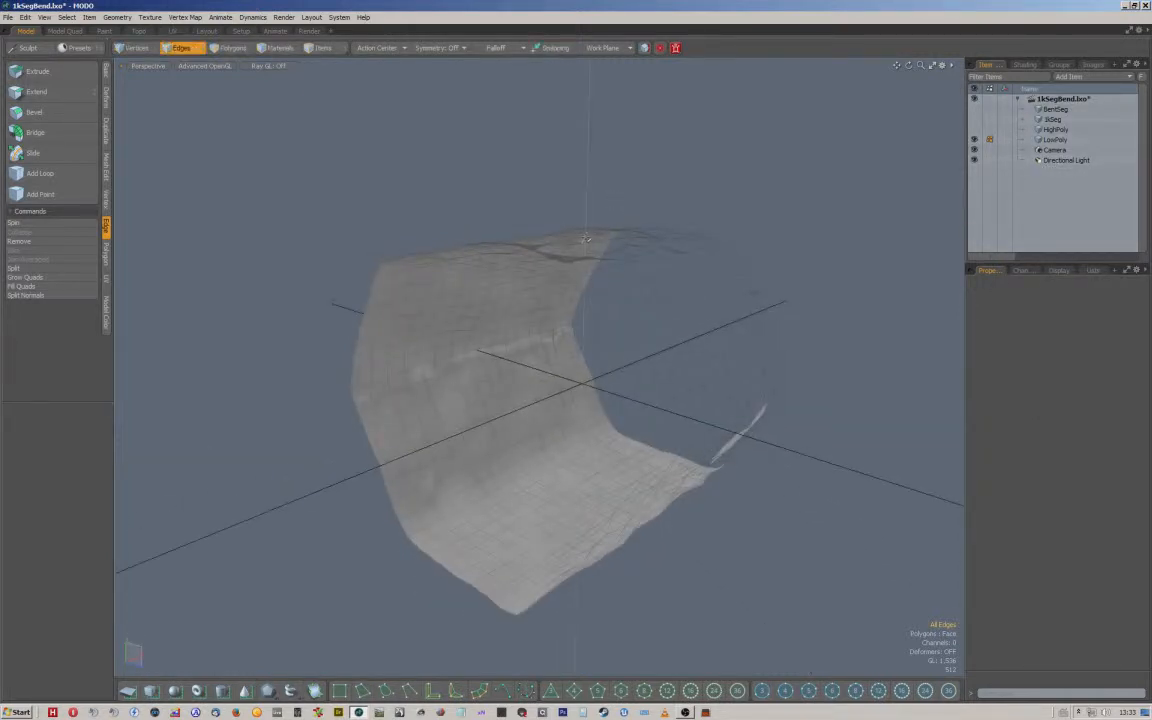
click(1056, 140)
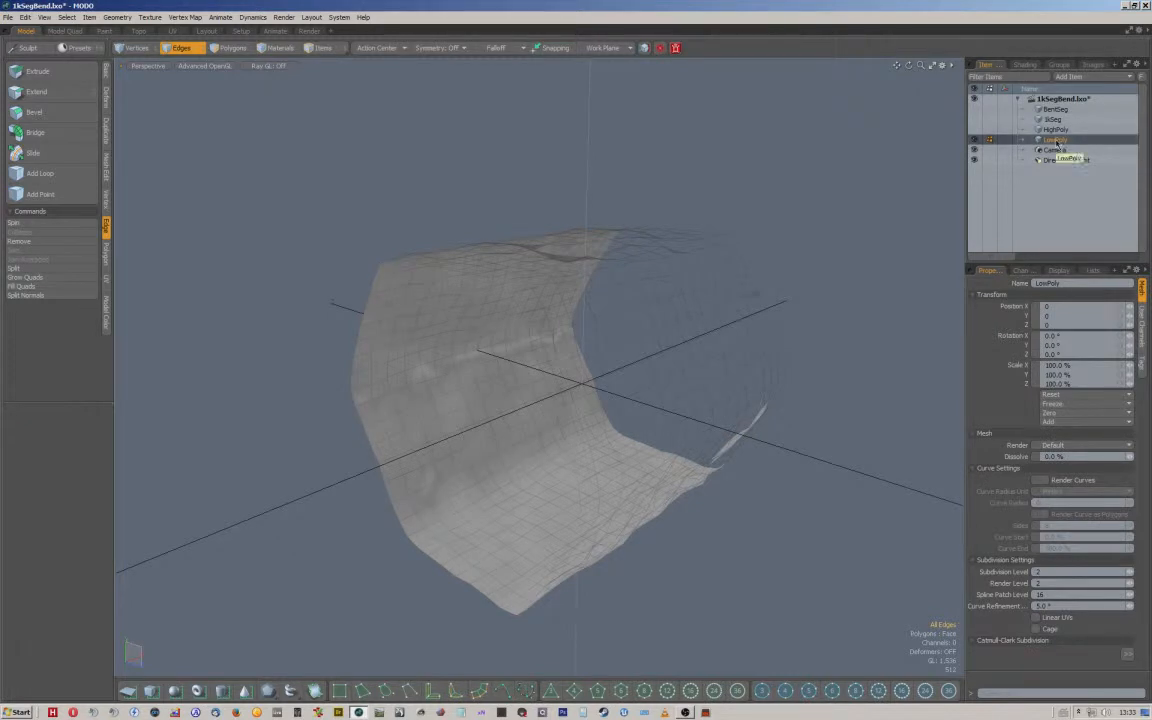
right_click(1056, 138)
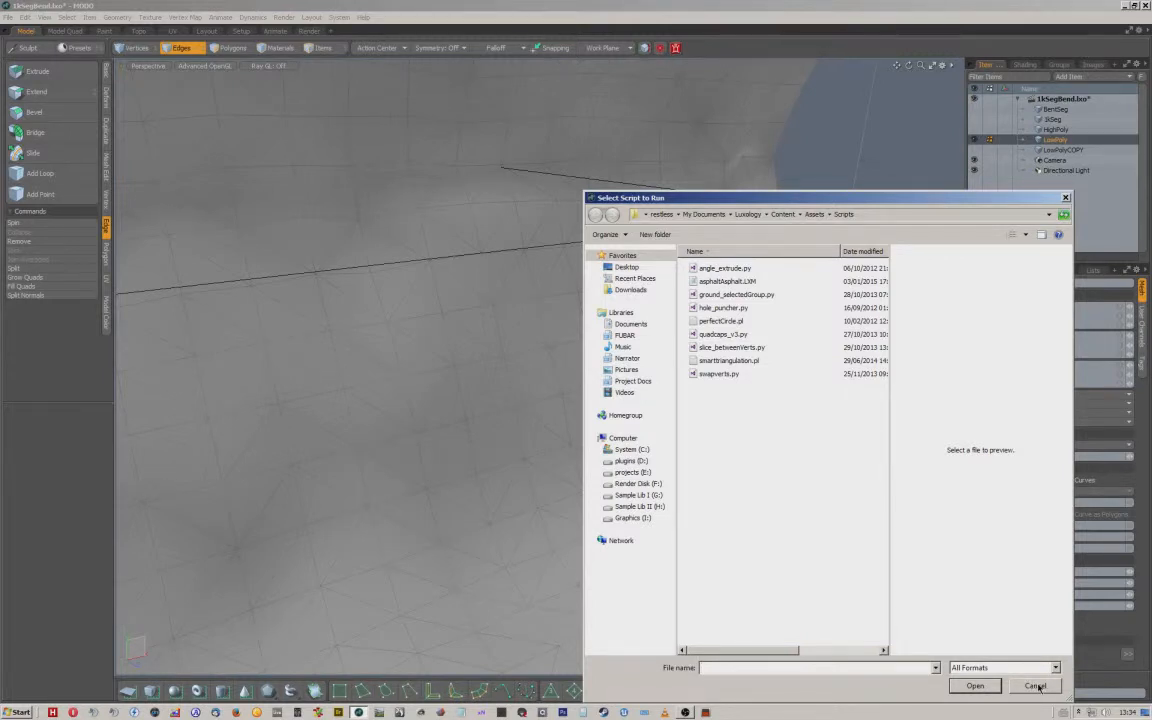
click(1036, 684)
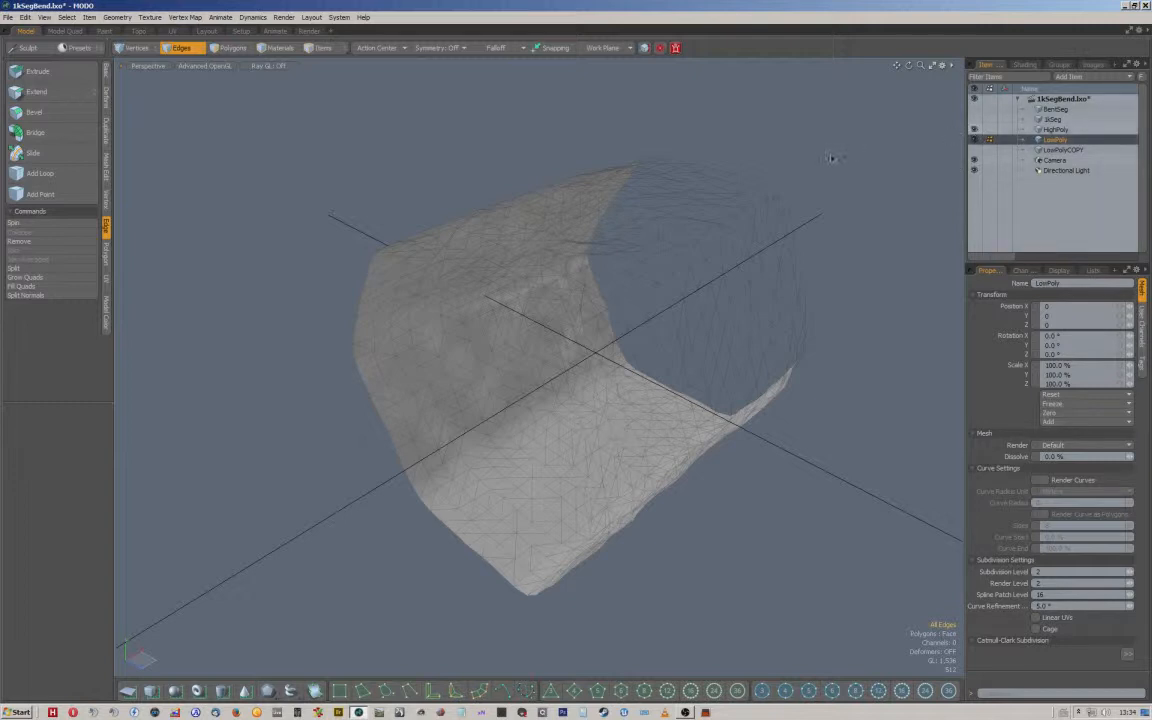
mouse_move(1012, 146)
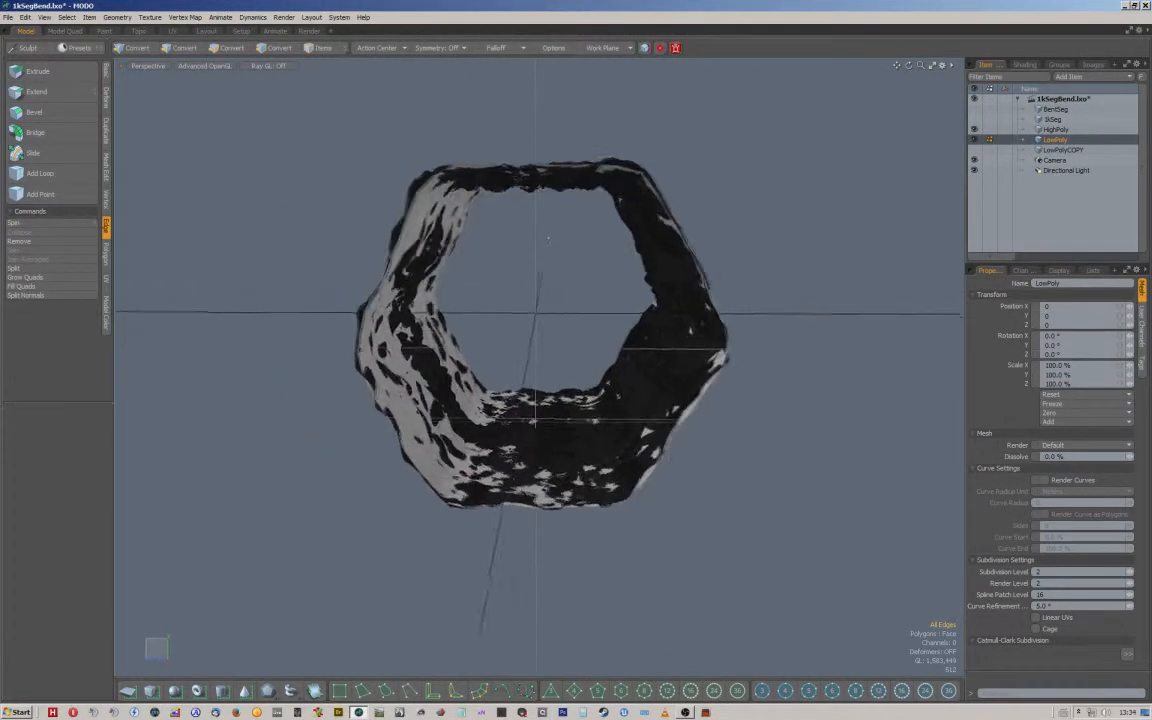
Switch the viewport to textured shading so the closed tunnel ring shows its dark sculpted surface
click(180, 48)
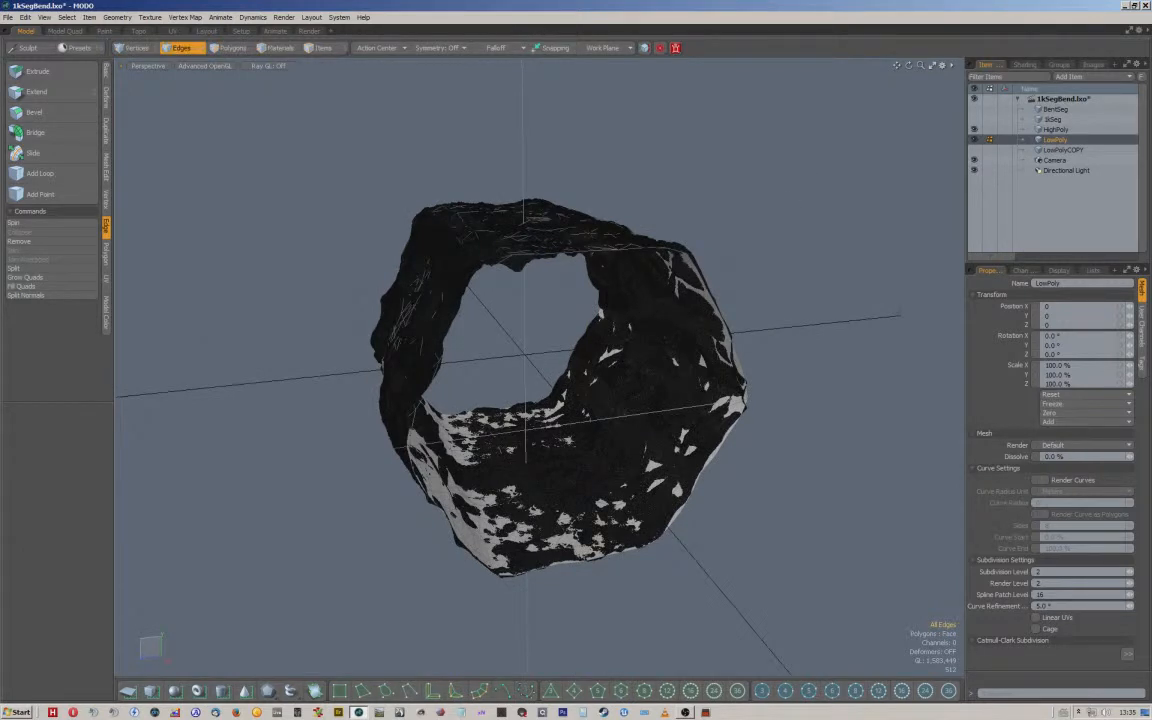
mouse_move(792, 254)
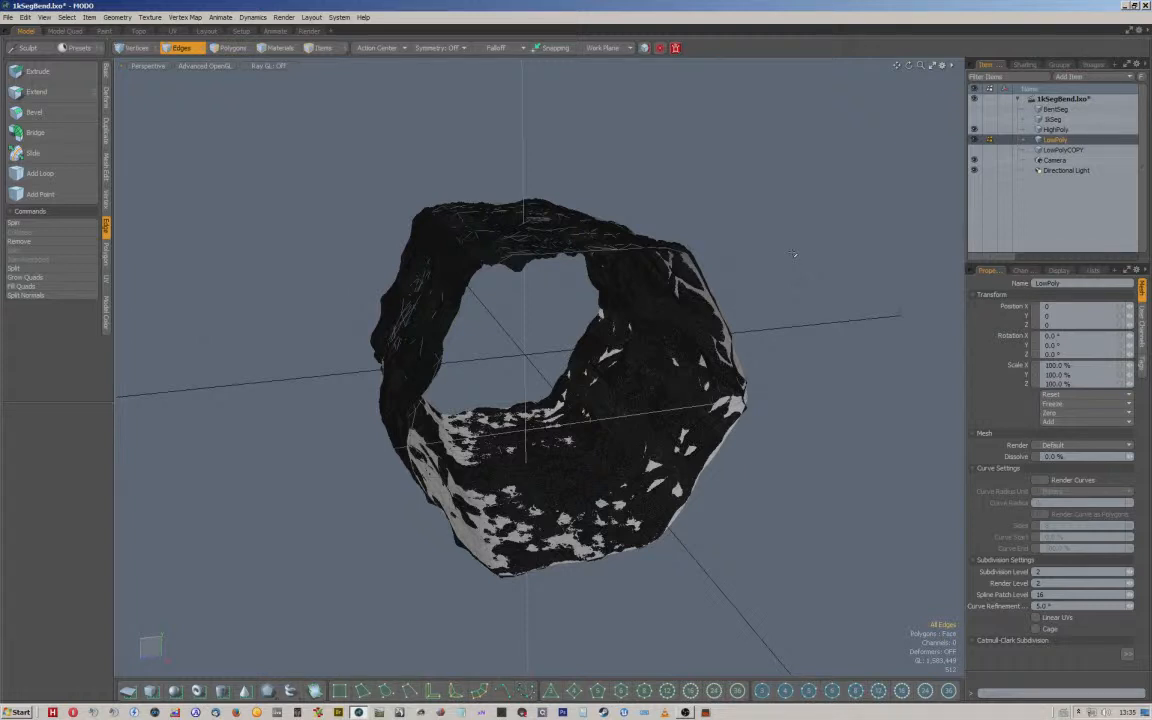
mouse_move(792, 254)
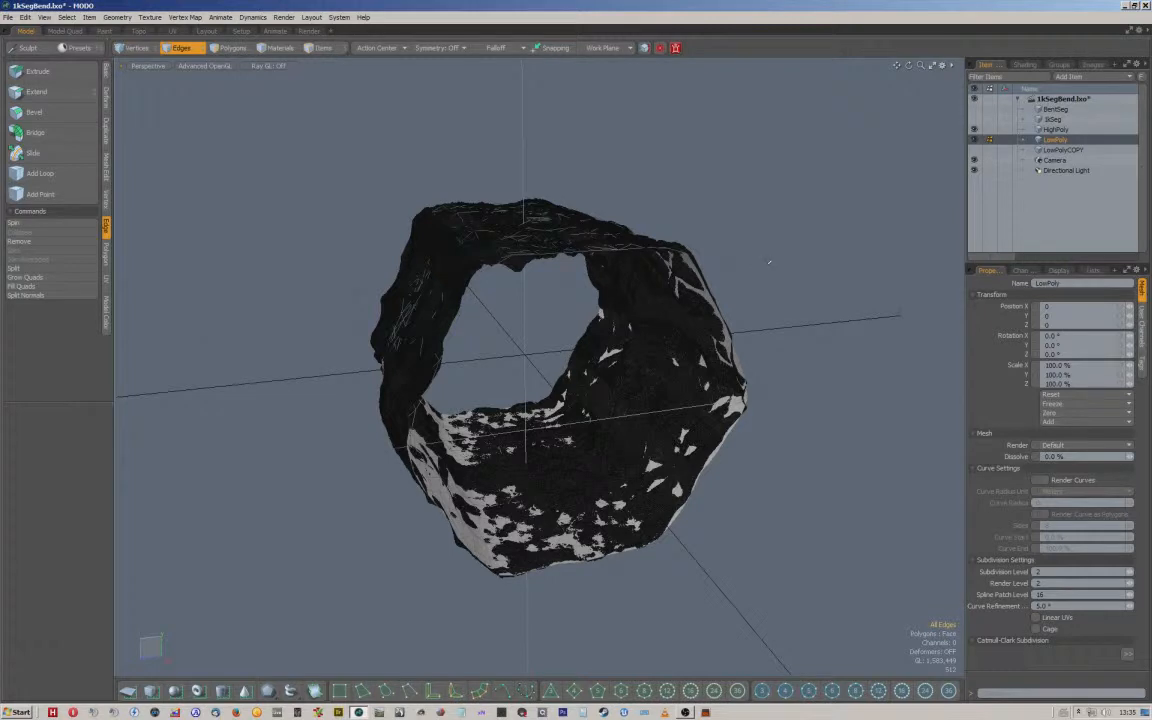
click(768, 264)
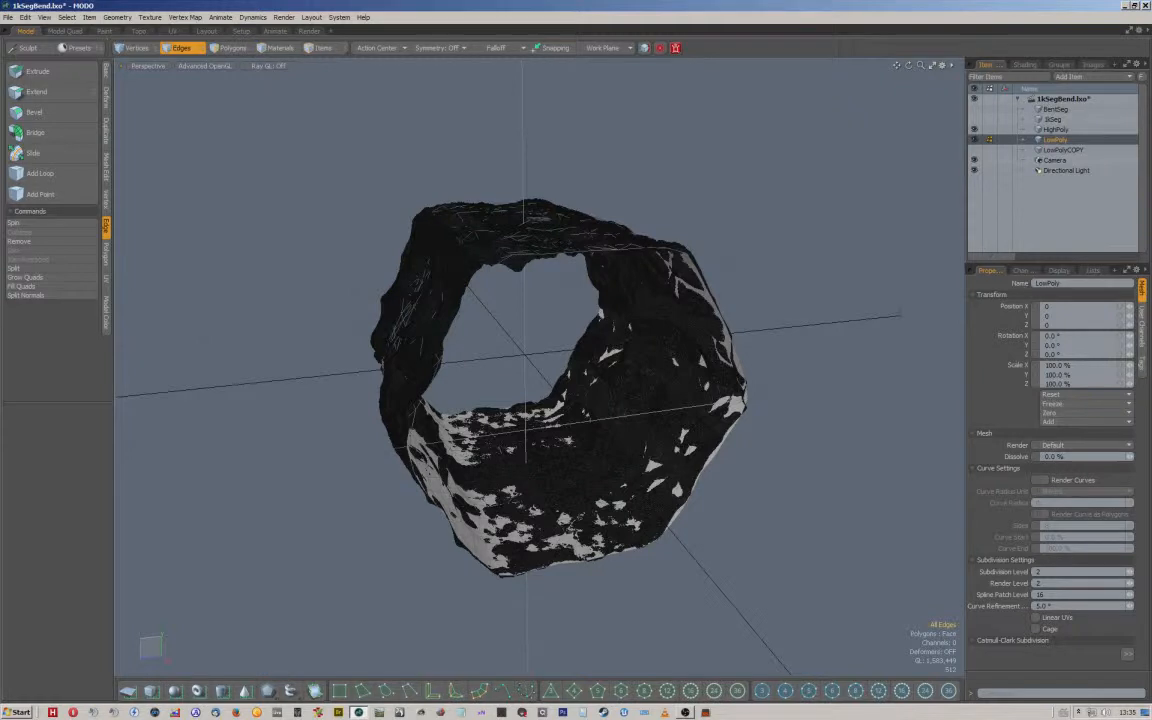
click(1024, 64)
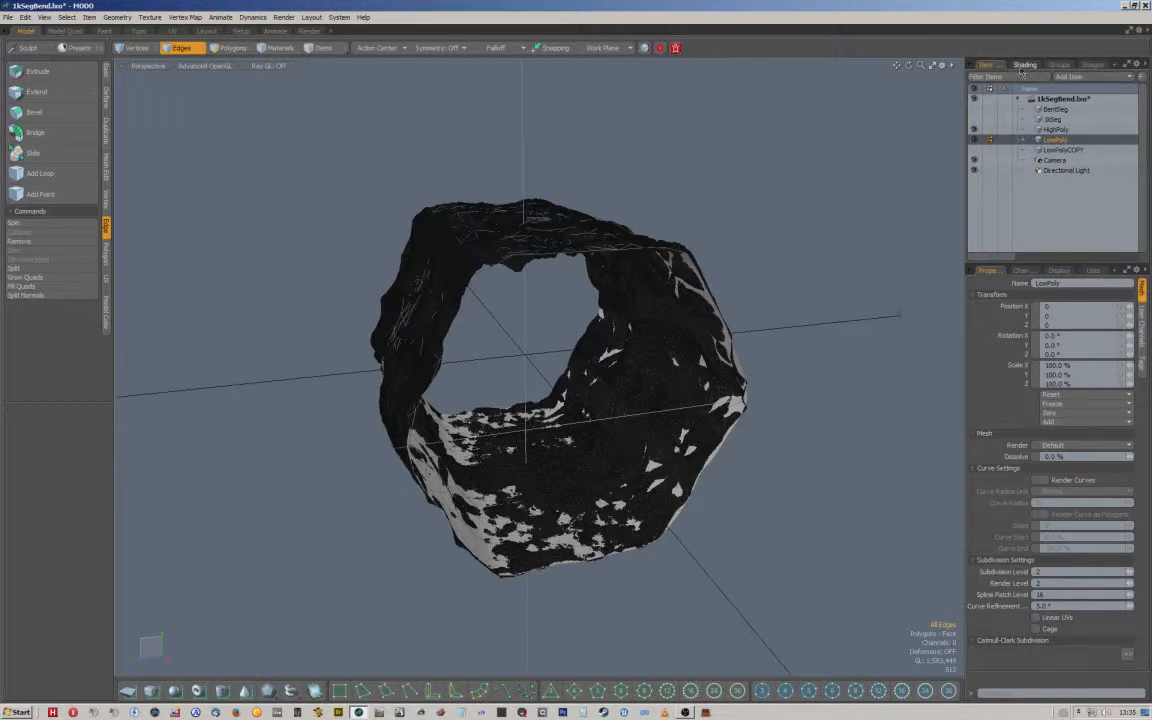
mouse_move(1024, 64)
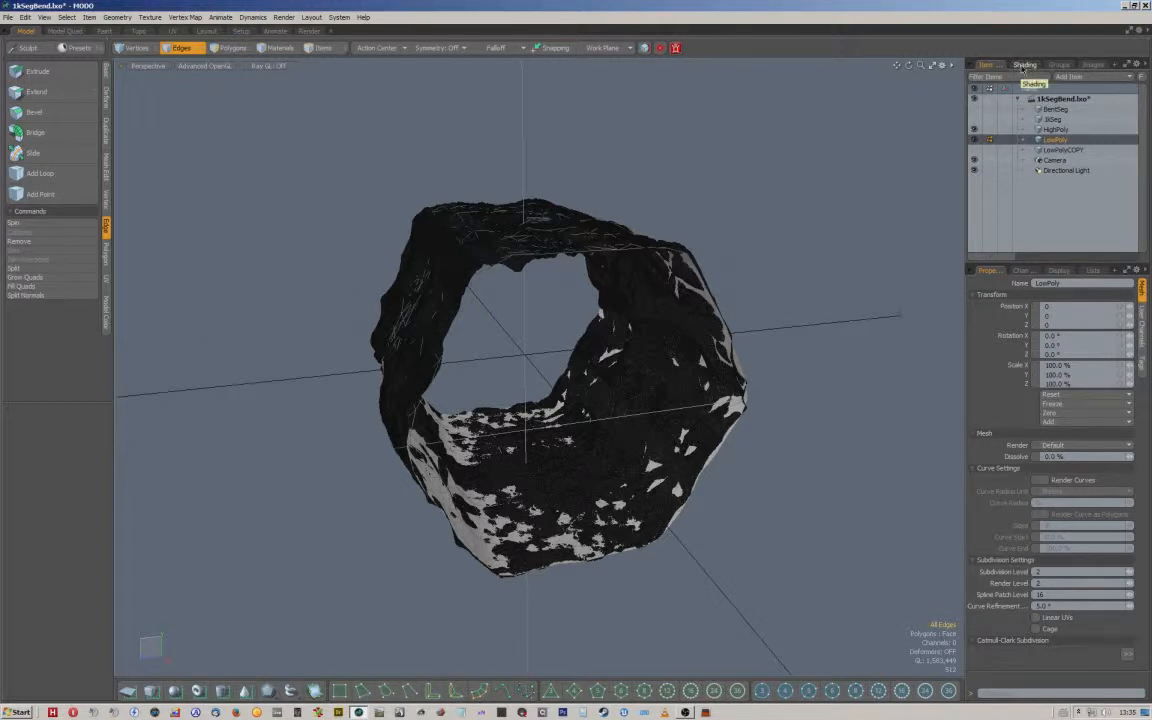
Add a Shading Normal output layer to the shader tree and choose its output colour space
click(1024, 64)
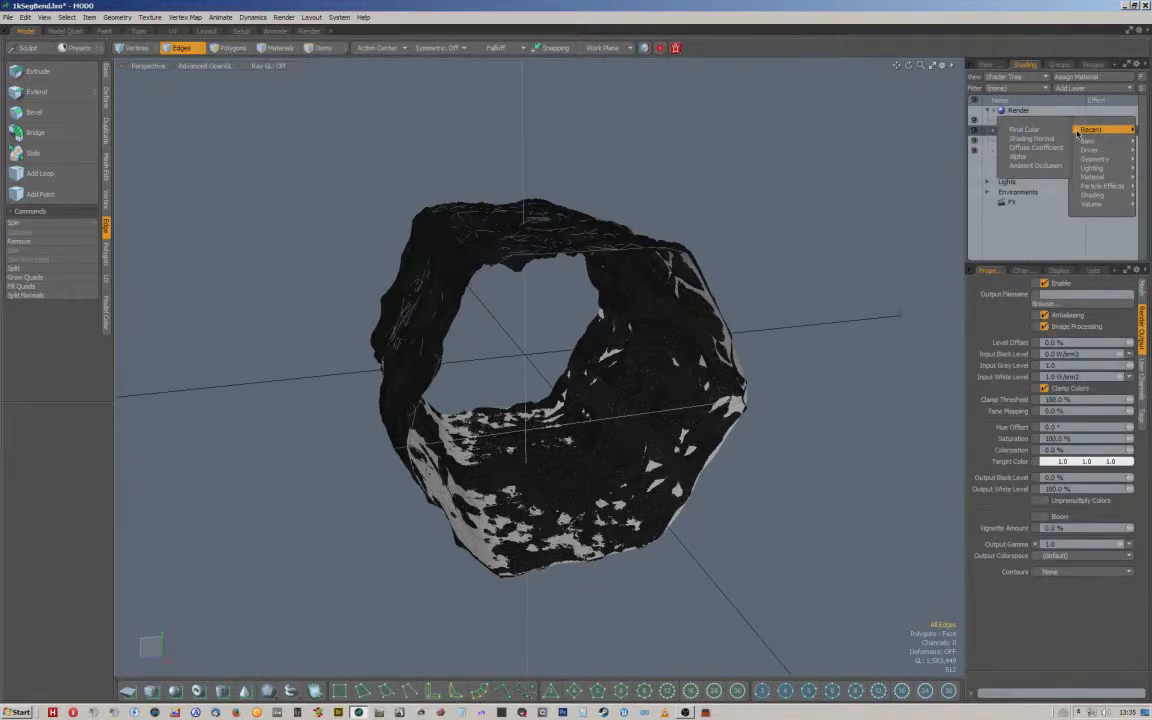
click(1032, 138)
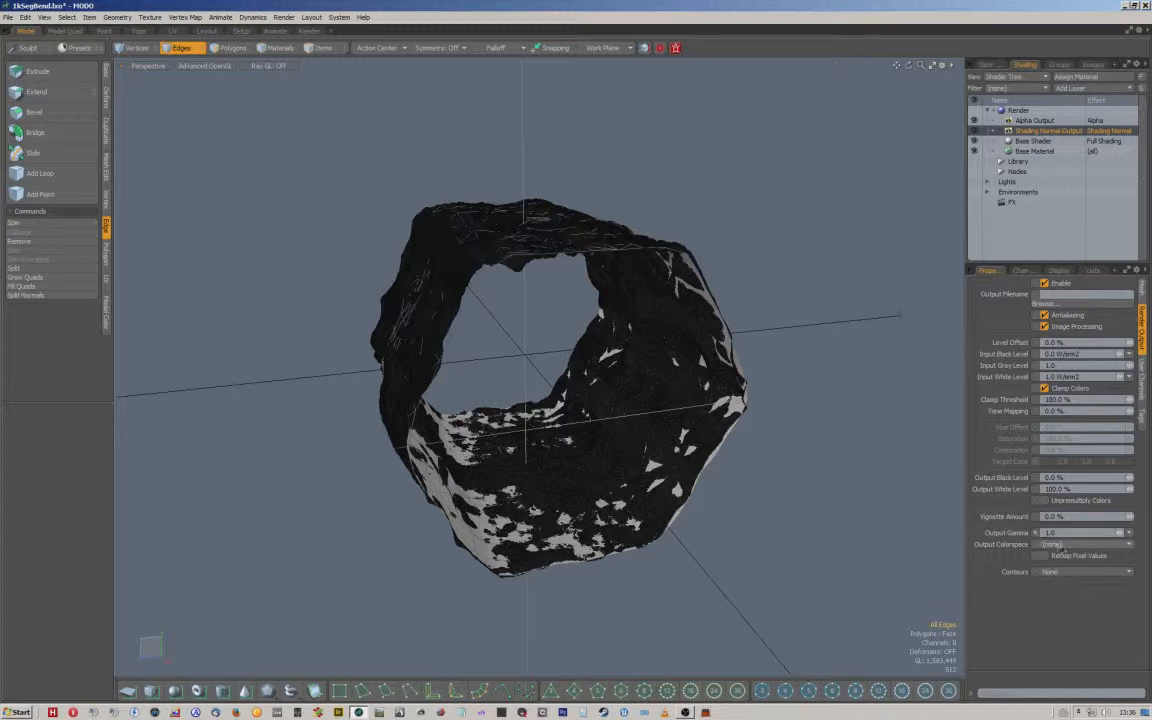
mouse_move(1064, 550)
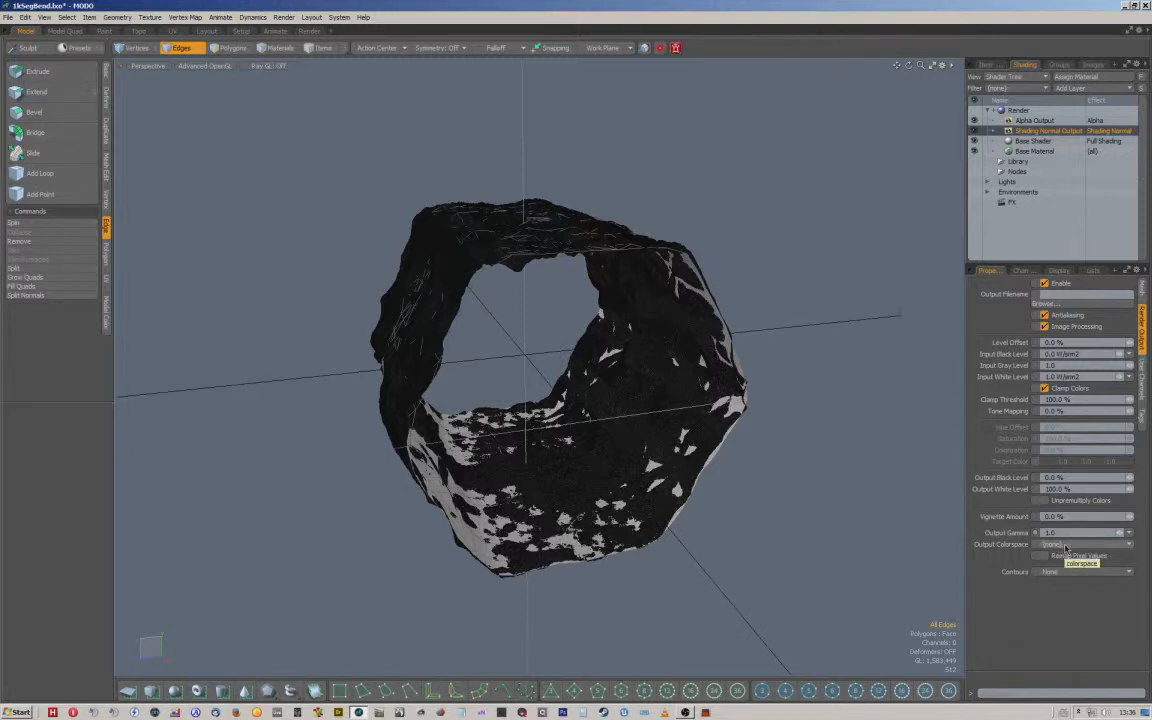
click(1084, 544)
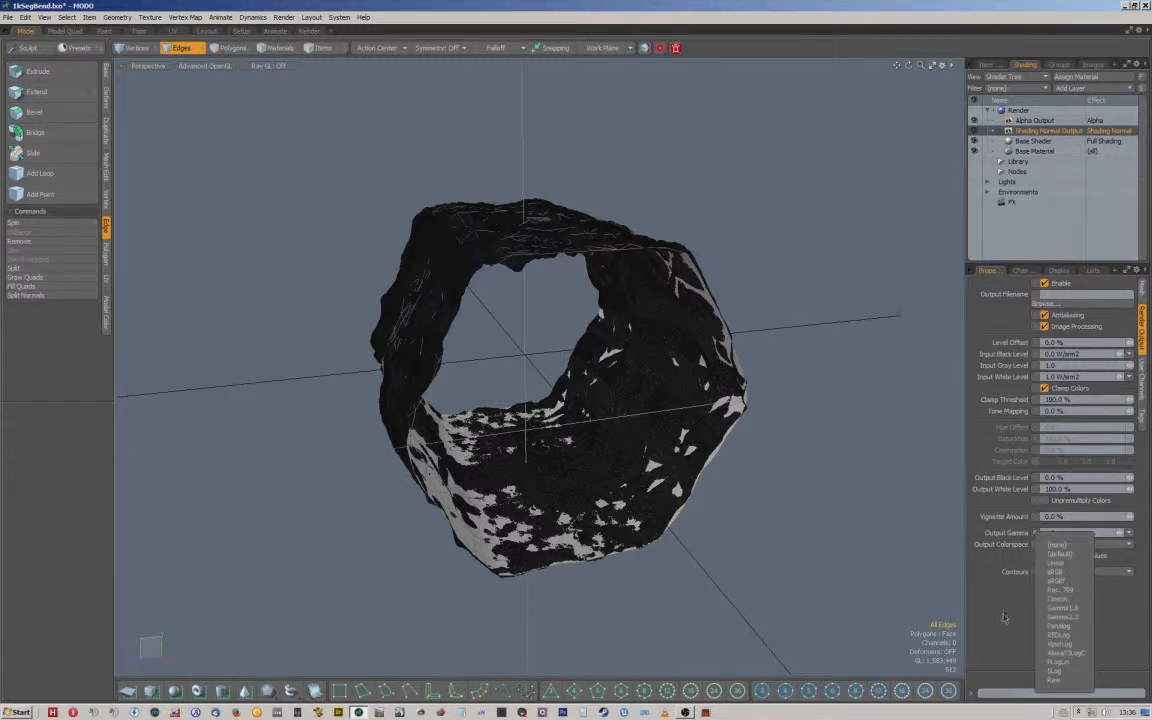
click(1056, 544)
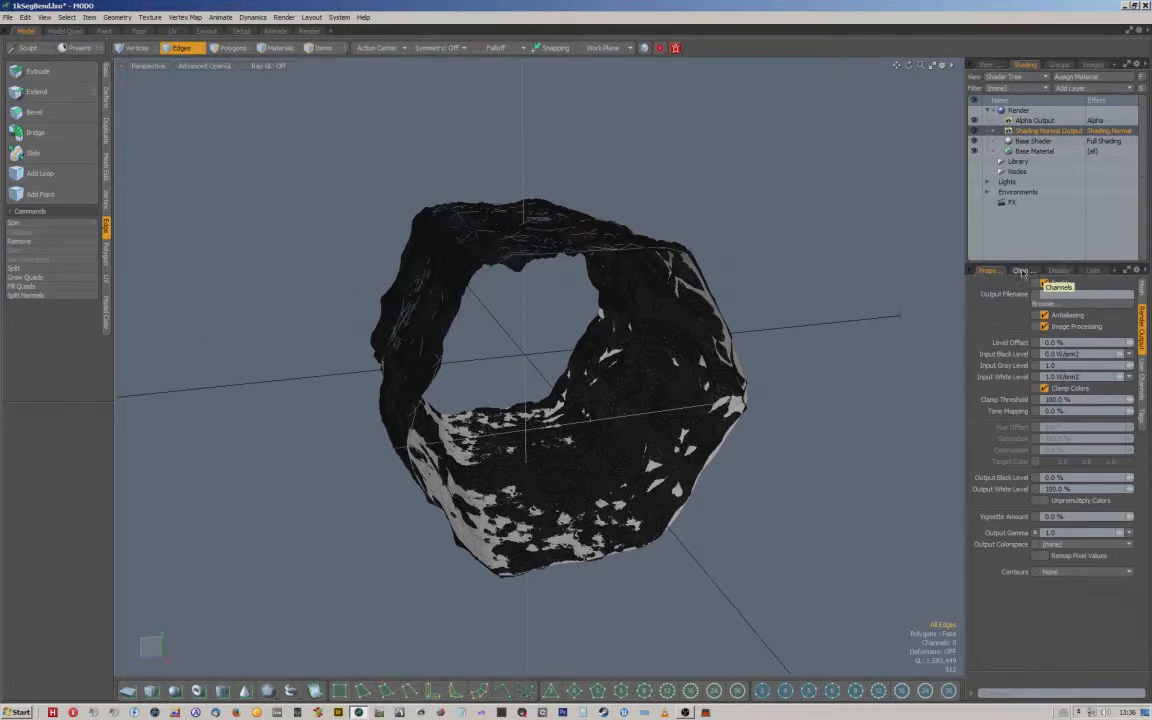
Expand the new output layer to review its full list of channels
click(1022, 270)
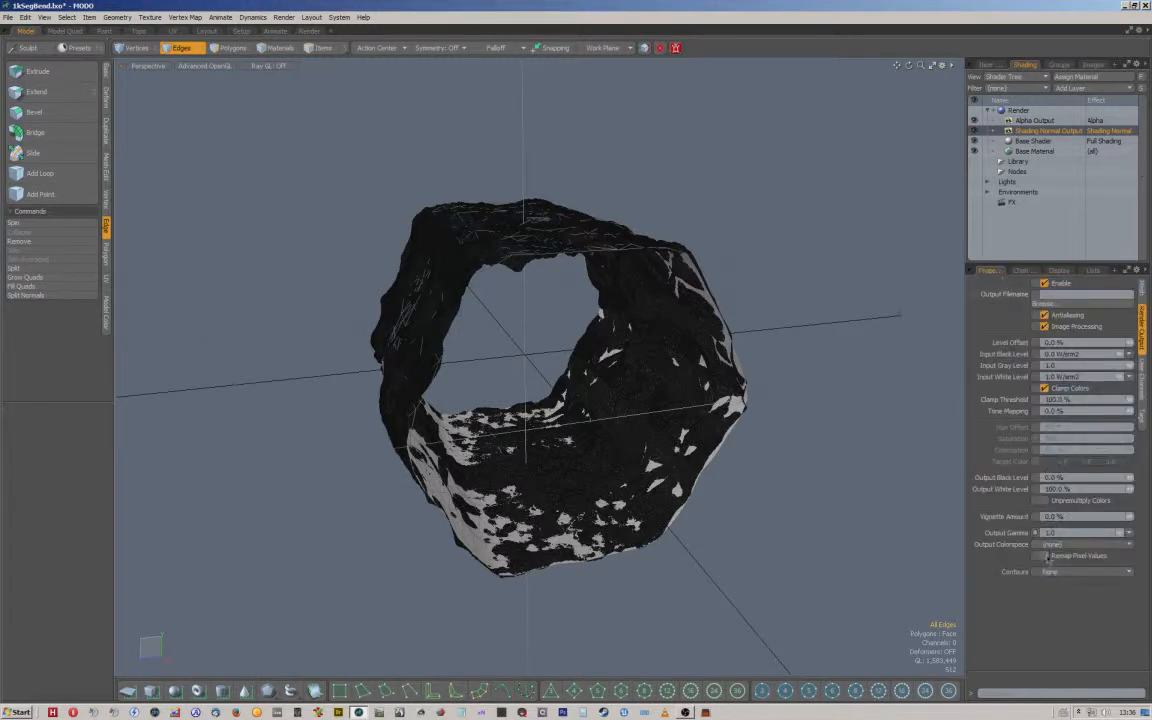
click(1020, 270)
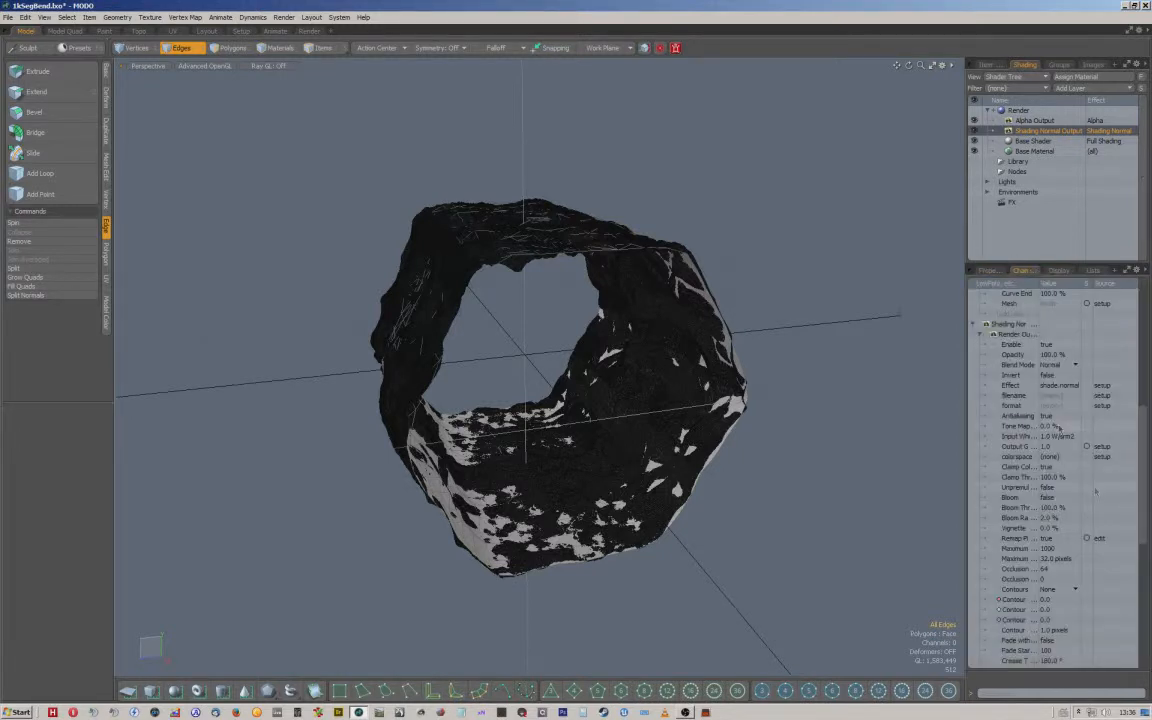
scroll(down, 3)
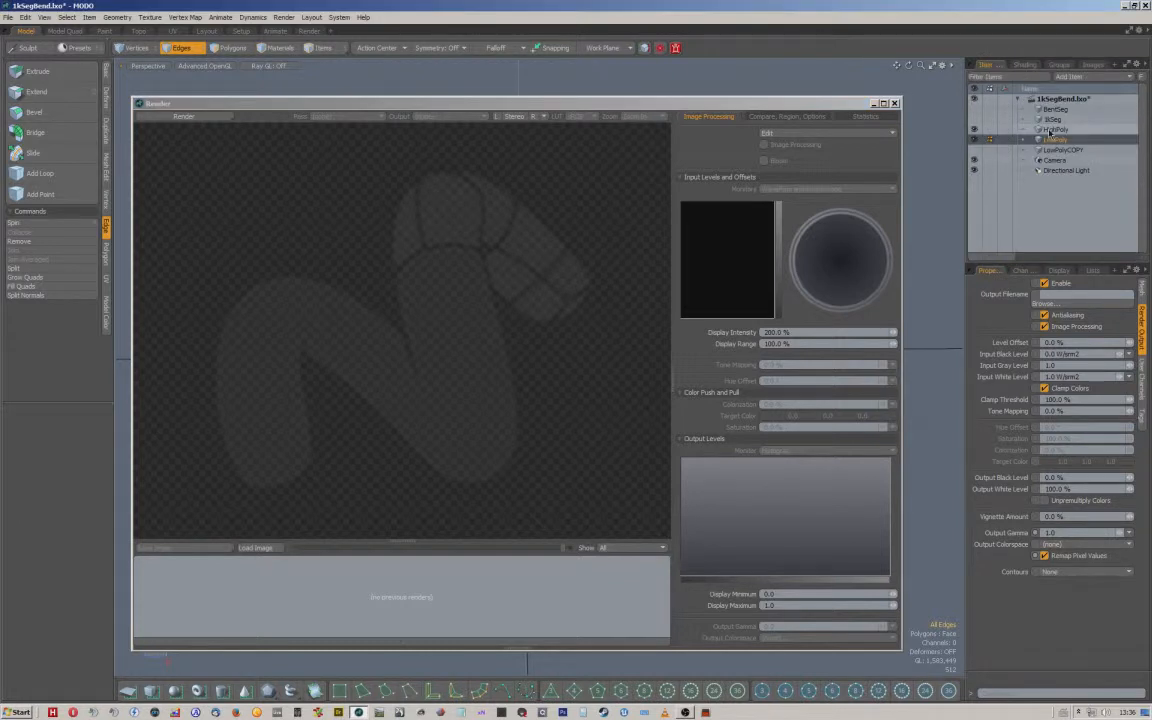
Select the tunnel mesh, check its vertex map lists and bring up the Render item's settings
click(1064, 164)
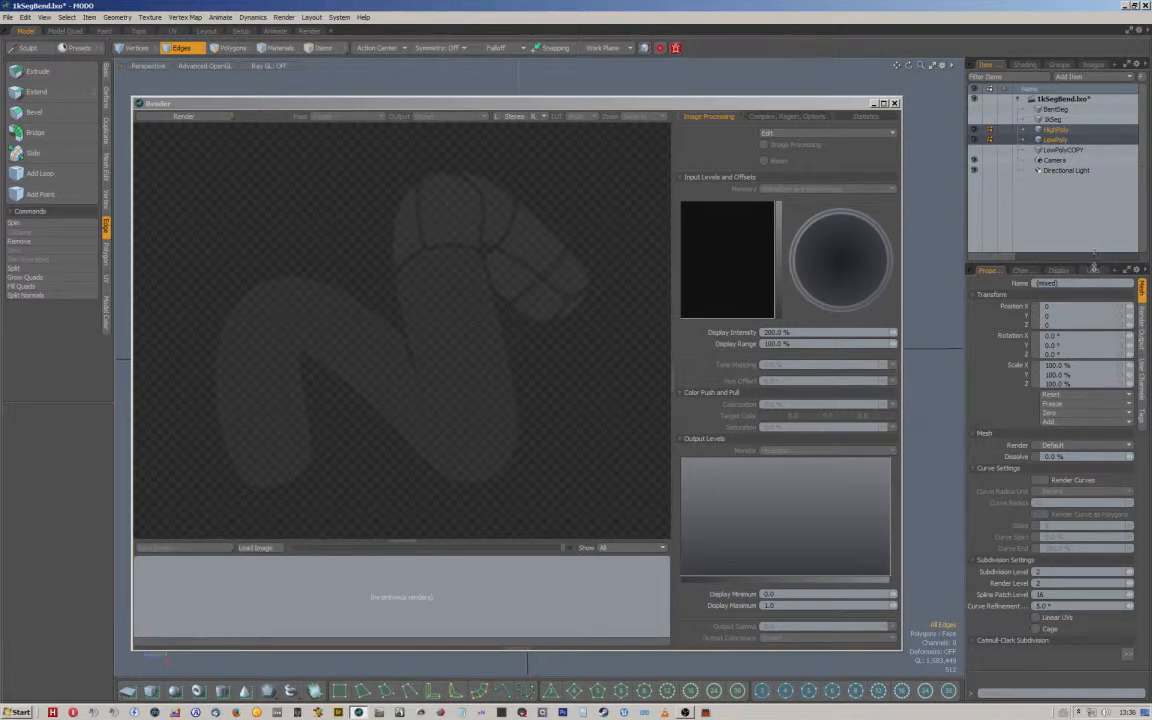
click(1092, 270)
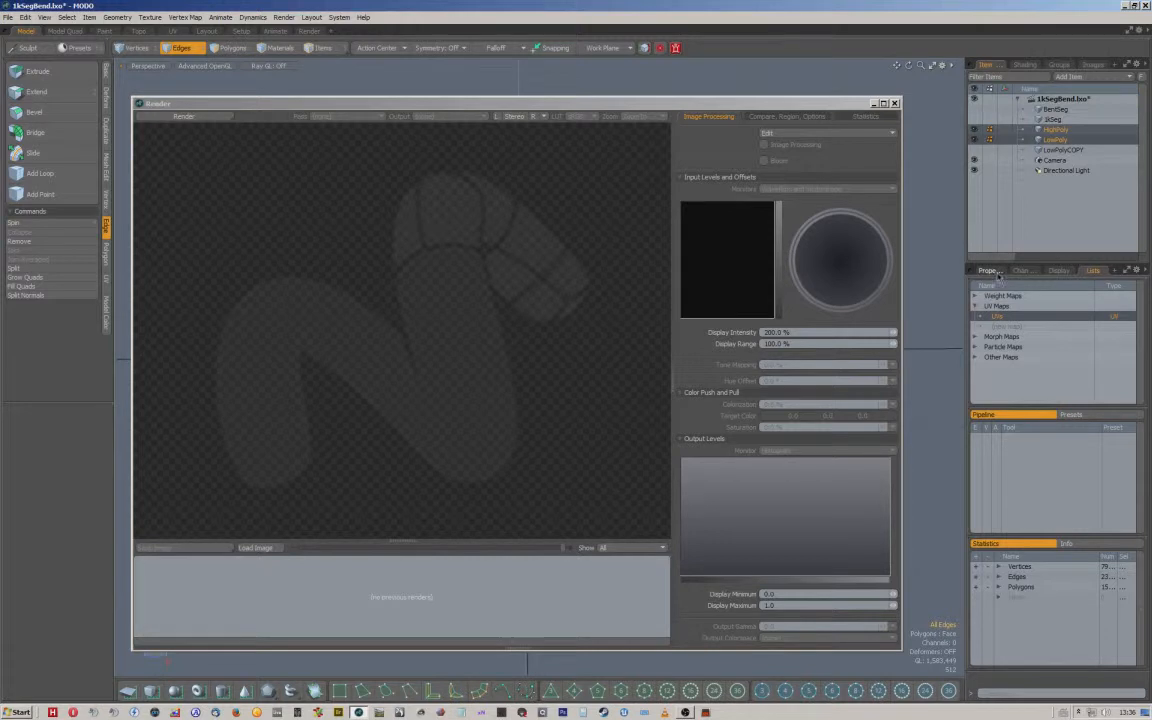
click(284, 16)
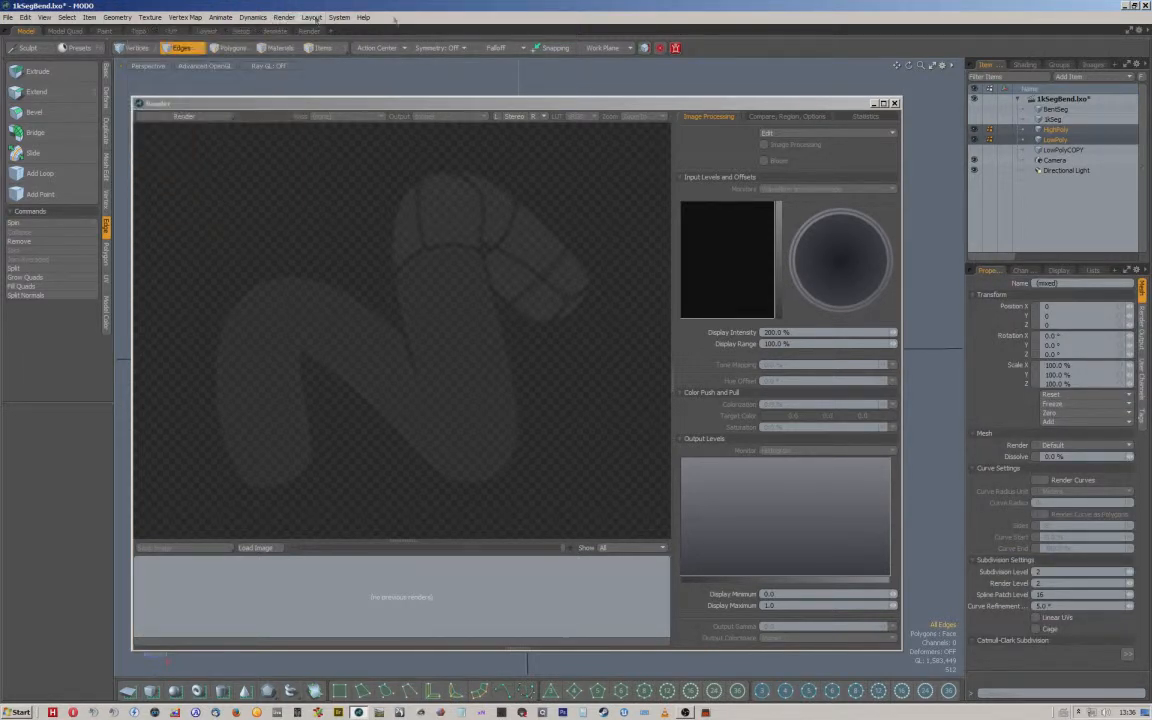
click(1024, 64)
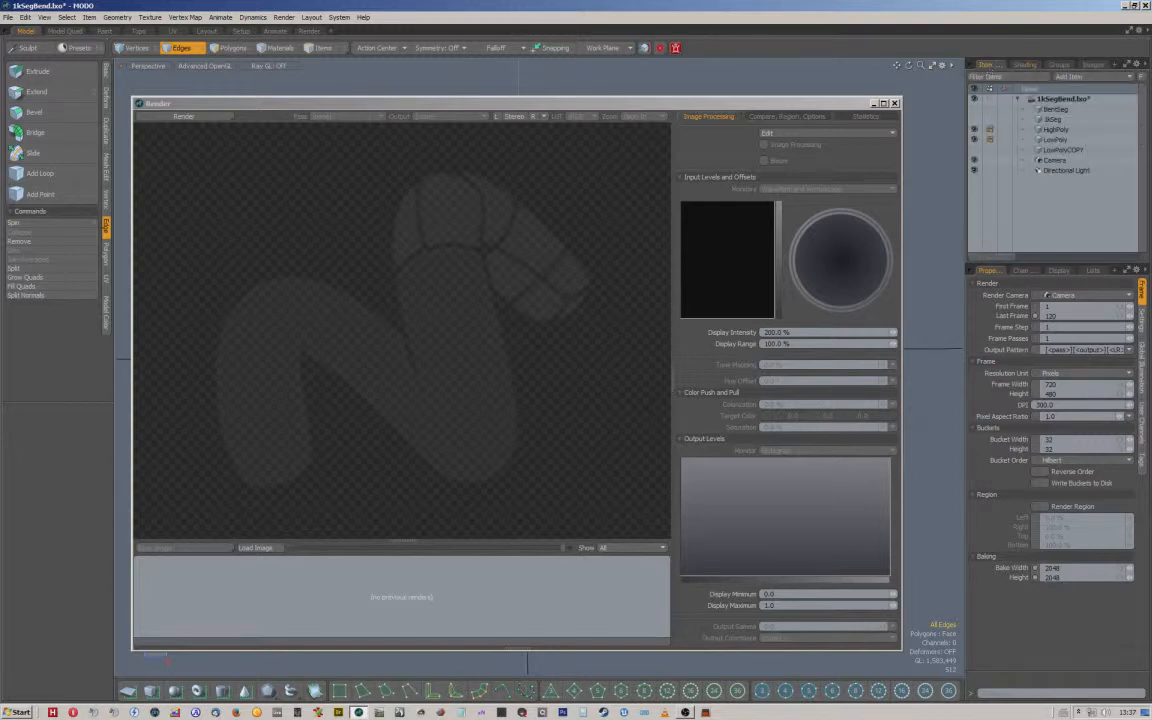
Start Bake from Object to Render Outputs on the tunnel mesh with a distance of 9000
click(1058, 128)
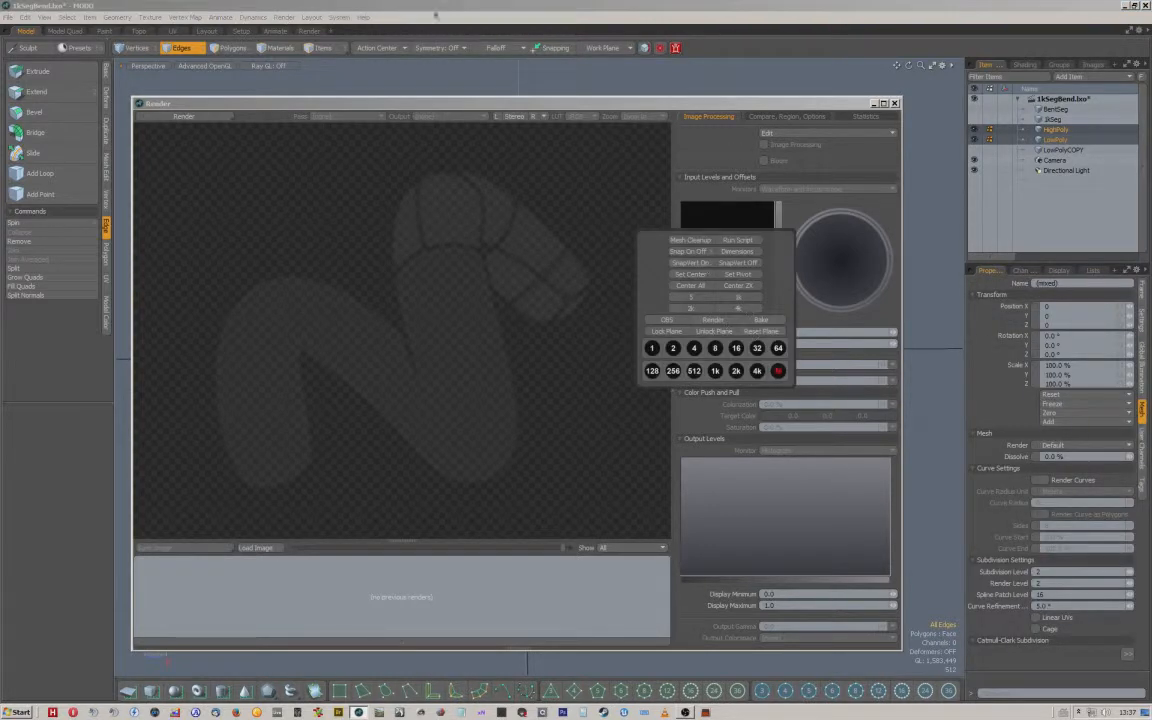
click(284, 16)
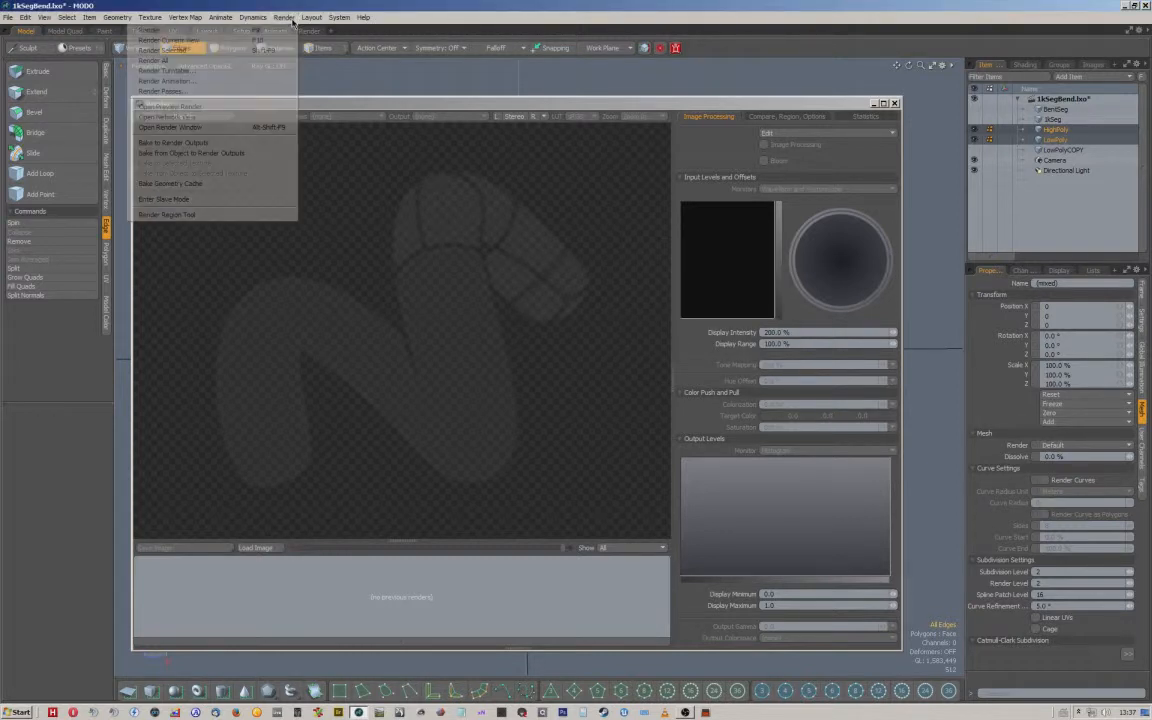
mouse_move(192, 152)
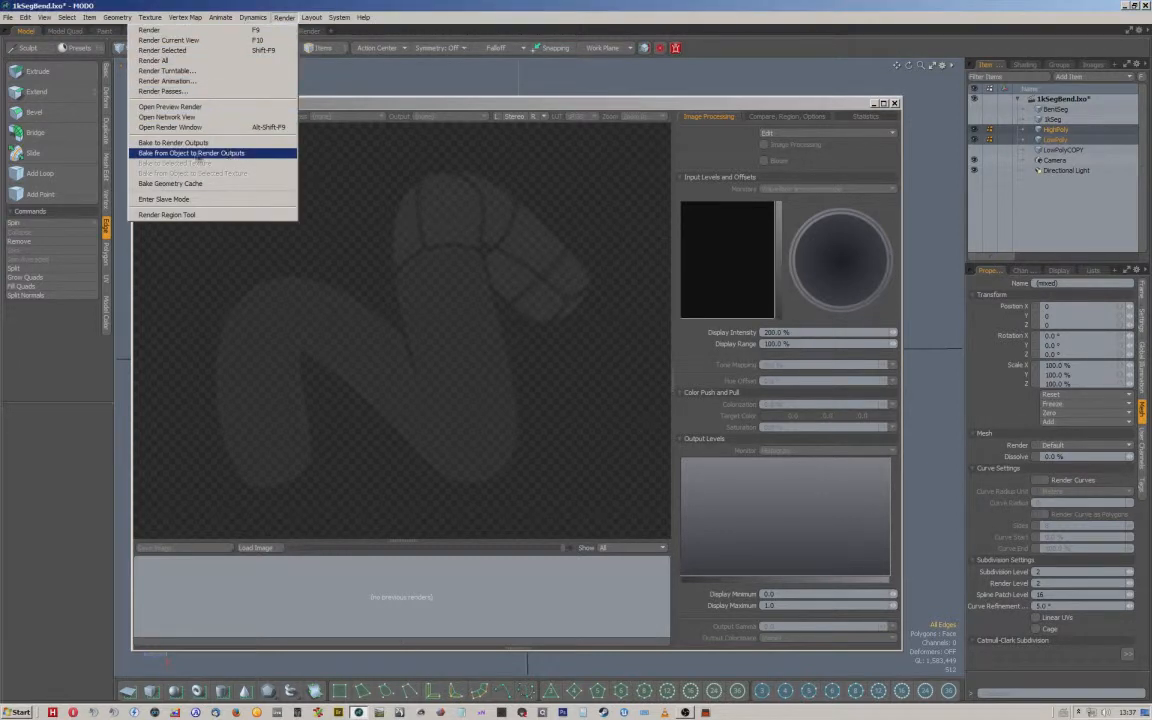
click(190, 152)
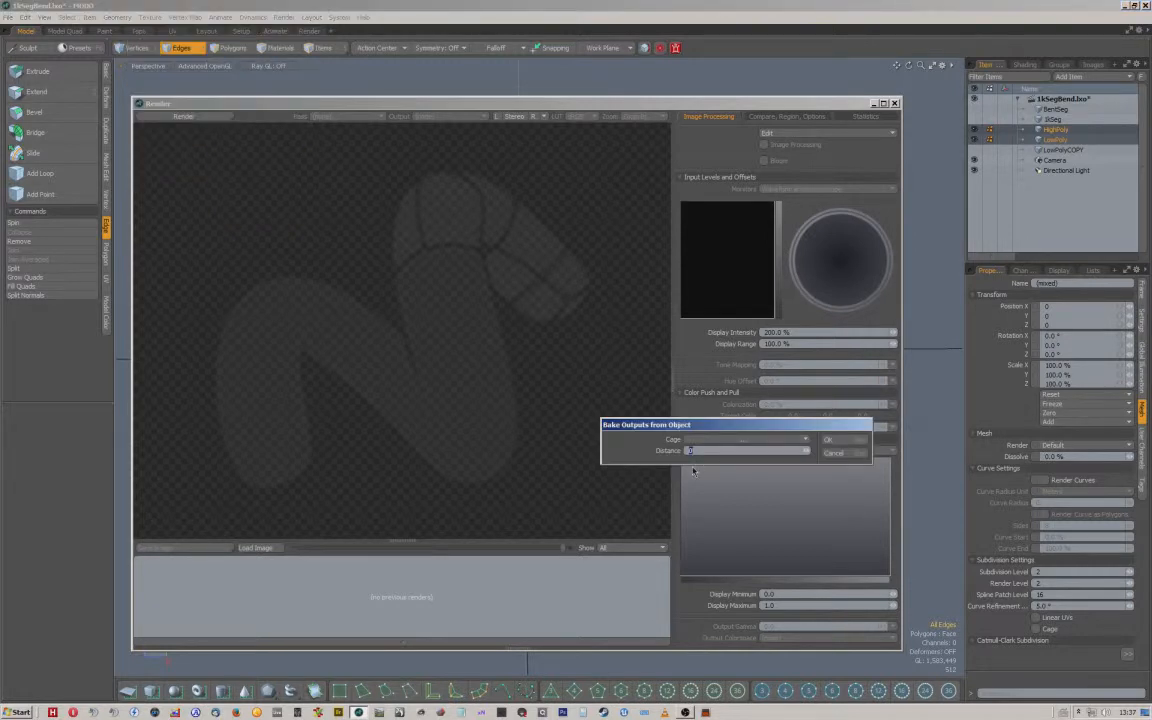
text(9000)
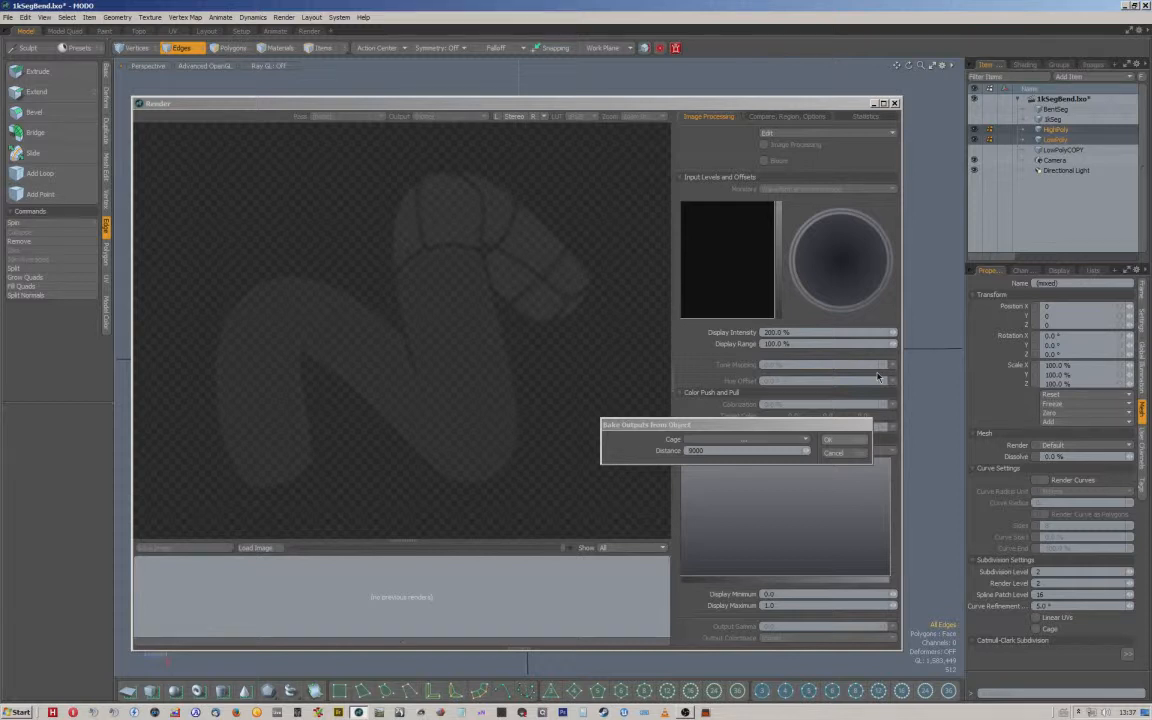
Confirm the bake so the tunnel's normal map renders into the render window
click(828, 440)
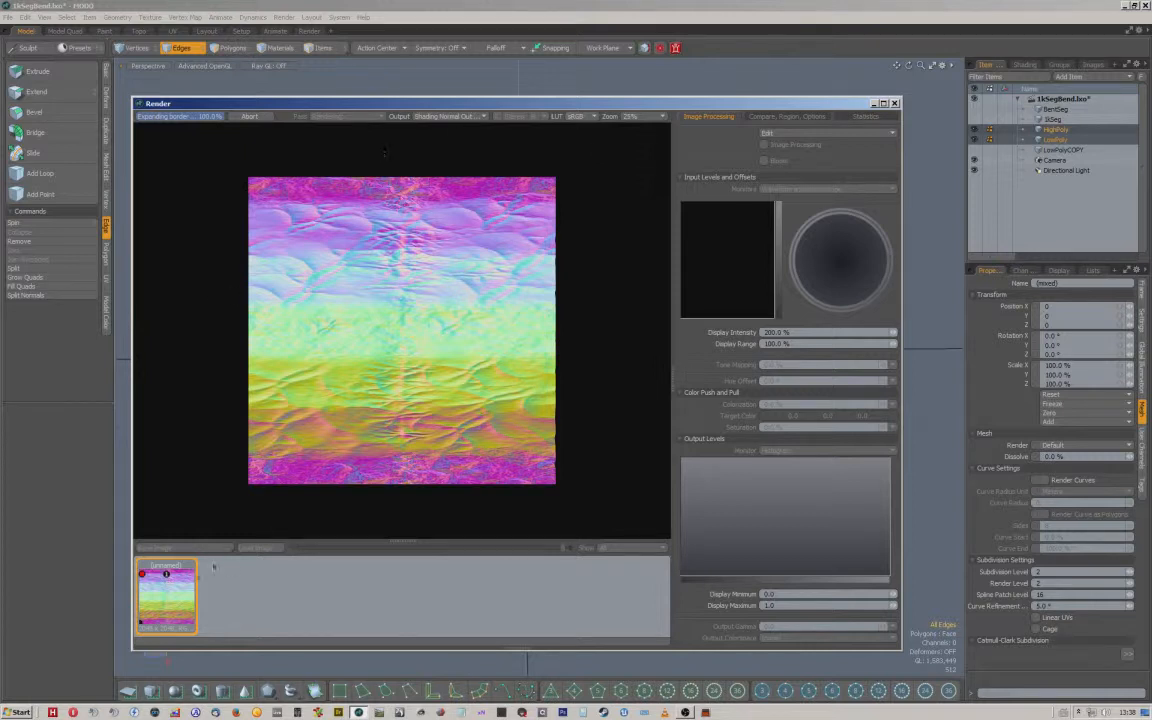
mouse_move(180, 600)
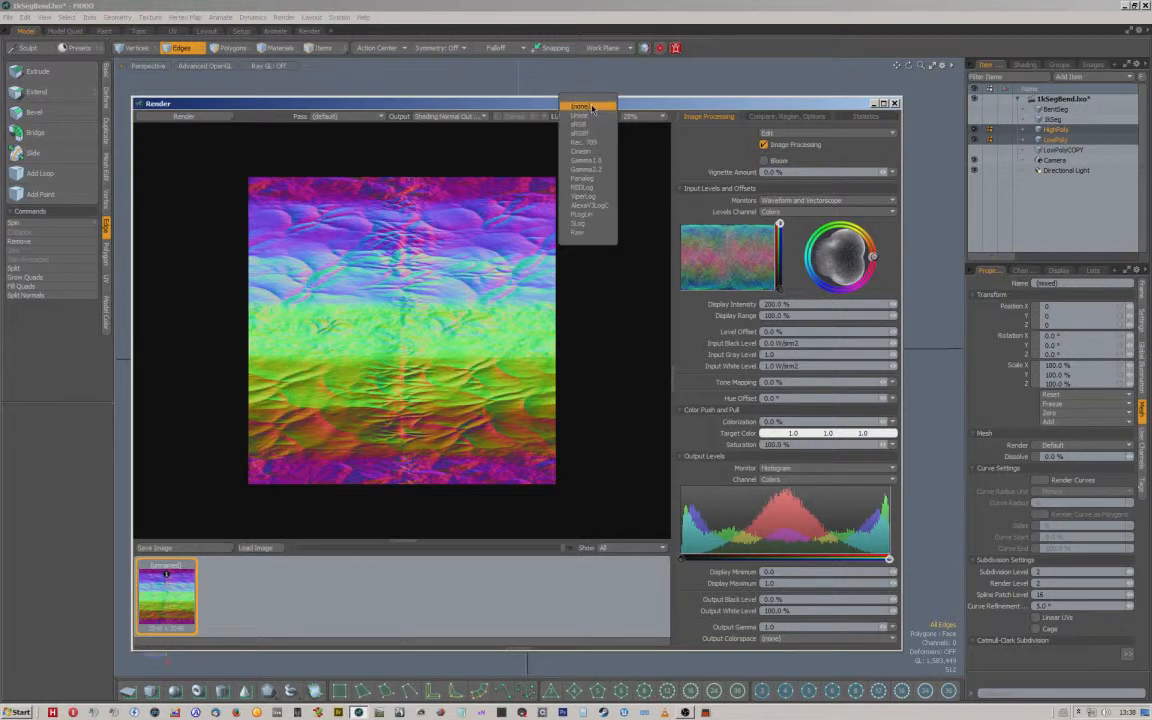
Run the object bake a second time, adding another normal map render to the window
click(590, 106)
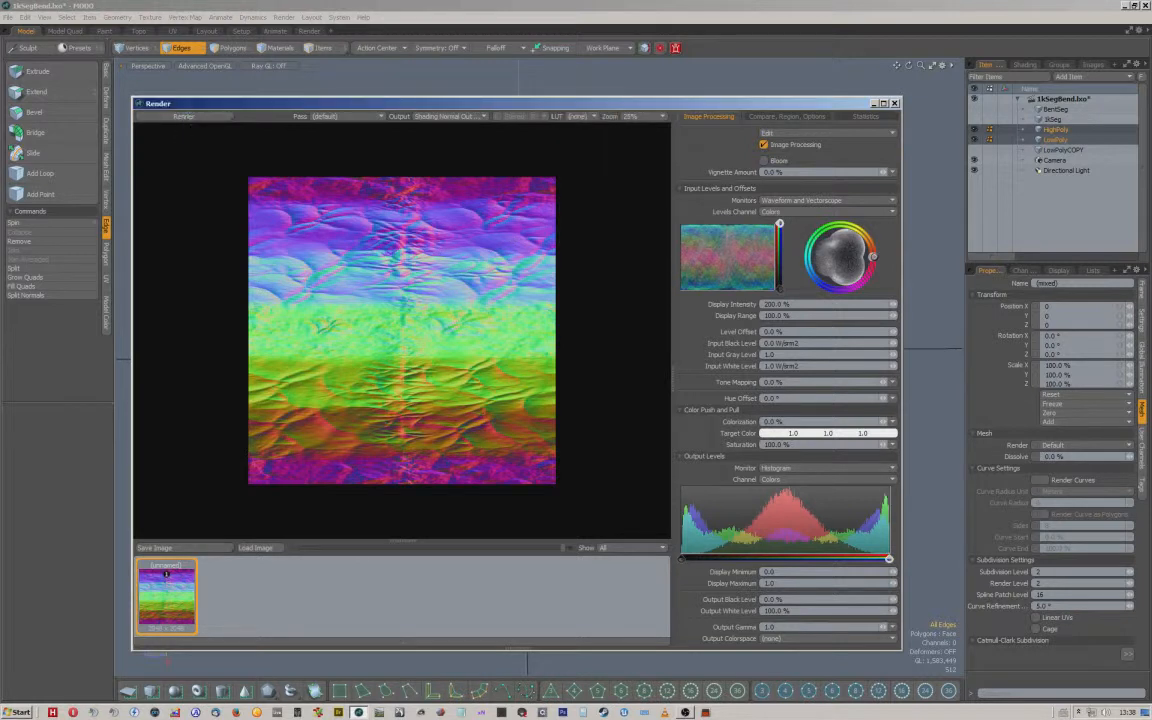
click(284, 16)
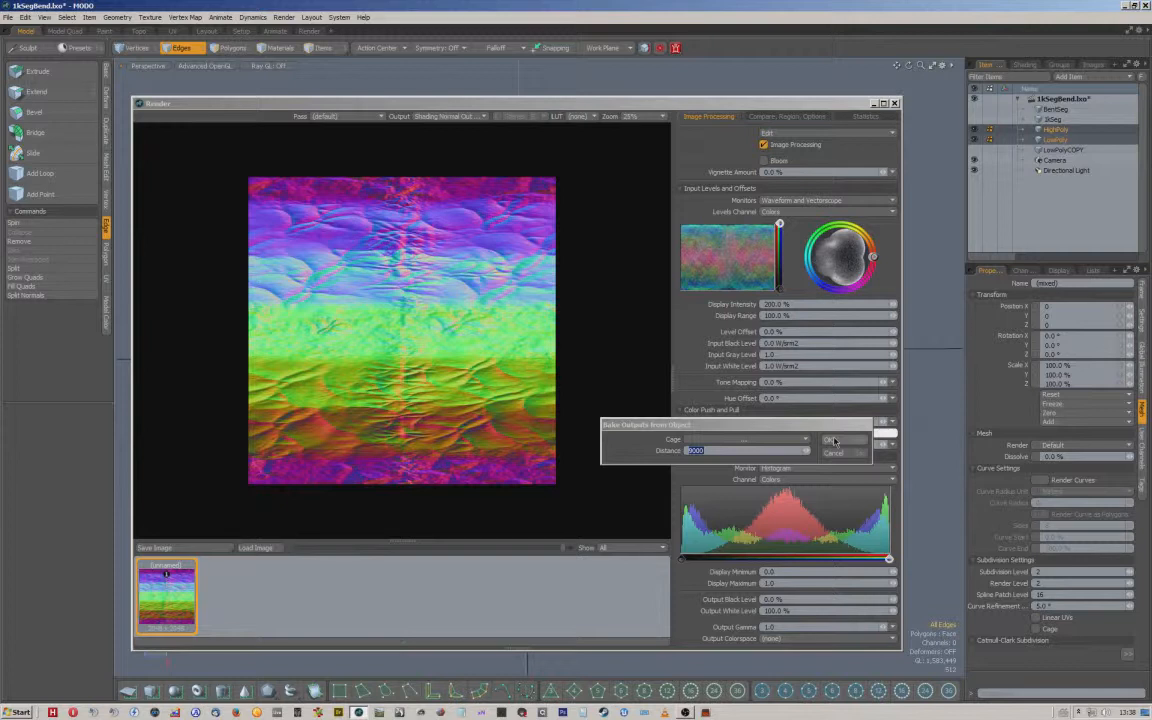
click(832, 440)
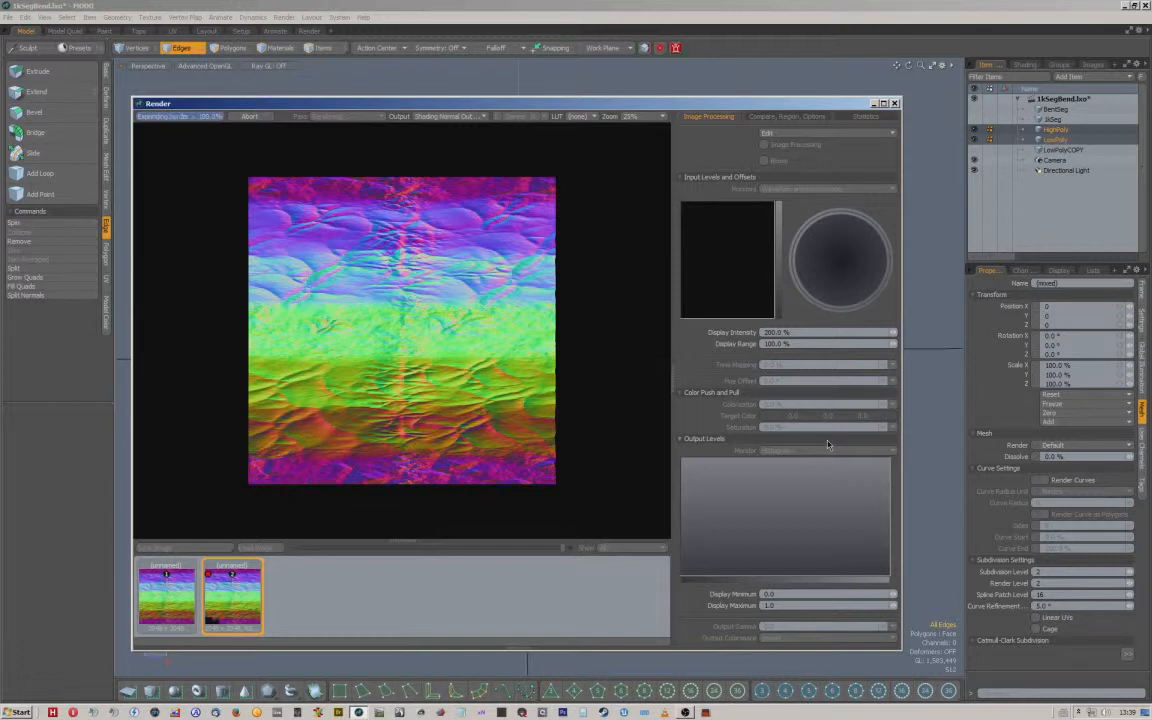
mouse_move(830, 446)
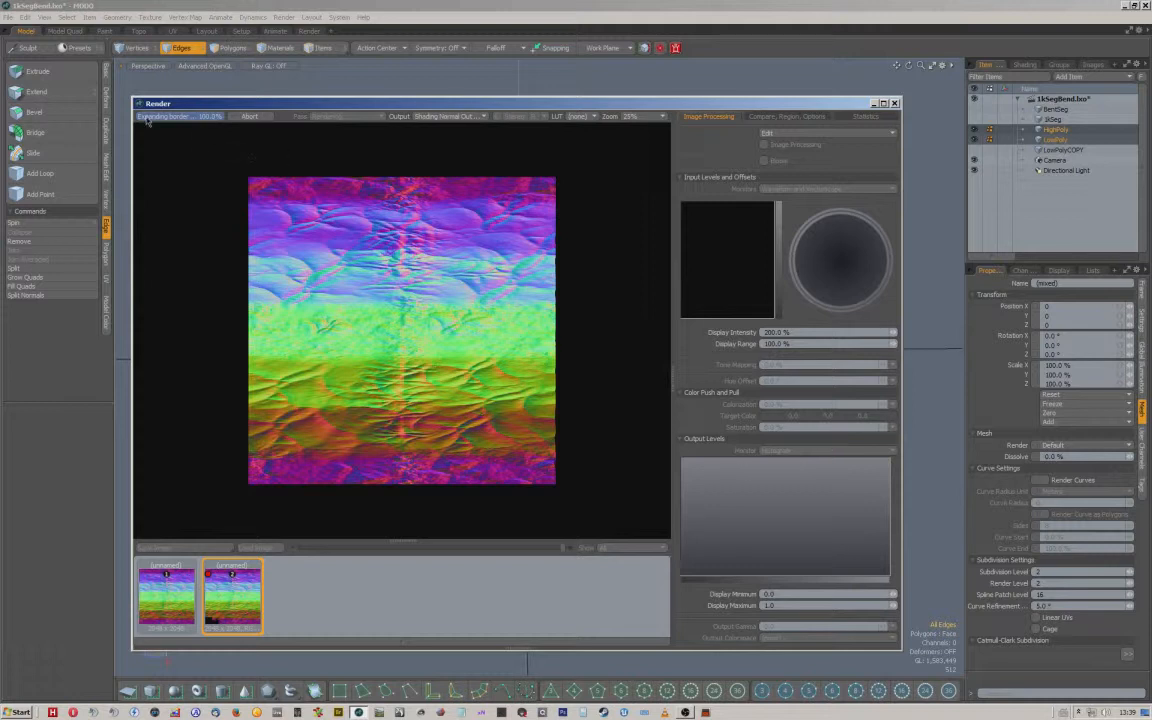
mouse_move(202, 234)
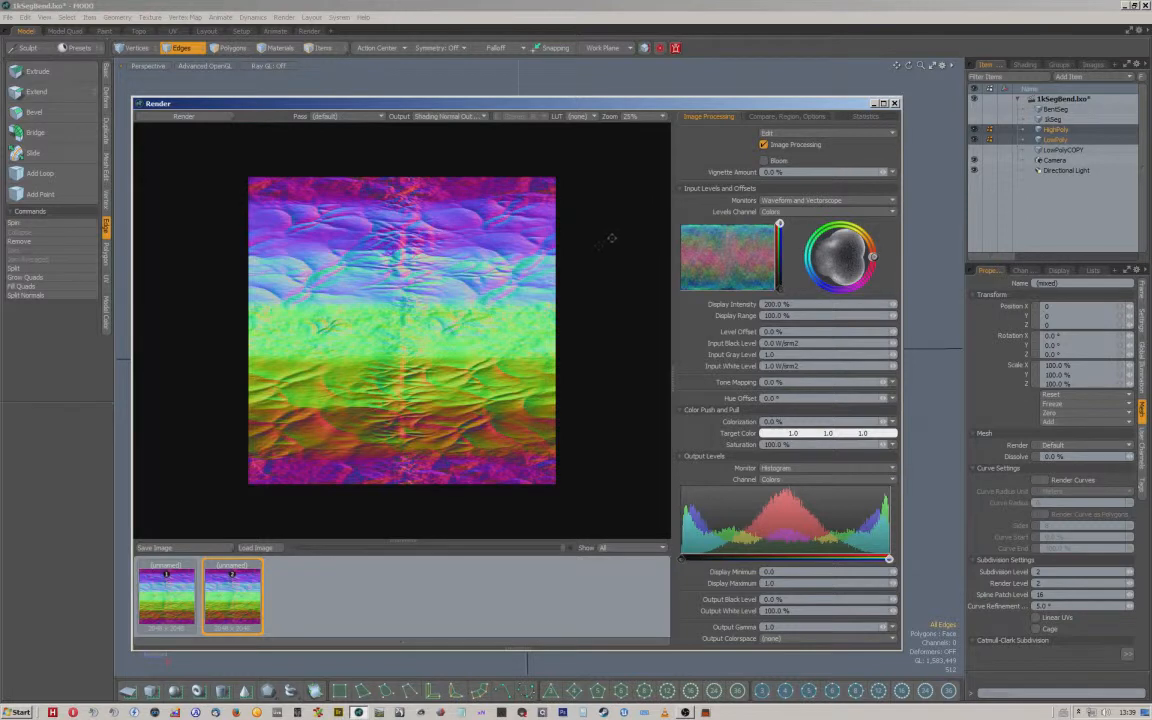
Save the rendered normal map as a PNG named OBS and close the render preview
click(156, 548)
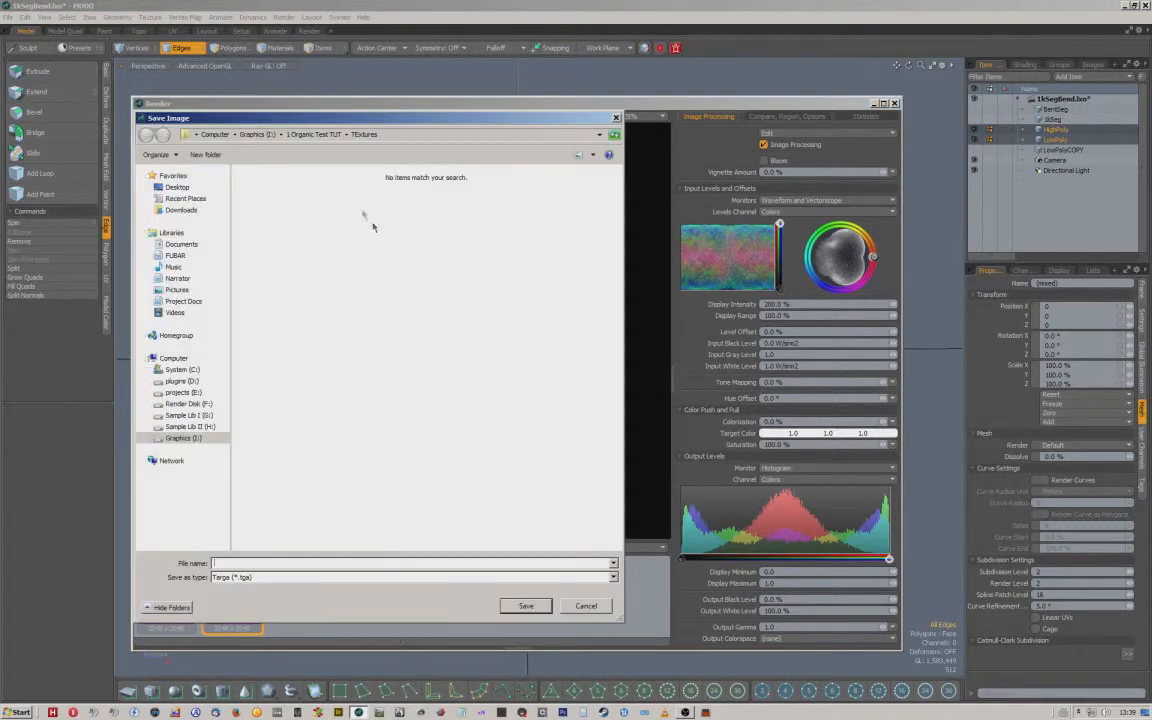
mouse_move(610, 584)
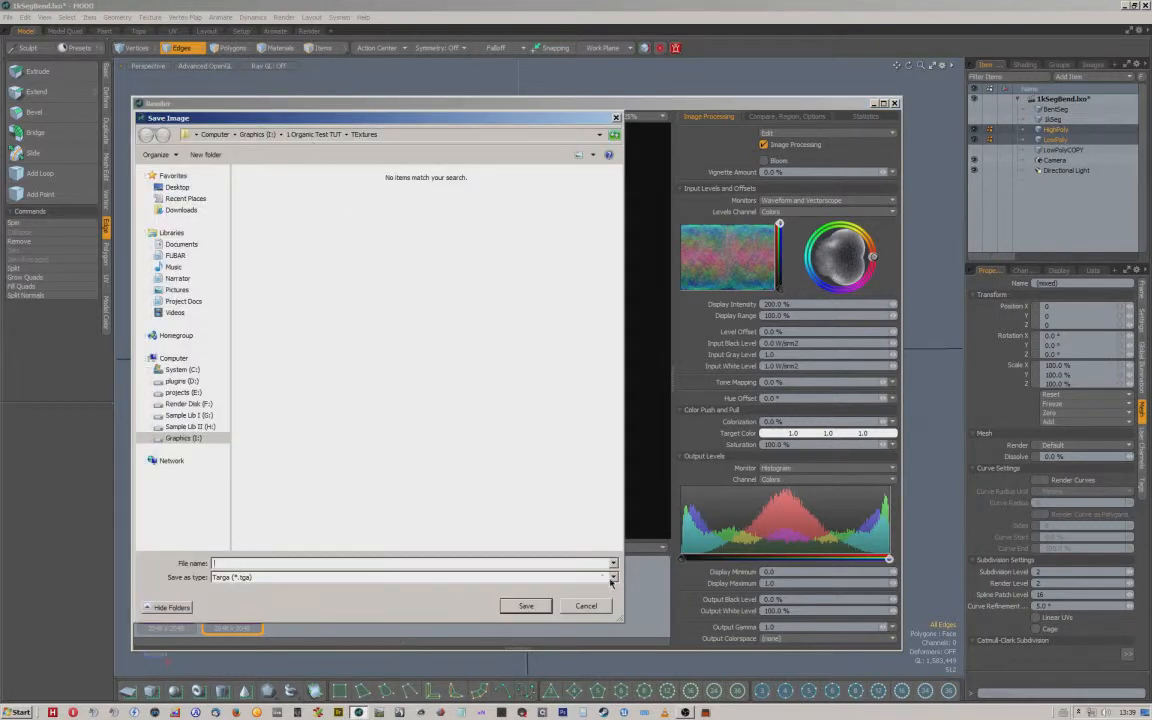
click(610, 576)
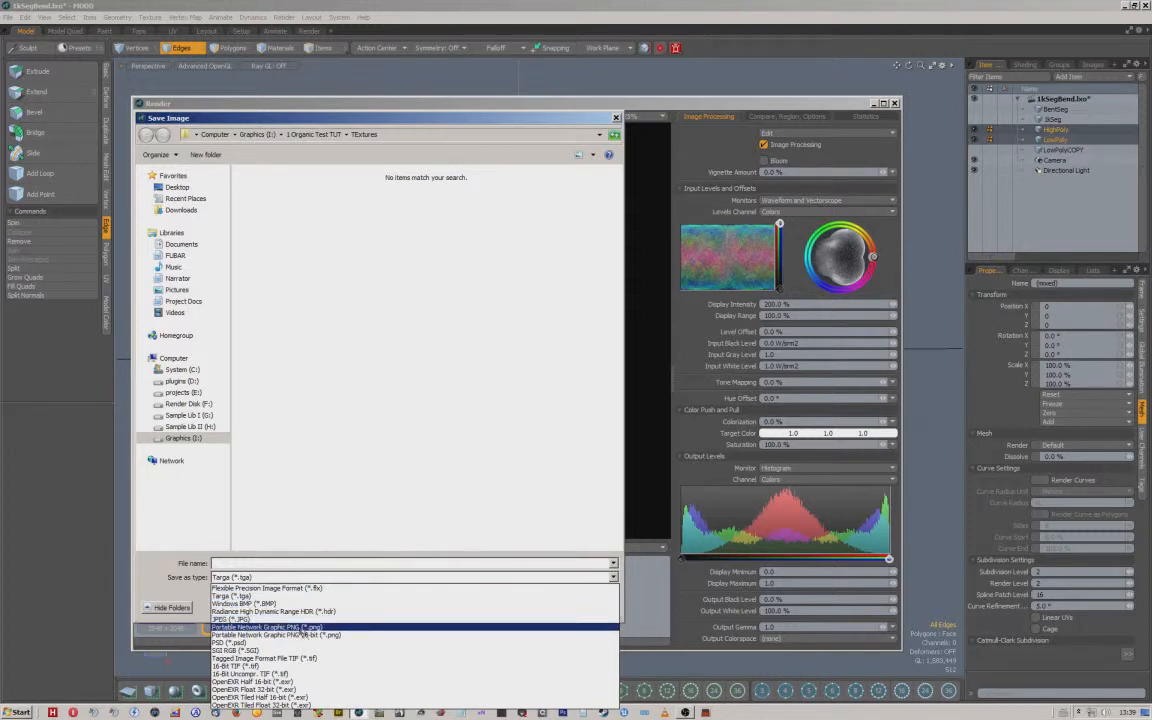
click(268, 628)
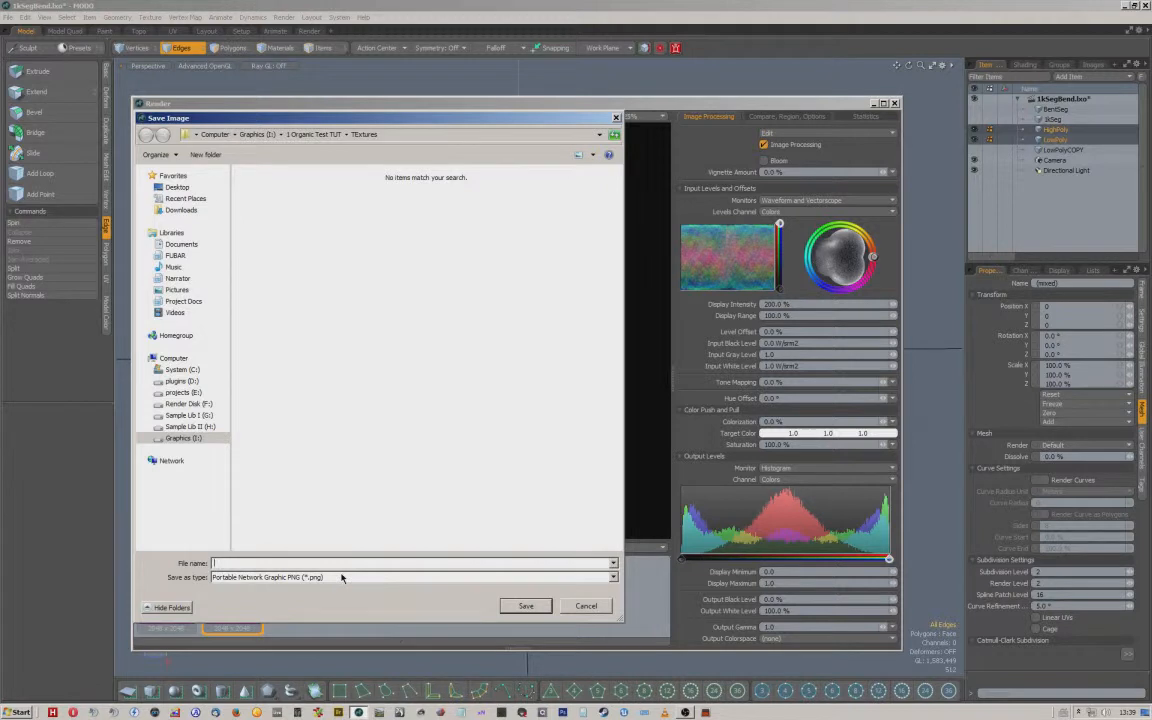
text(OBS)
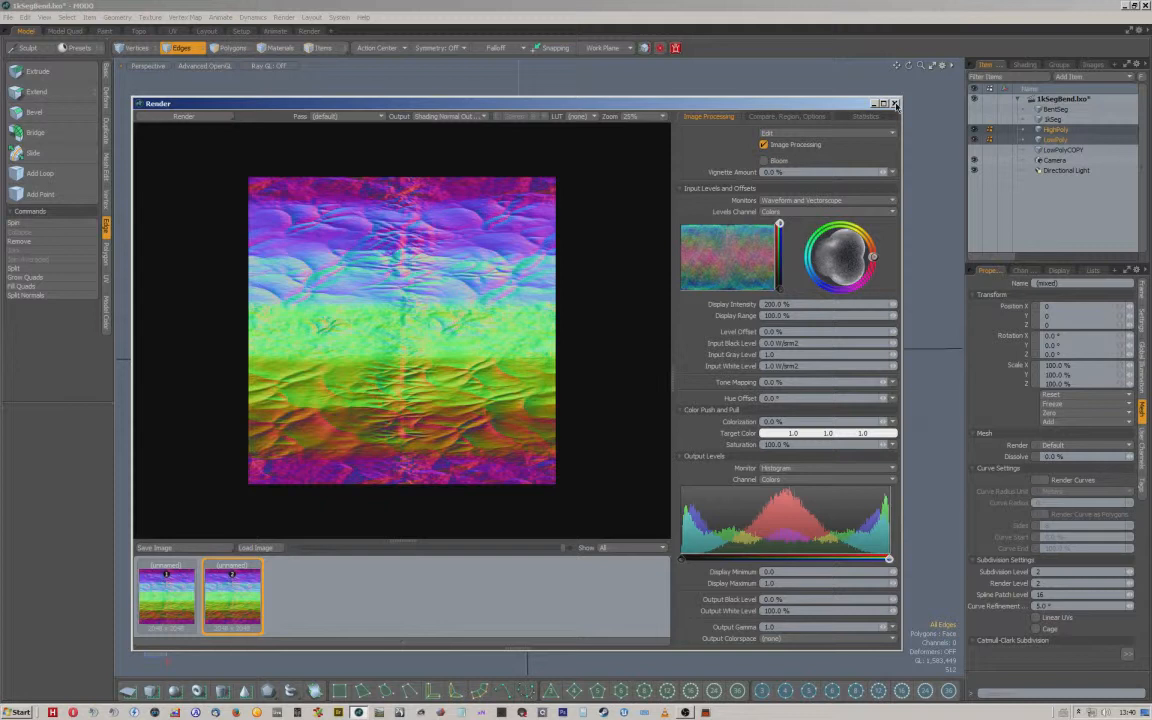
click(896, 104)
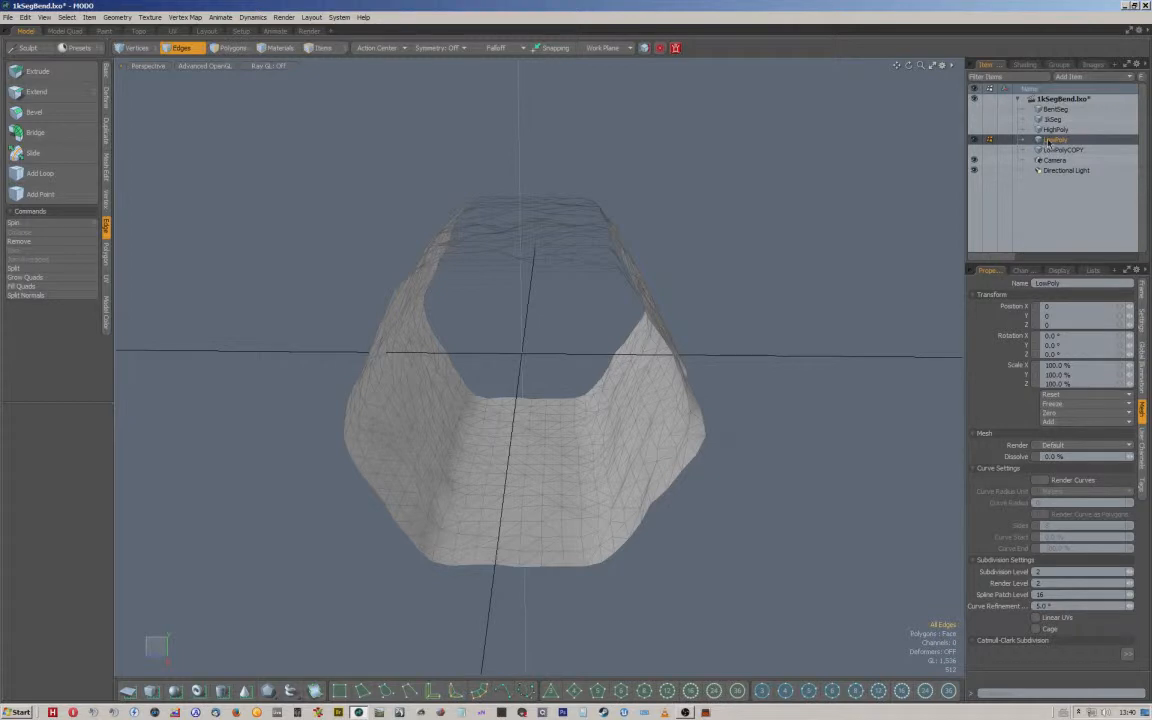
Export the selected tunnel mesh as an Autodesk FBX 2013 file named LP, accepting the format warning
right_click(1056, 140)
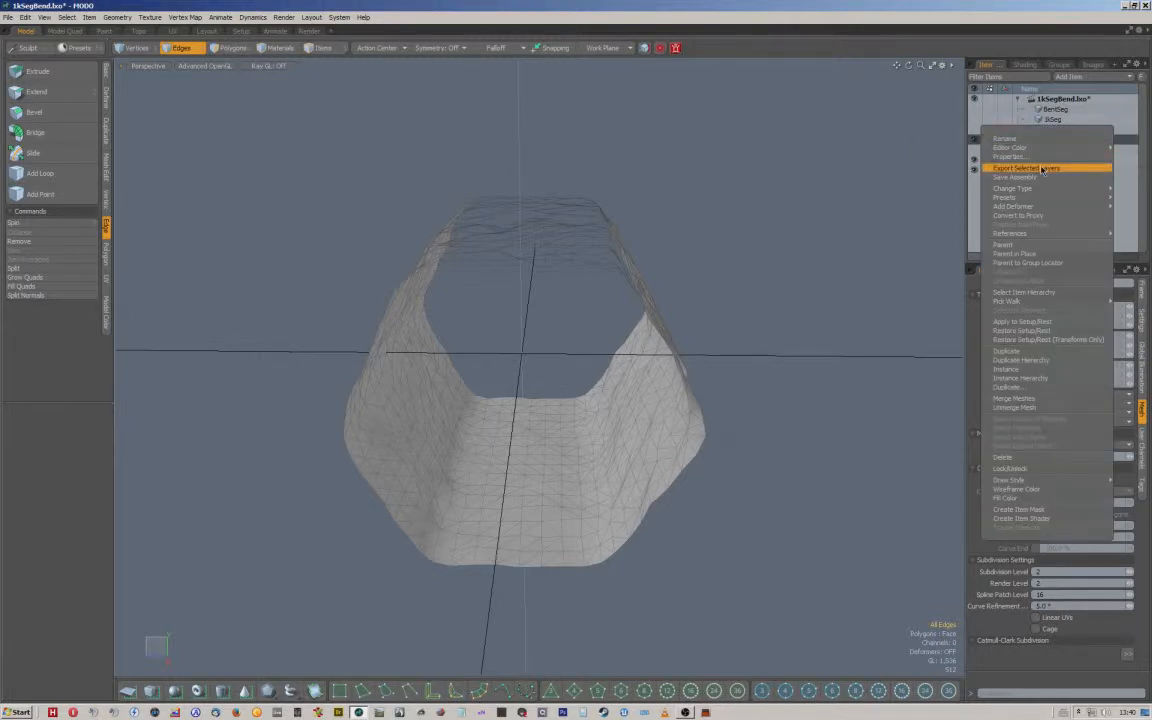
click(1024, 168)
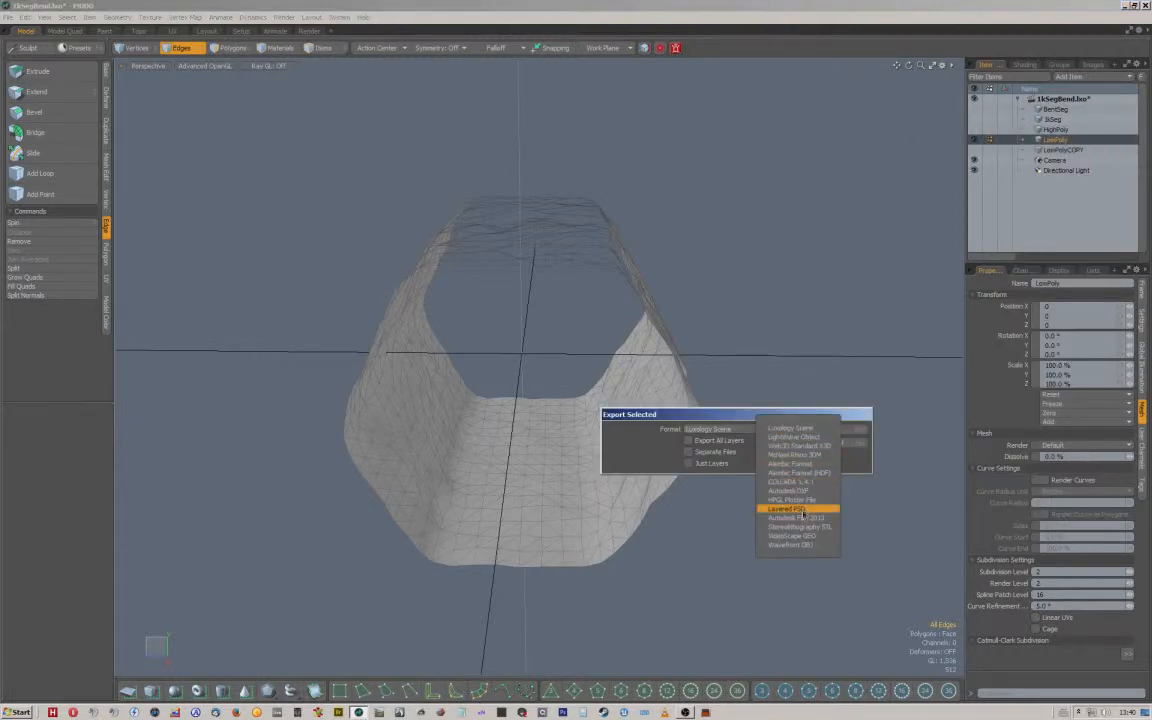
click(796, 516)
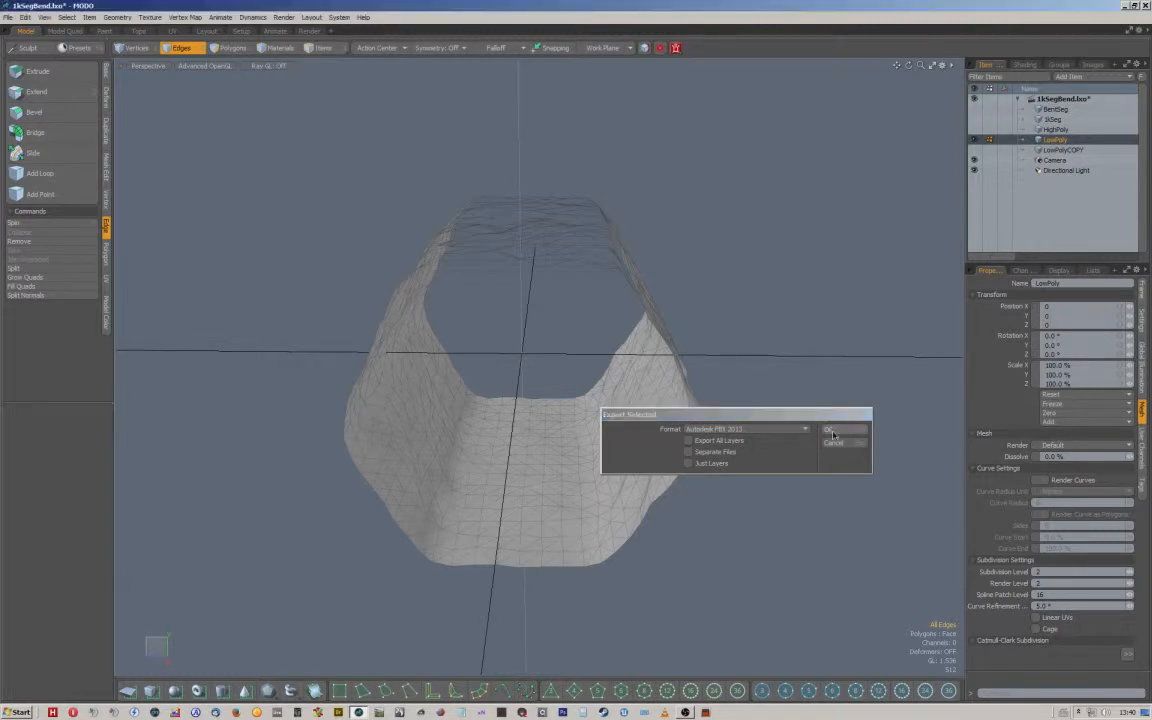
click(830, 428)
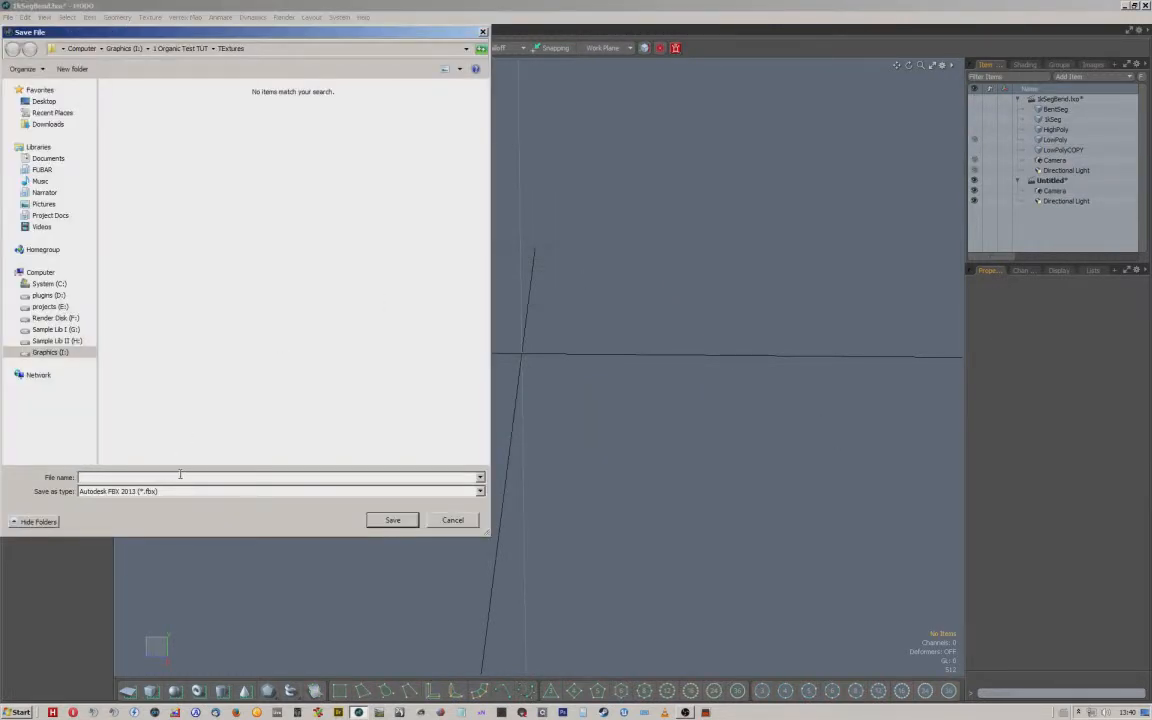
text(LP)
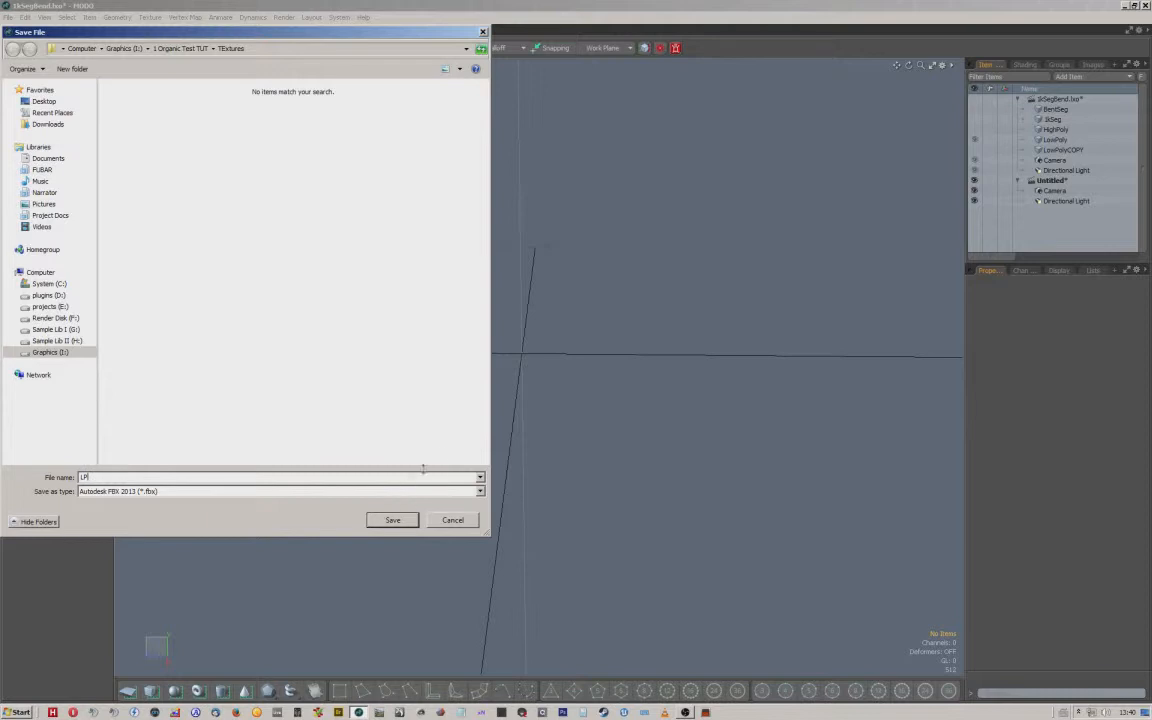
click(392, 520)
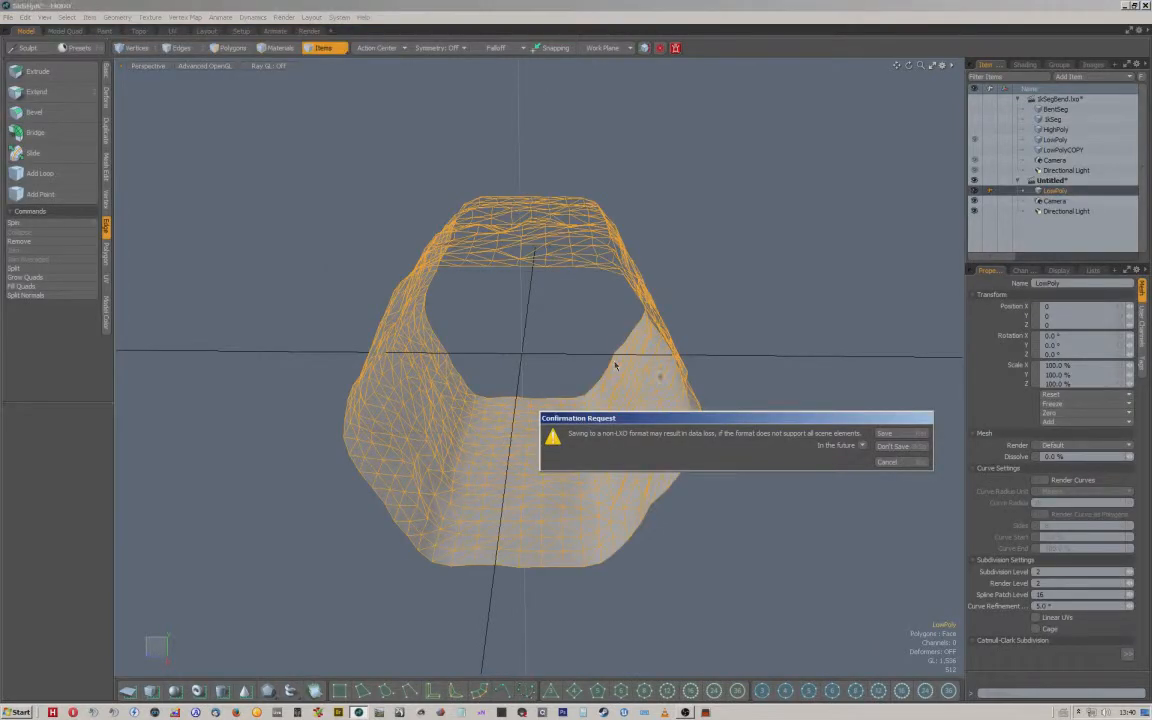
click(884, 432)
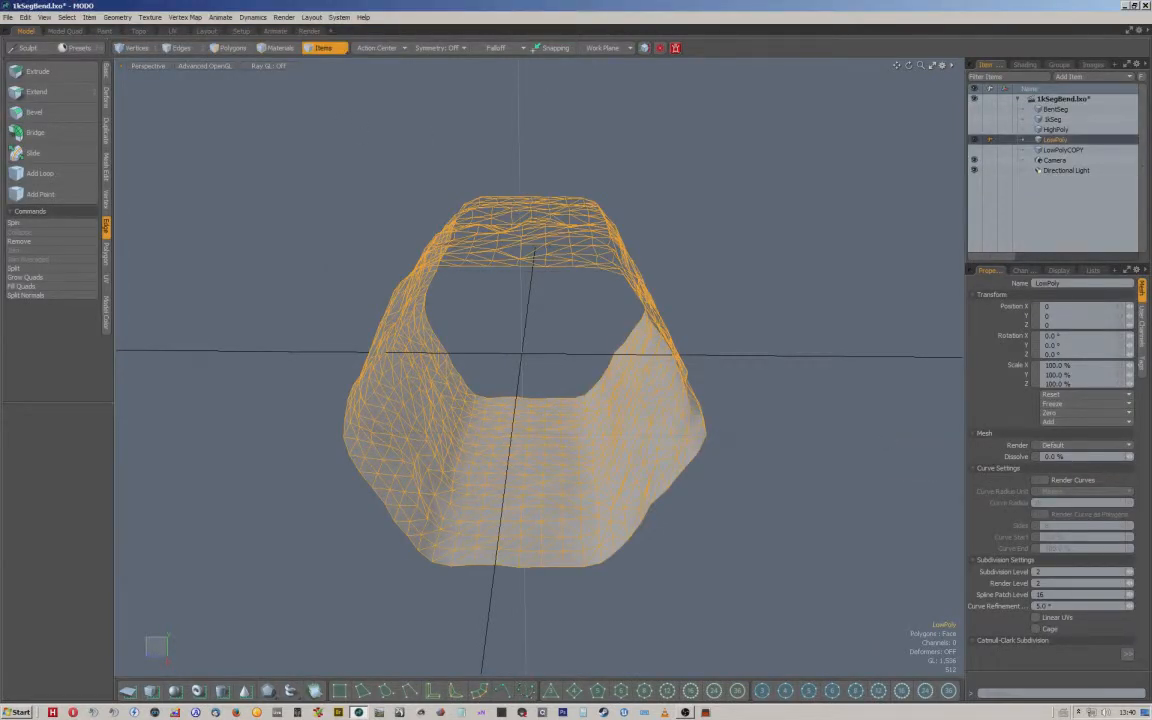
click(232, 48)
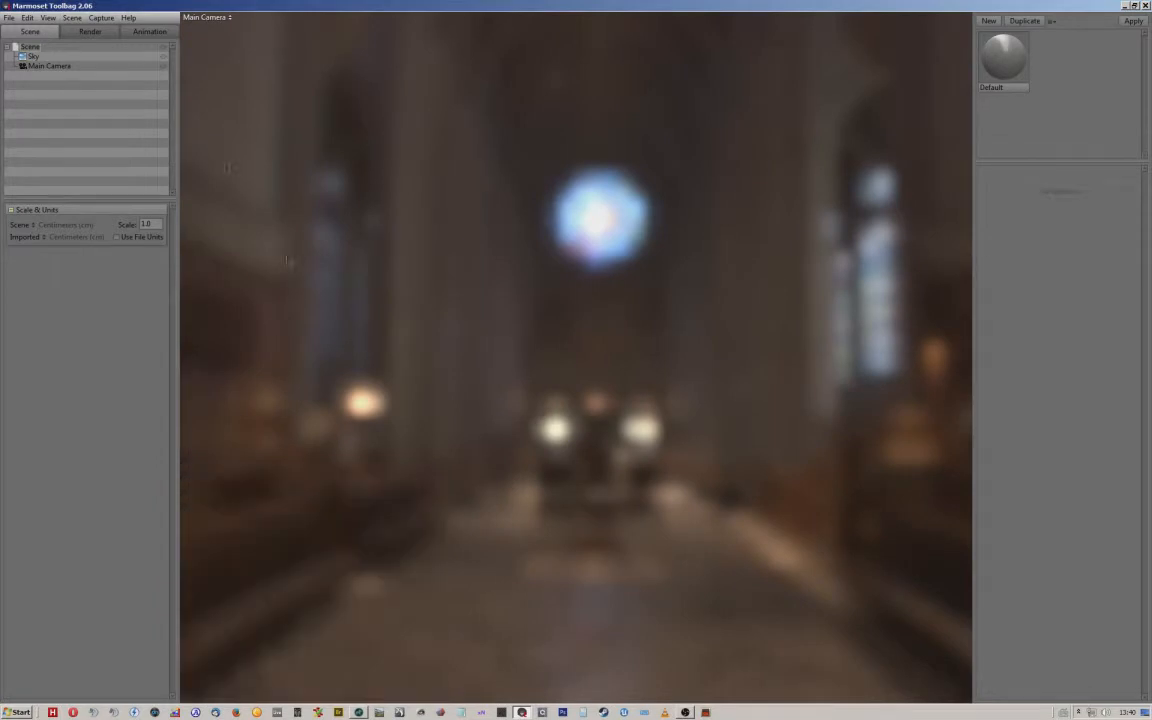
Import the exported LP FBX mesh into the empty Toolbag scene via File > Import Mesh
click(8, 18)
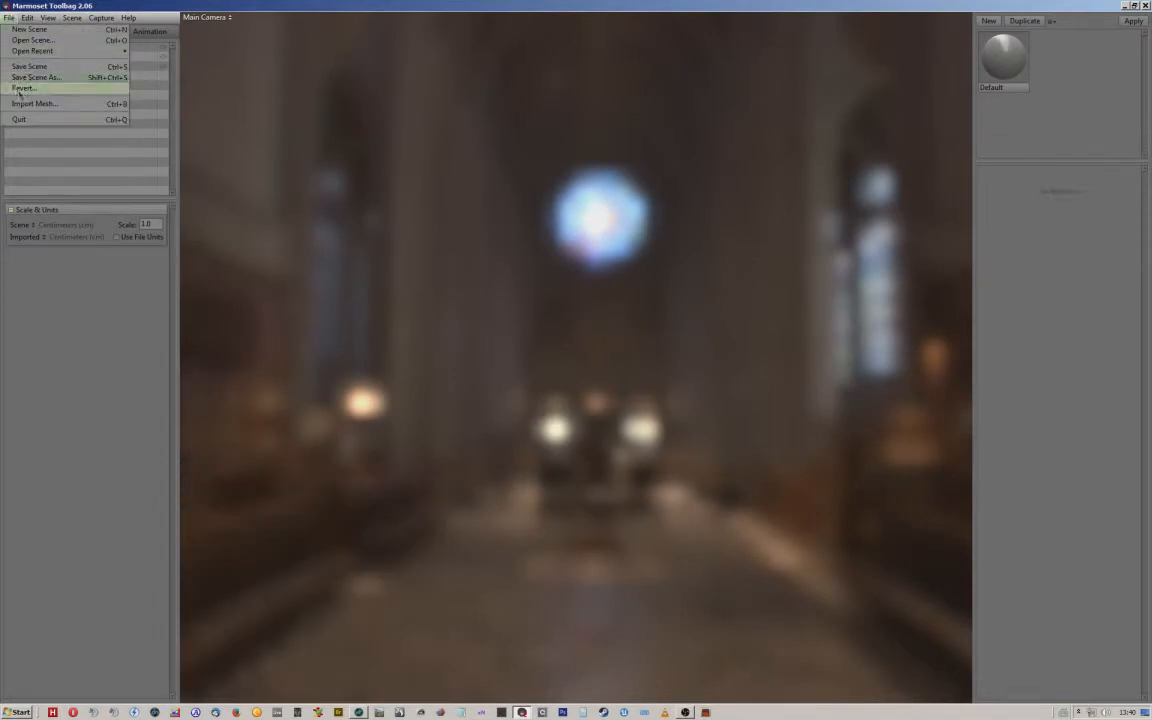
click(34, 104)
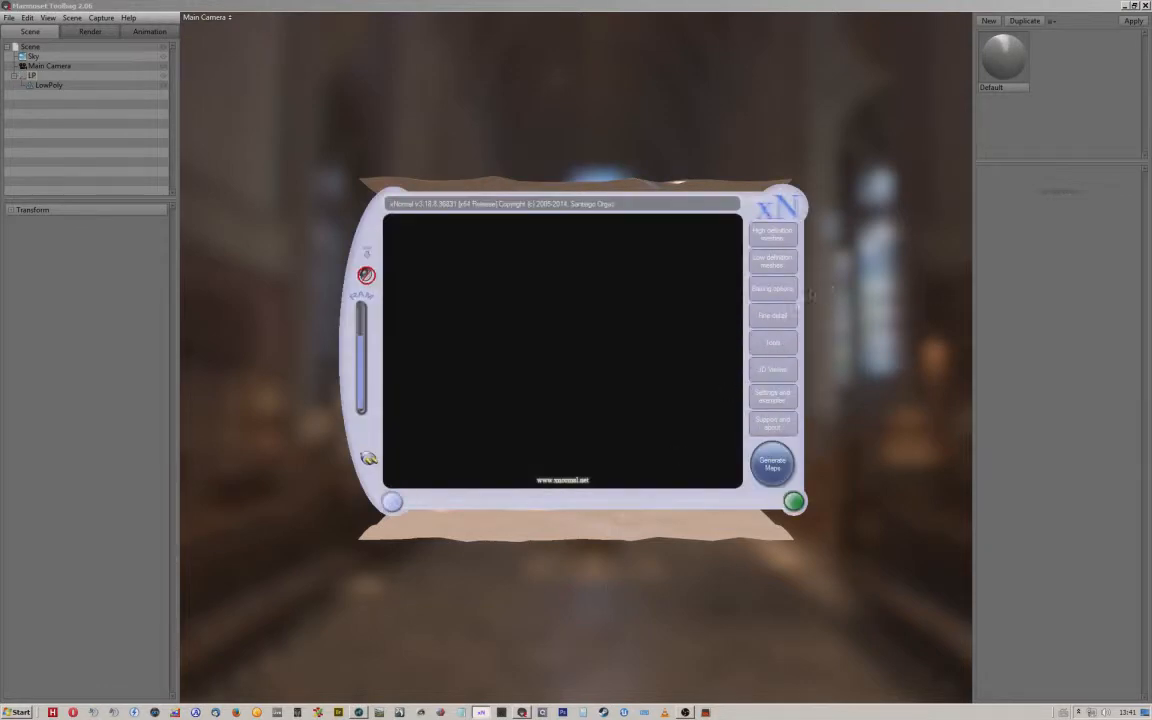
Start the Object/Tangent space converter with OBS.png as the input object-space map
click(772, 342)
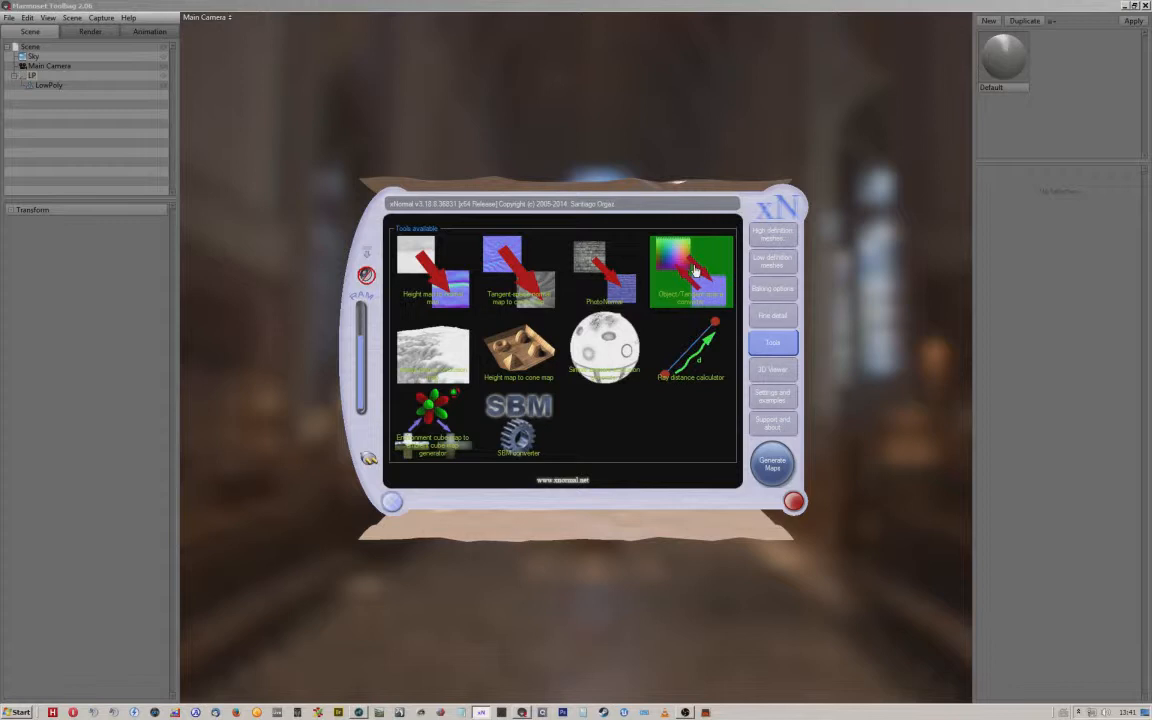
click(692, 270)
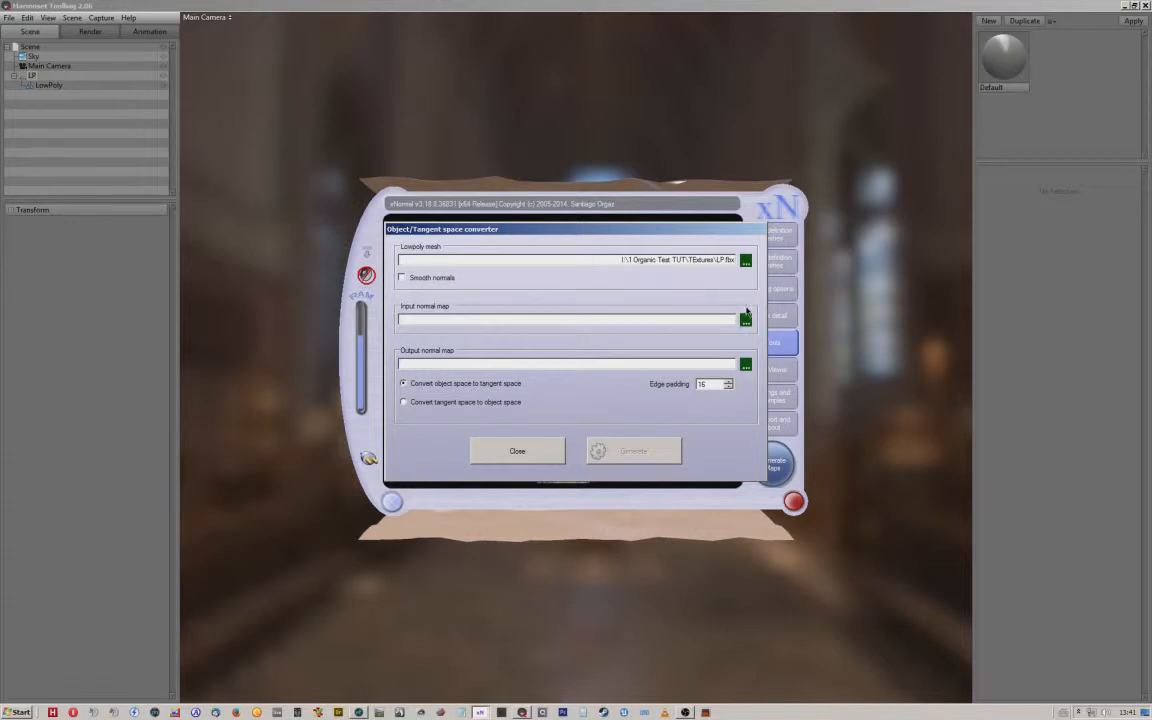
click(744, 320)
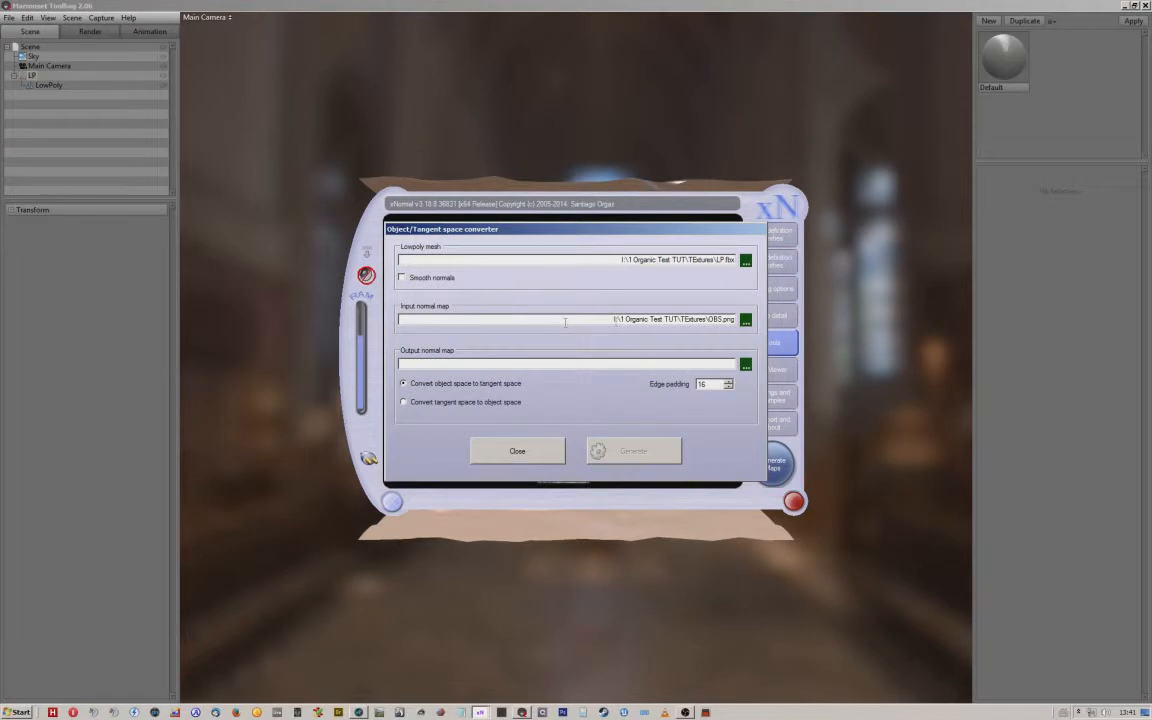
Set the output to a new Normals.png and generate the tangent-space normal map
click(746, 364)
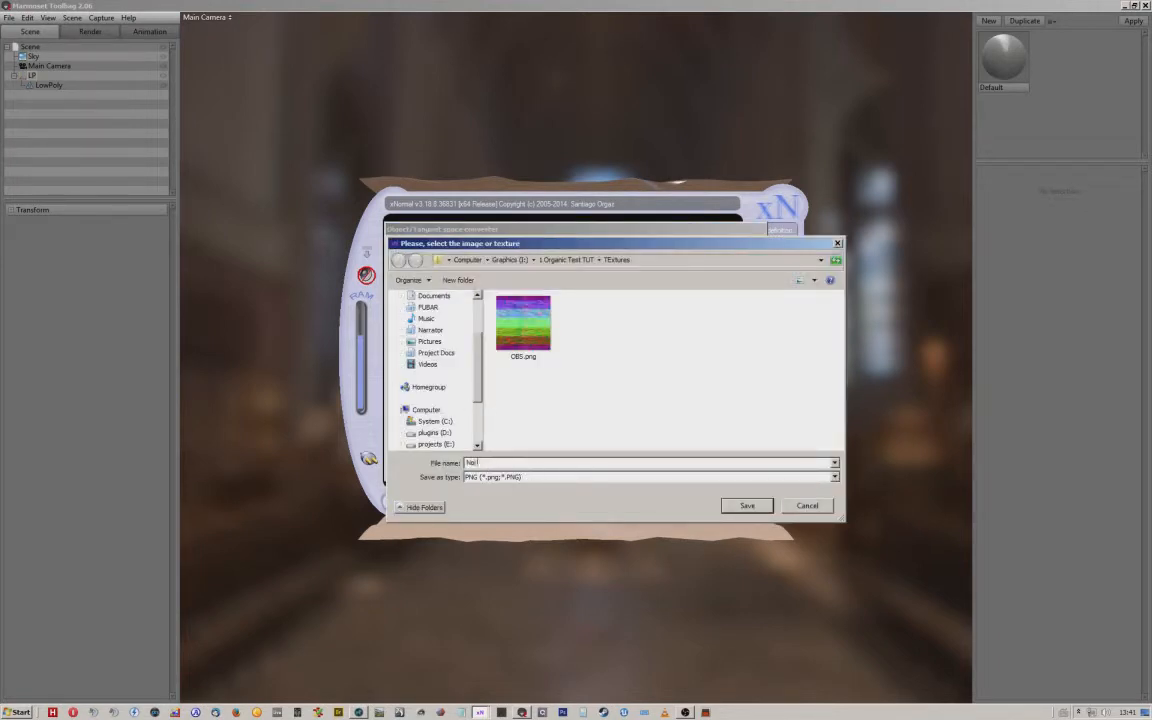
text(Normals)
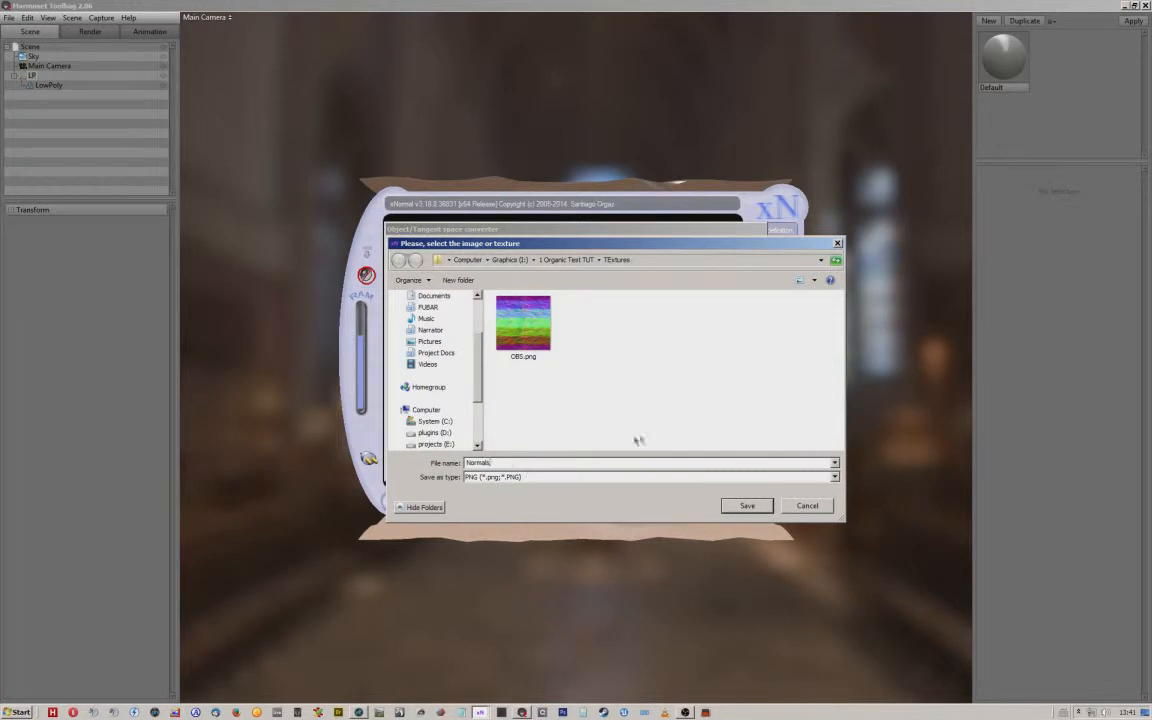
click(748, 504)
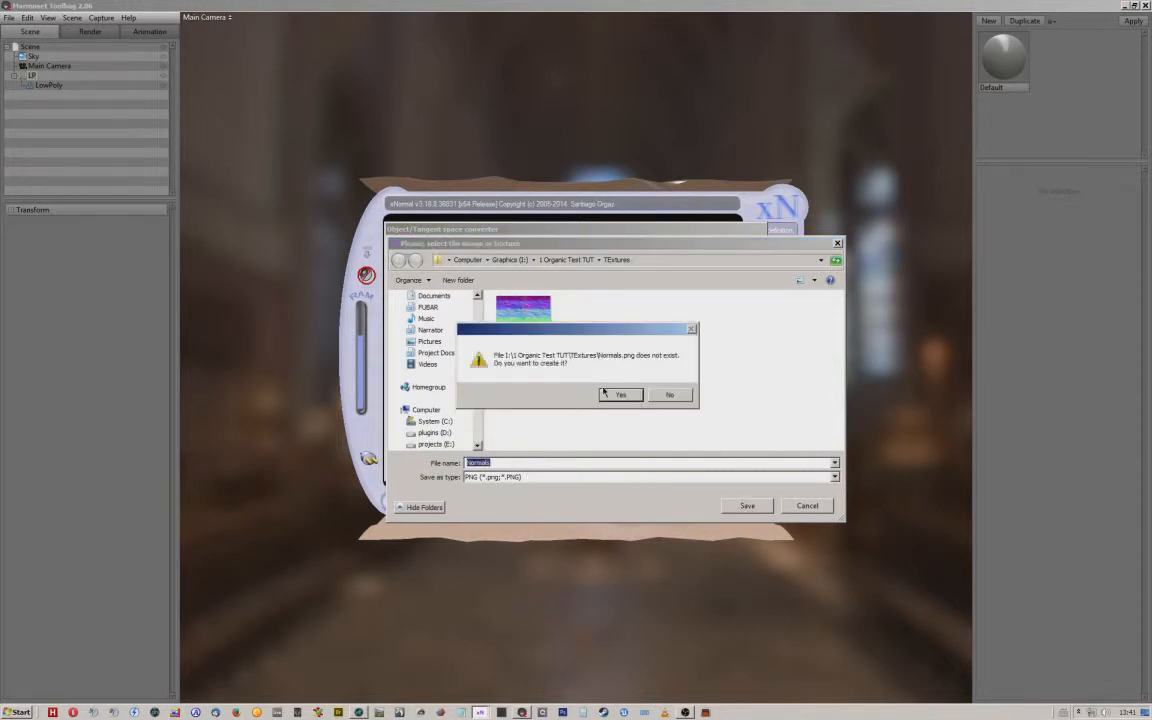
click(620, 394)
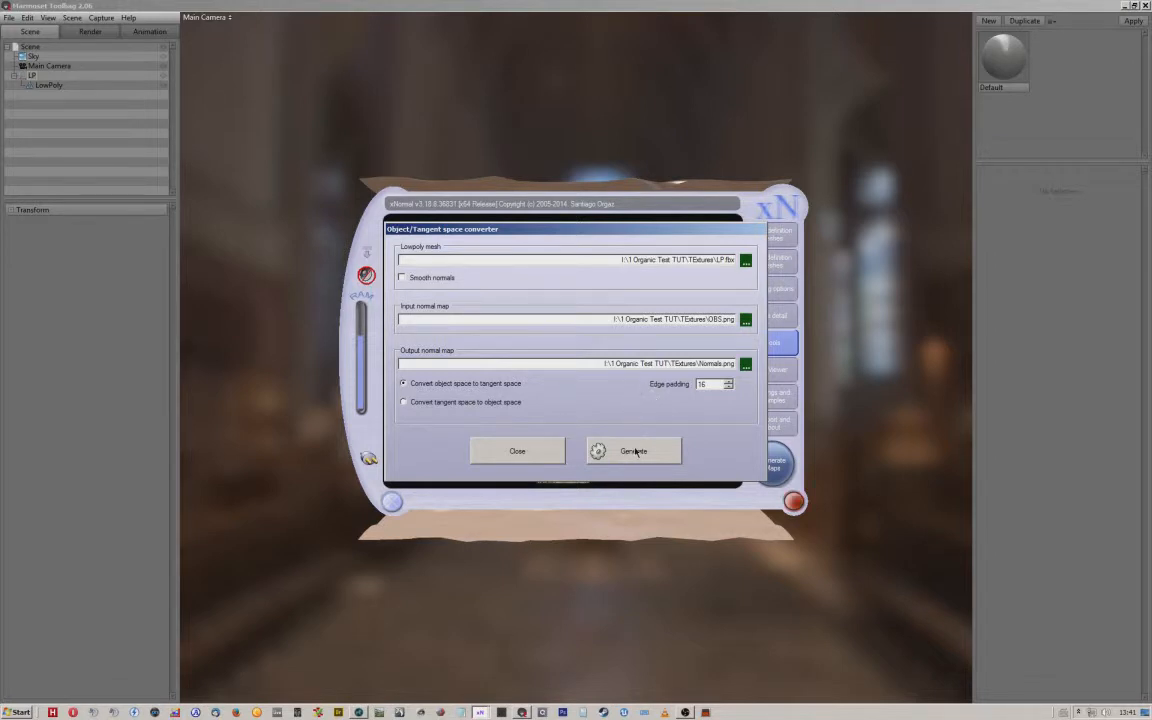
click(634, 452)
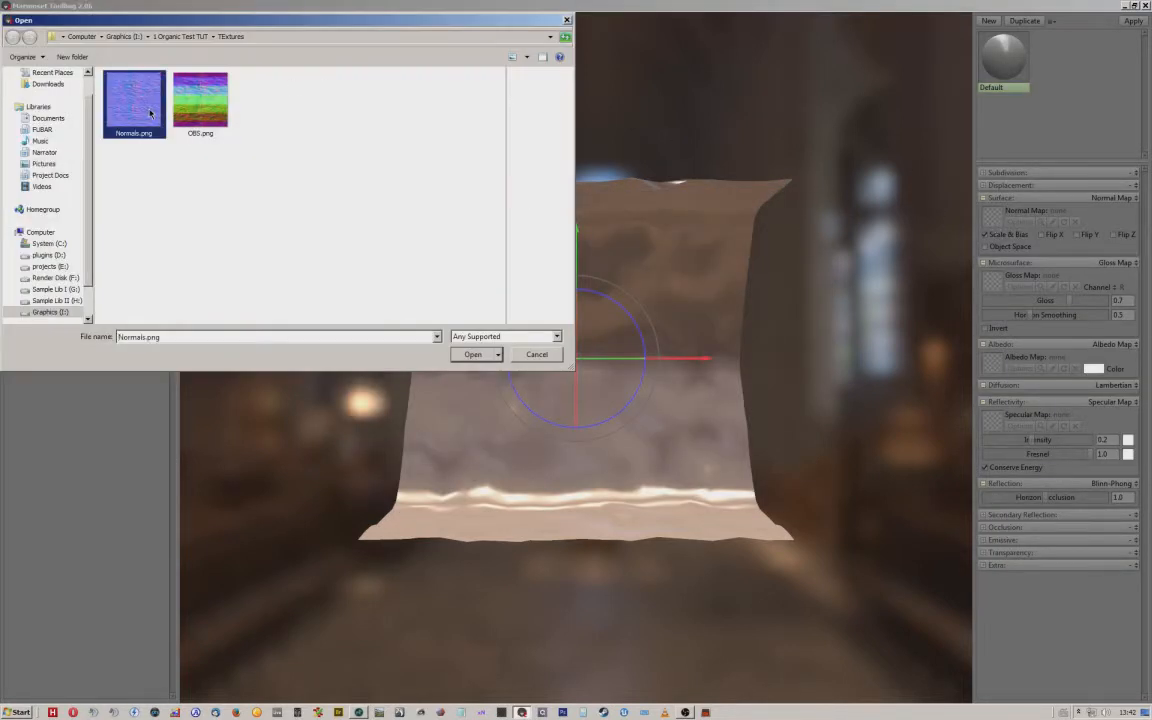
Load Normals.png into the material's Normal Map slot so the rocky relief shows
click(472, 354)
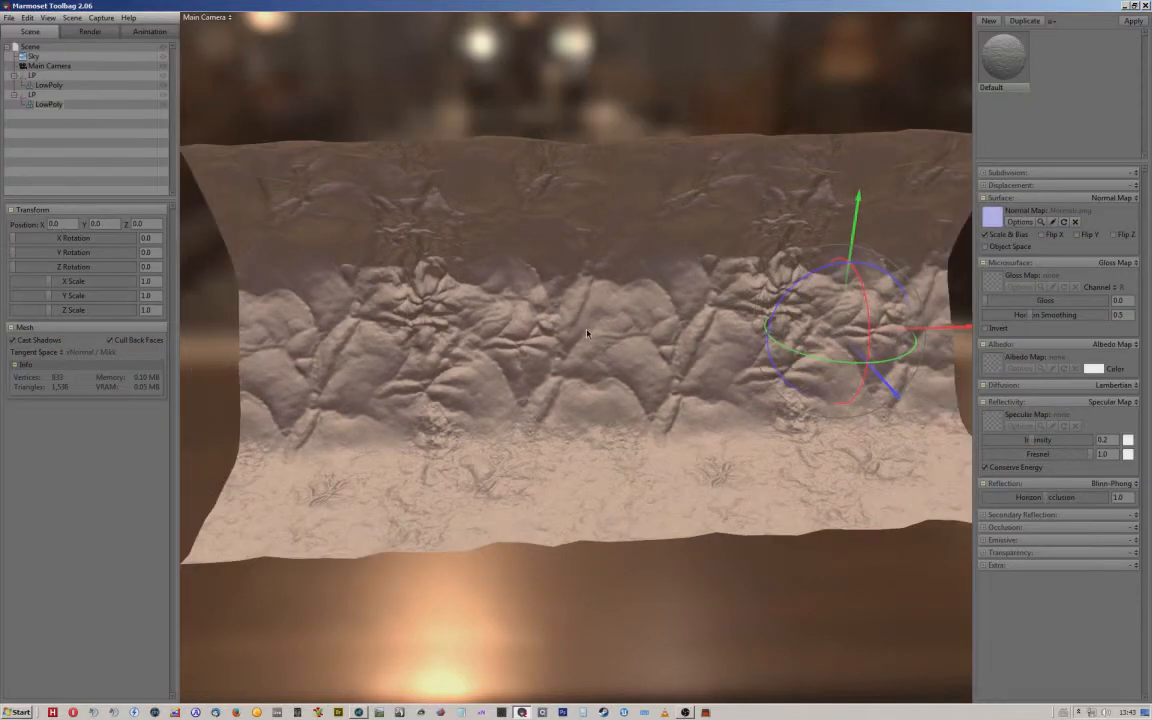
Load the normal map texture file onto the tunnel piece's material
click(8, 18)
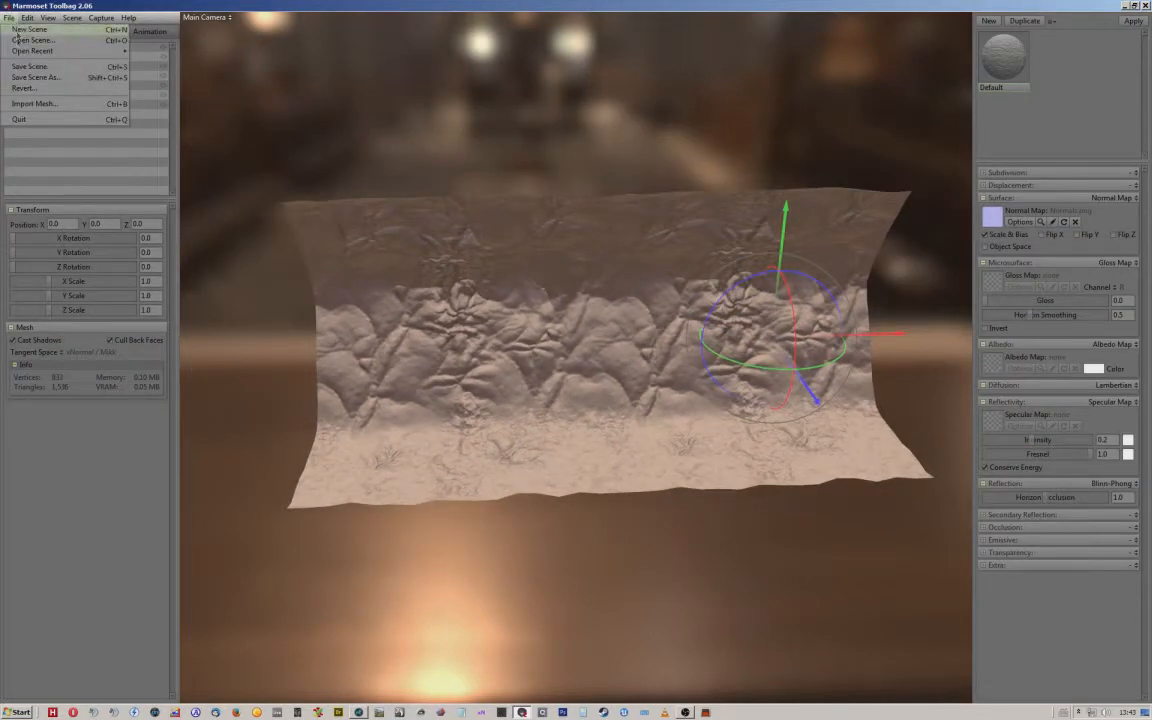
click(34, 104)
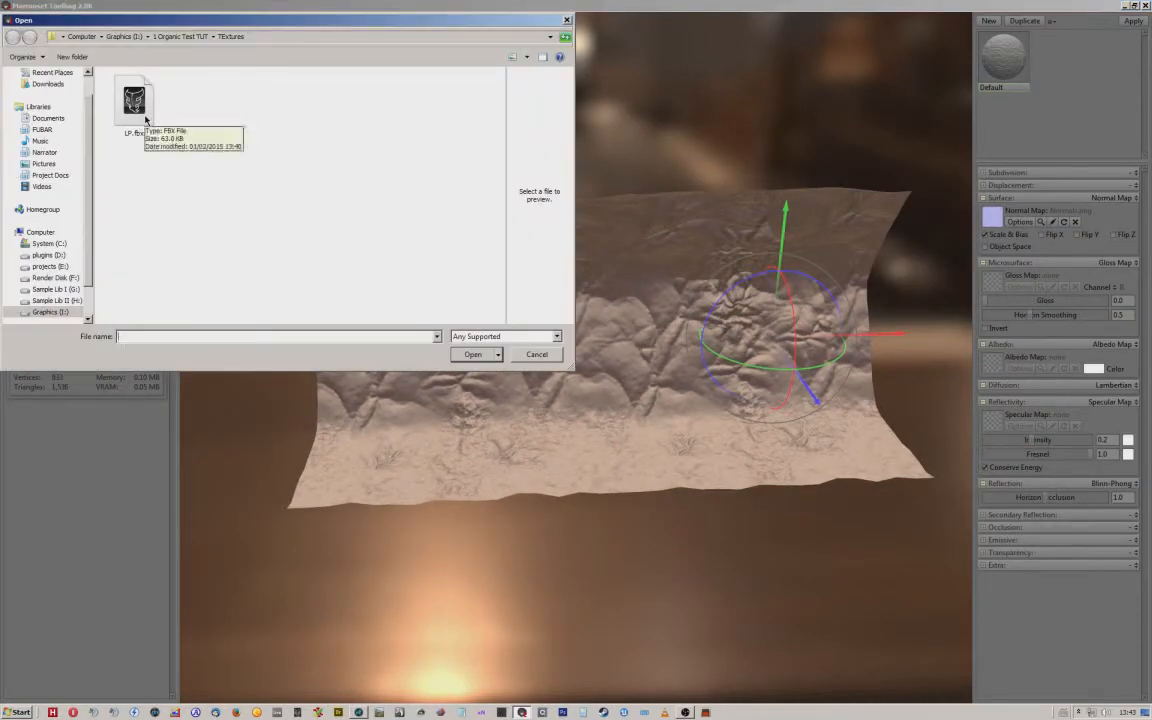
click(536, 354)
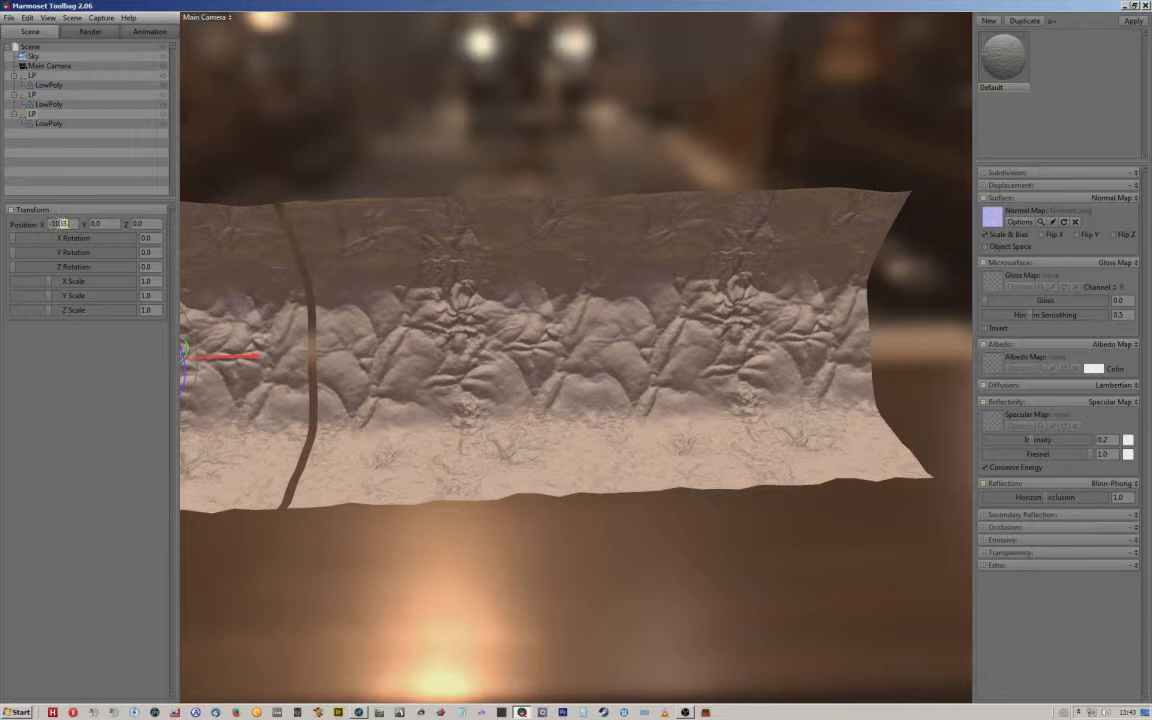
Select a duplicated LowPoly tunnel piece and line it up end to end with the first
click(62, 224)
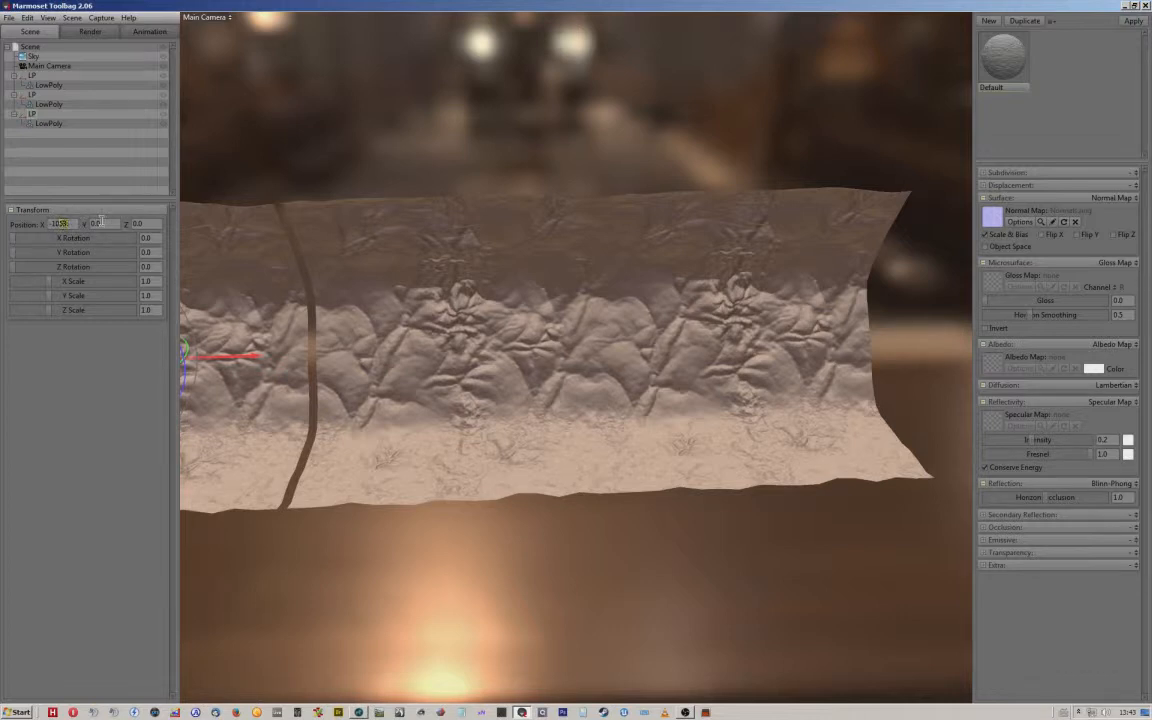
drag(230, 356, 260, 356)
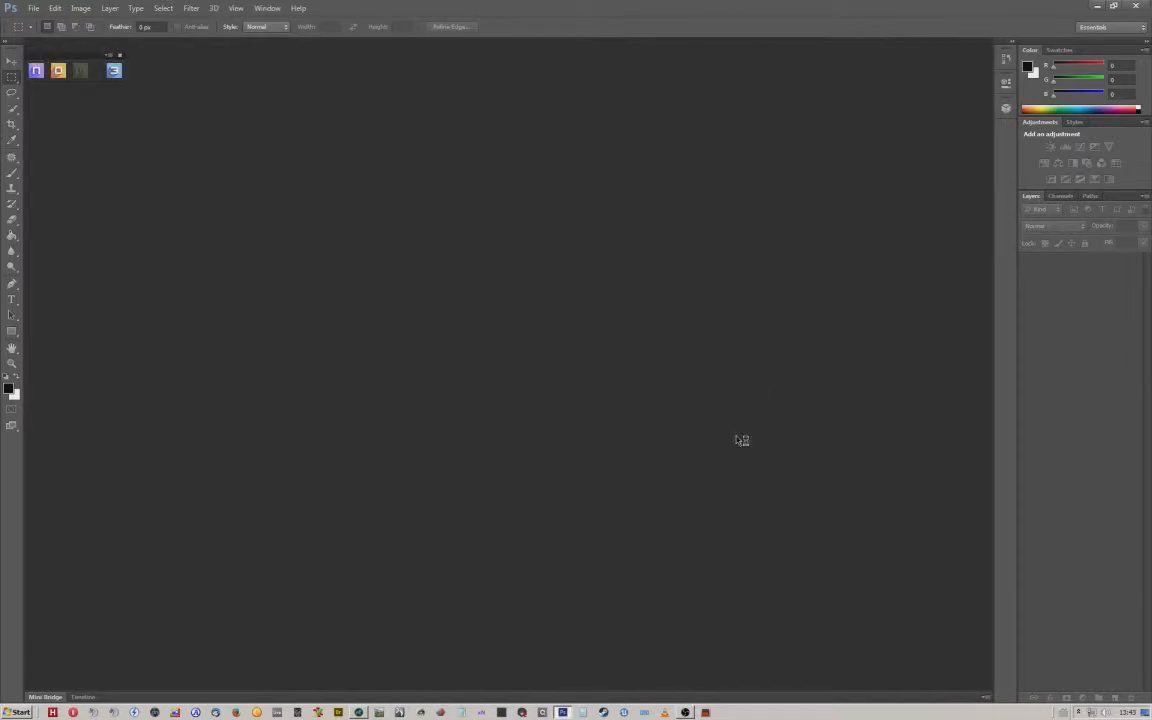
mouse_move(376, 108)
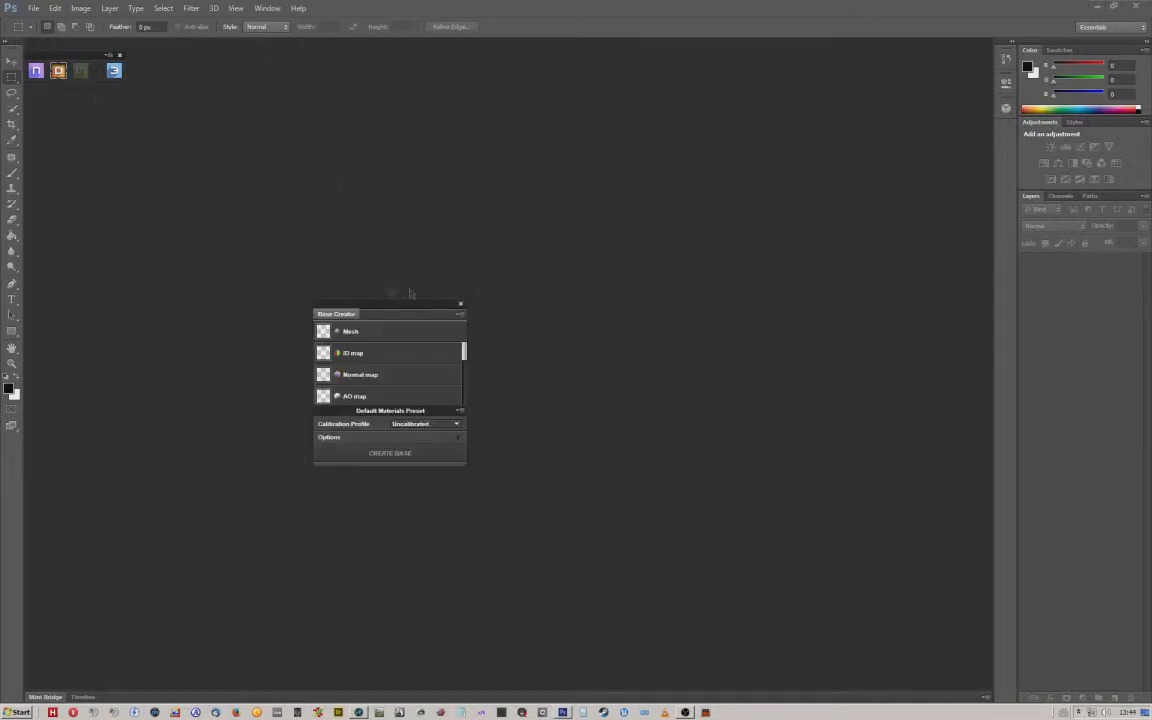
Begin assigning input maps in the dDo New Creation panel
click(352, 332)
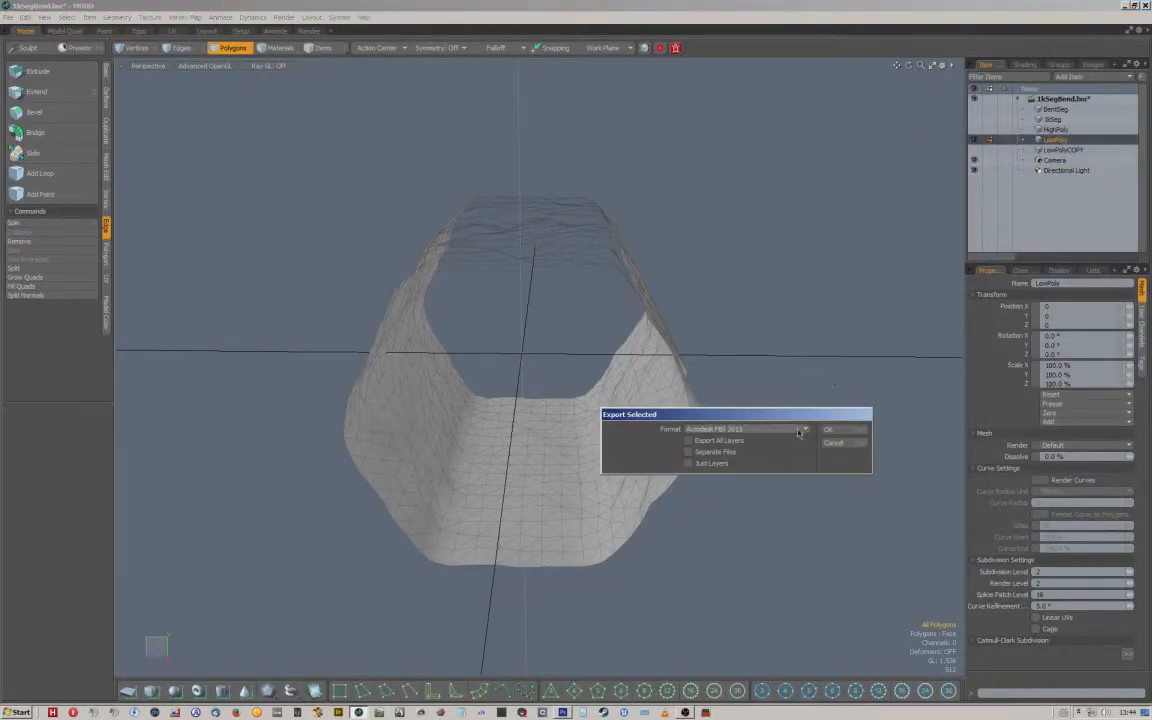
Confirm Export Selected, save the tunnel mesh file and accept the non-native format warning
click(828, 428)
text(LP)
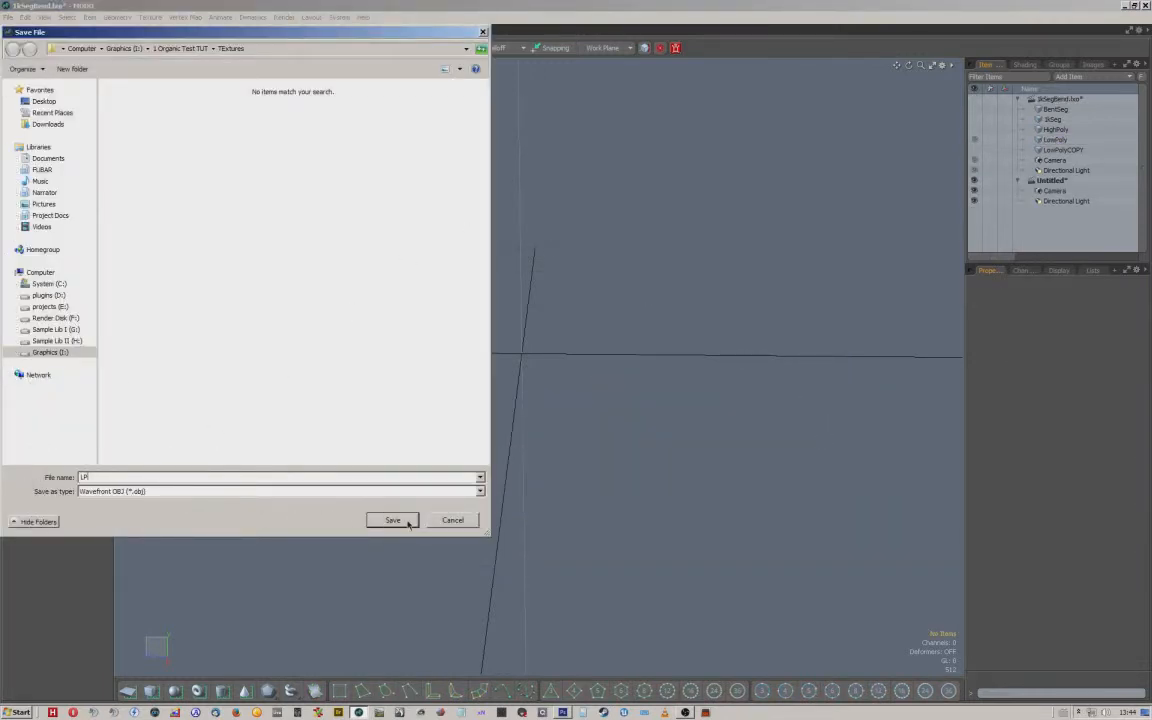
click(392, 520)
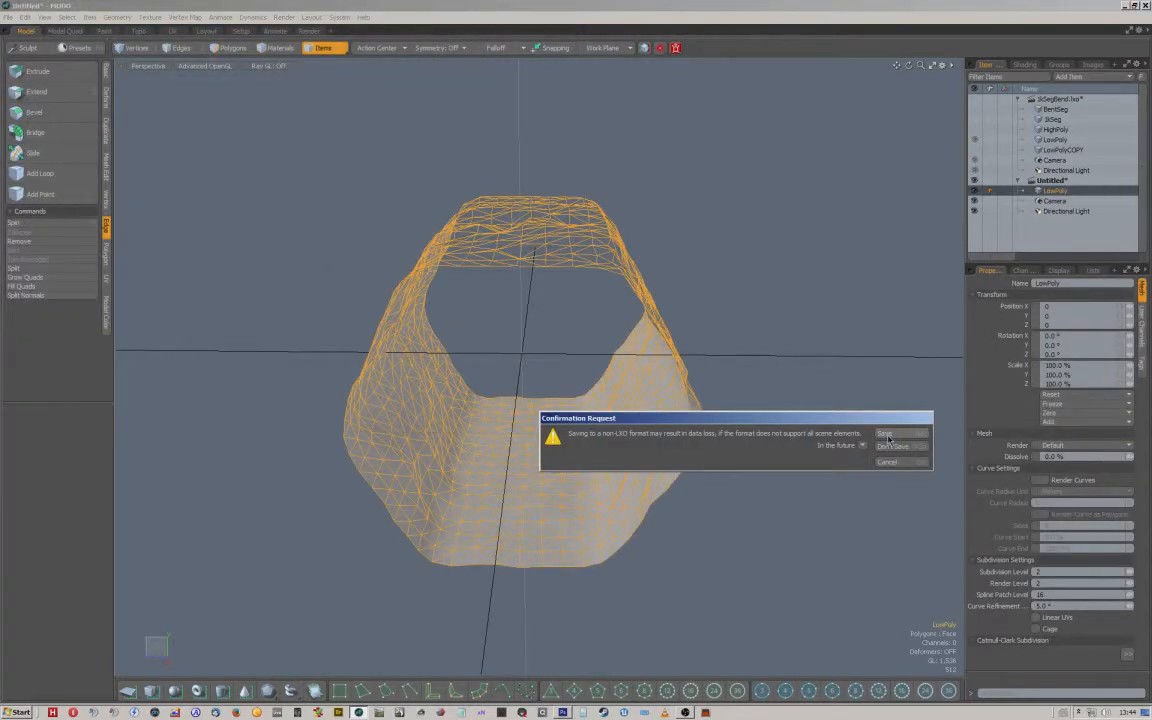
click(884, 432)
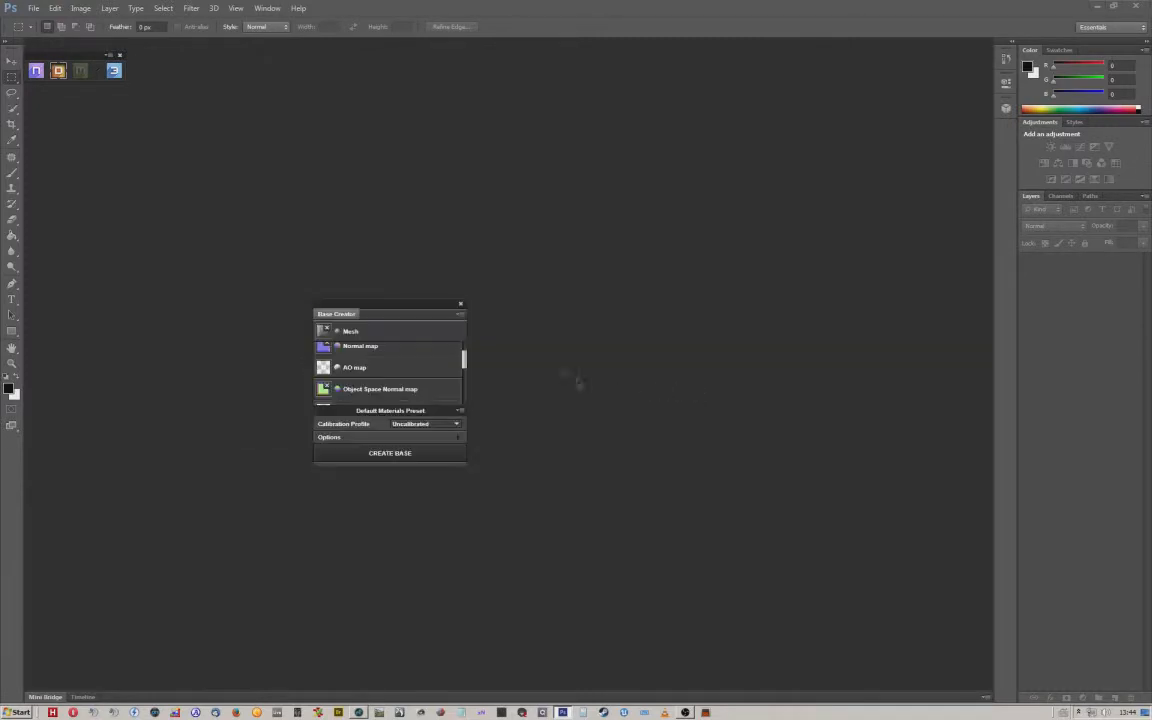
Choose the Toolbag 2 calibration profile, expand Options and create the base project
click(456, 424)
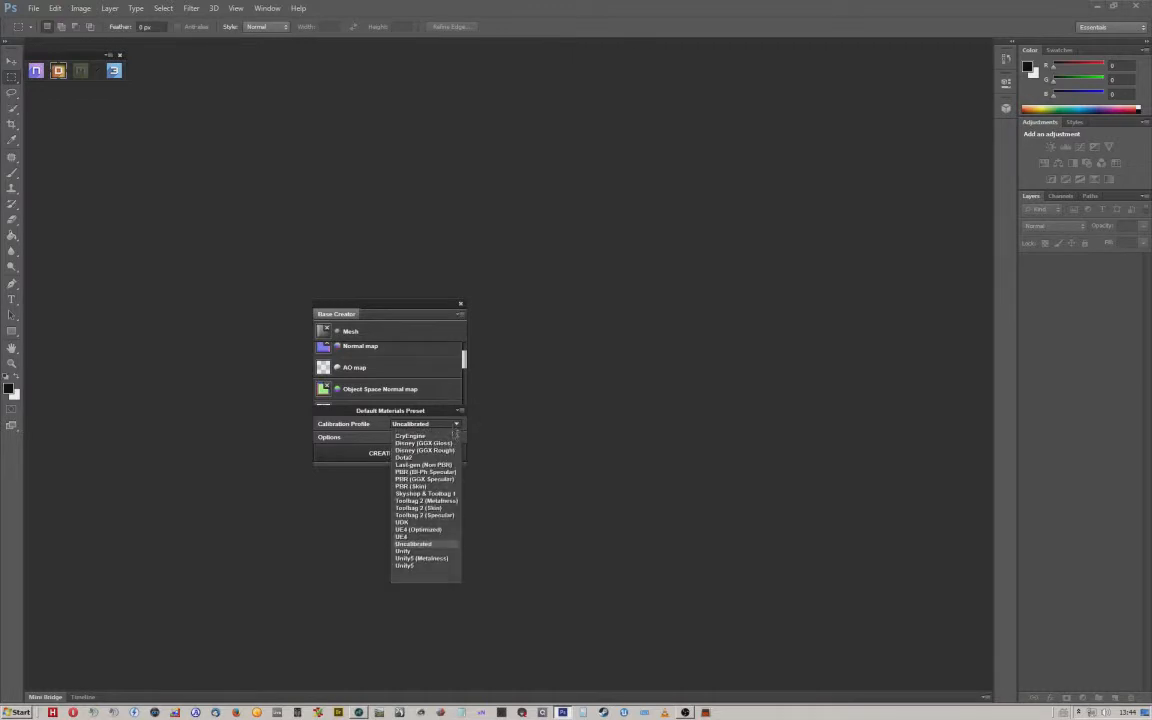
click(424, 500)
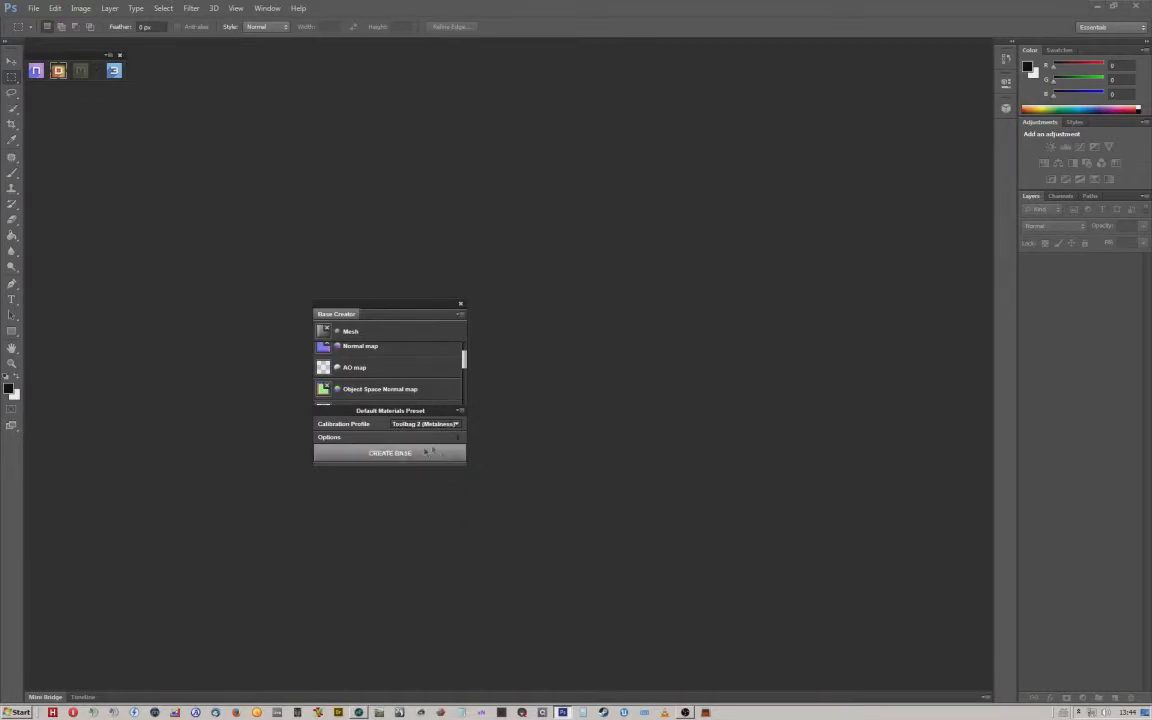
click(328, 436)
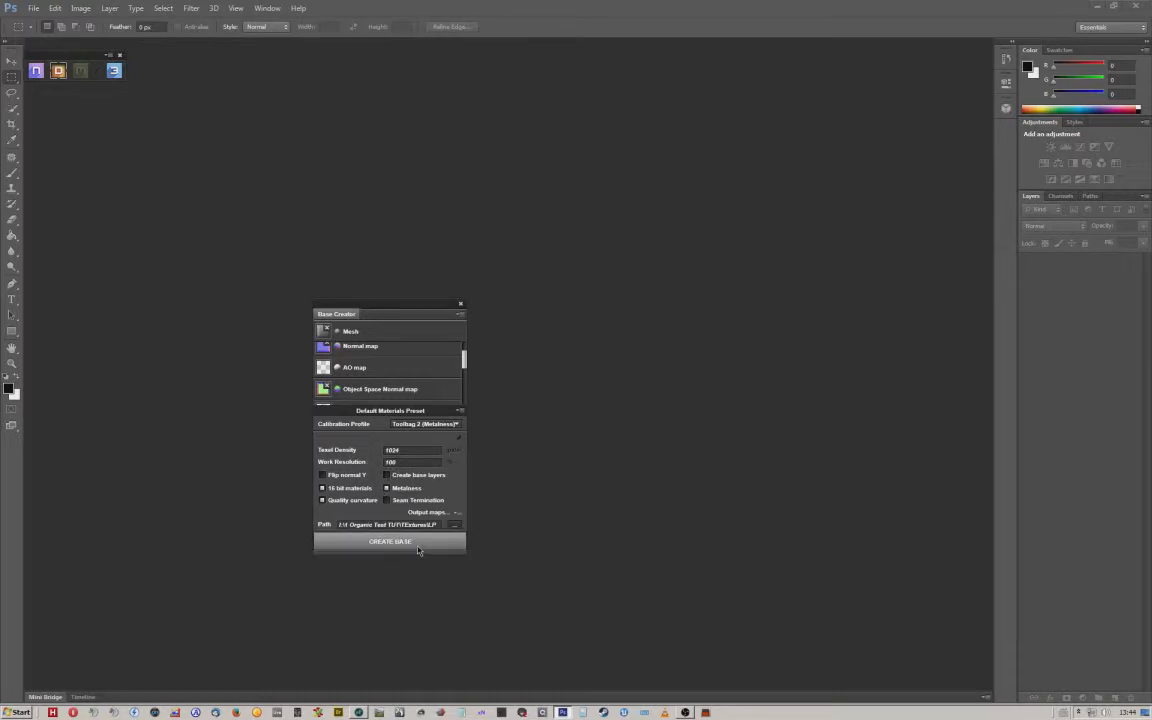
click(388, 540)
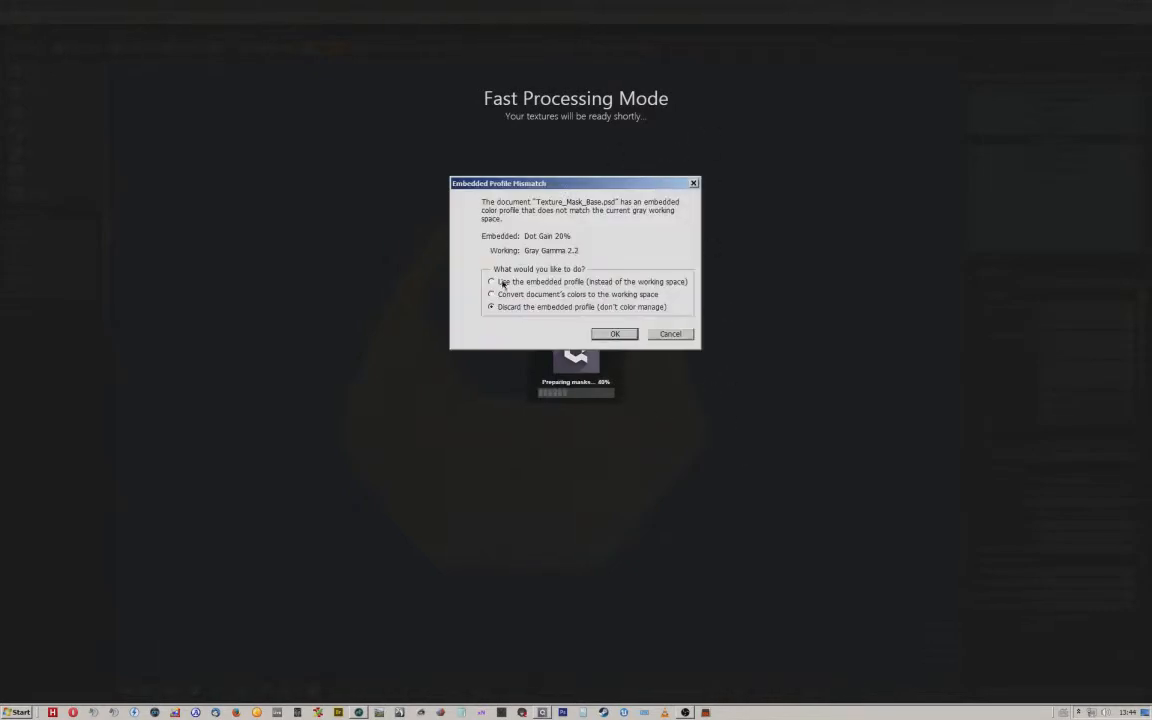
Keep the embedded colour profile for the new texture documents
click(492, 280)
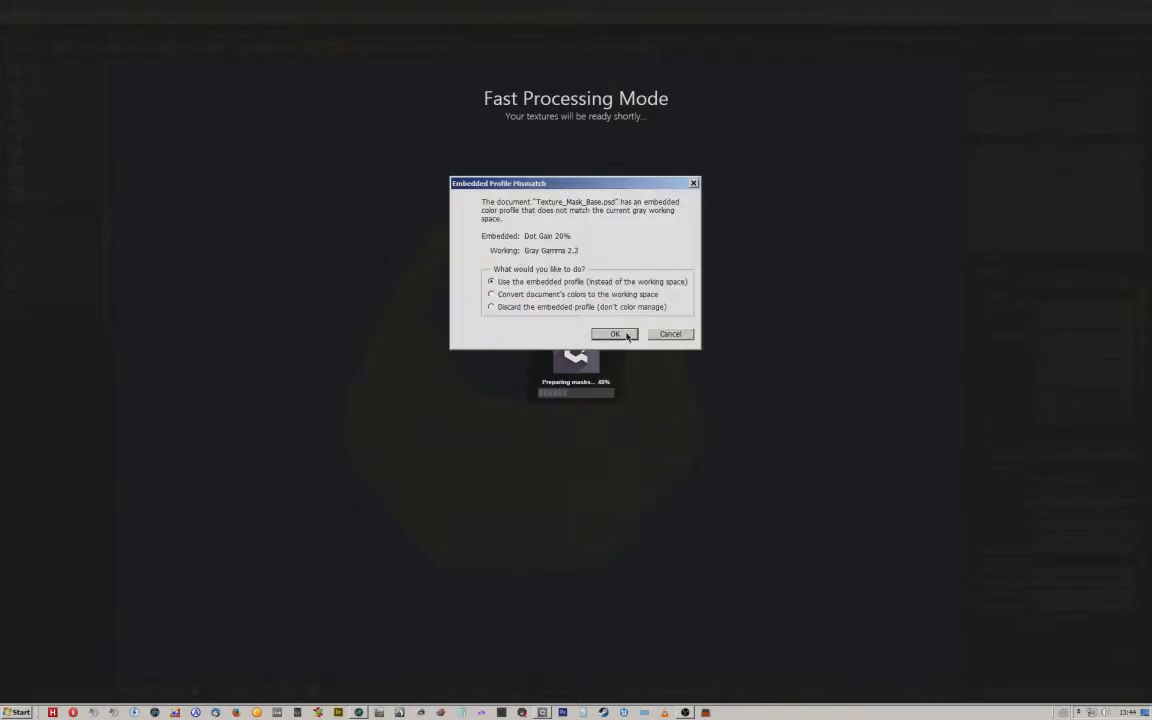
click(616, 334)
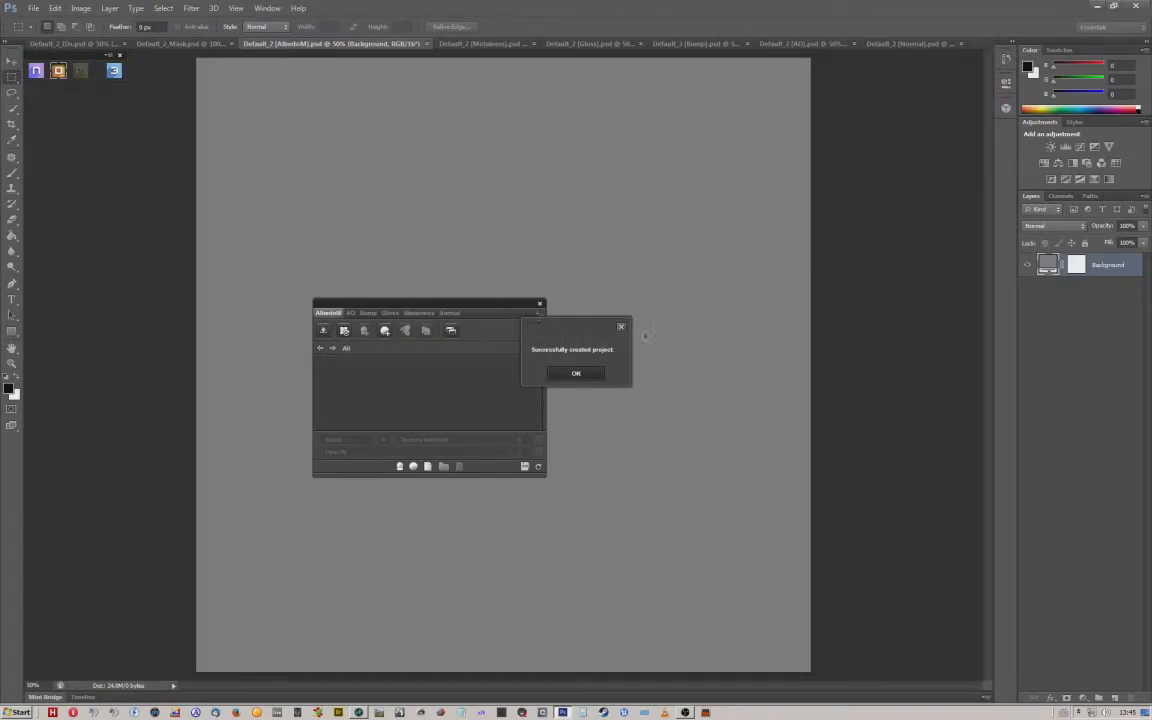
Dismiss the dDo project-created success message
click(576, 374)
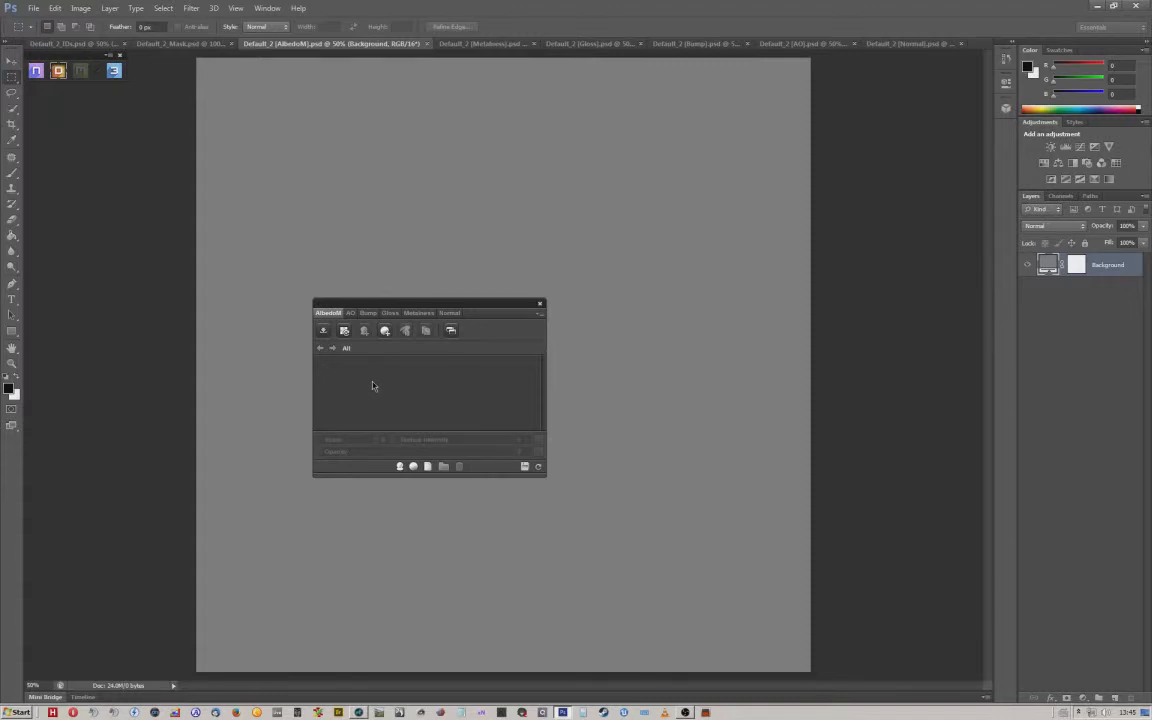
mouse_move(368, 384)
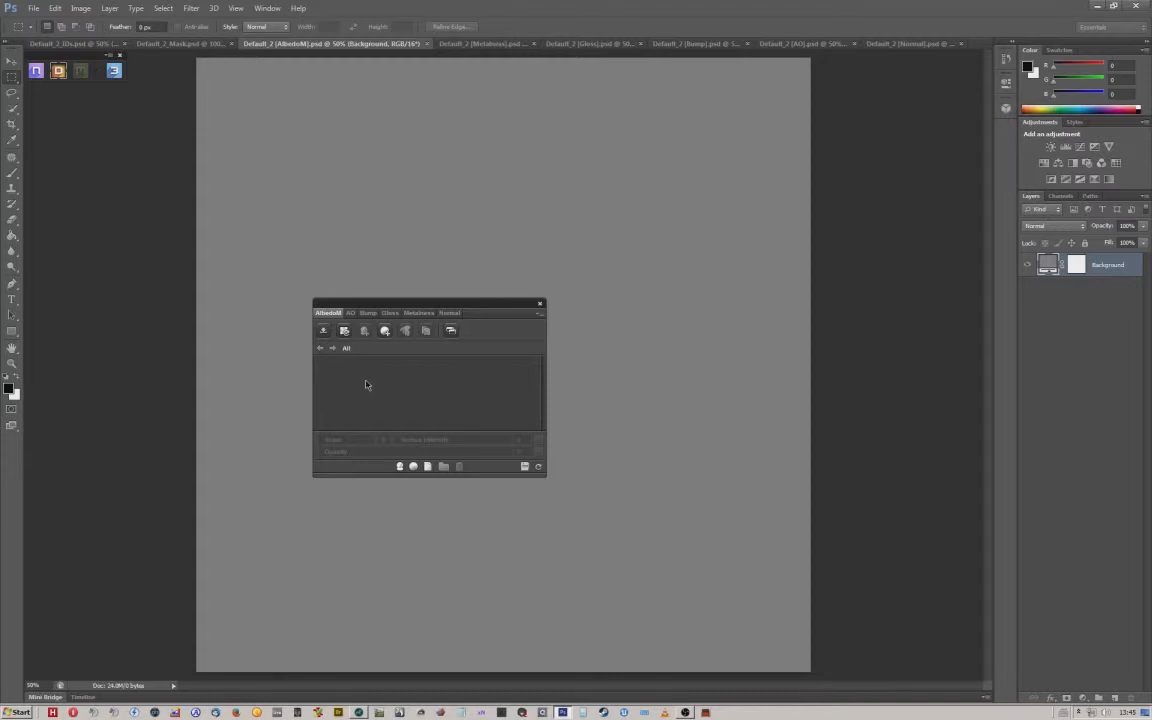
mouse_move(384, 376)
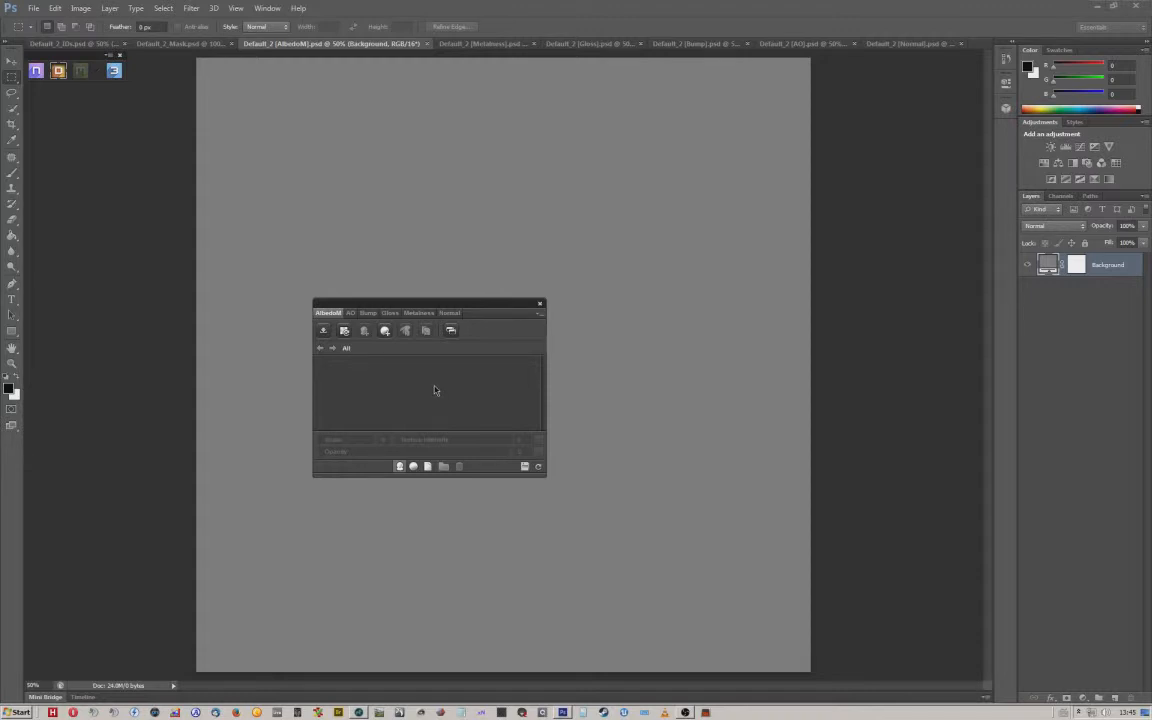
mouse_move(430, 388)
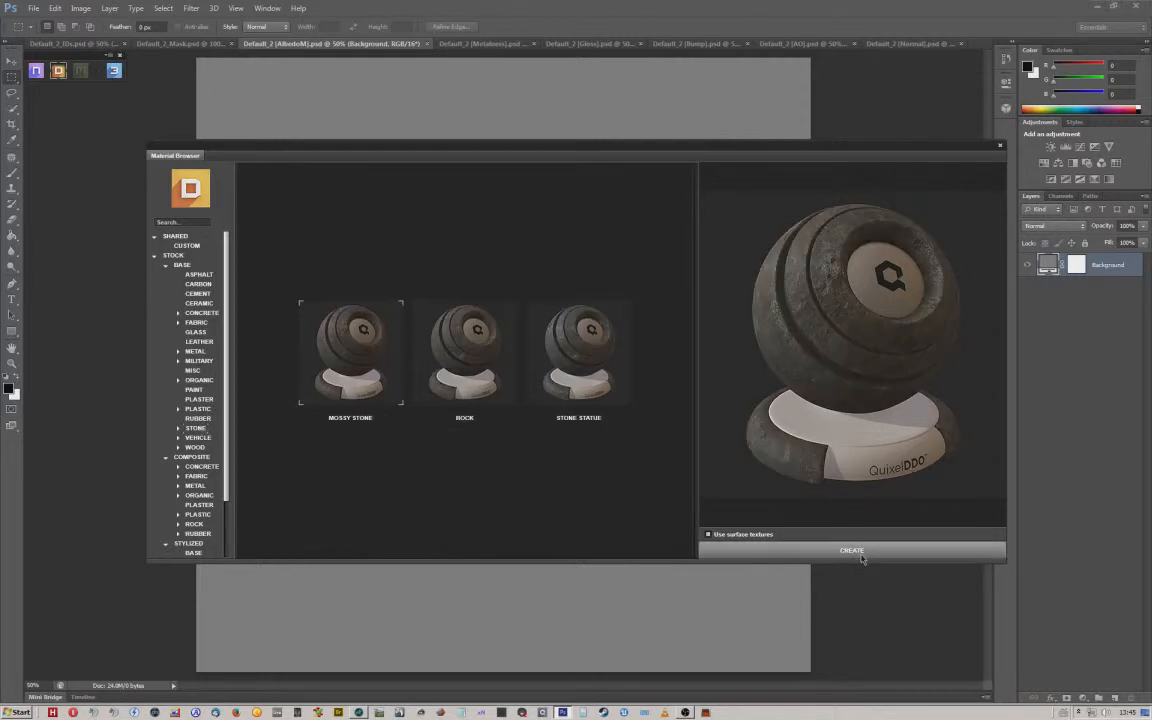
Generate the project textures from the selected Mossy Stone material preset
click(852, 550)
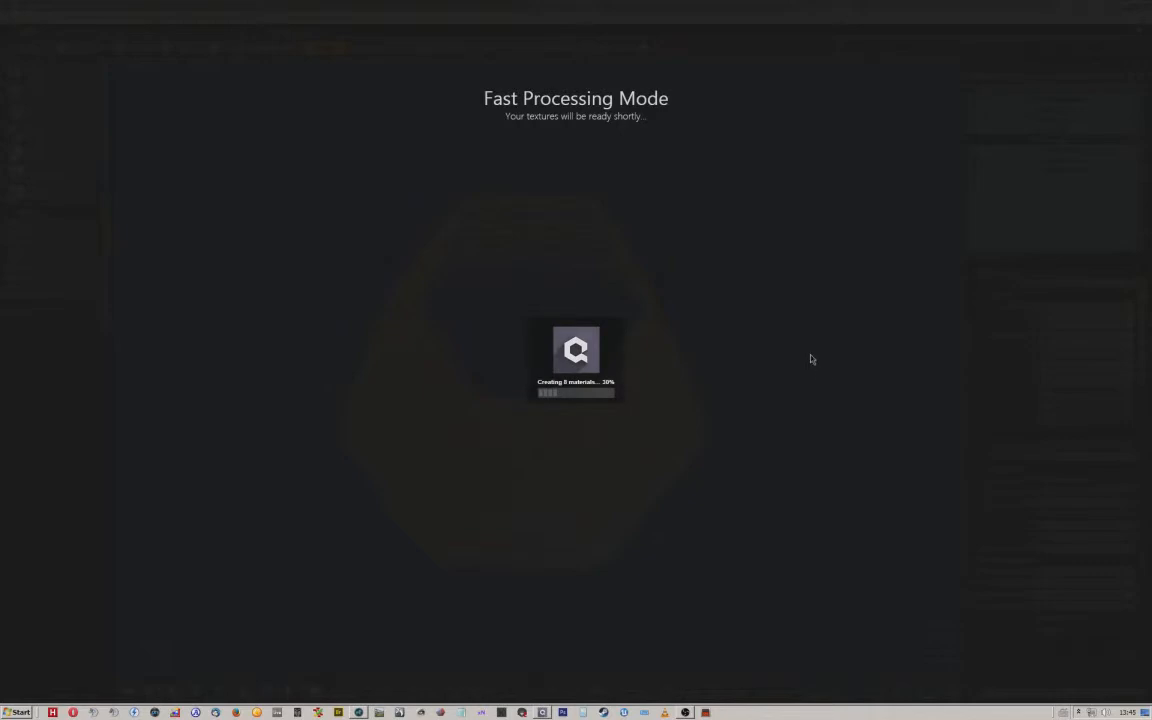
mouse_move(808, 352)
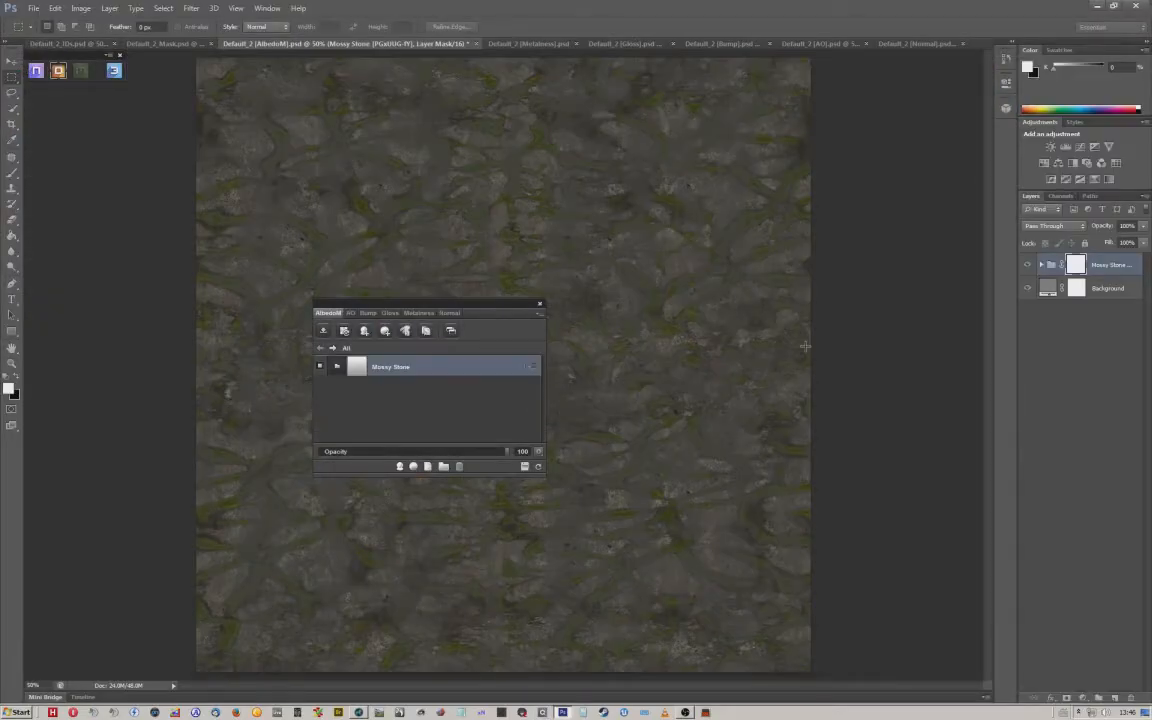
Switch between the generated Mossy Stone map documents to review them
click(114, 70)
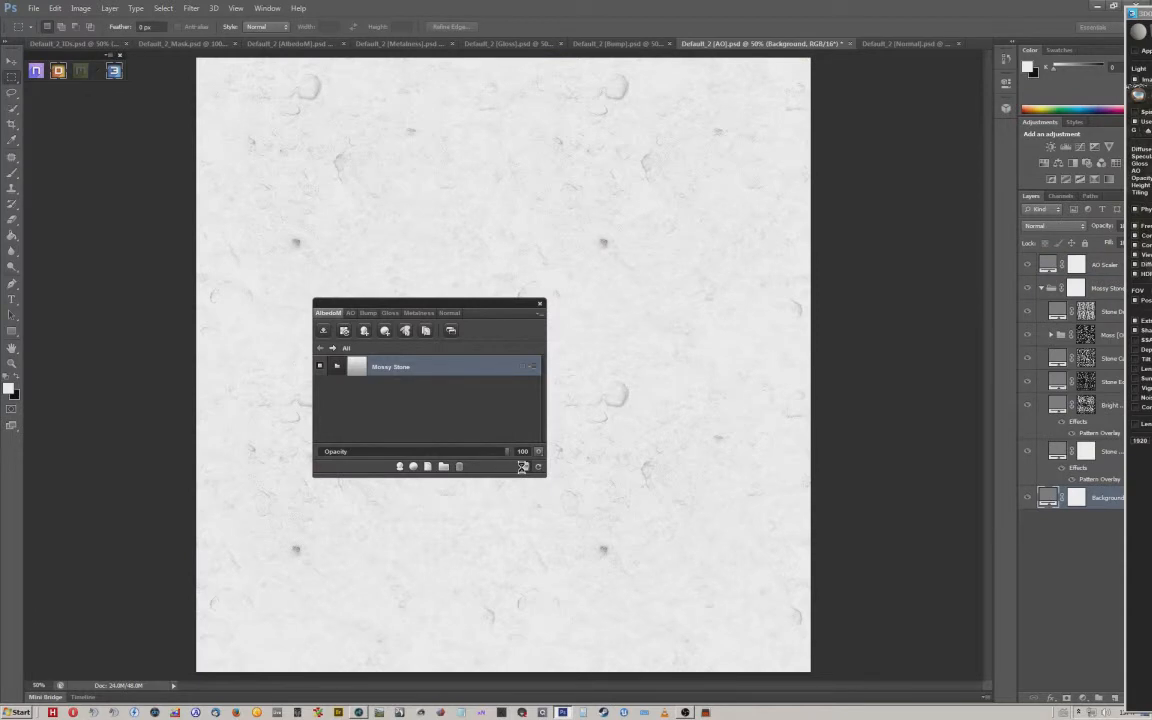
click(620, 44)
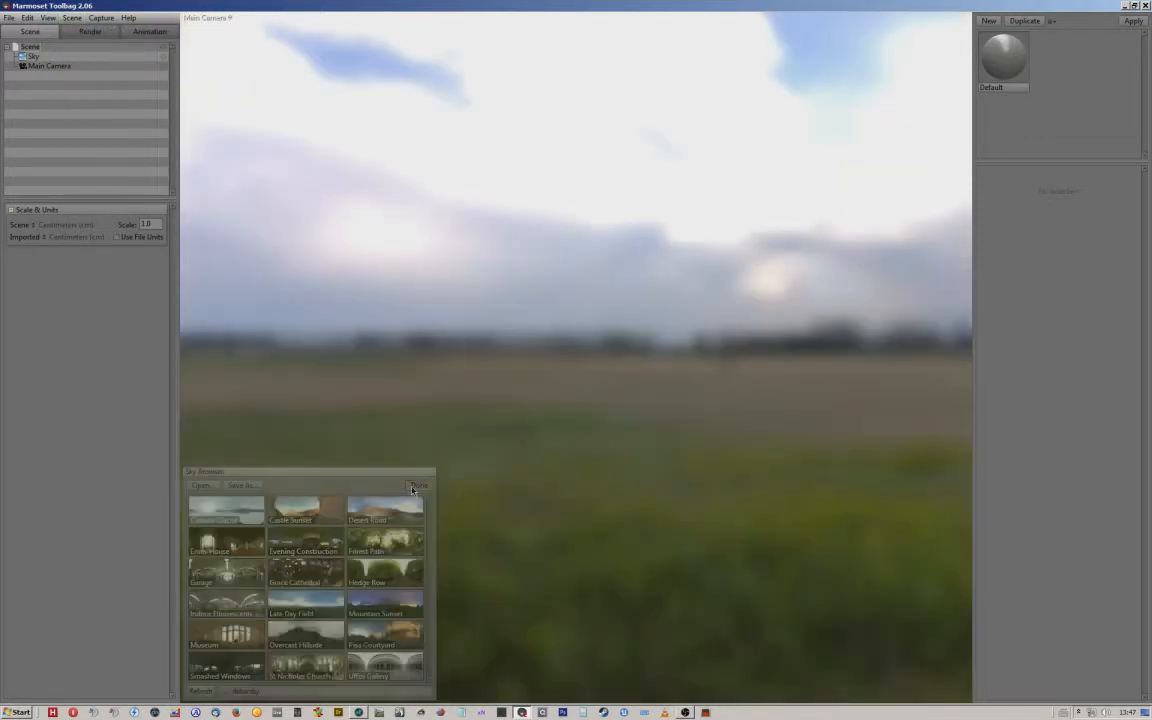
Import the LP tunnel mesh via File > Import Mesh and browse for a material texture map
click(8, 18)
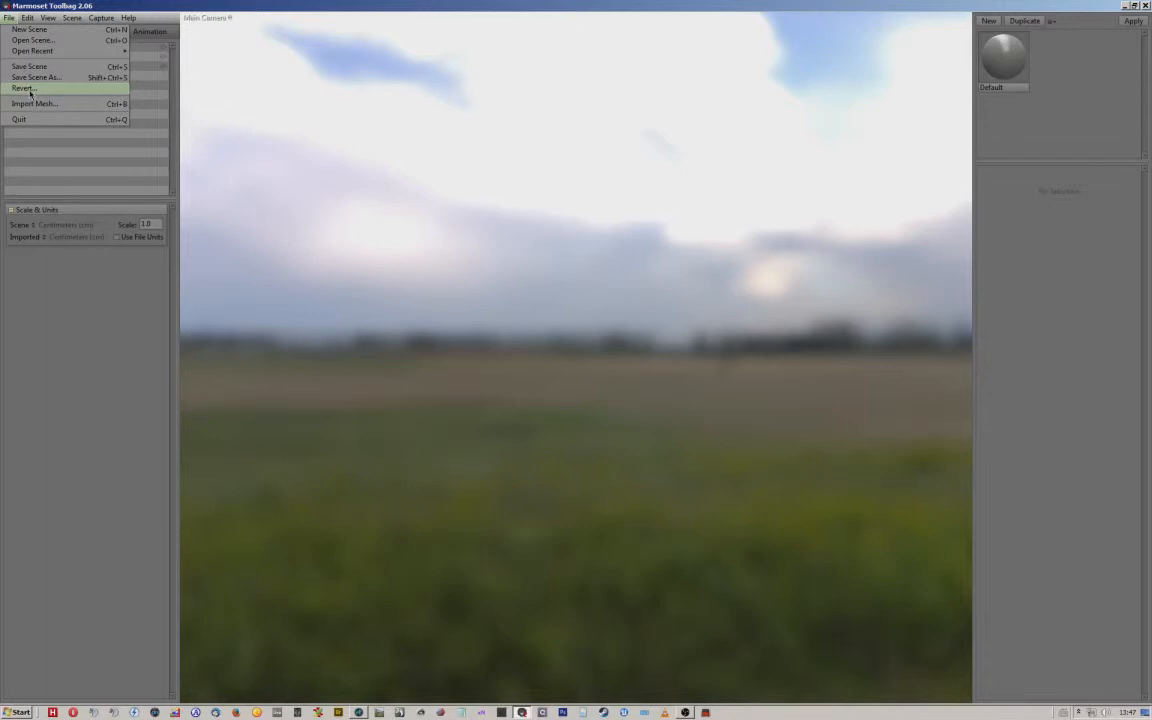
click(34, 104)
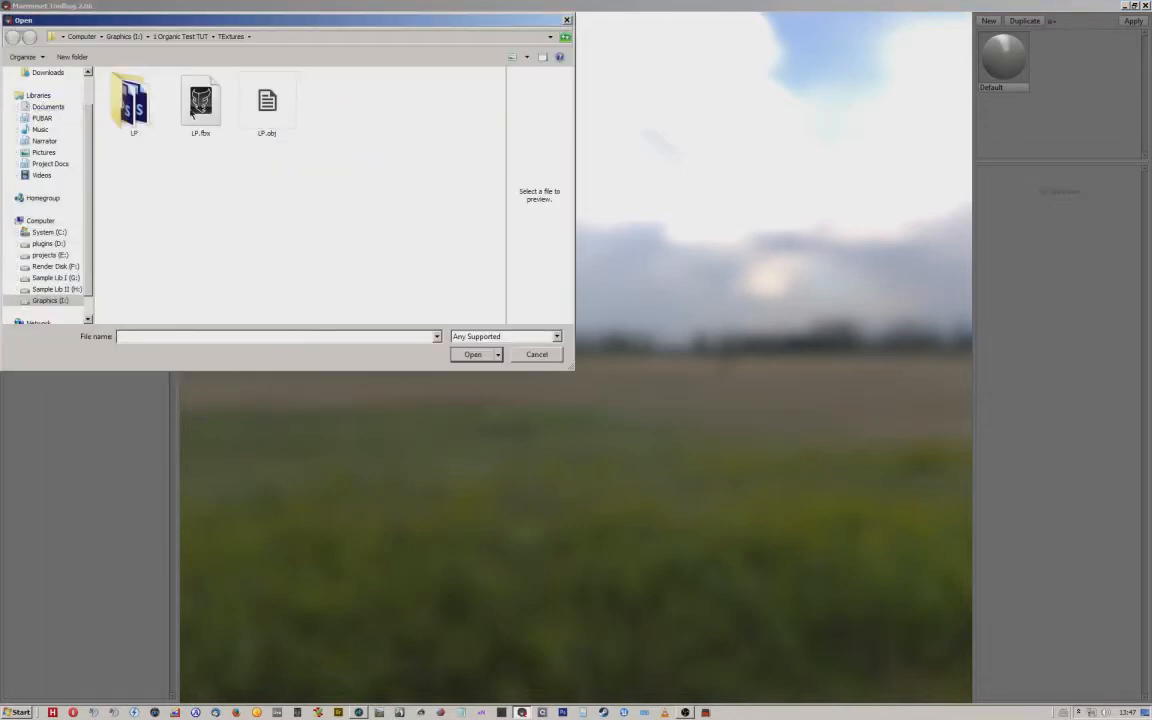
click(472, 354)
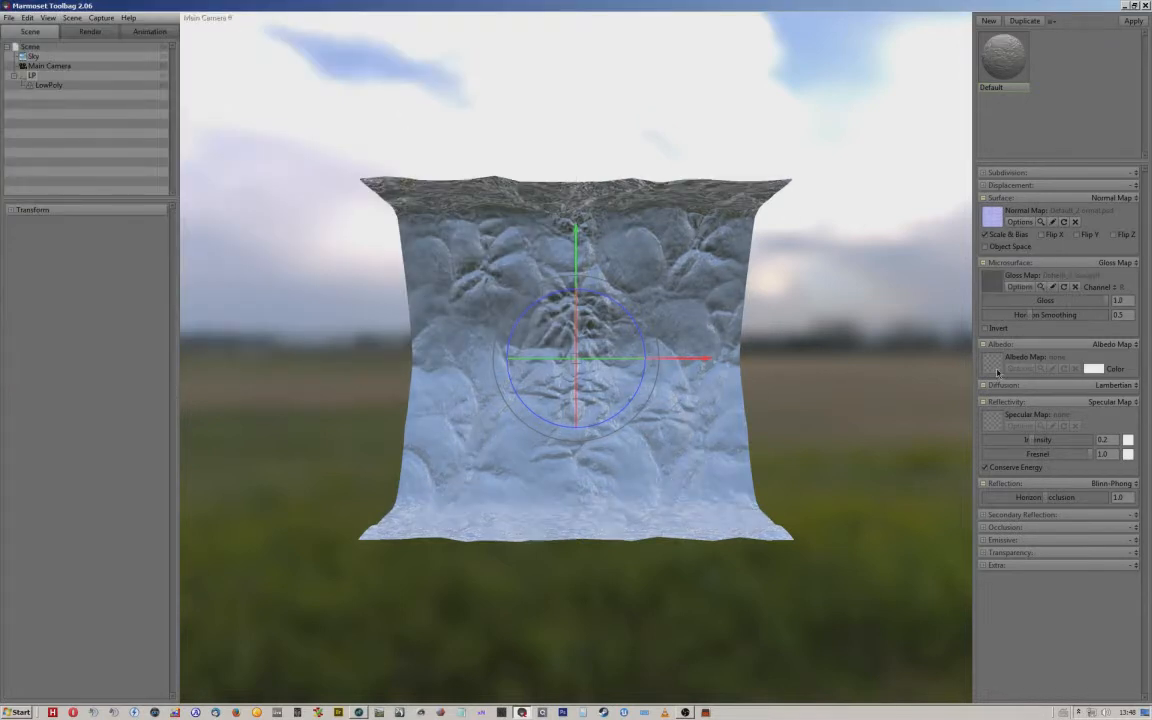
click(1040, 368)
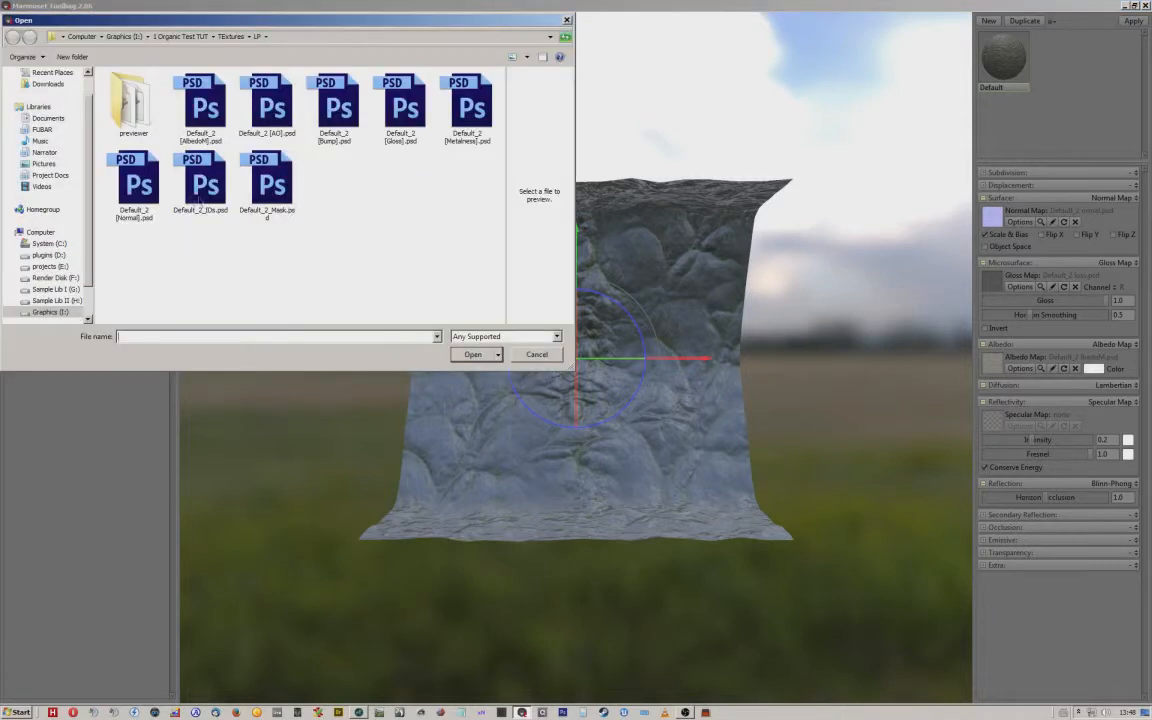
mouse_move(356, 182)
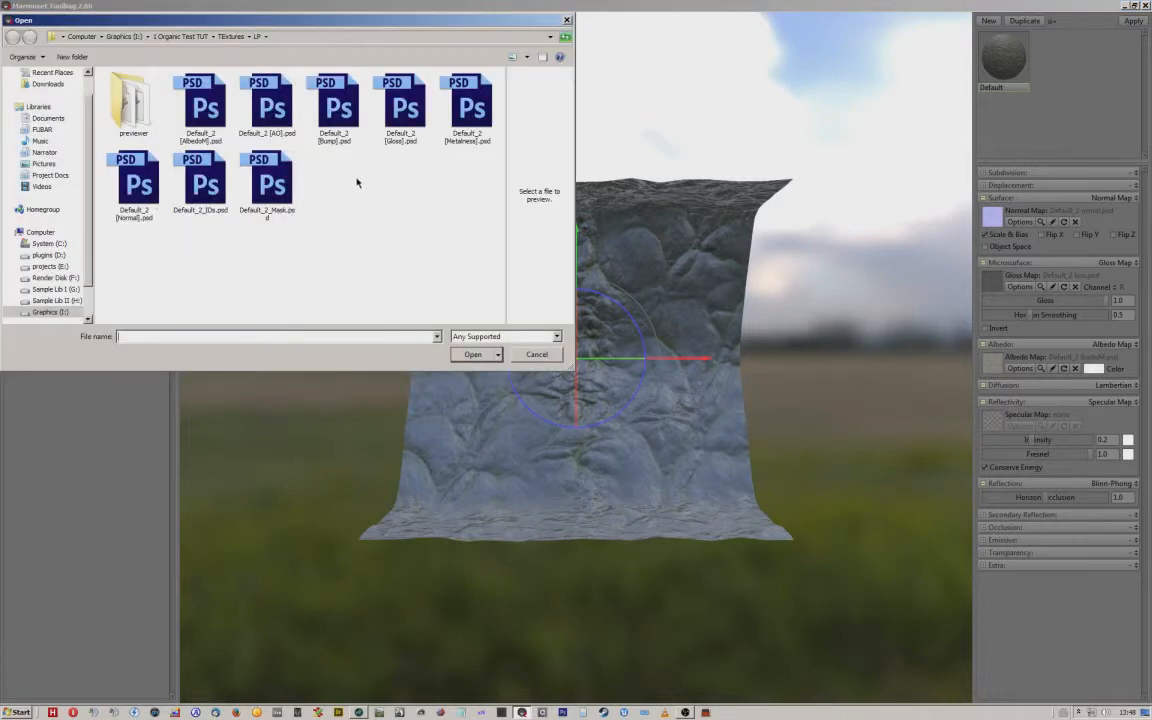
mouse_move(408, 114)
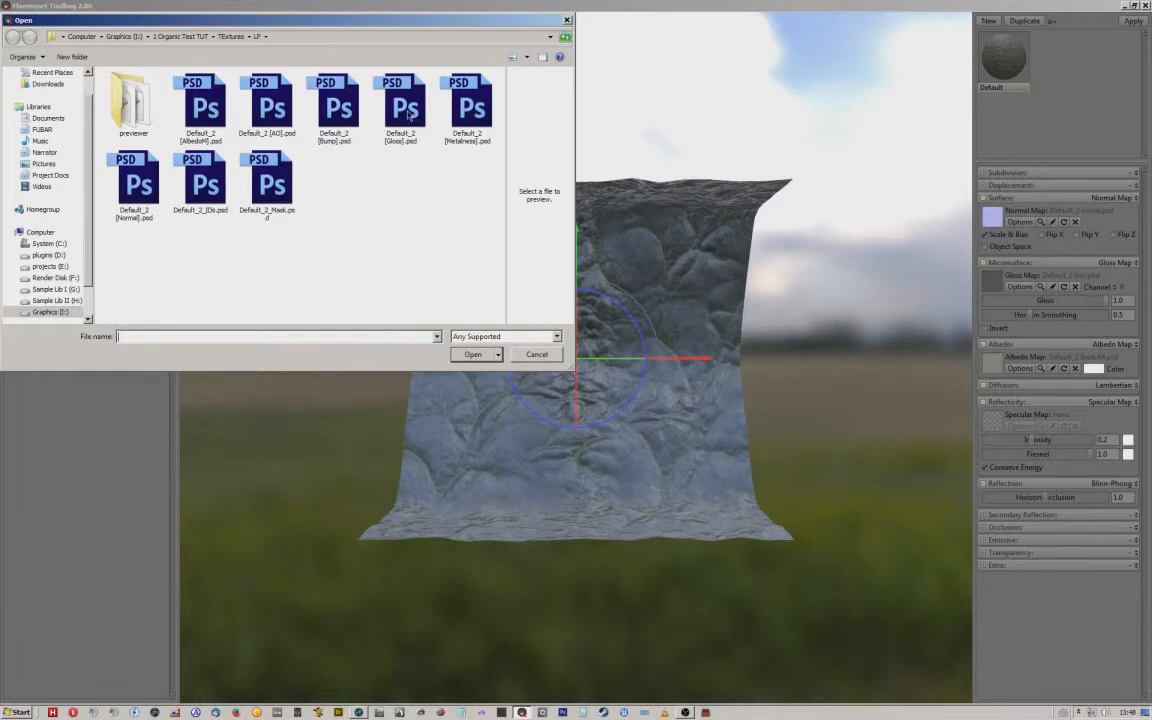
Load the chosen dDo texture map onto the mesh and expand the material's Occlusion section
click(536, 354)
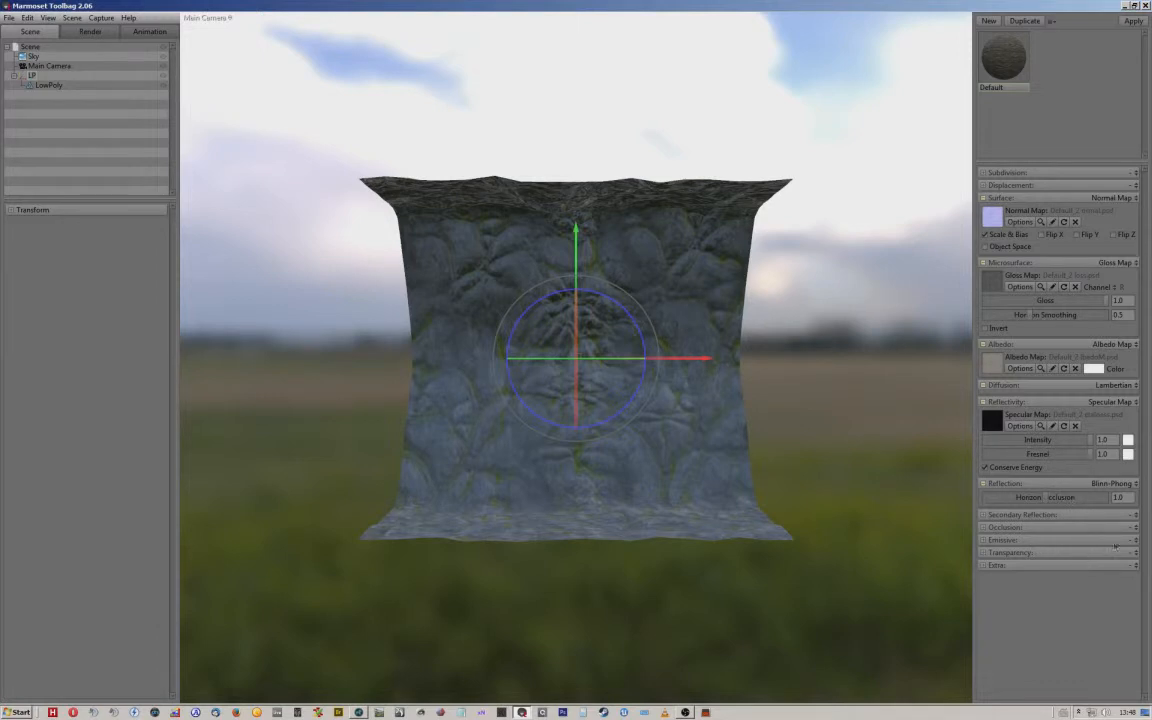
click(1004, 528)
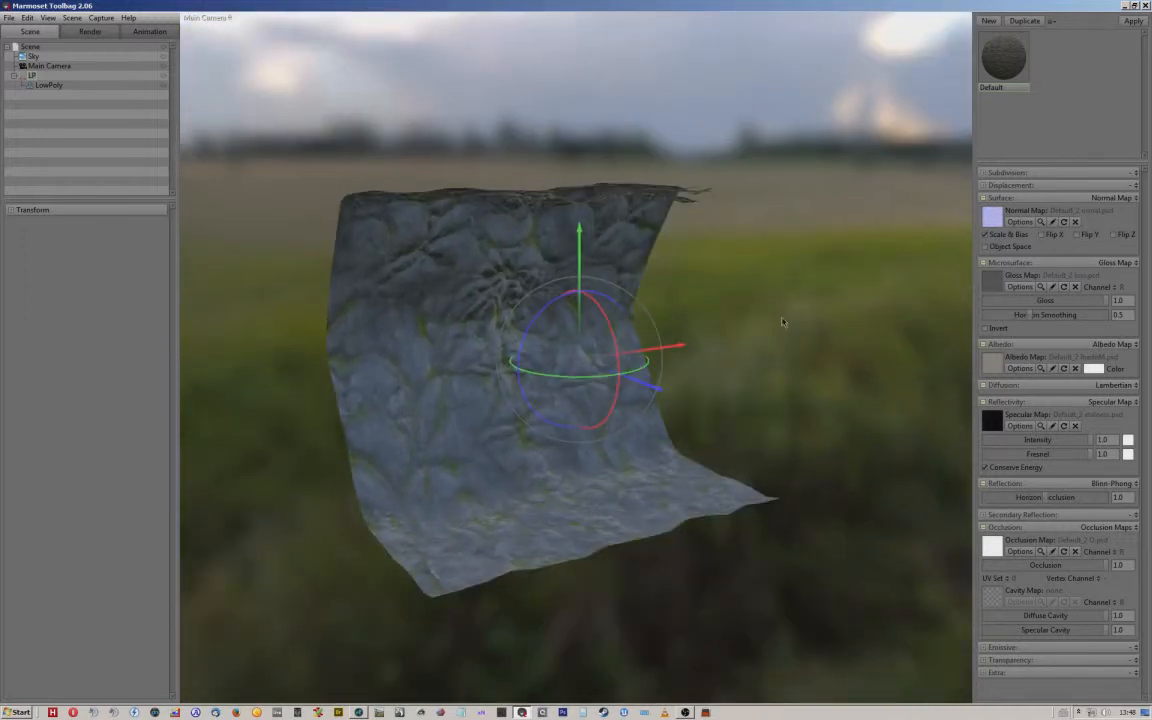
Show the Render settings and orbit the rock piece to view its inner curve, side and front
click(88, 32)
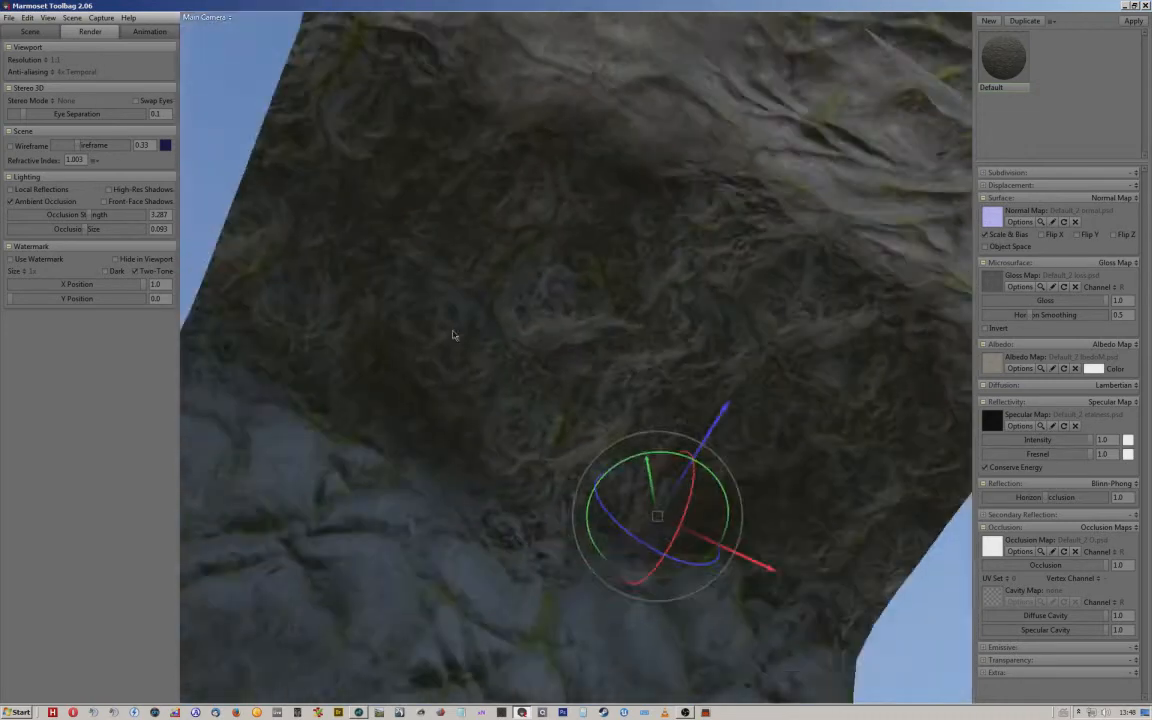
drag(452, 336, 456, 438)
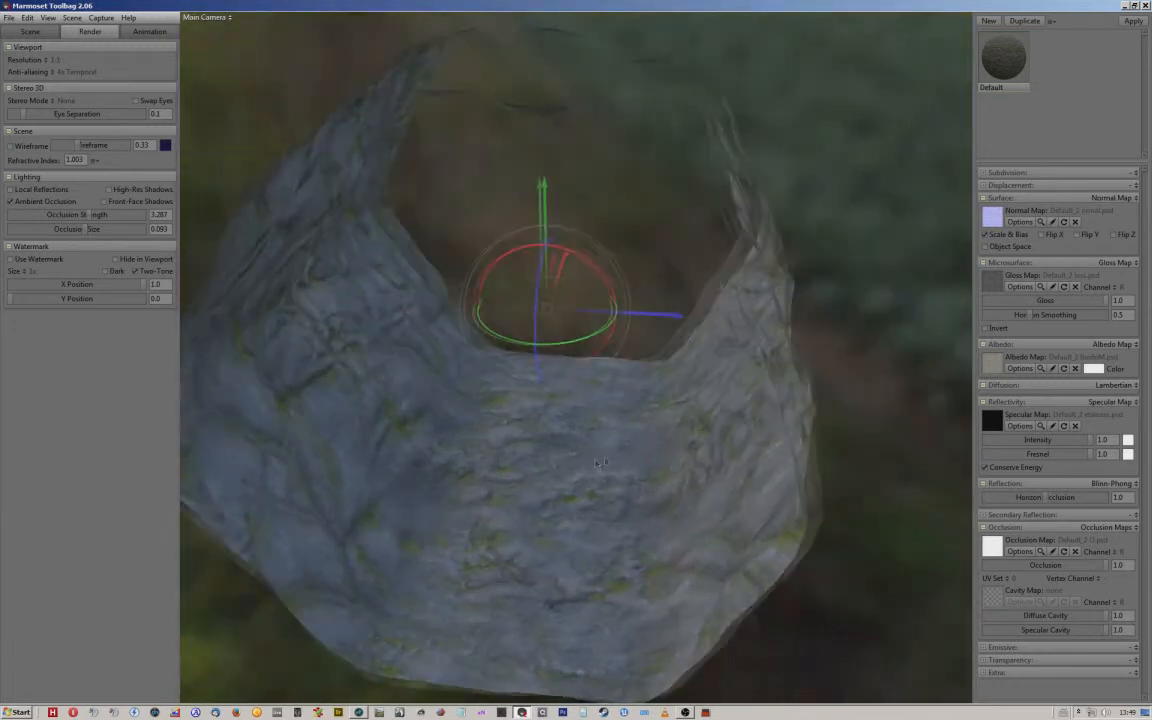
drag(600, 460, 632, 414)
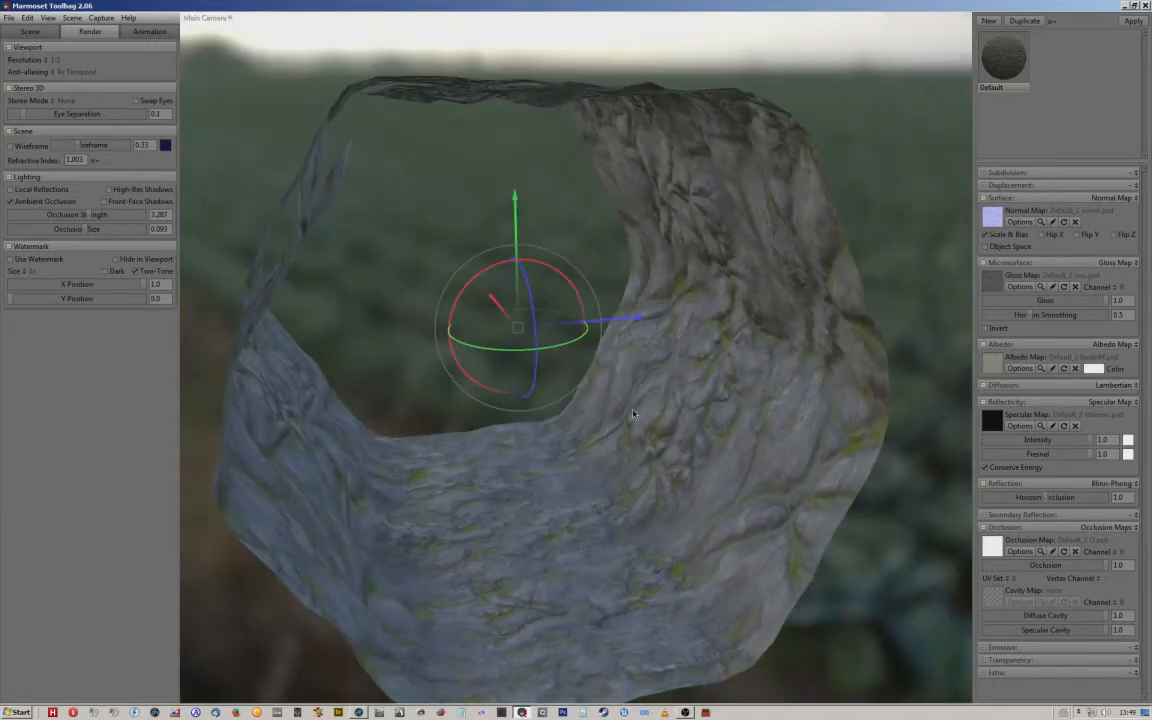
drag(632, 414, 732, 396)
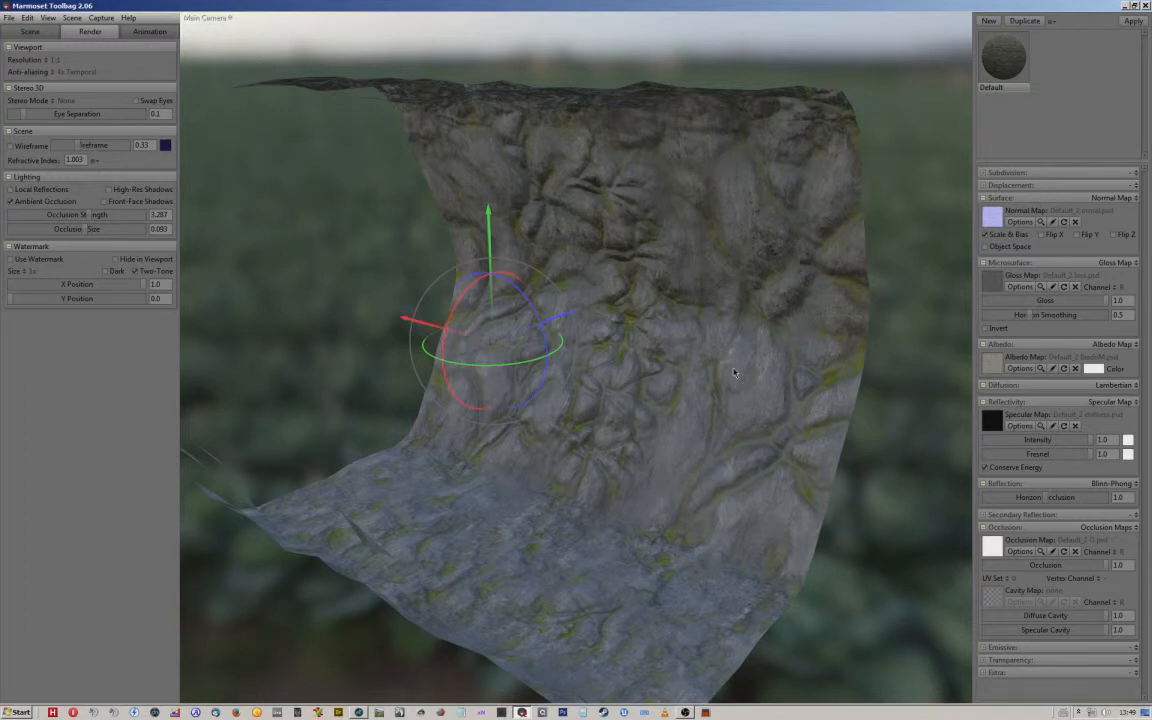
mouse_move(738, 364)
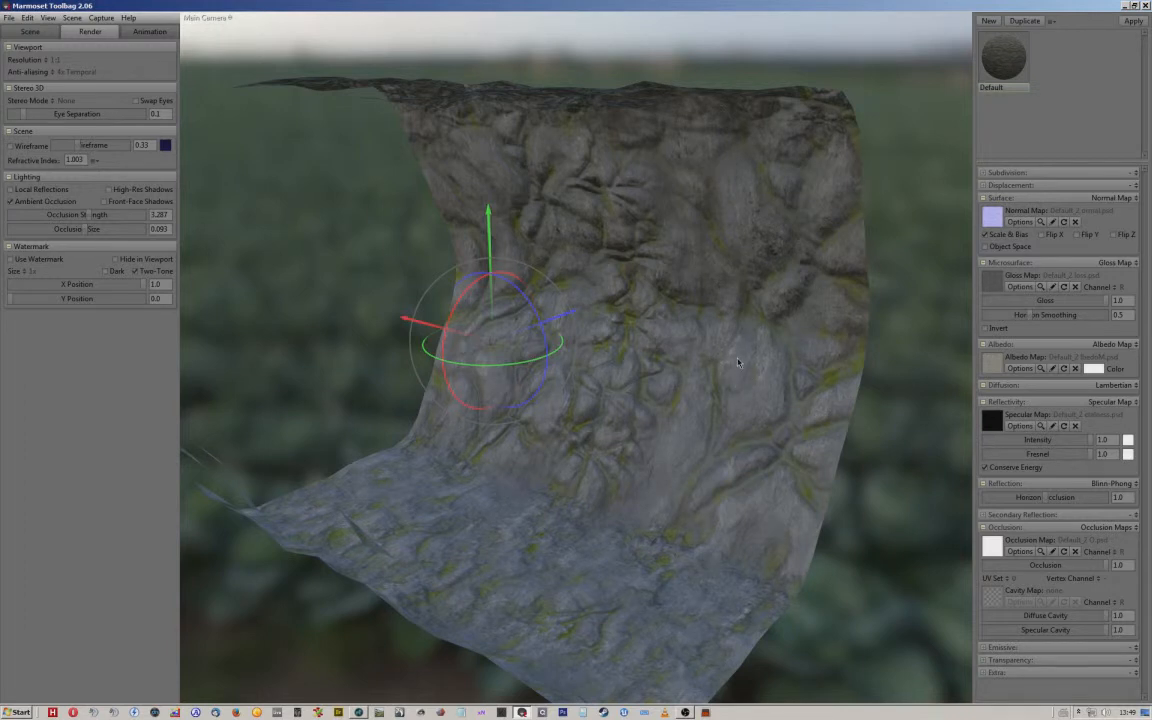
mouse_move(736, 368)
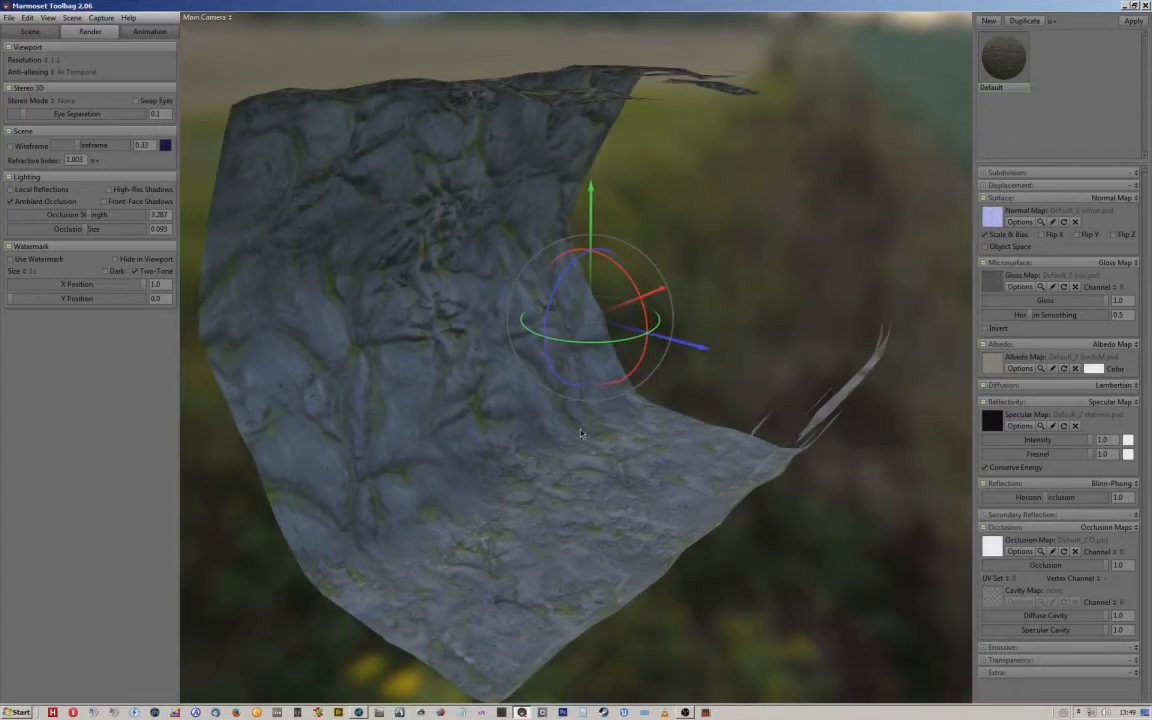
drag(580, 436, 608, 408)
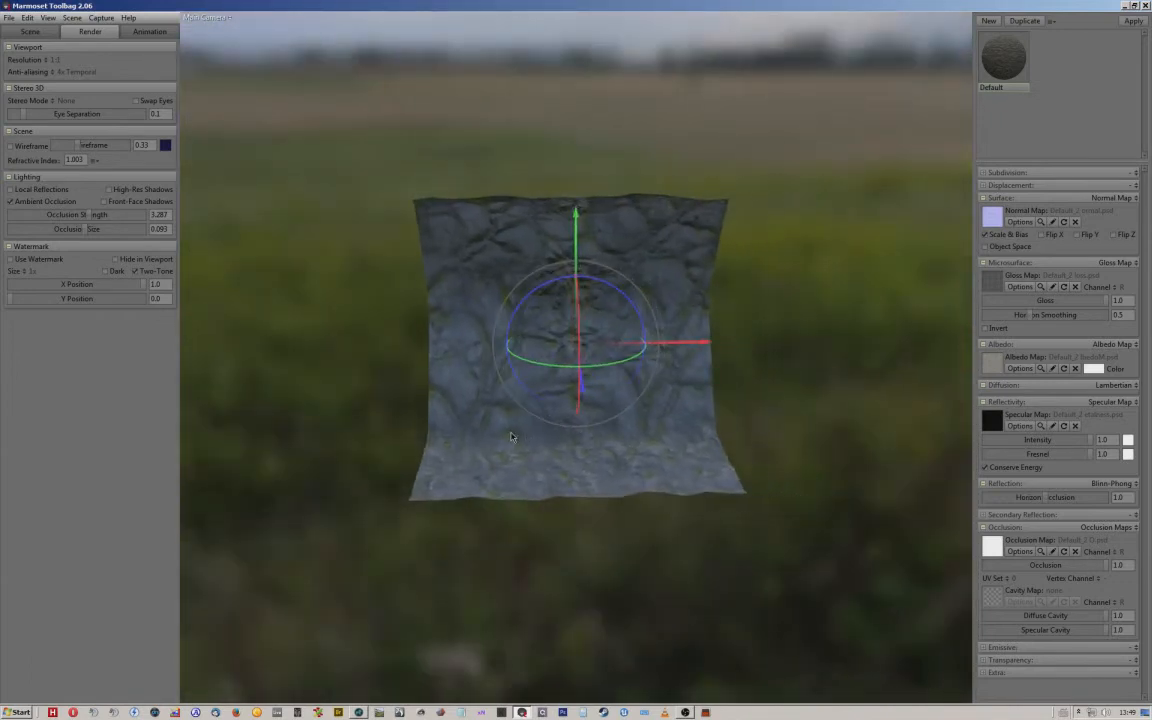
Import a second LP.fbx piece, set its X position to 1024, and check the seam between pieces
click(30, 32)
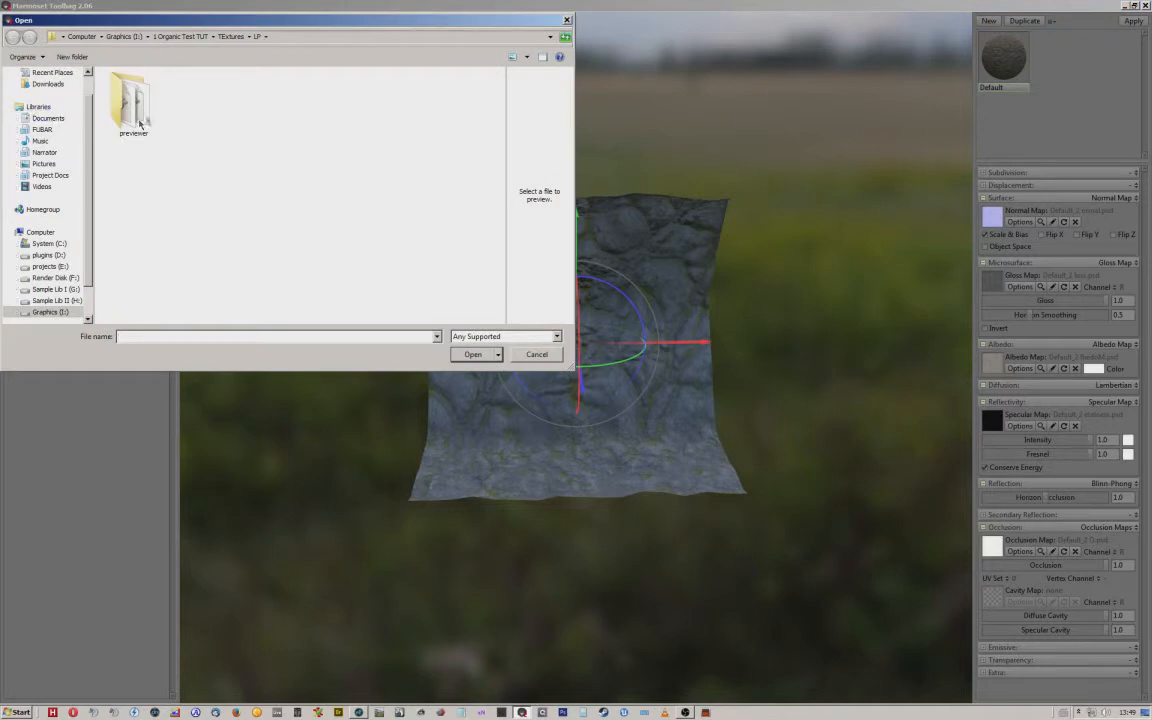
click(200, 104)
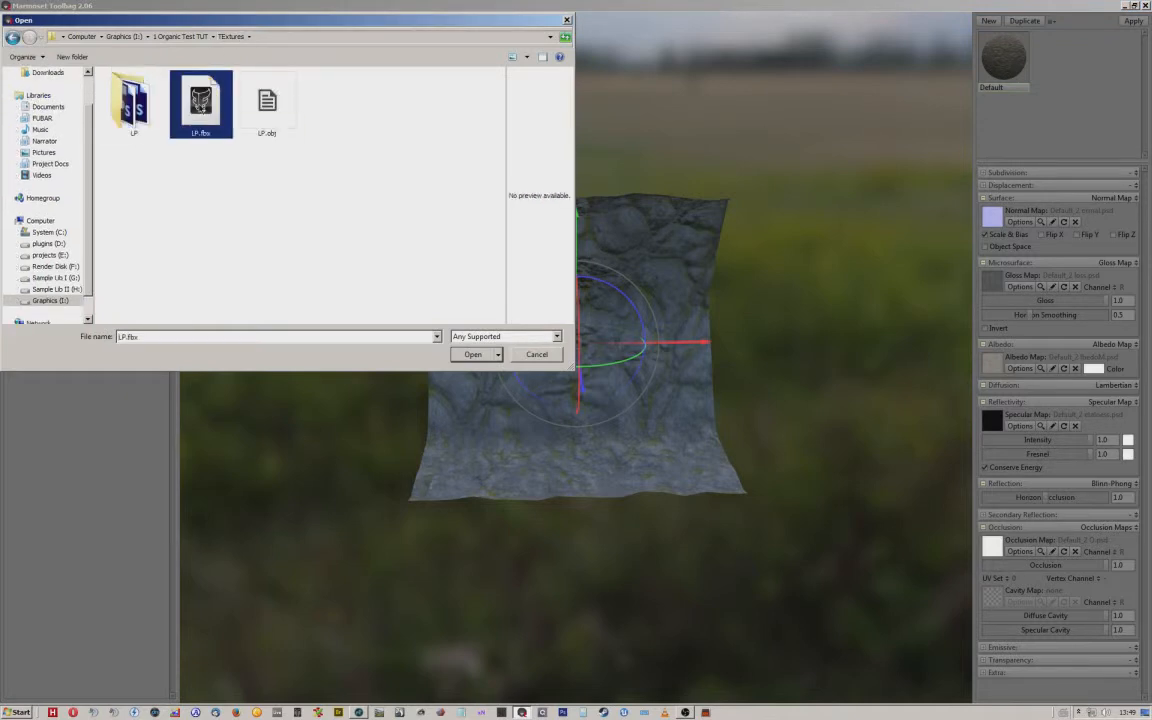
click(472, 354)
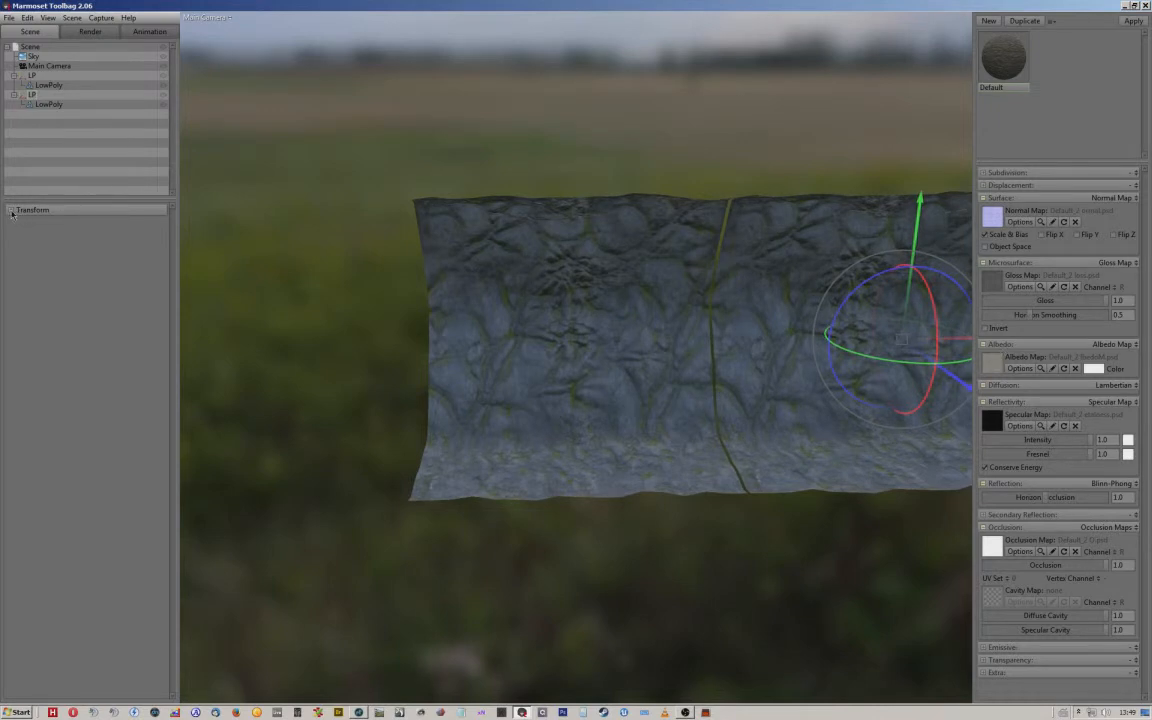
click(32, 210)
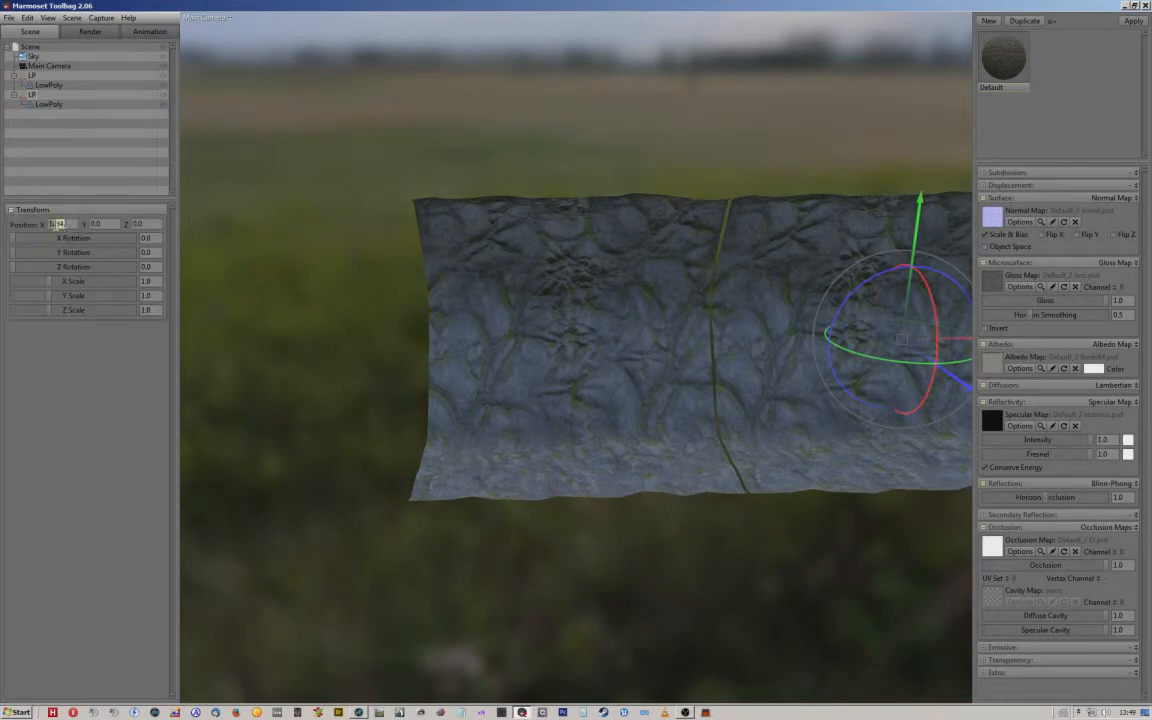
text(1024)
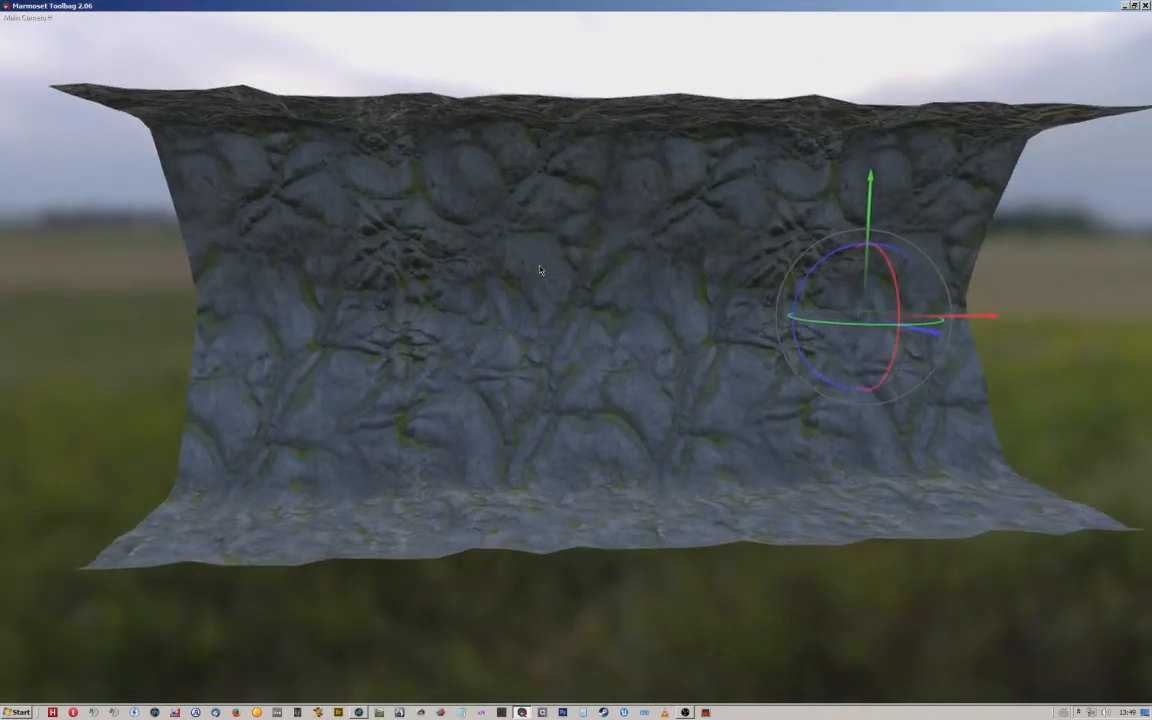
drag(540, 270, 590, 284)
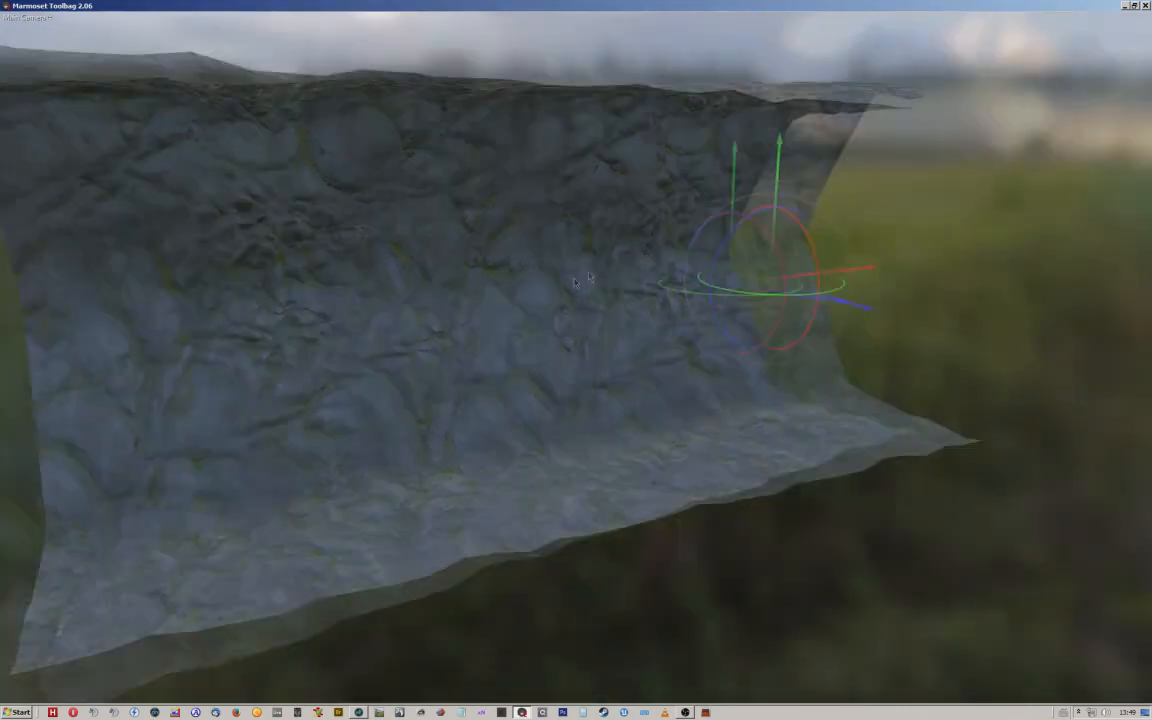
drag(576, 282, 560, 290)
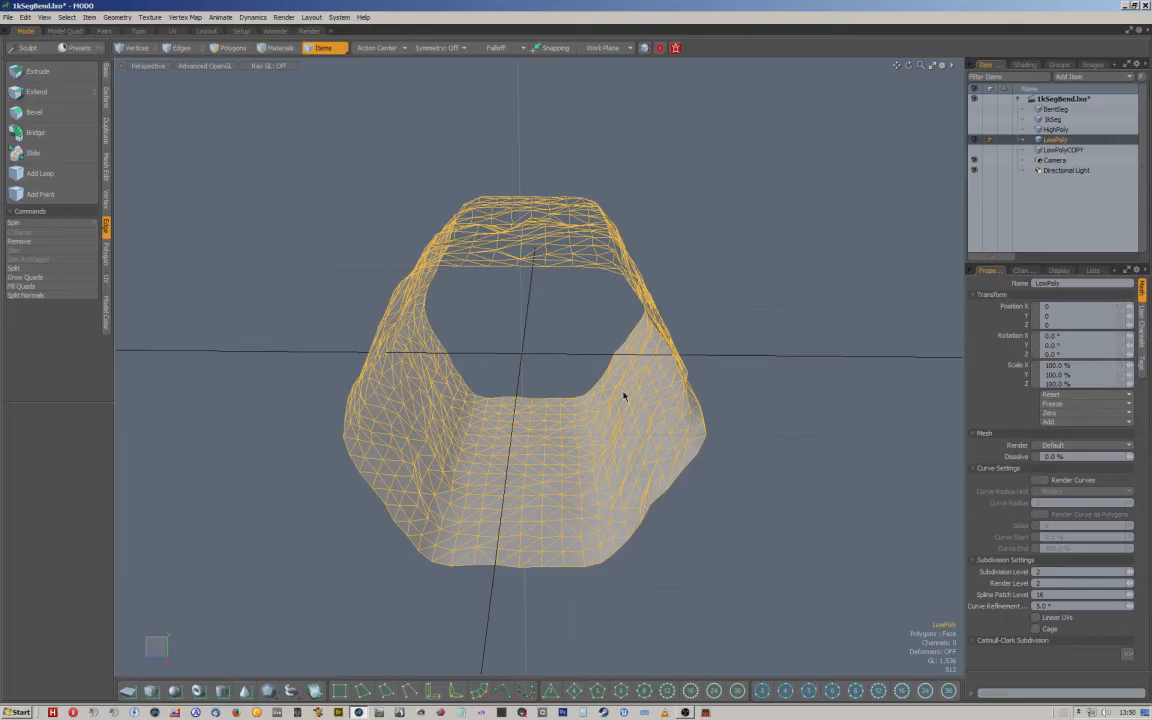
Switch to Polygons mode and show the curved blockout mesh from the Item List
click(232, 48)
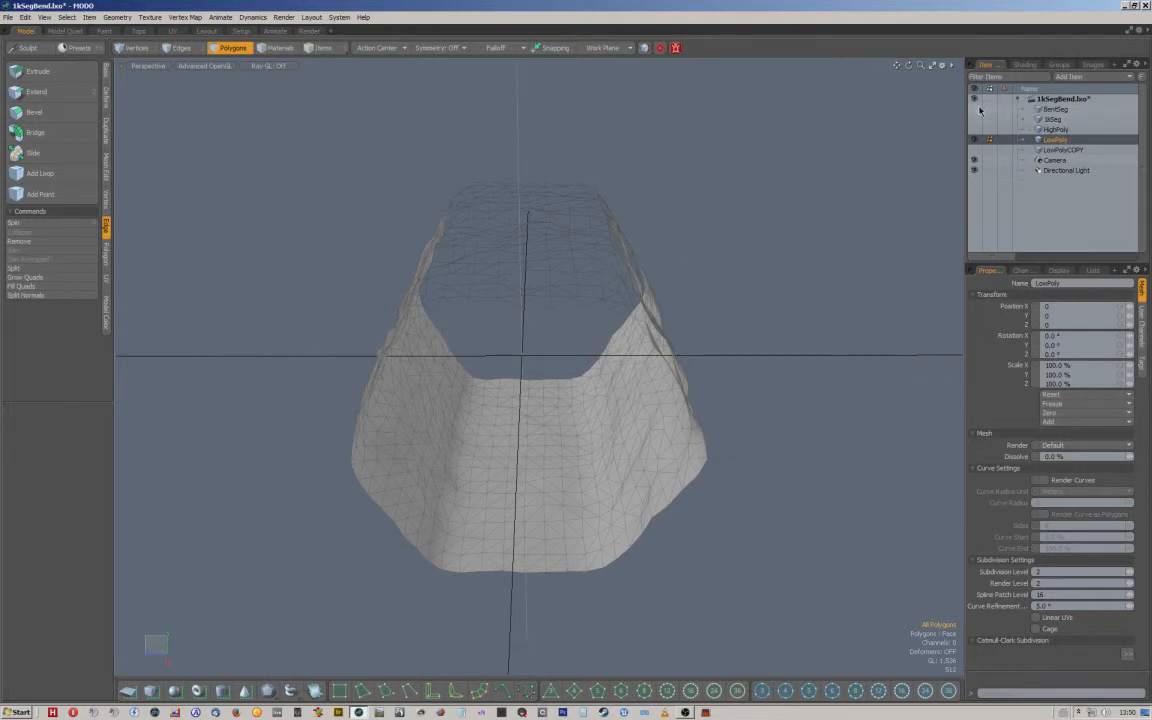
click(1056, 108)
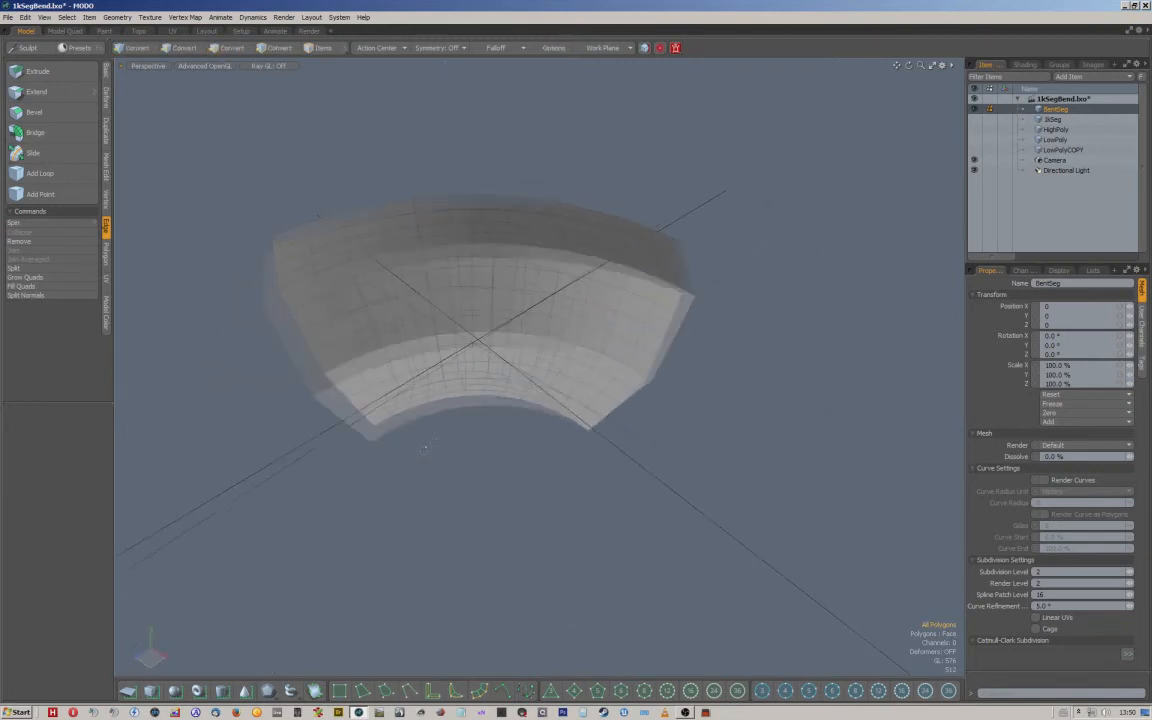
Isolate a single blockout piece for inspection, then show the HighPoly rock sculpt item
click(232, 48)
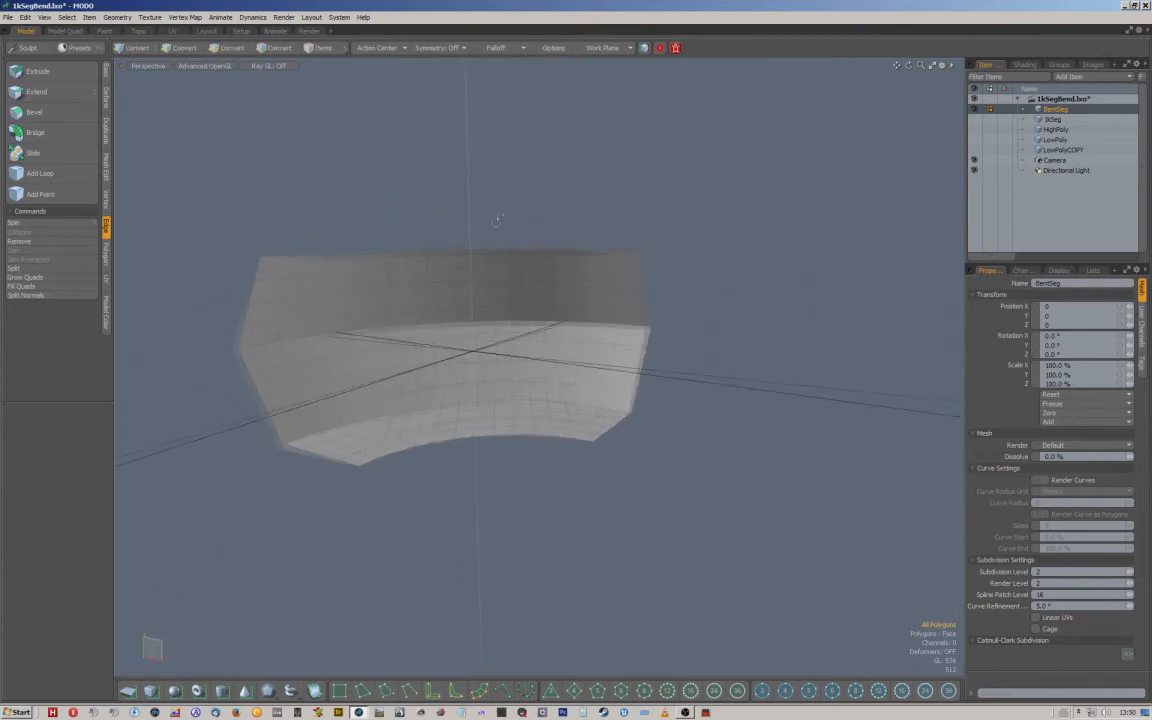
click(232, 48)
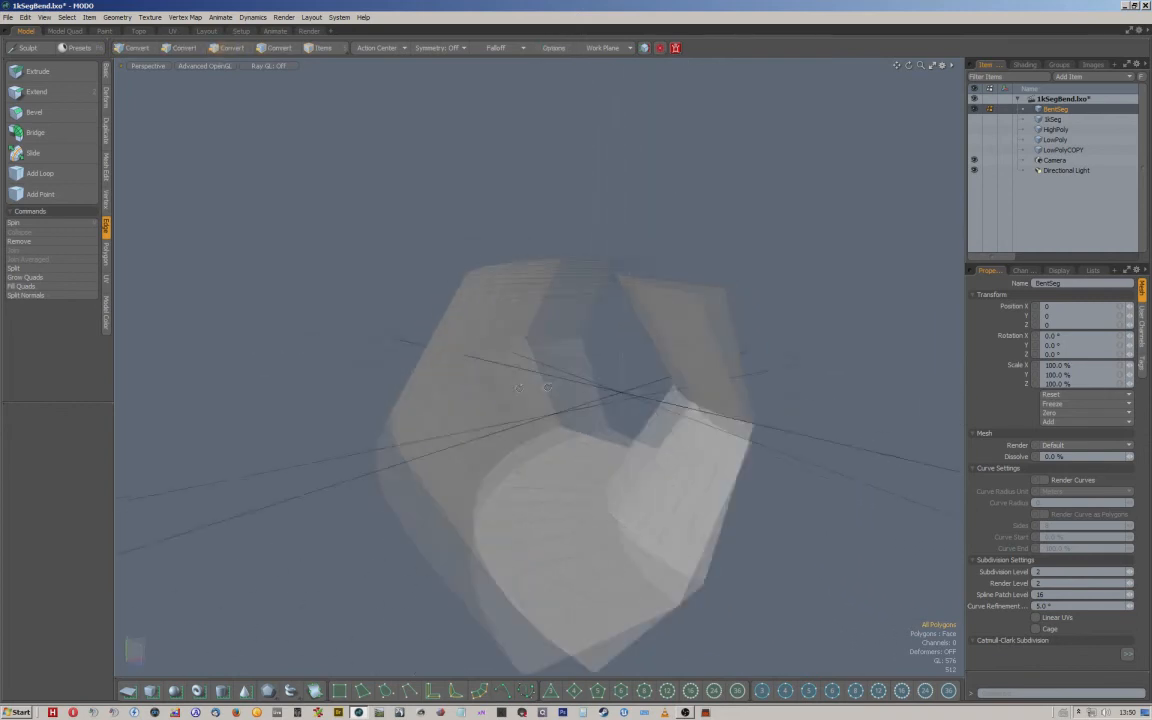
click(232, 48)
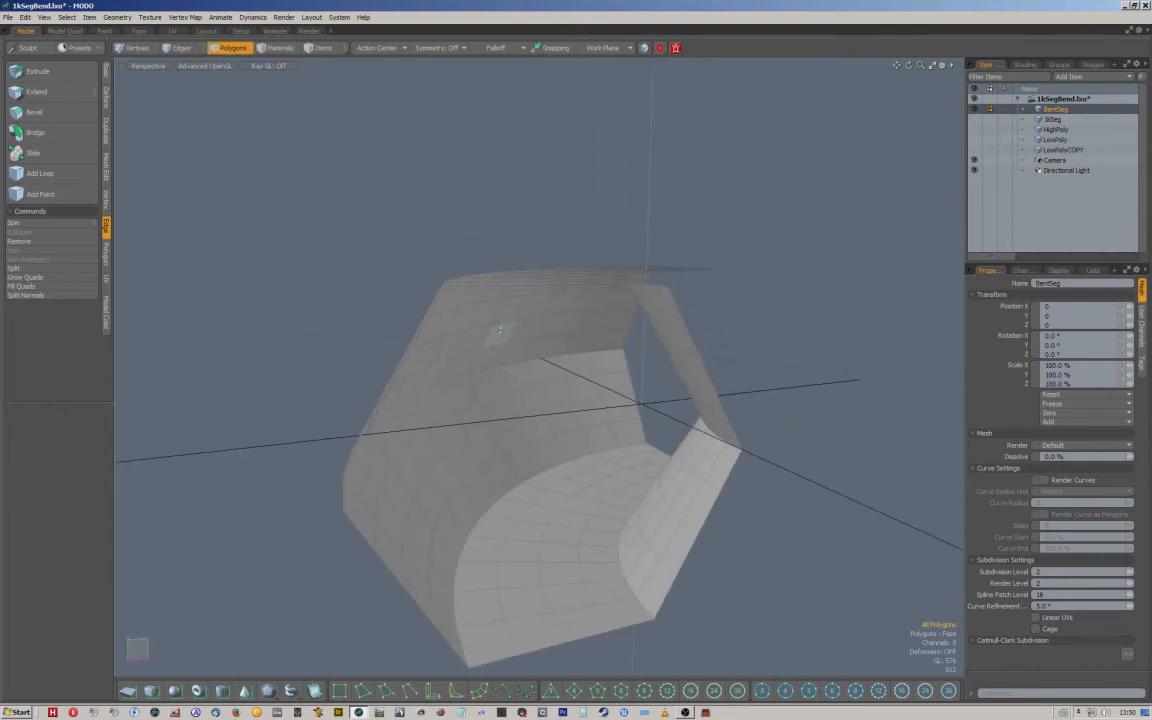
drag(500, 330, 418, 404)
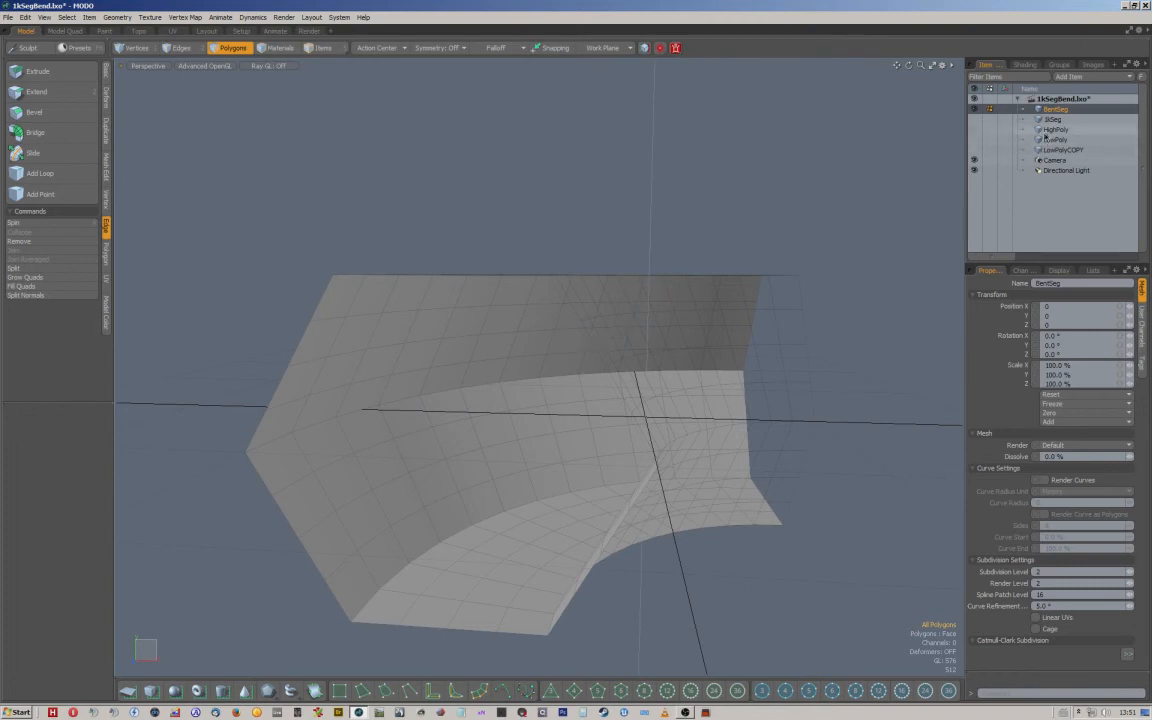
click(1056, 128)
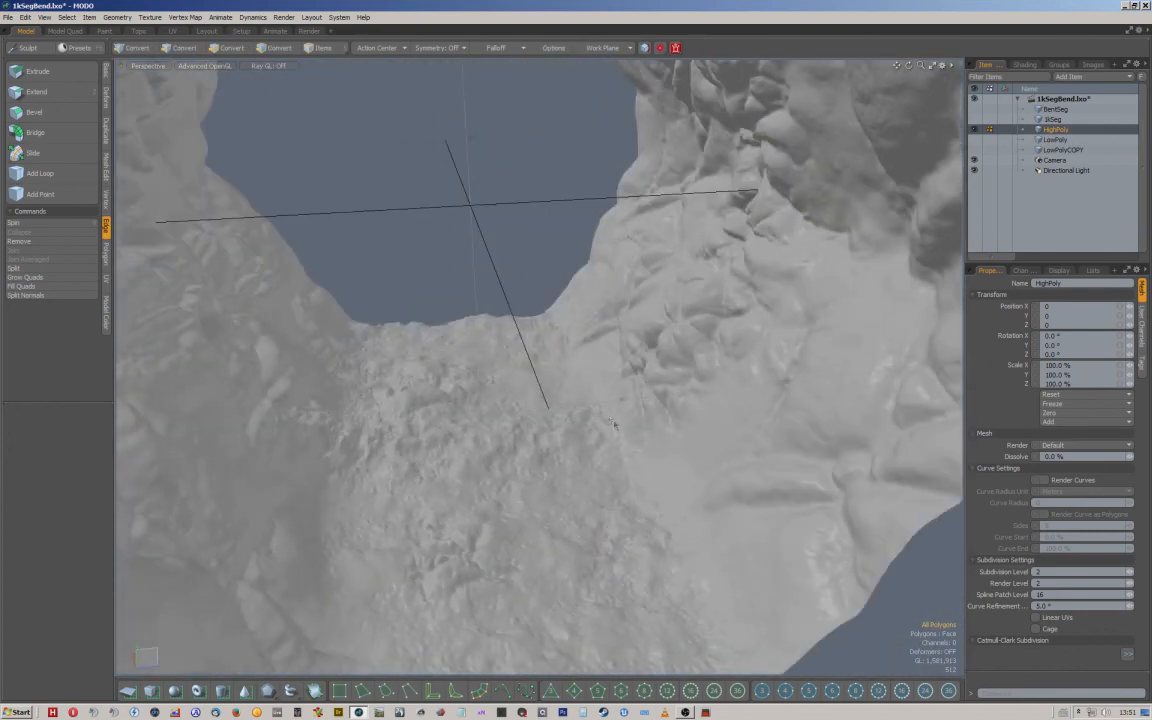
click(232, 48)
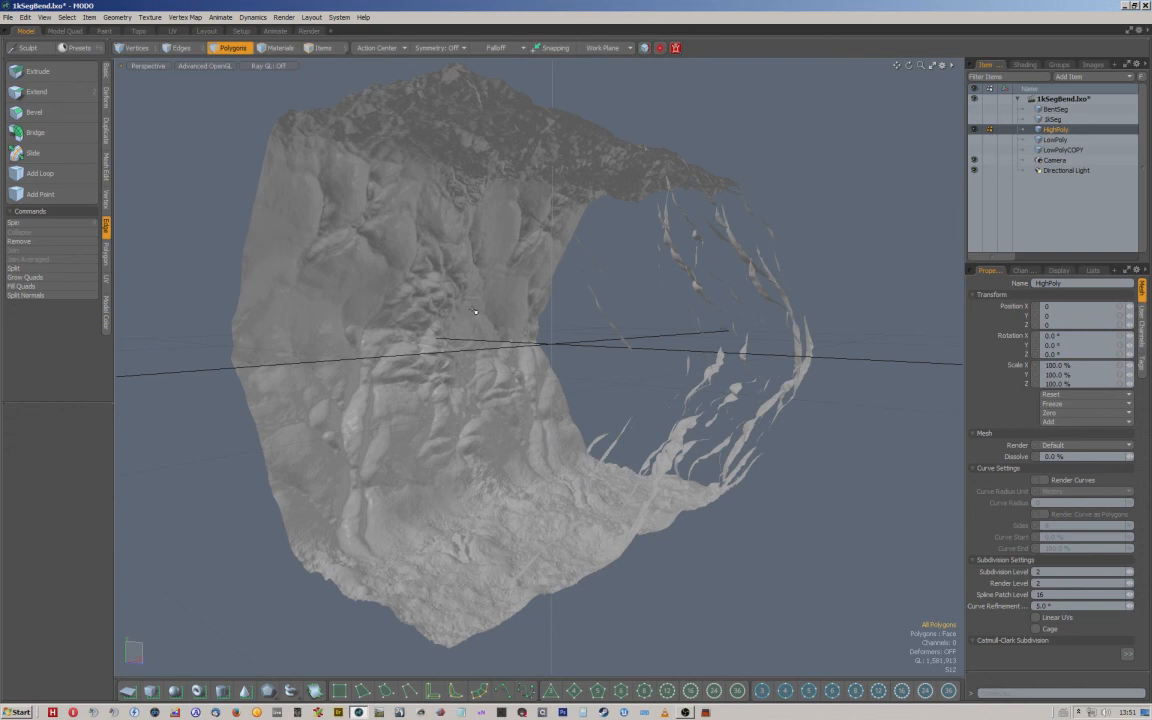
mouse_move(616, 340)
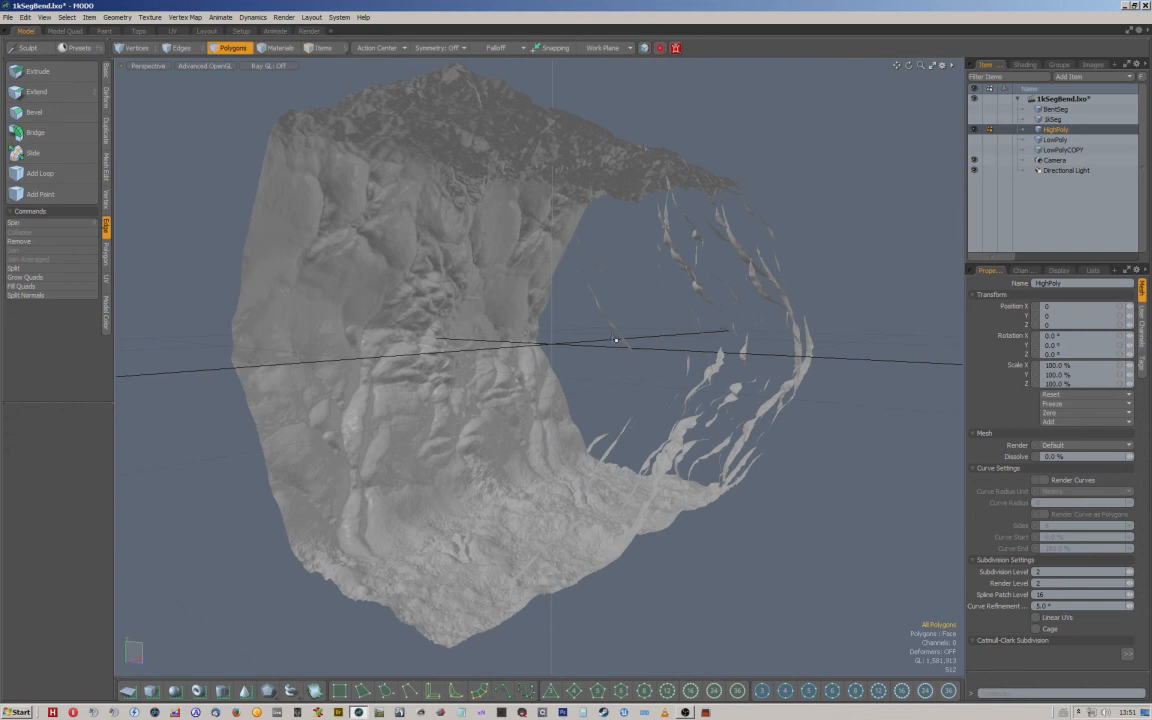
mouse_move(932, 376)
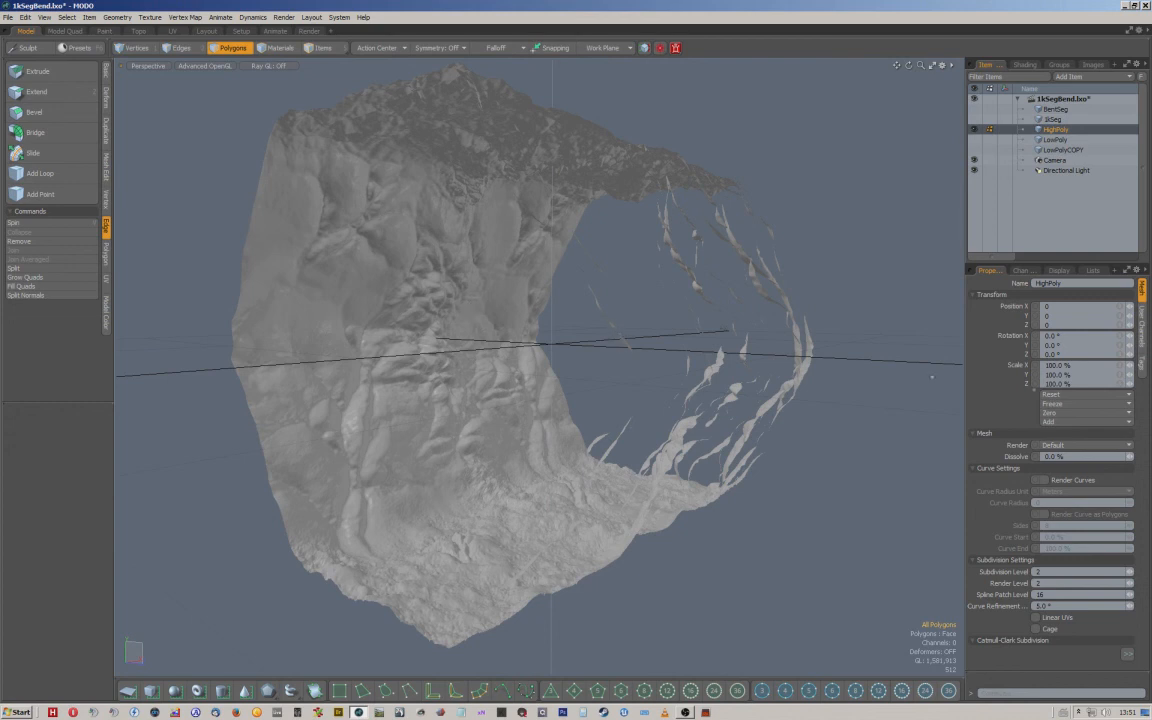